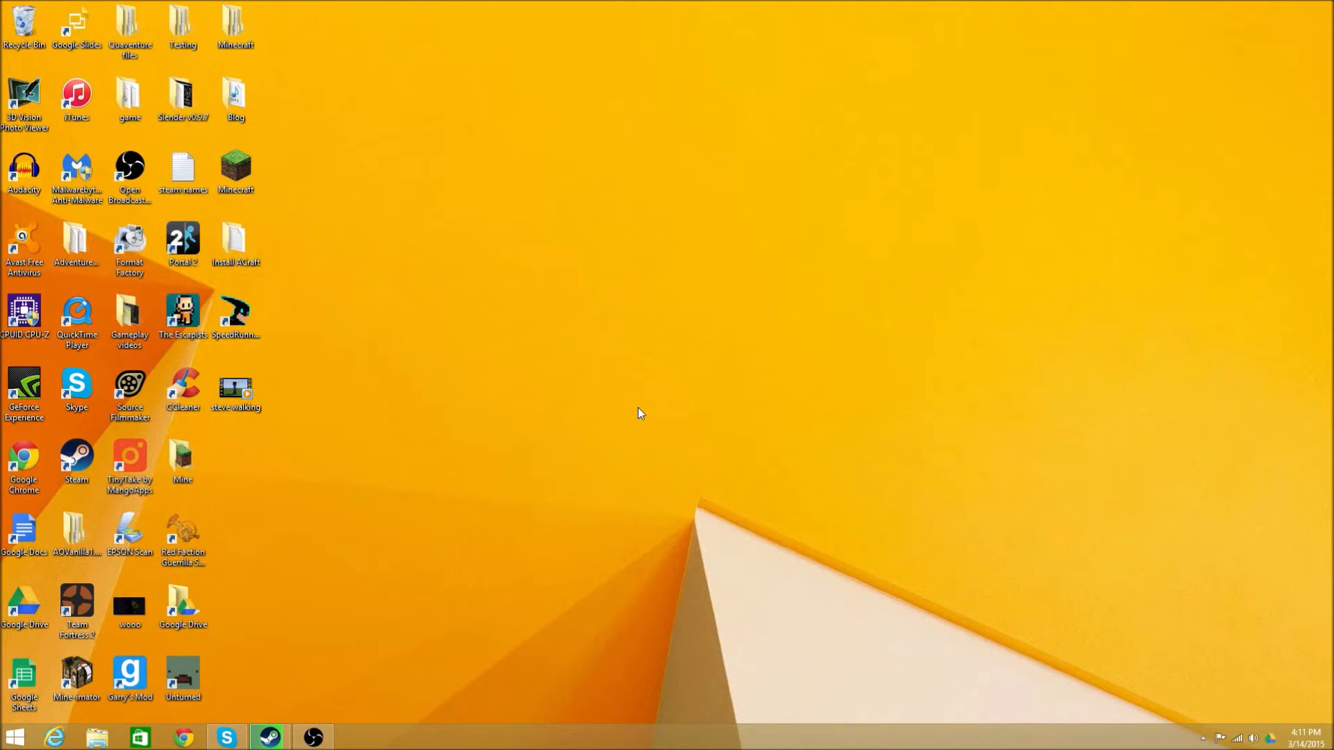
{"action": "mouse_move", "coordinate": [416, 295]}
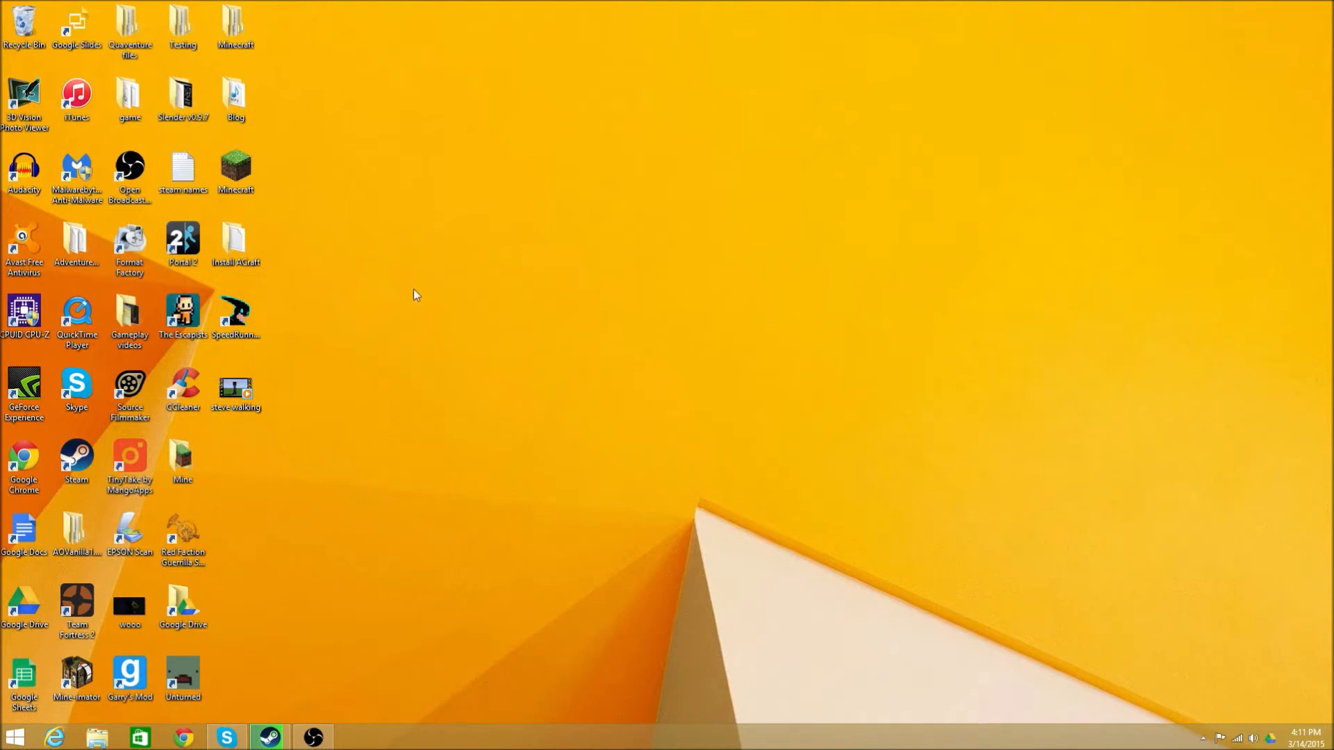
Play the steve walking clip, then run %appdata% to open the Roaming folder
{"action": "double_click", "coordinate": [236, 390]}
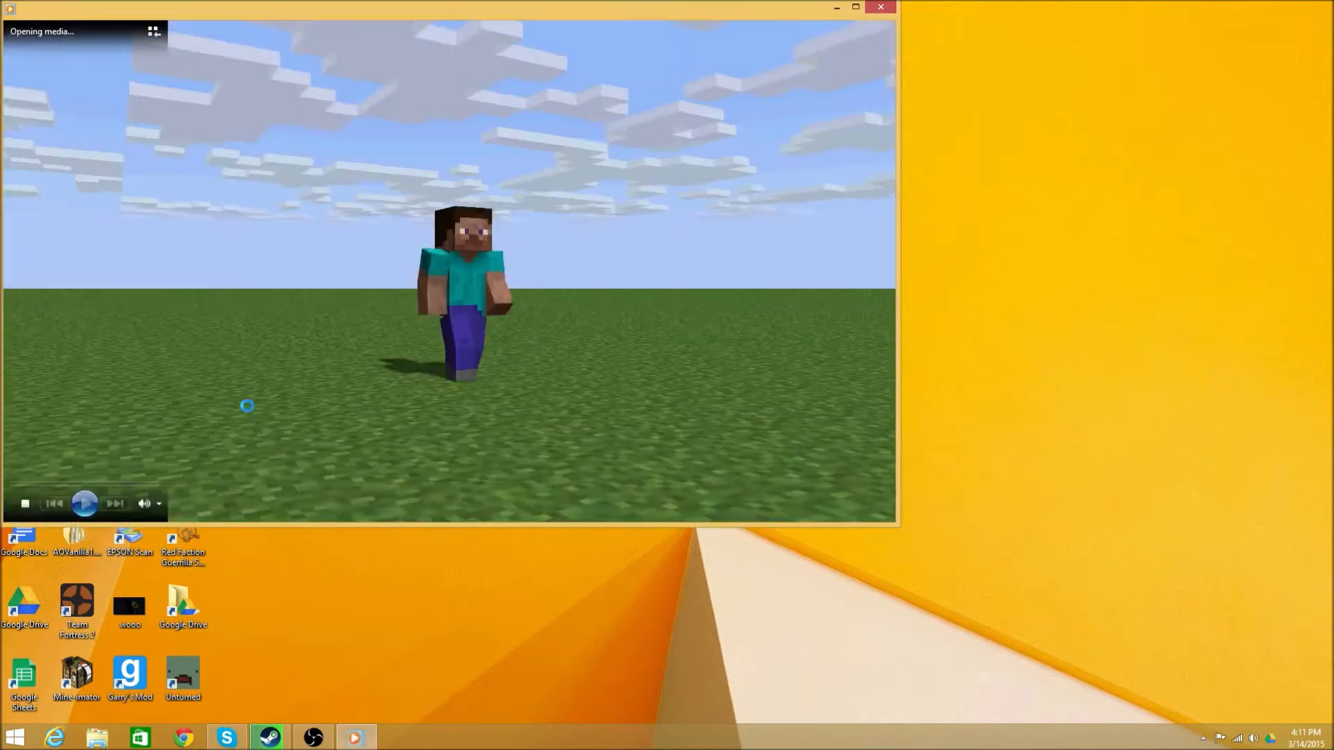
{"action": "left_click", "coordinate": [85, 504]}
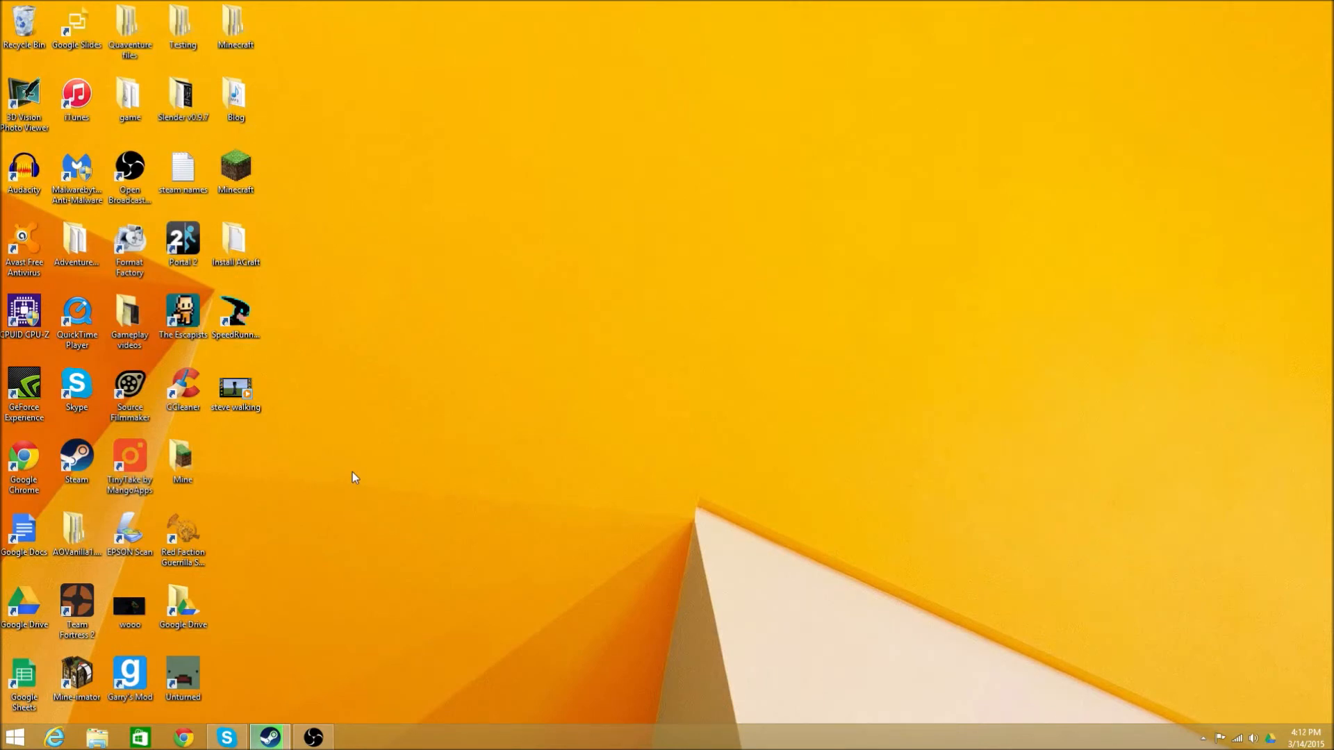
{"action": "mouse_move", "coordinate": [1229, 34]}
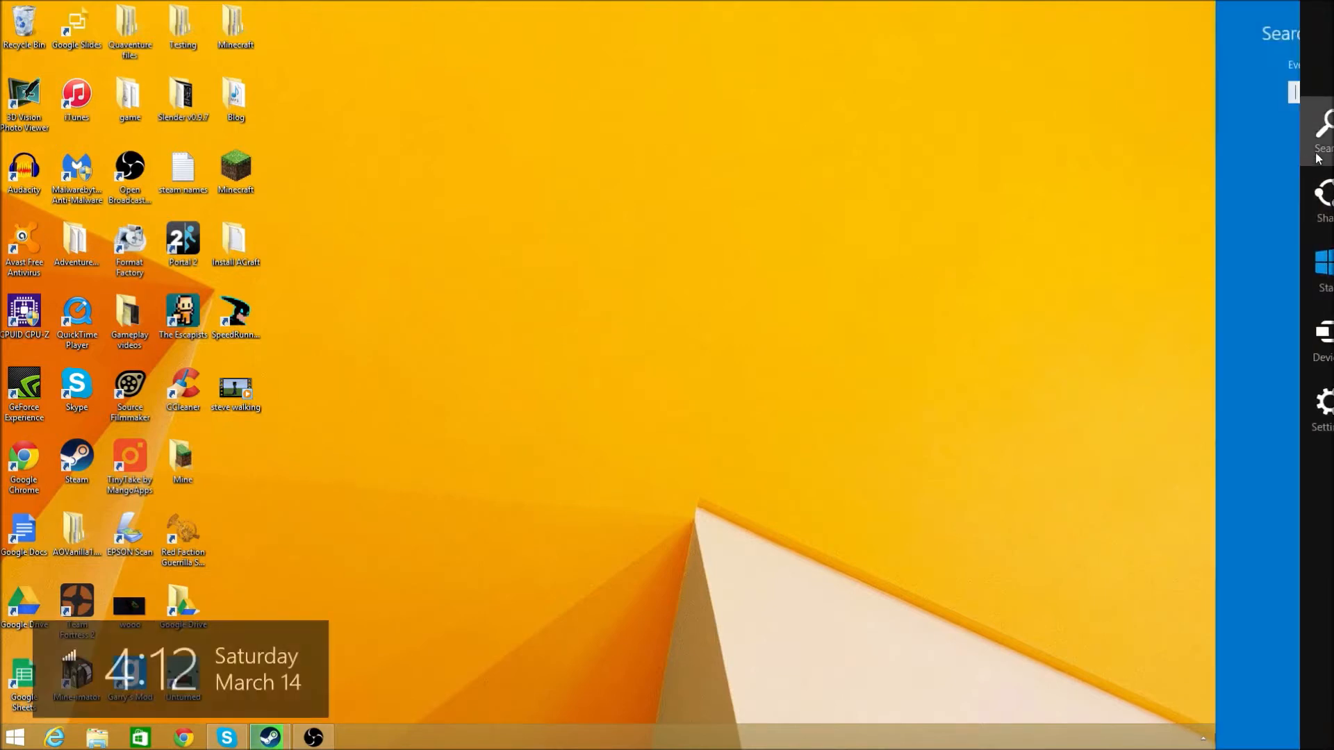
{"action": "left_click", "coordinate": [1321, 132]}
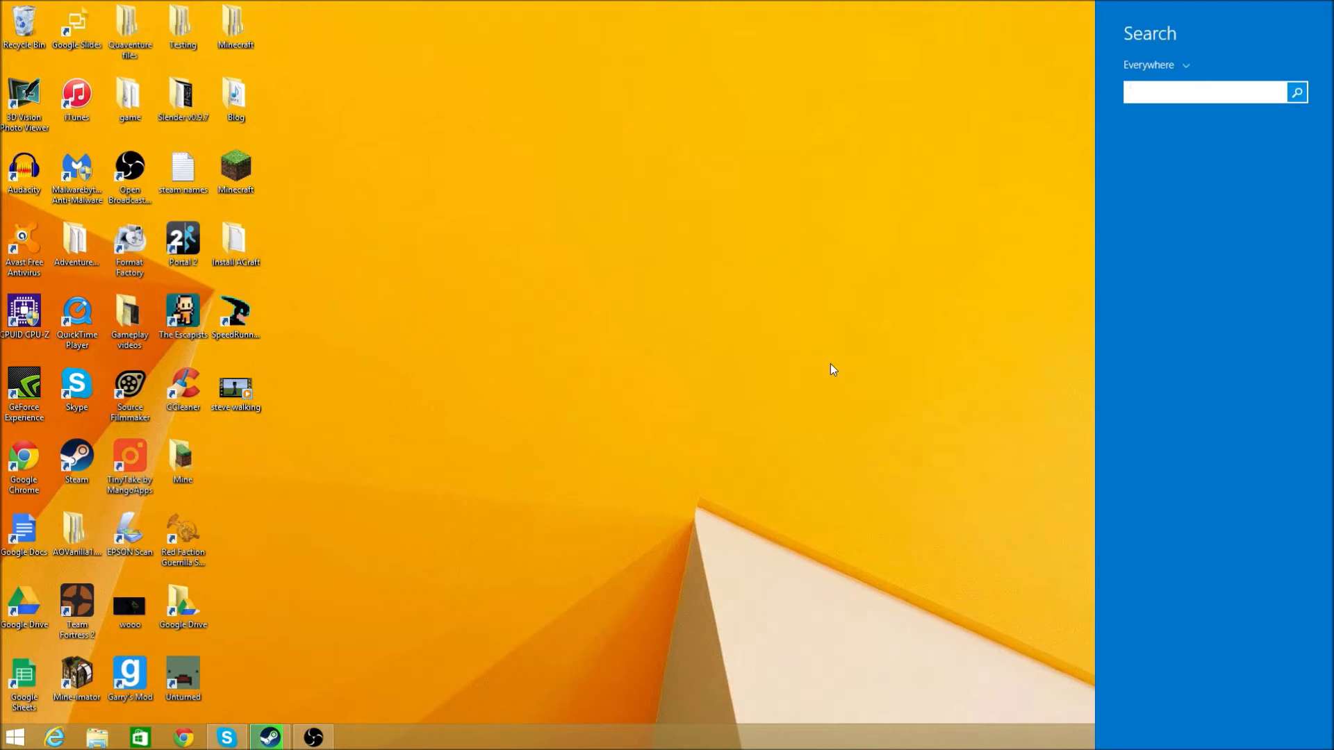
{"action": "left_click", "coordinate": [1204, 92]}
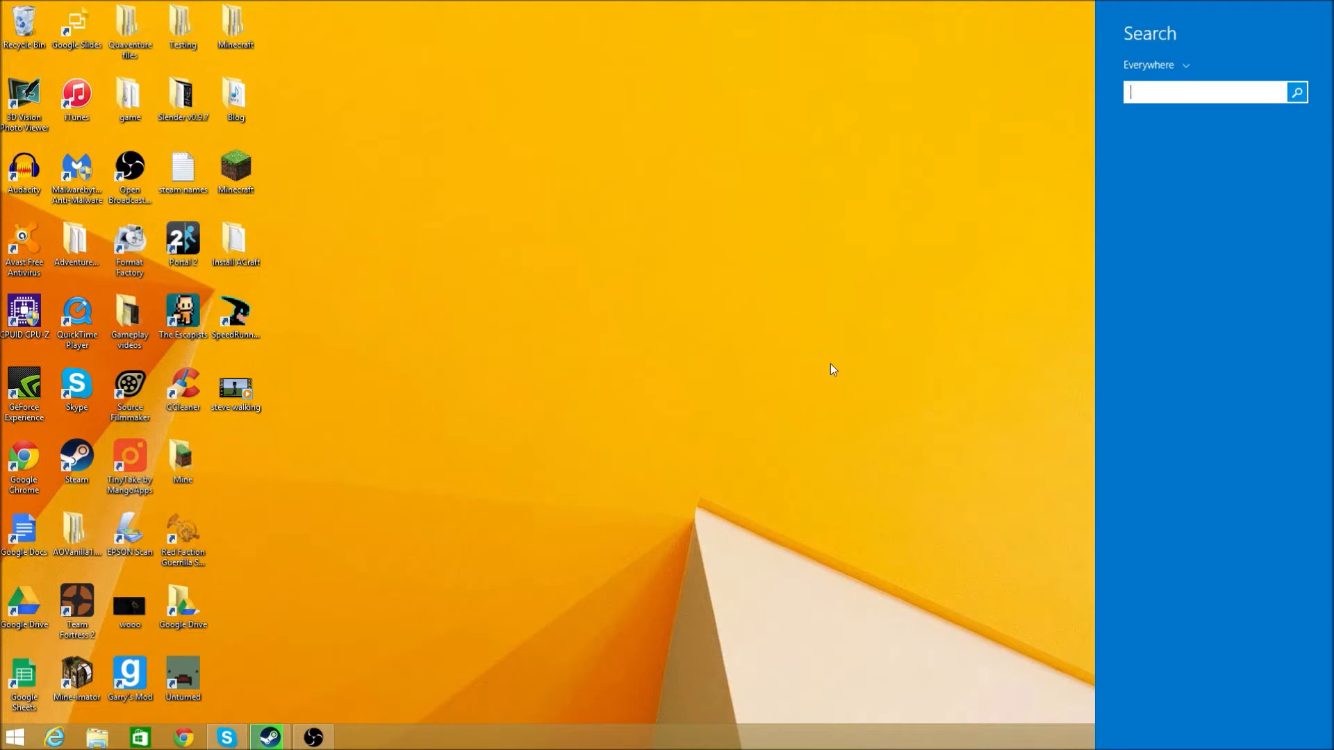
{"action": "type", "text": "ru"}
{"action": "type", "text": "%appdata%"}
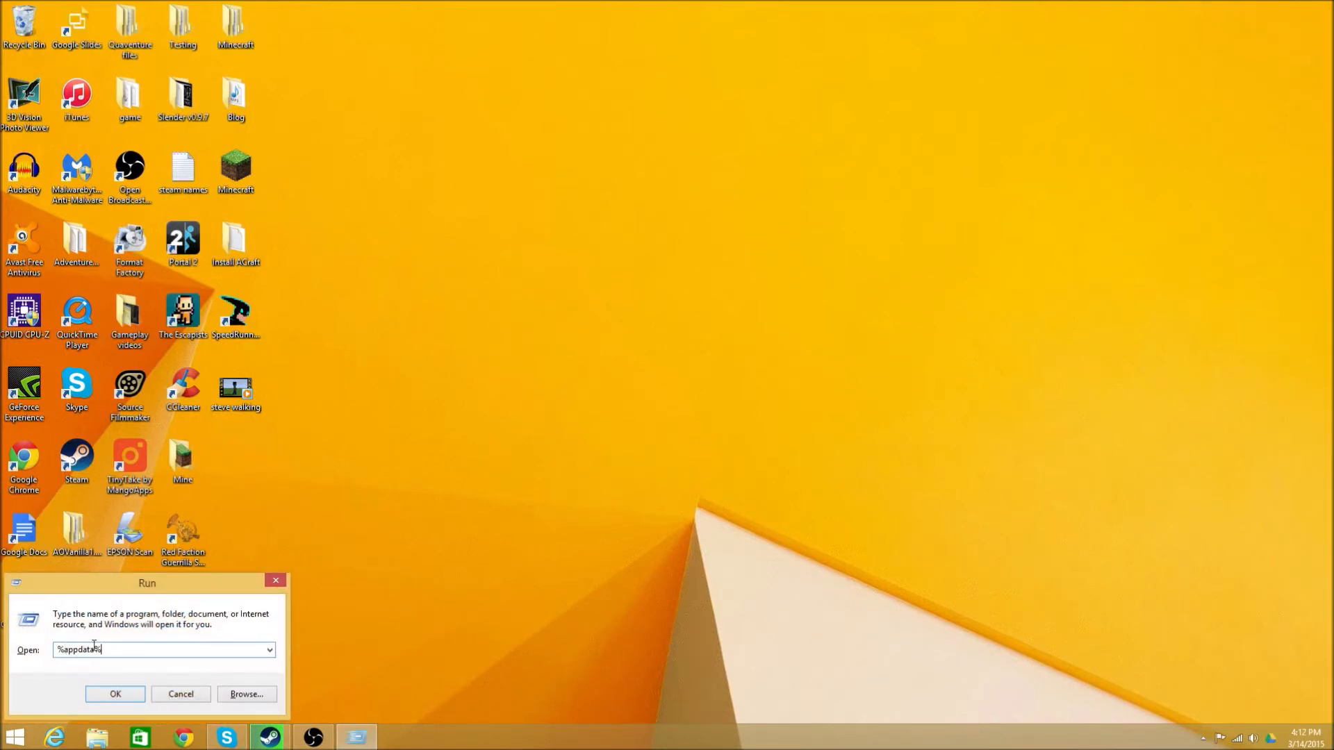
{"action": "left_click", "coordinate": [114, 694]}
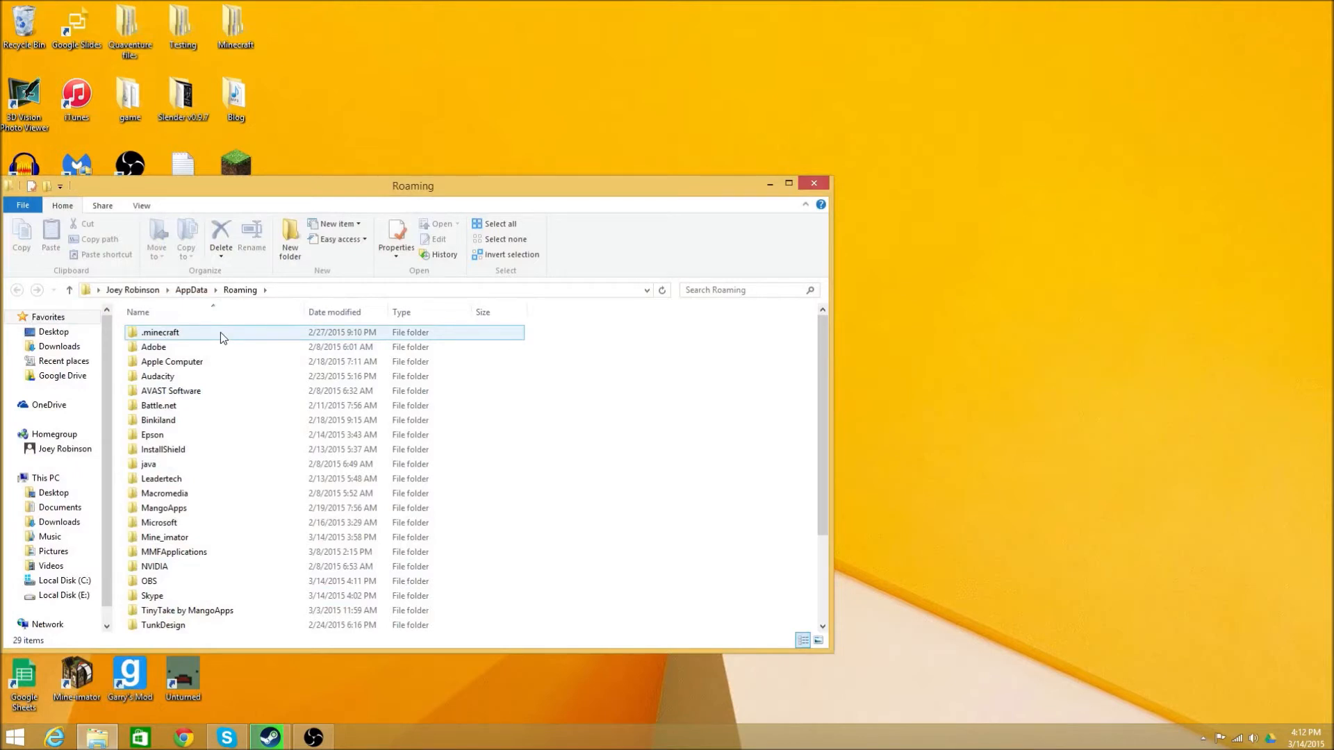
Open the .minecraft > resources > sound3 > step folder in File Explorer
{"action": "double_click", "coordinate": [161, 333]}
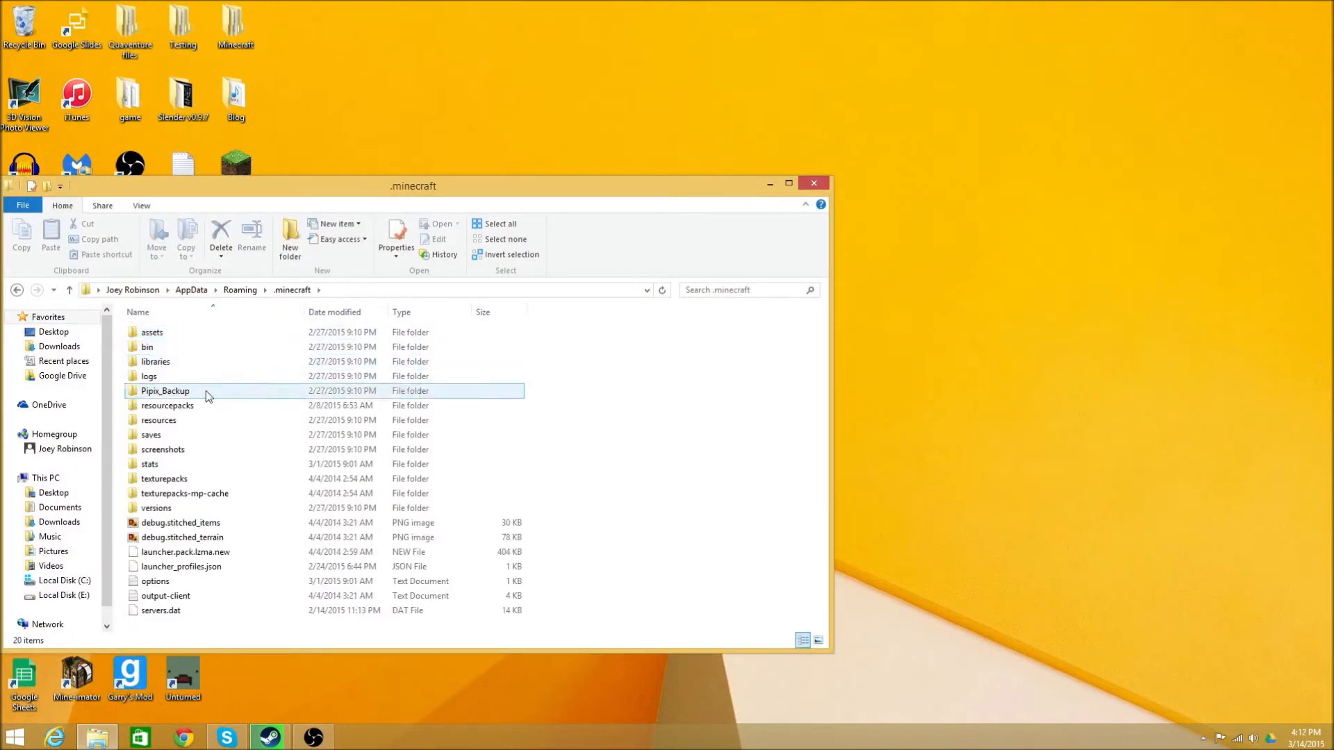
{"action": "double_click", "coordinate": [158, 420]}
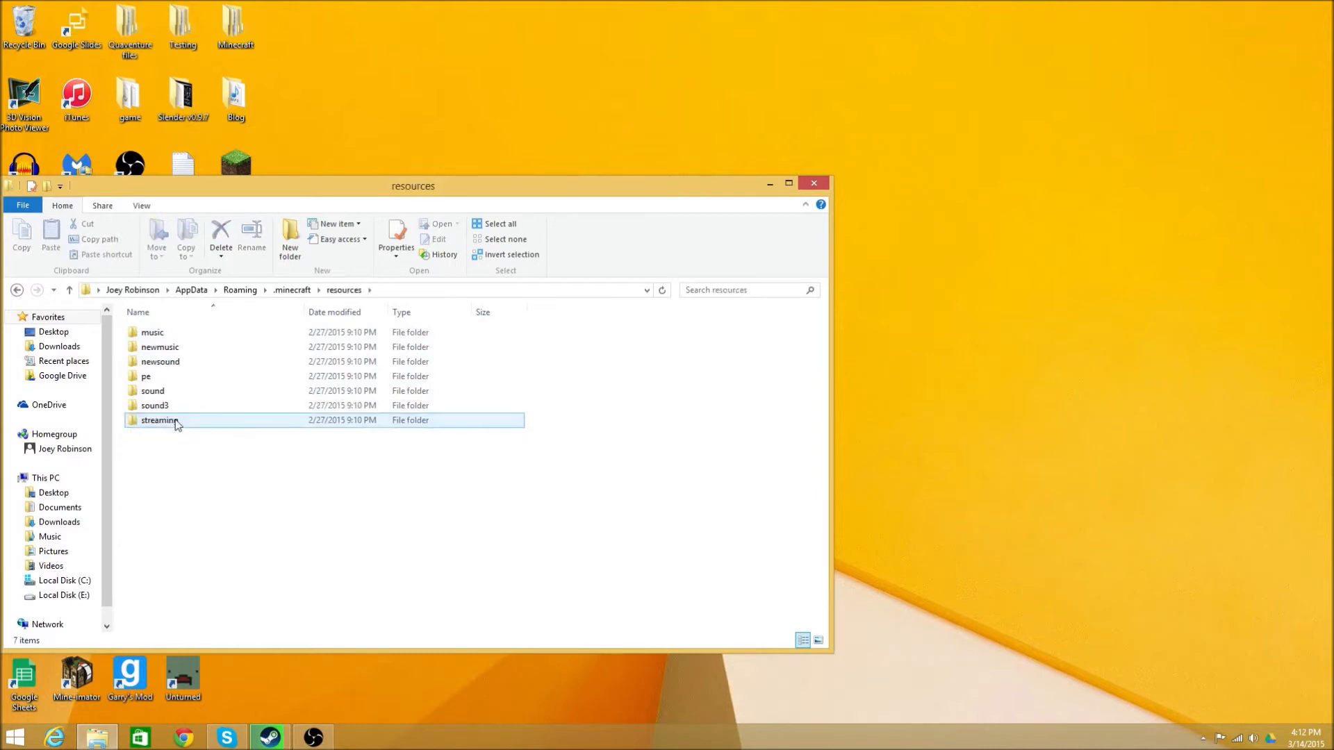
{"action": "left_click", "coordinate": [155, 405]}
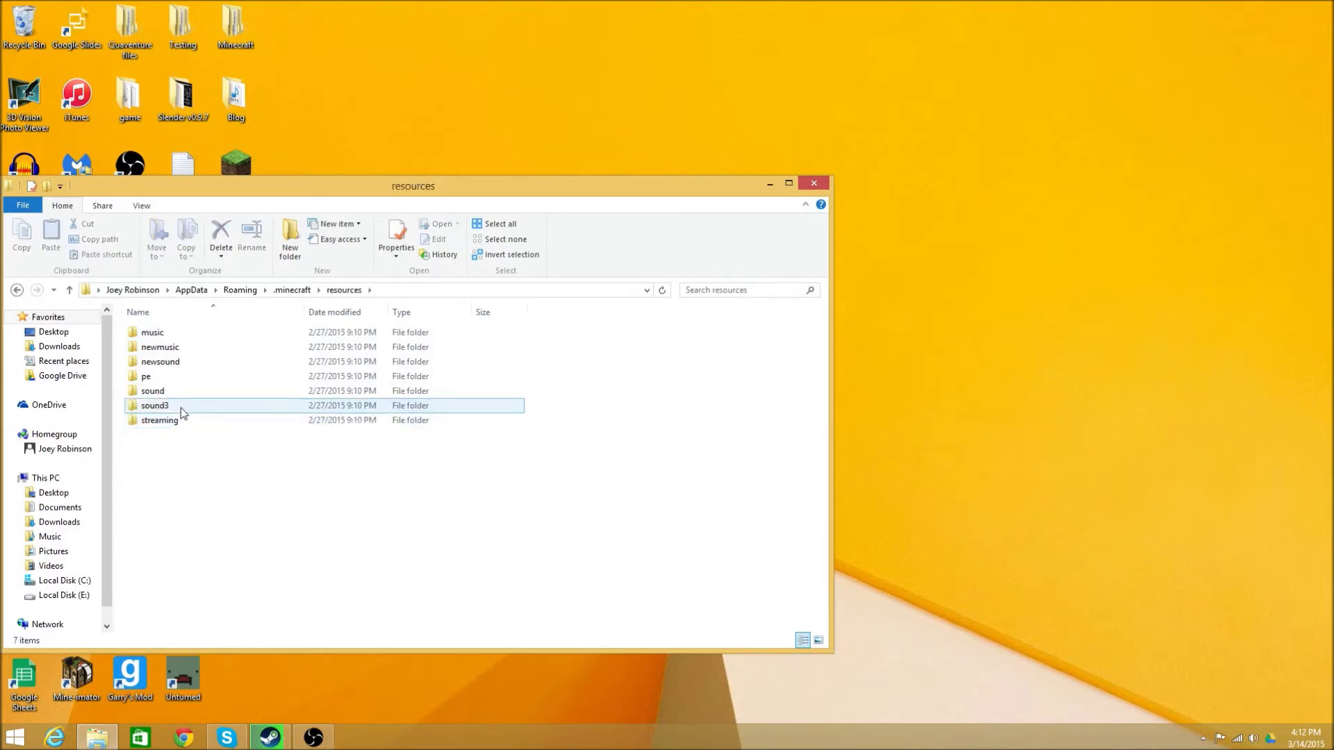
{"action": "double_click", "coordinate": [155, 405]}
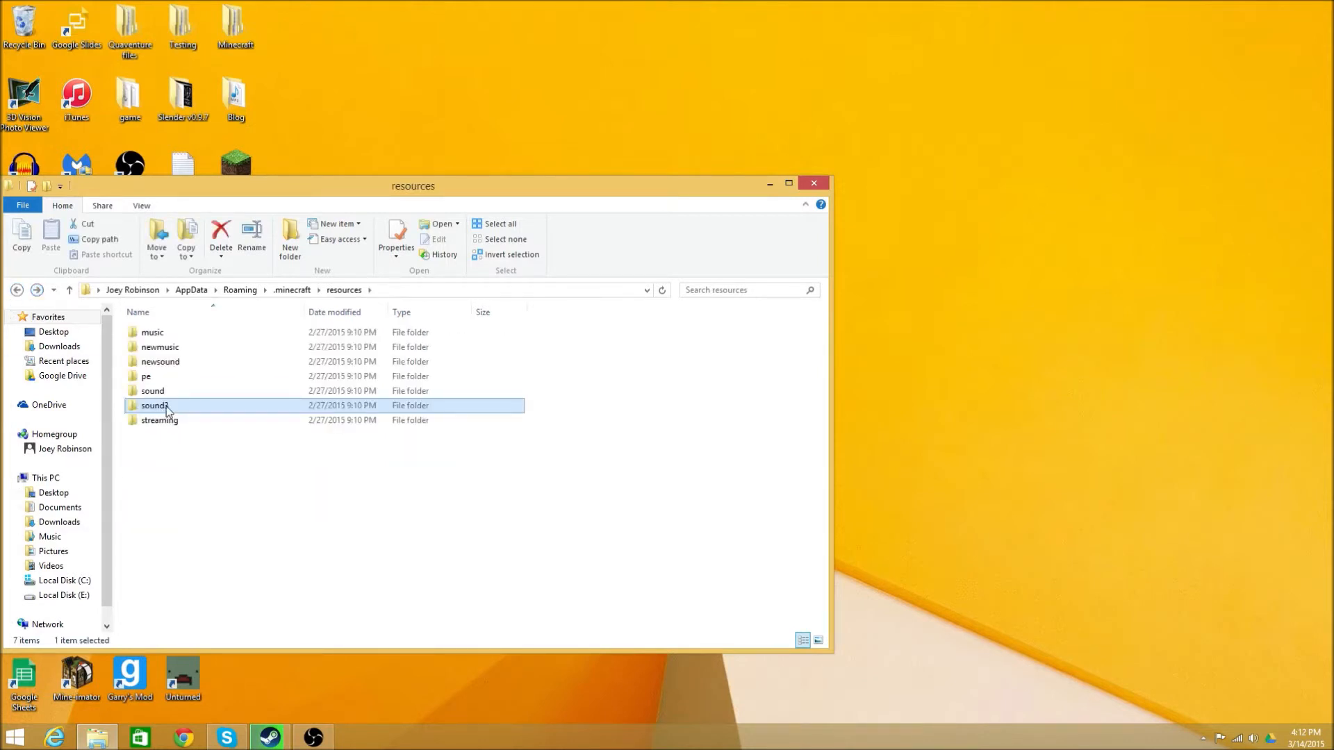
{"action": "double_click", "coordinate": [156, 405]}
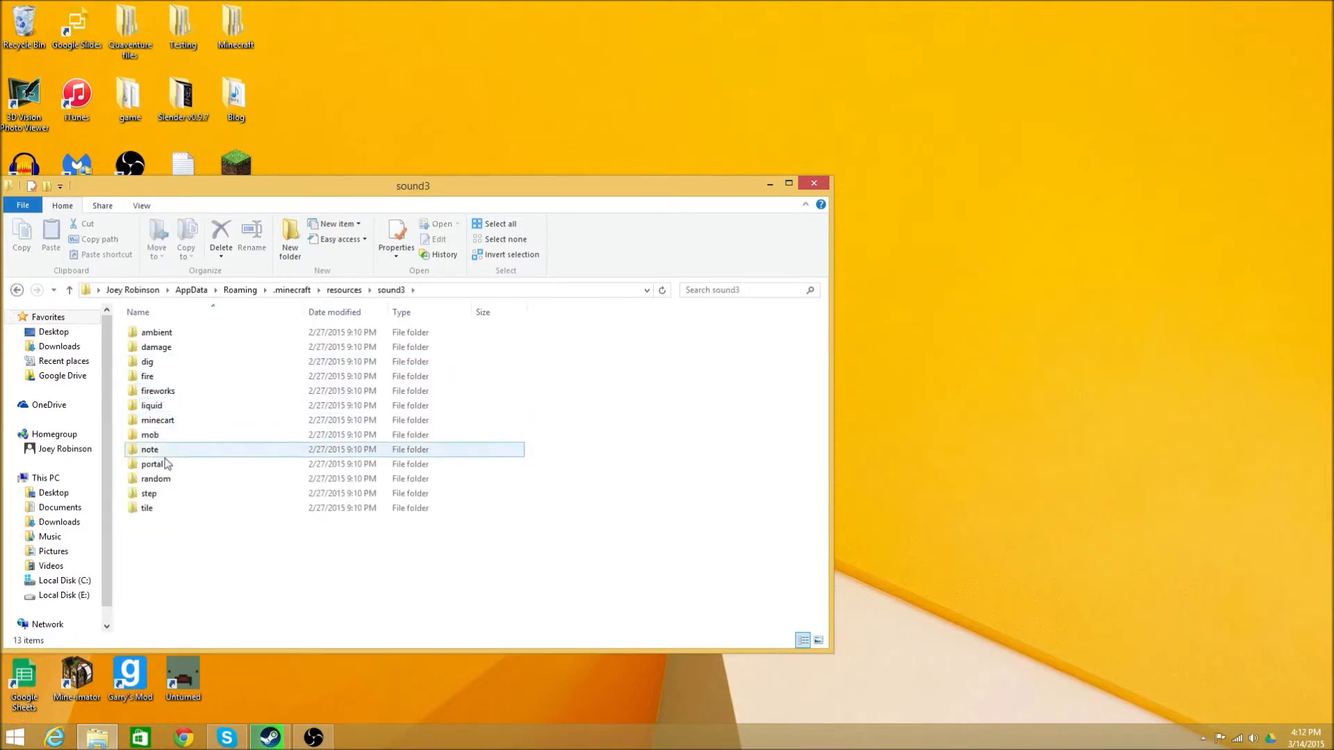
{"action": "double_click", "coordinate": [149, 493]}
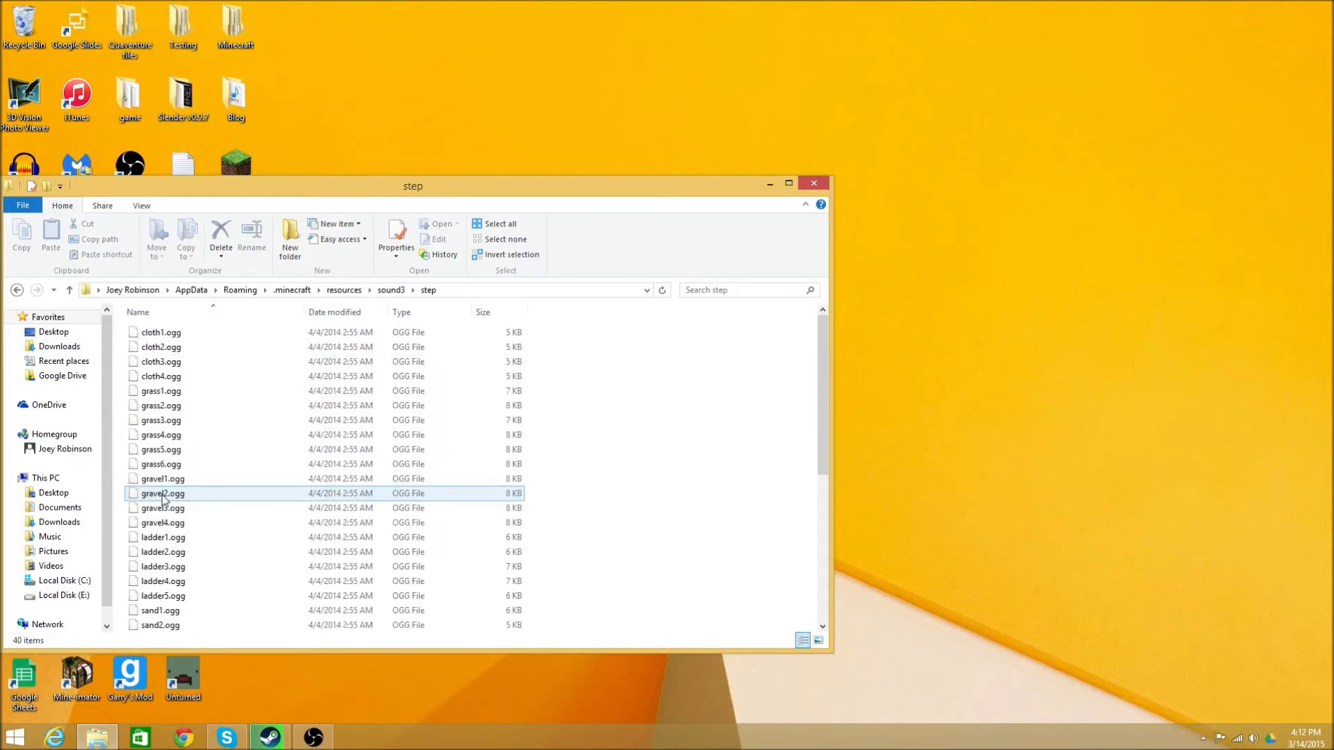
Bring up the Open with options for grass3.ogg
{"action": "scroll", "scroll_direction": "down", "scroll_amount": 3}
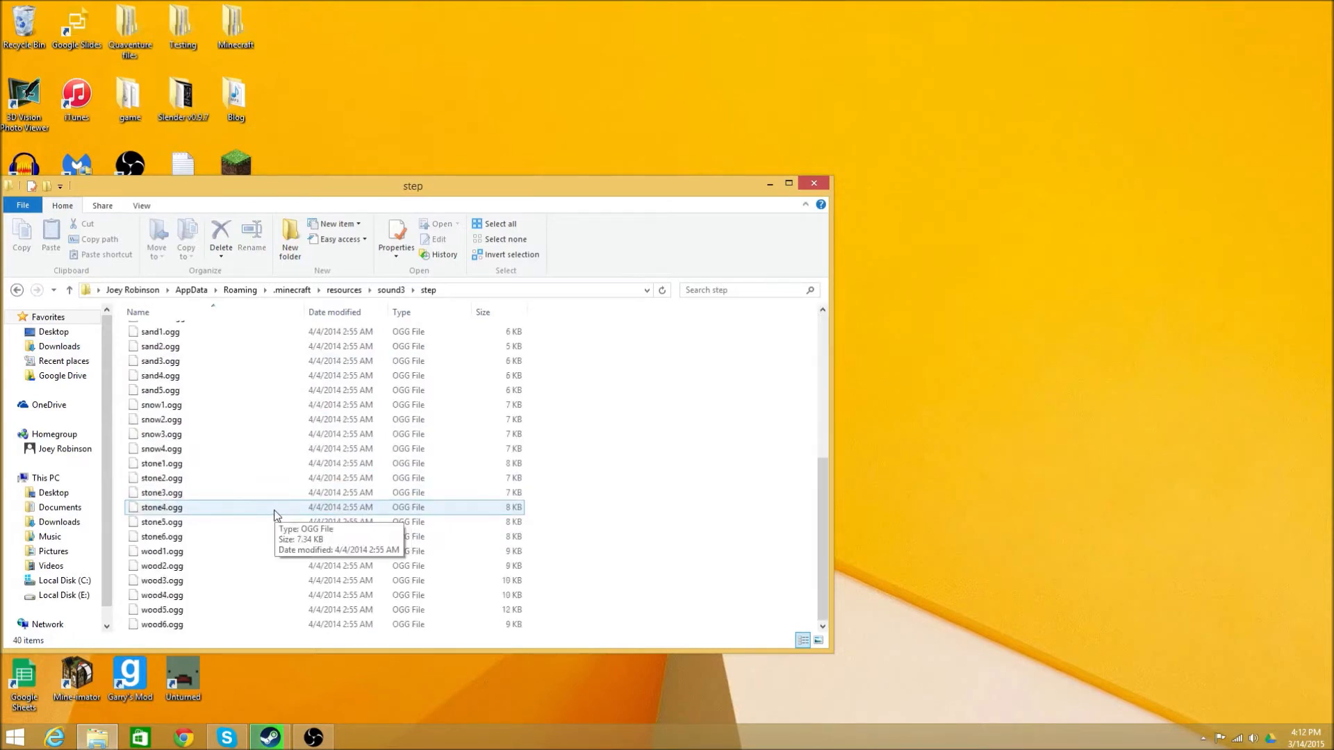
{"action": "scroll", "scroll_direction": "up", "scroll_amount": 3}
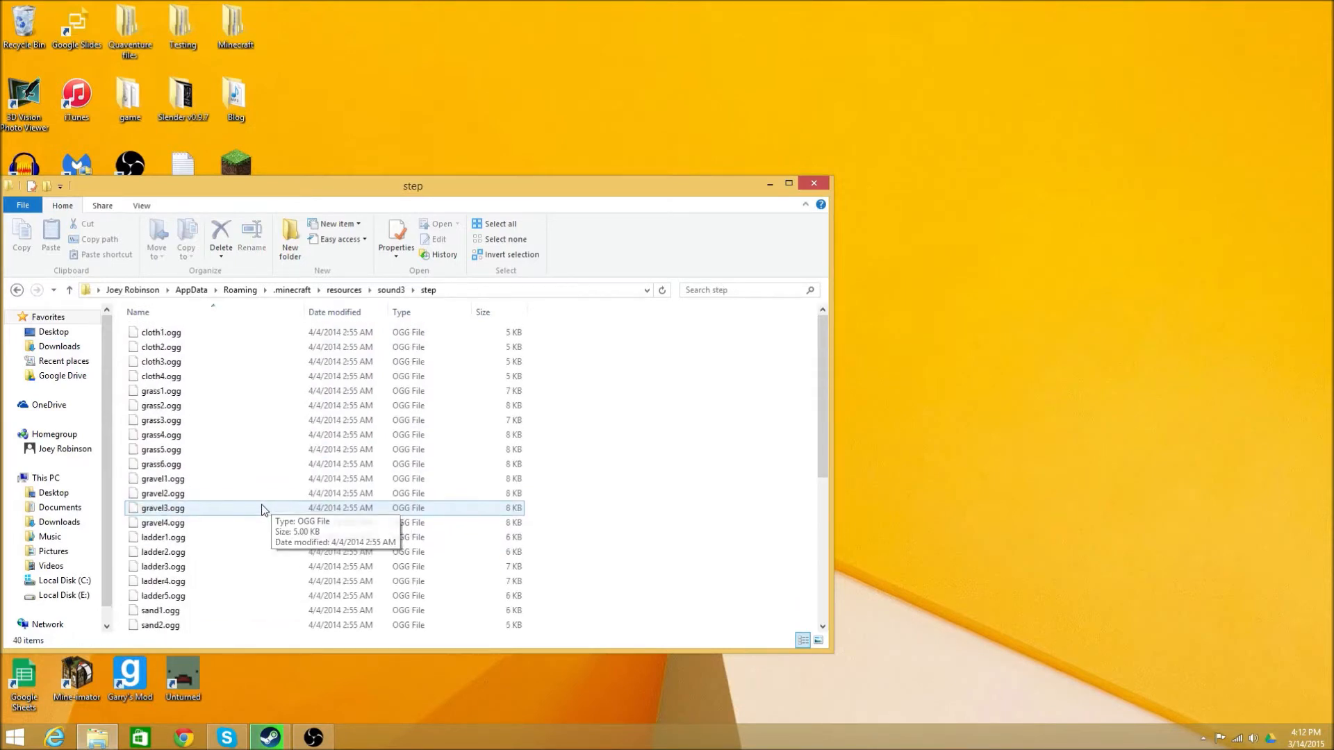
{"action": "mouse_move", "coordinate": [176, 420]}
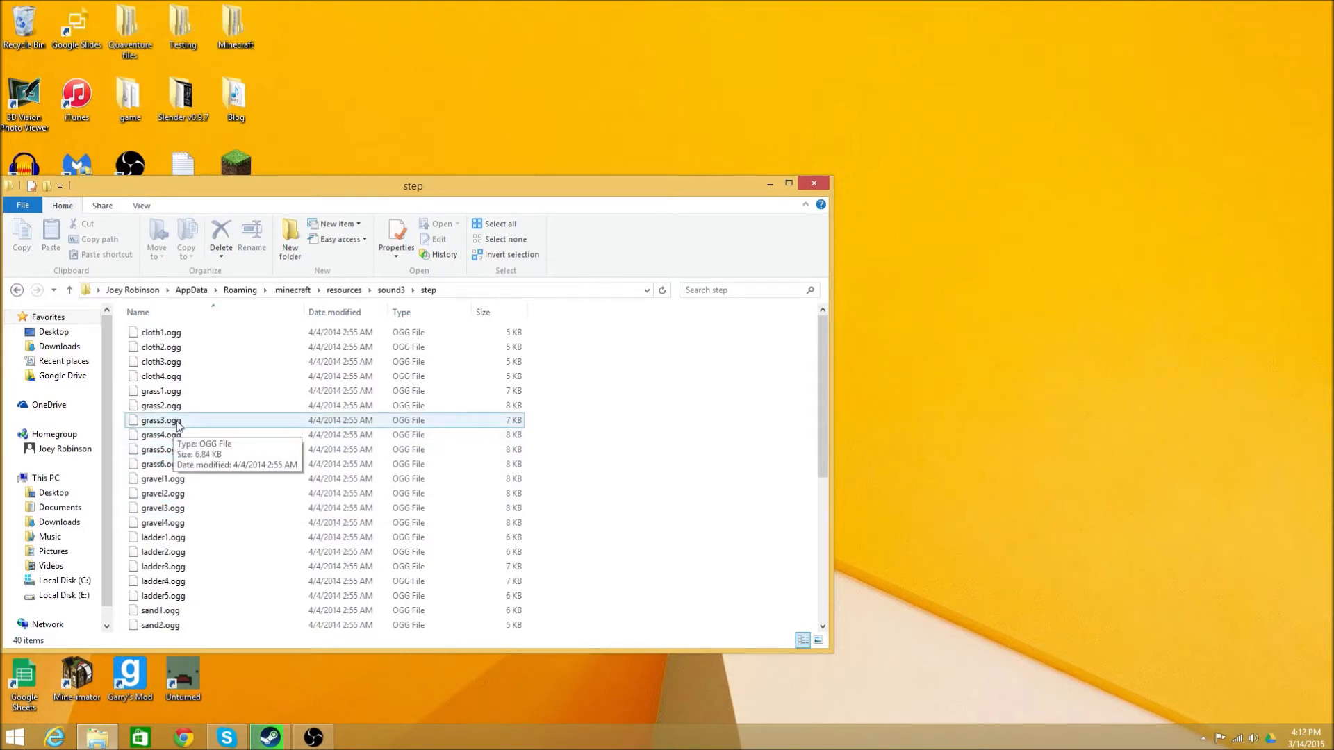
{"action": "right_click", "coordinate": [159, 420]}
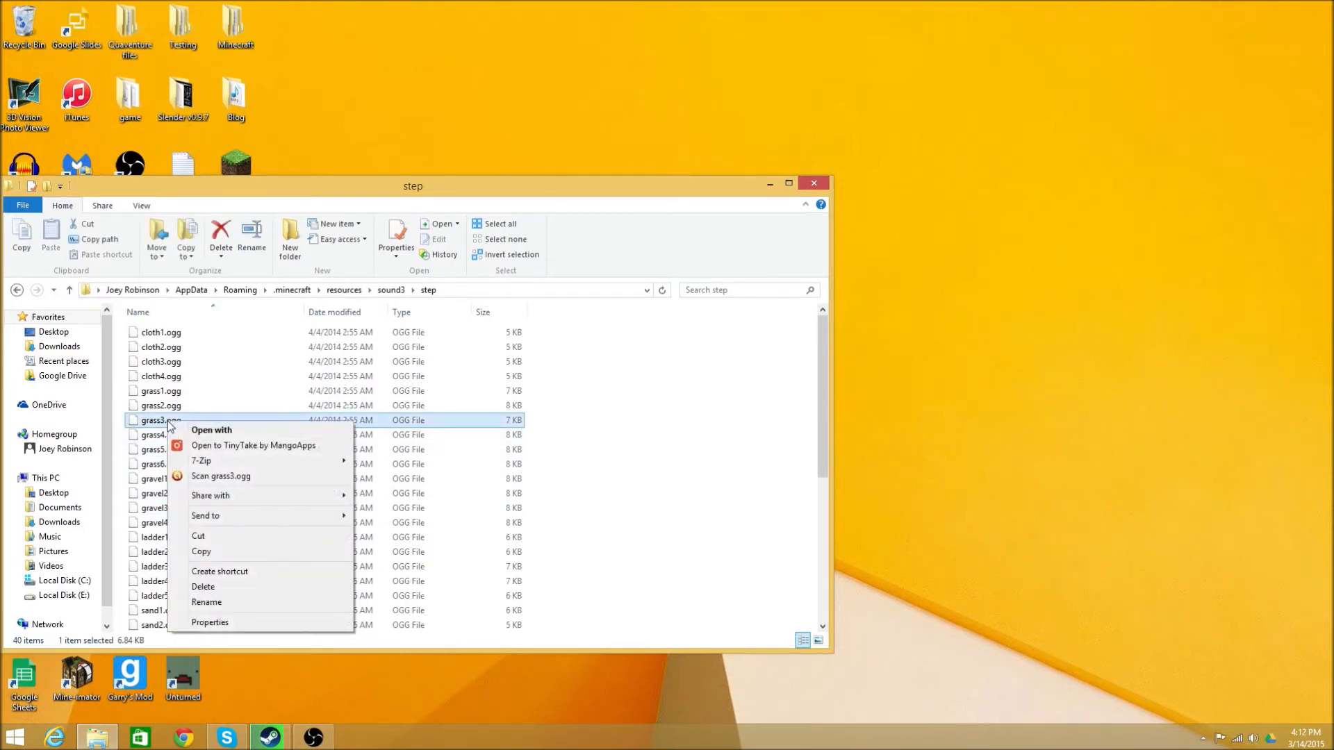
{"action": "mouse_move", "coordinate": [212, 433]}
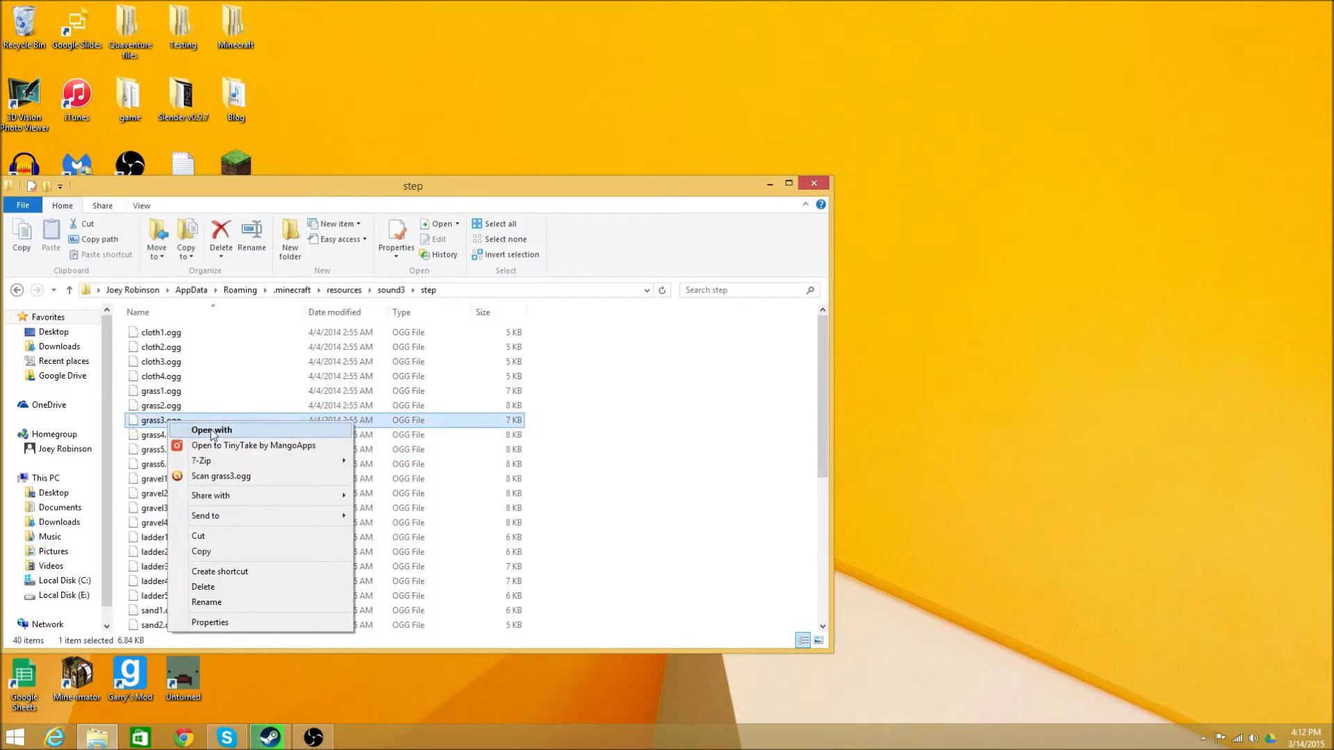
{"action": "left_click", "coordinate": [211, 430]}
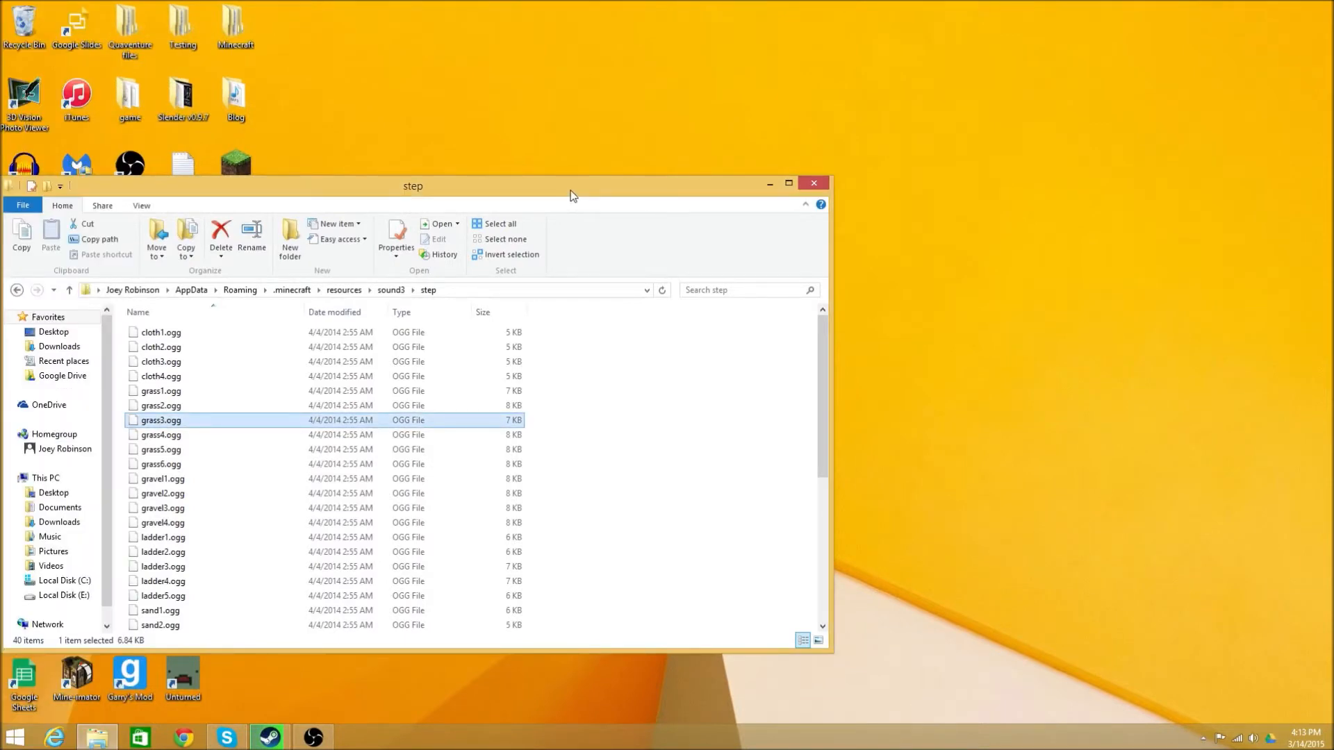
{"action": "mouse_move", "coordinate": [159, 450]}
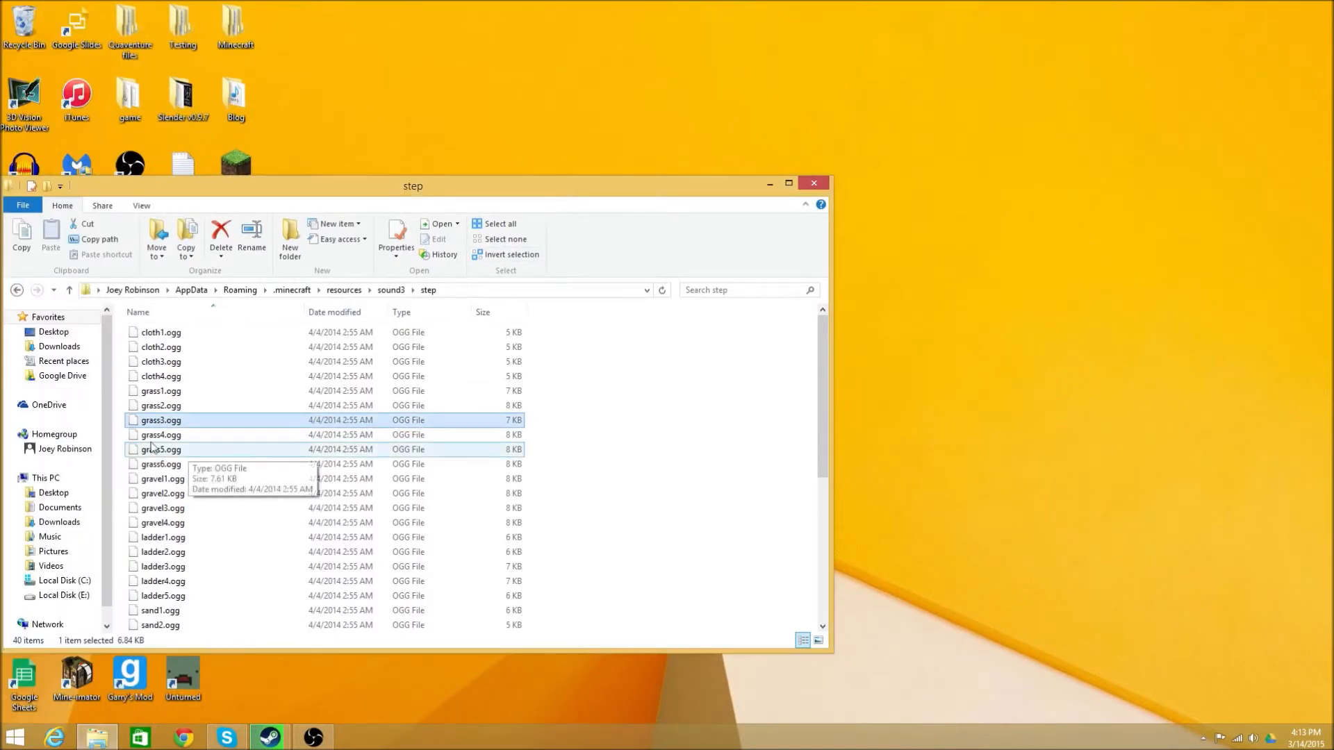
Open grass3.ogg with Audacity, browsing to it on the Desktop via Look for another app
{"action": "right_click", "coordinate": [160, 420]}
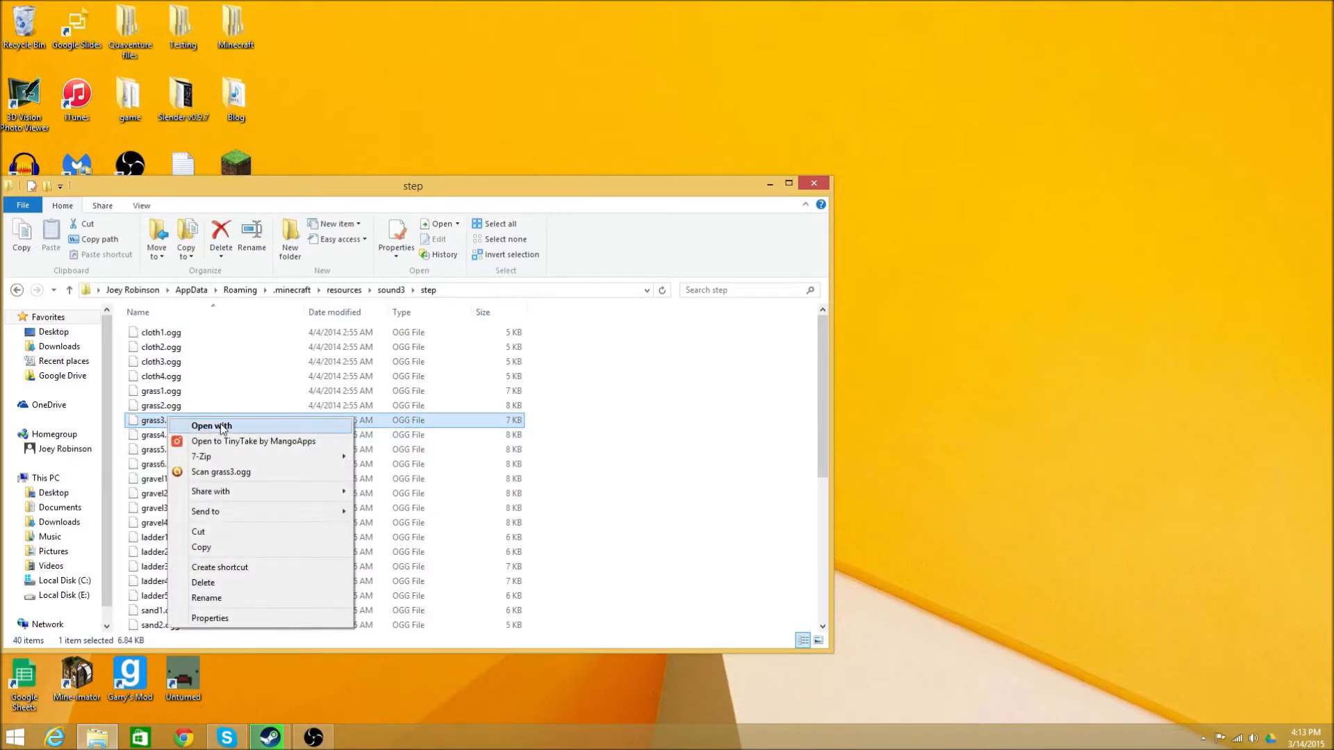
{"action": "left_click", "coordinate": [210, 425]}
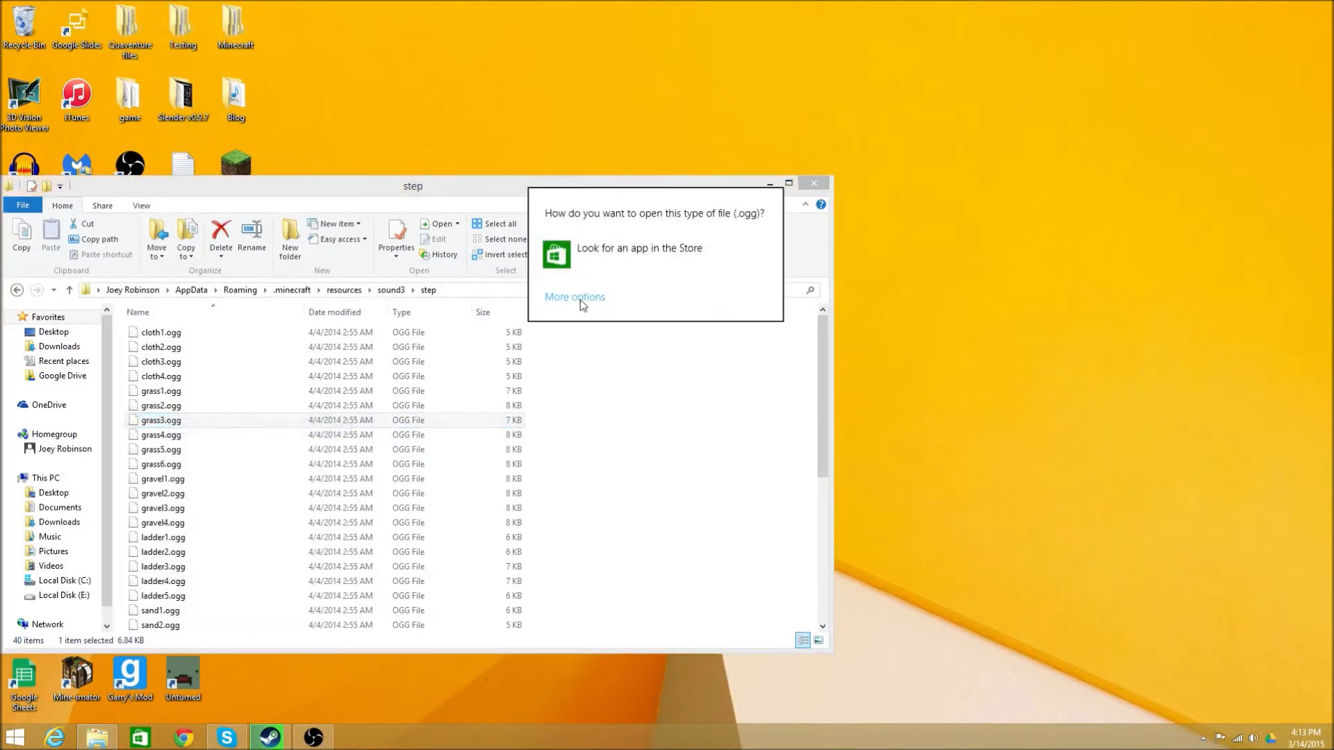
{"action": "left_click", "coordinate": [574, 296]}
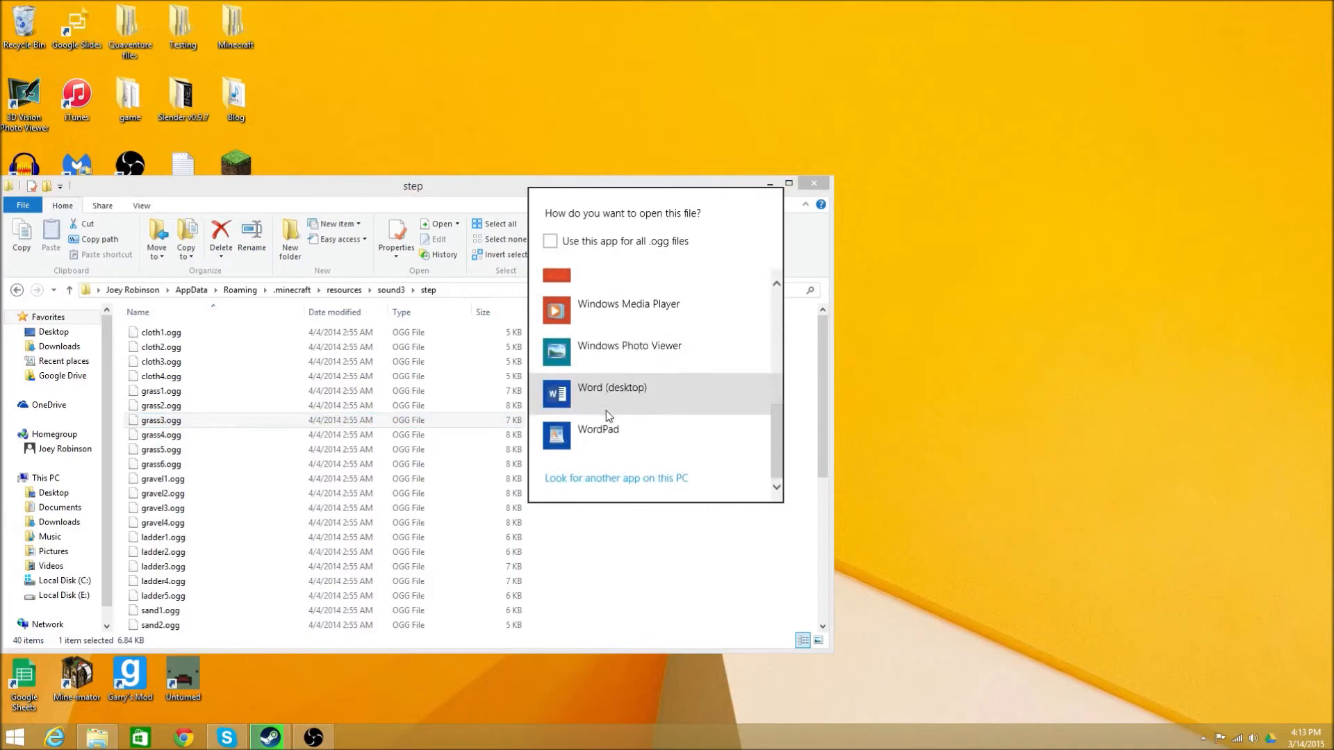
{"action": "left_click", "coordinate": [616, 477]}
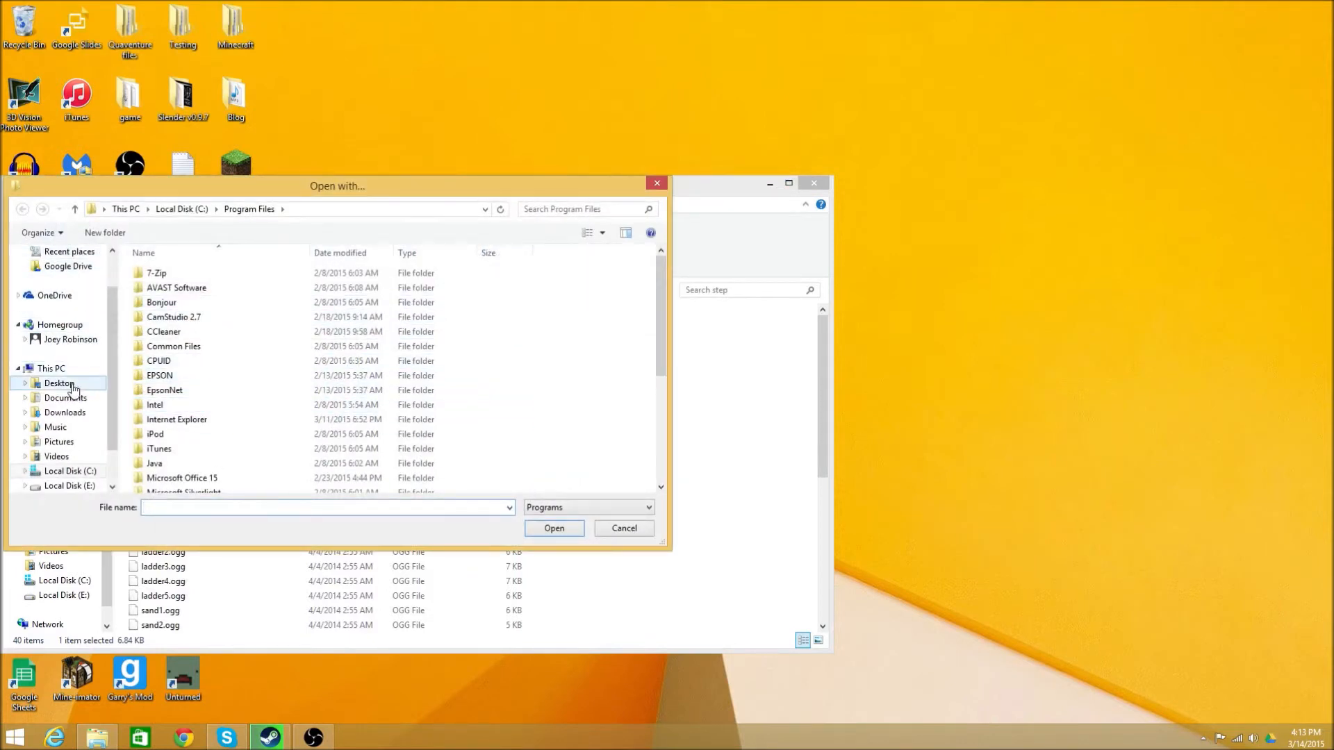
{"action": "left_click", "coordinate": [59, 383]}
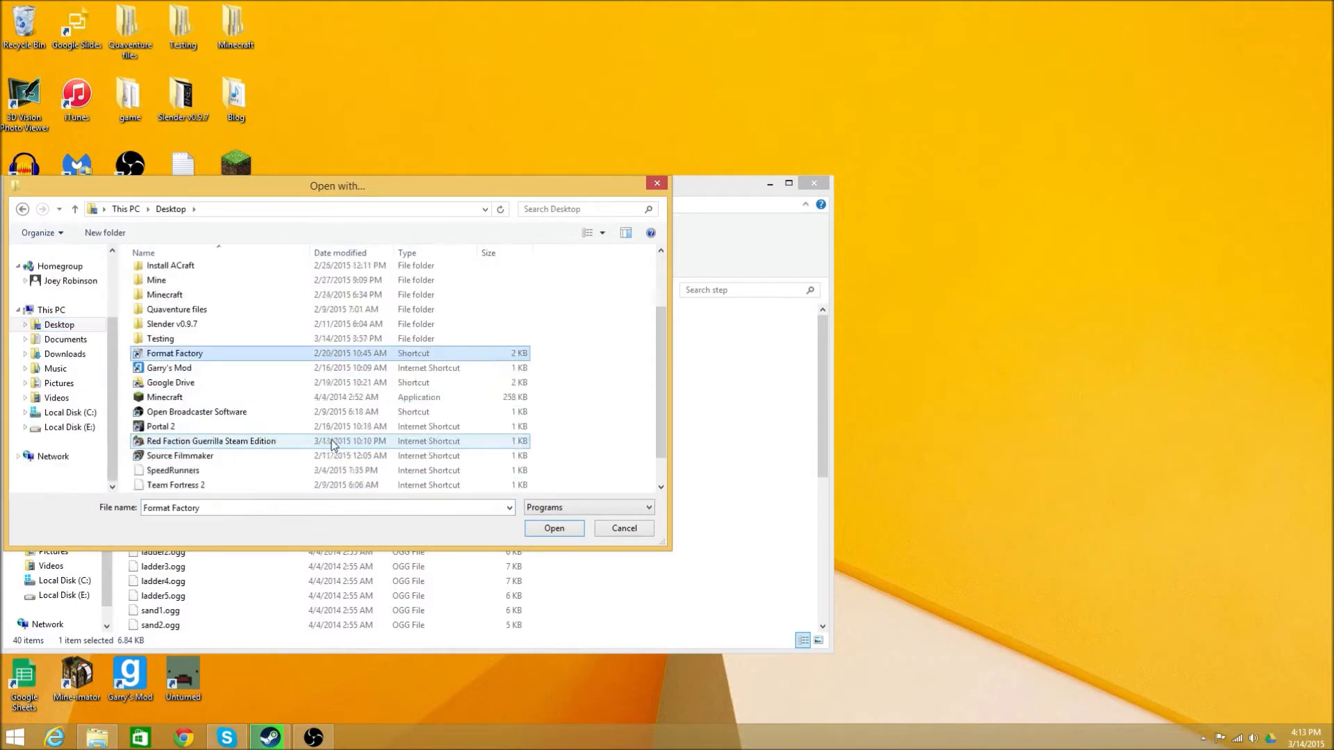
{"action": "scroll", "scroll_direction": "up", "scroll_amount": 3}
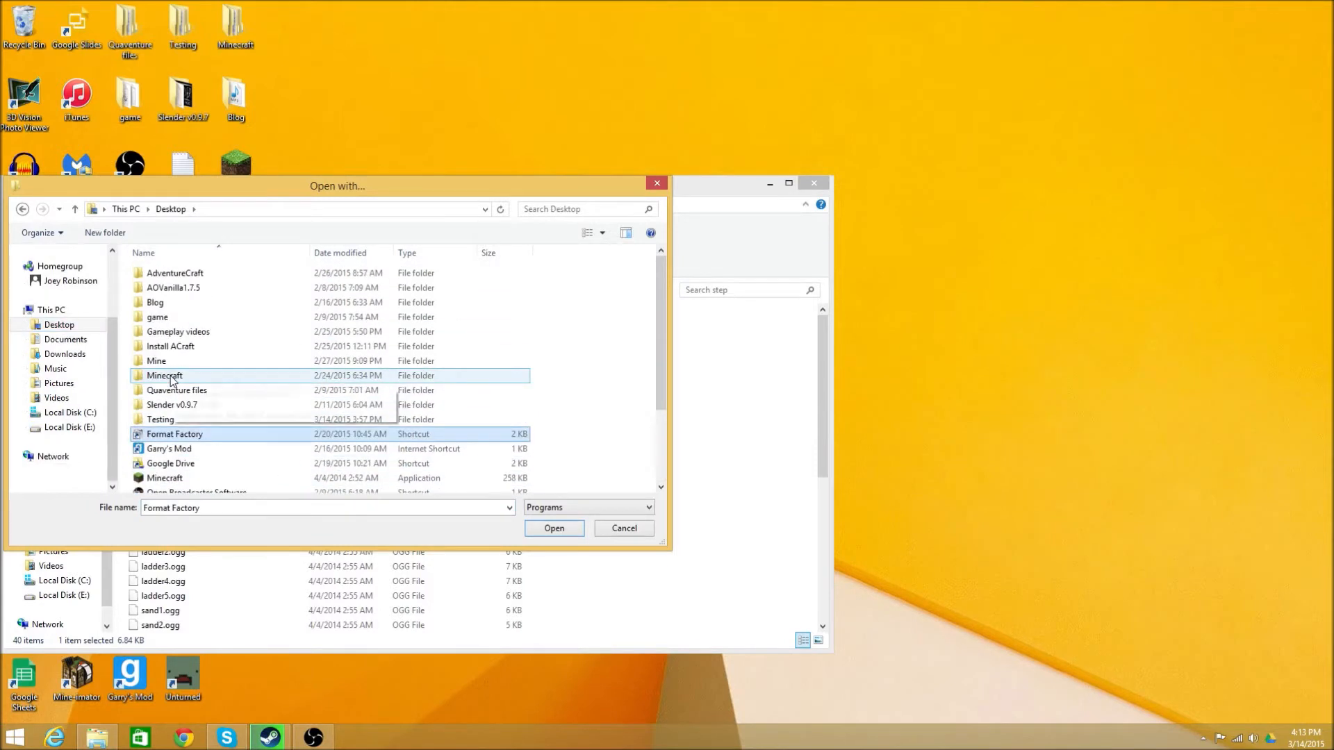
{"action": "left_click", "coordinate": [554, 528]}
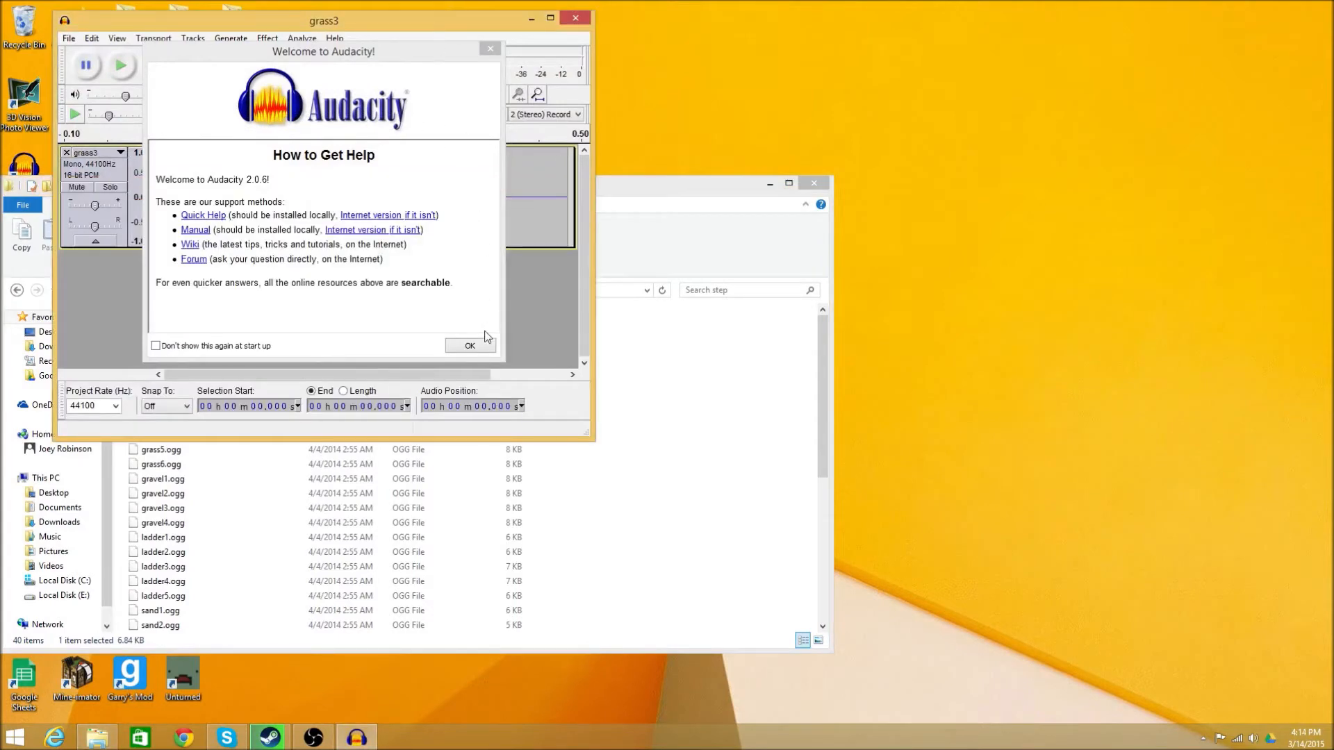
Dismiss Audacity's welcome dialog and open the File menu for grass3
{"action": "left_click", "coordinate": [470, 345]}
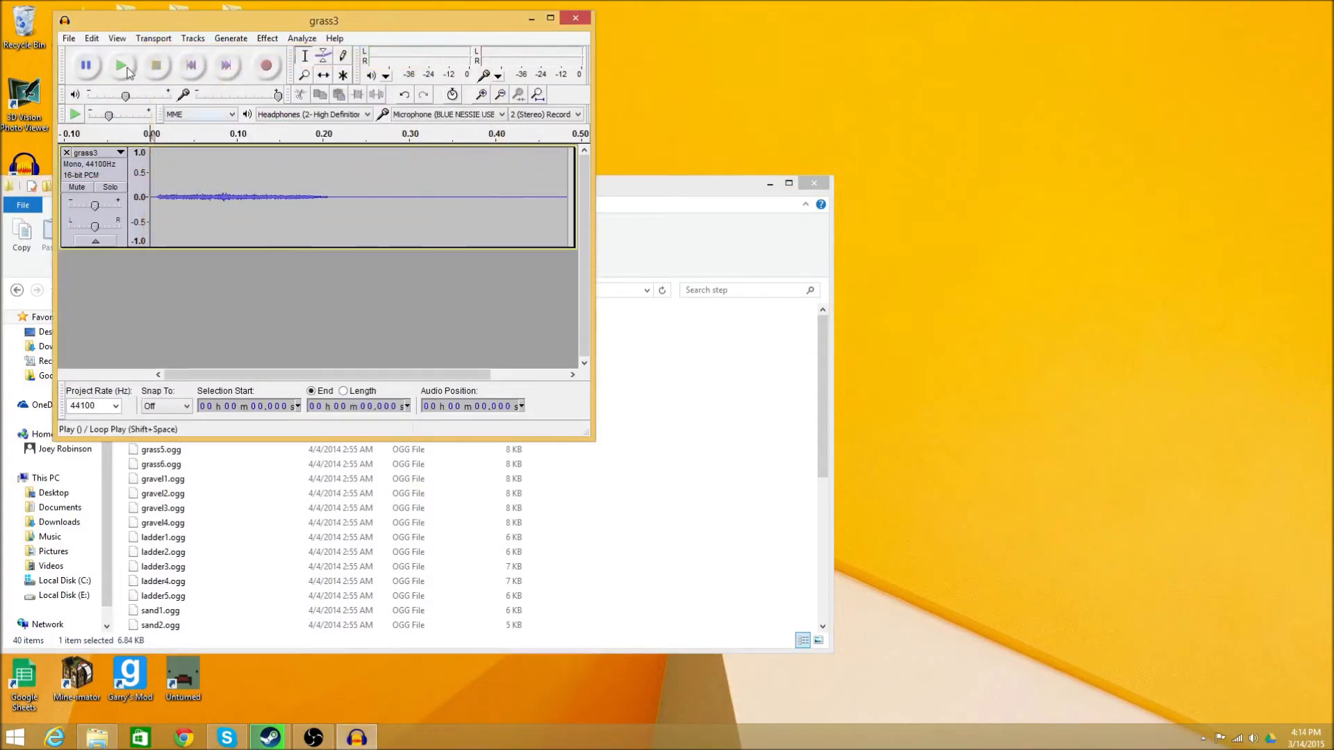
{"action": "mouse_move", "coordinate": [125, 73]}
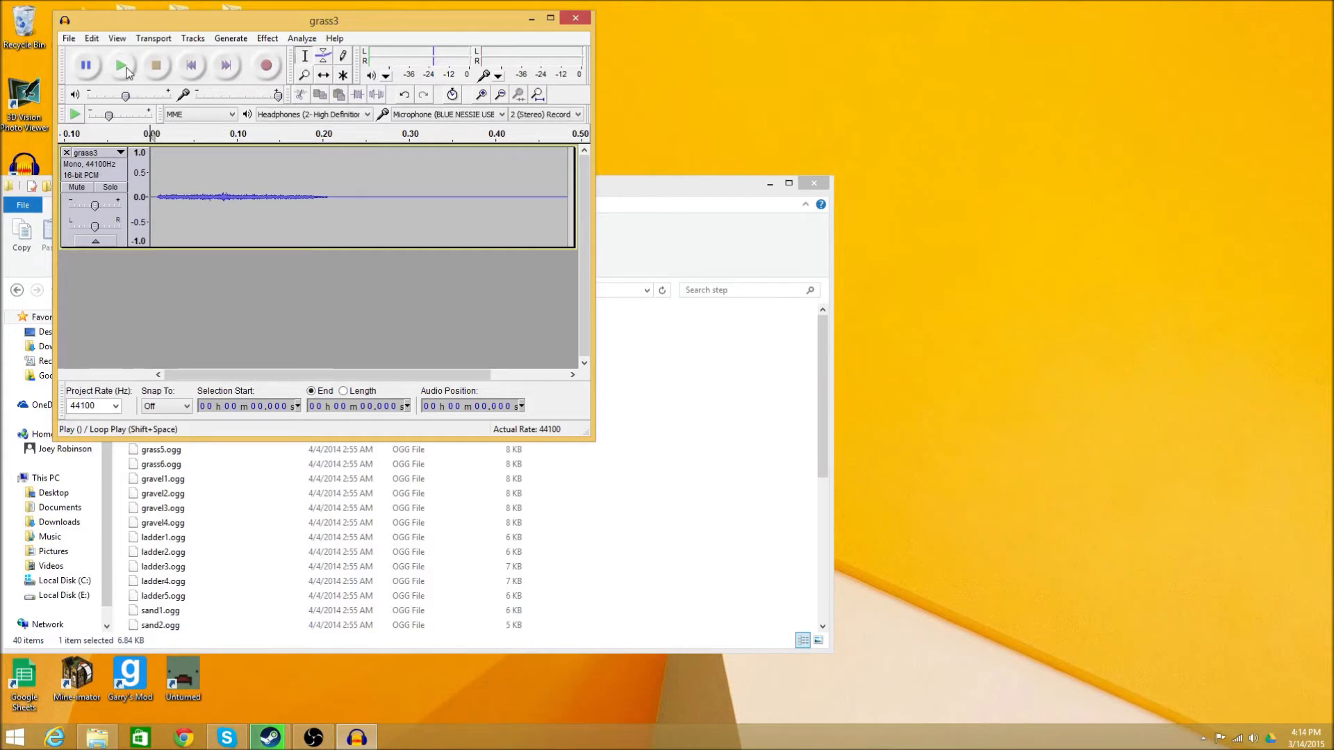
{"action": "mouse_move", "coordinate": [91, 37]}
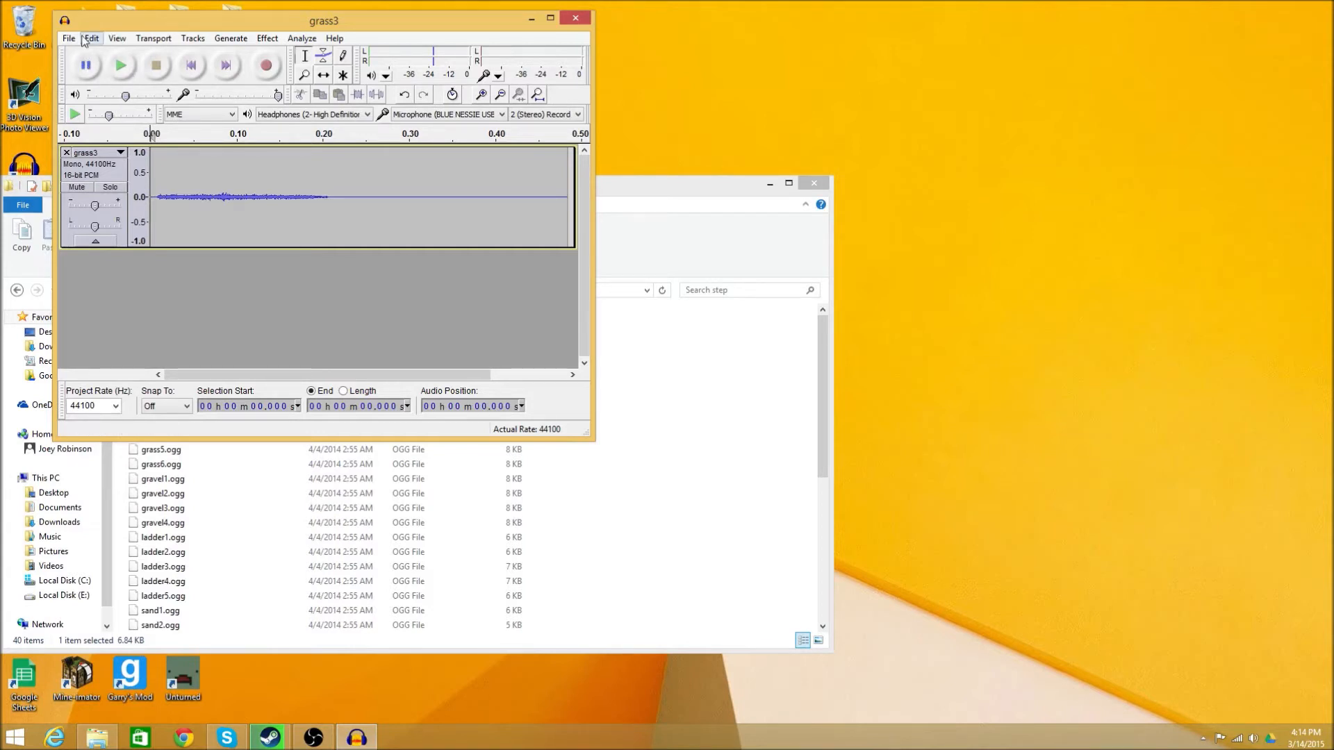
{"action": "left_click", "coordinate": [68, 38]}
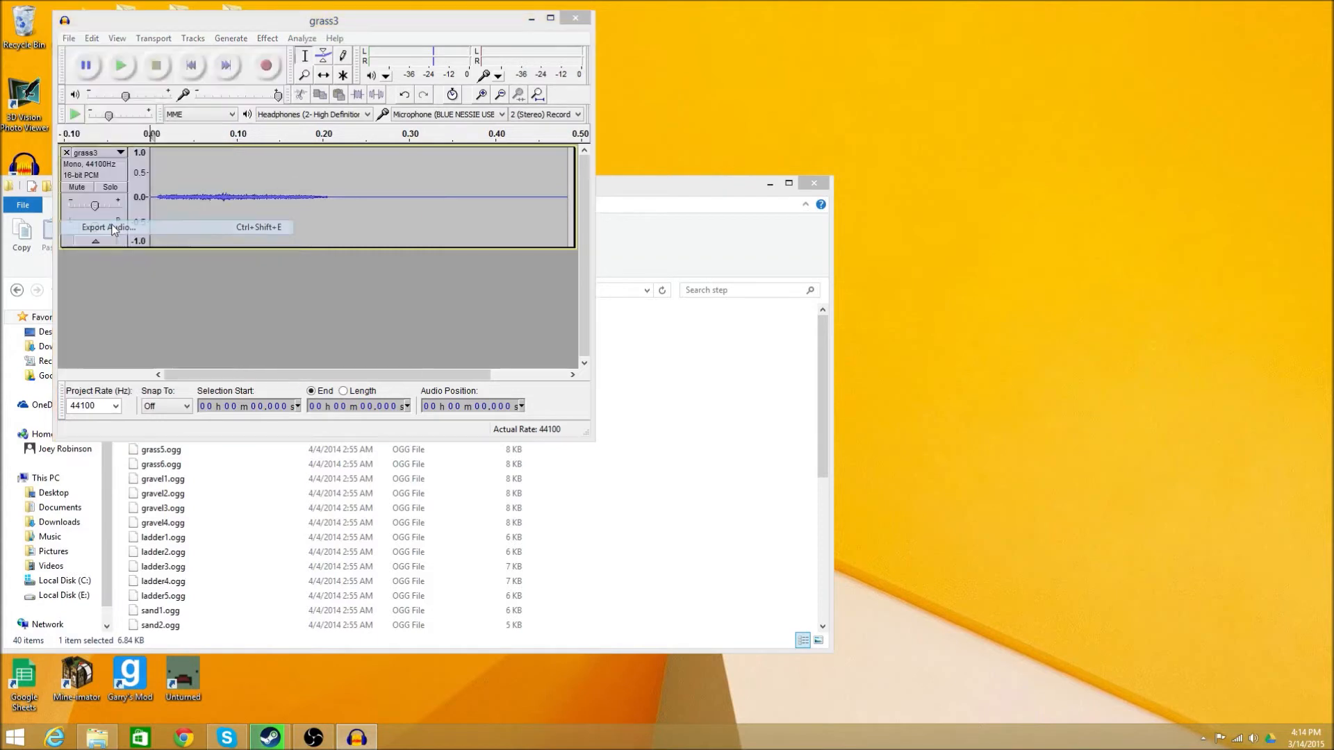
Start exporting grass3 with Desktop as the destination and MP3 Files as the type
{"action": "left_click", "coordinate": [106, 227]}
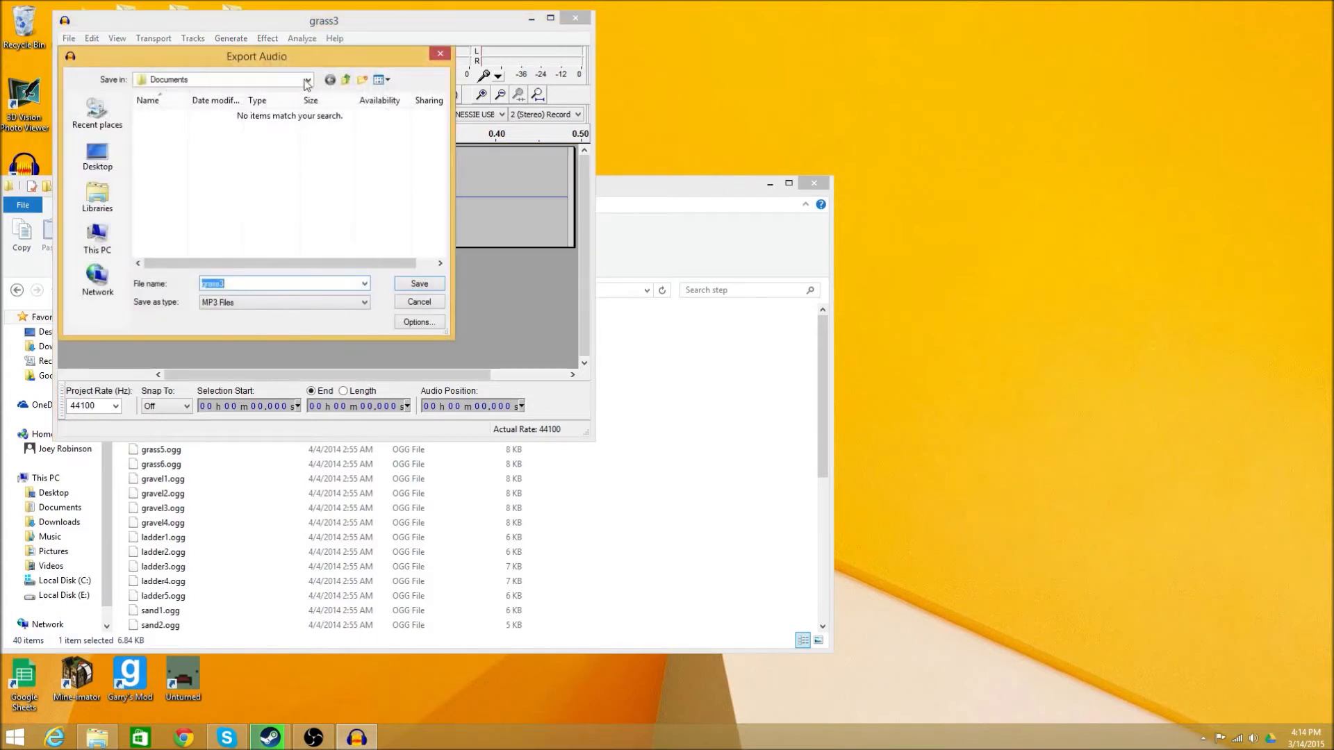
{"action": "left_click", "coordinate": [307, 79]}
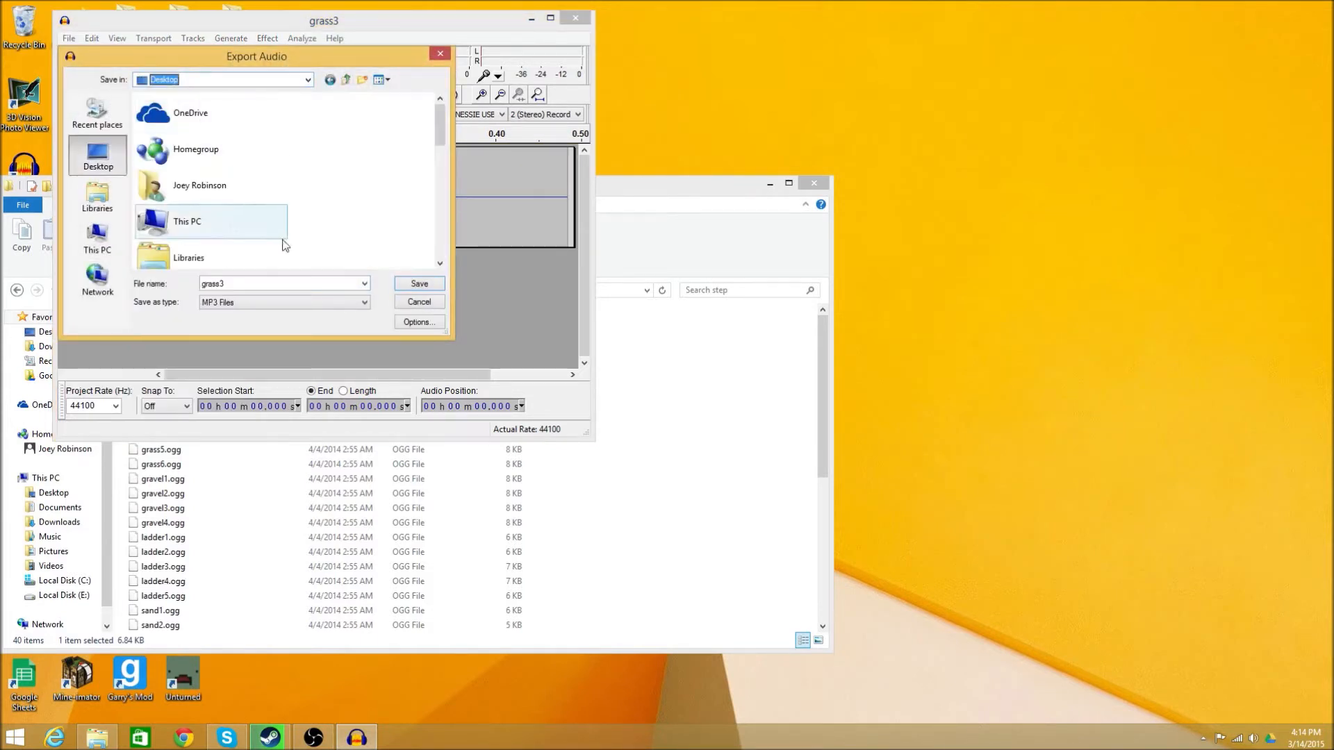
{"action": "left_click", "coordinate": [283, 302]}
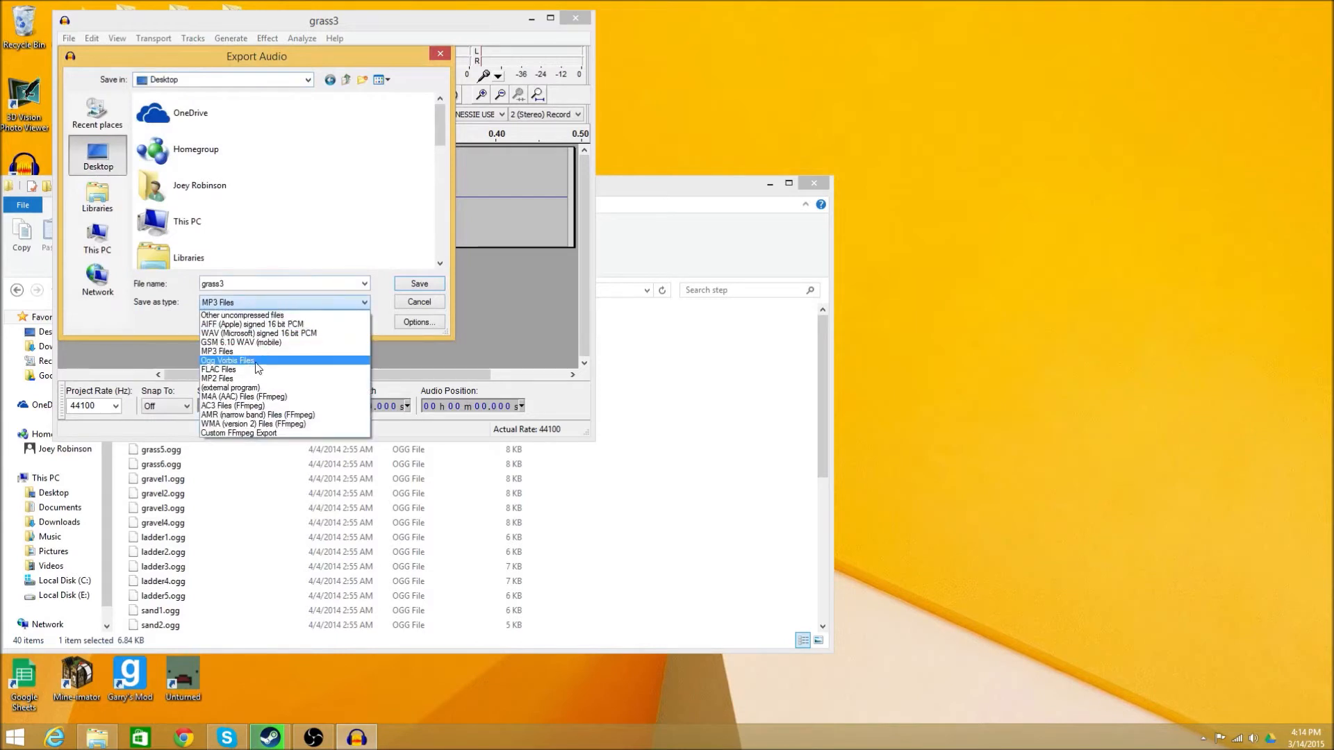
{"action": "mouse_move", "coordinate": [247, 352]}
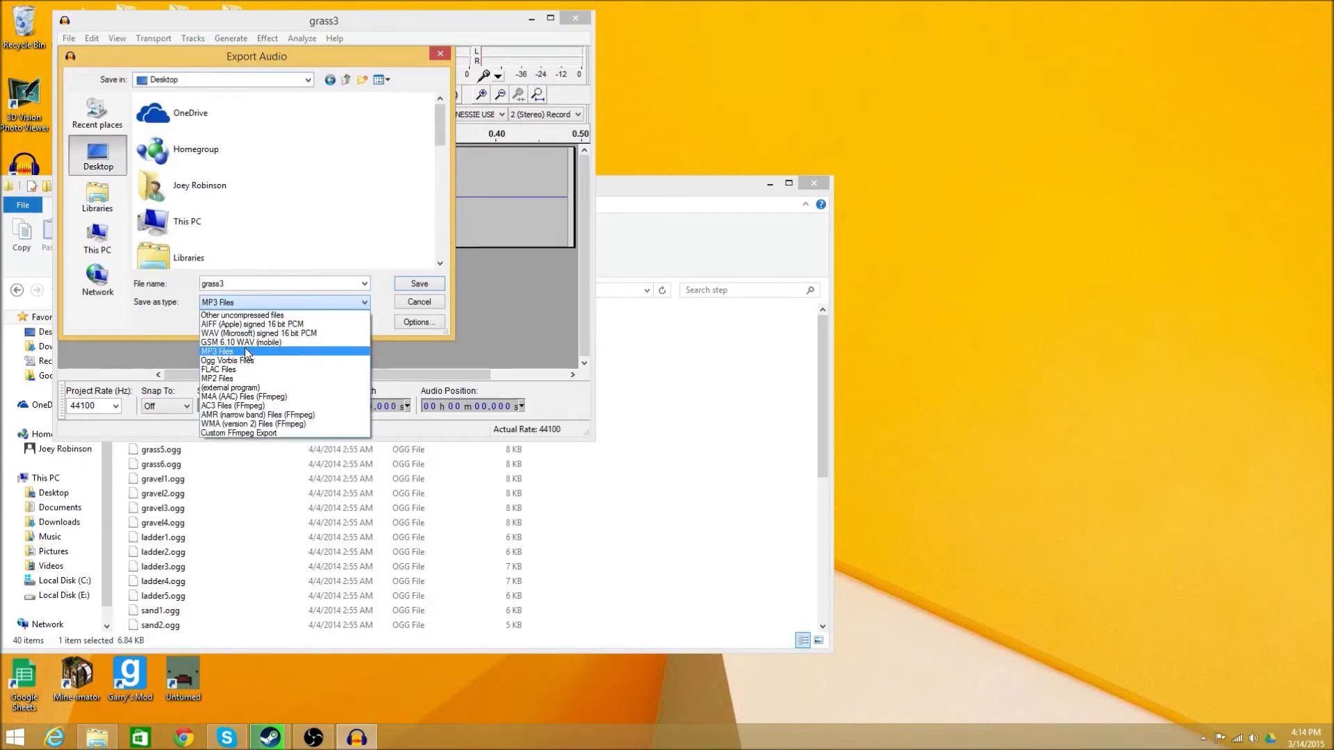
{"action": "left_click", "coordinate": [218, 351]}
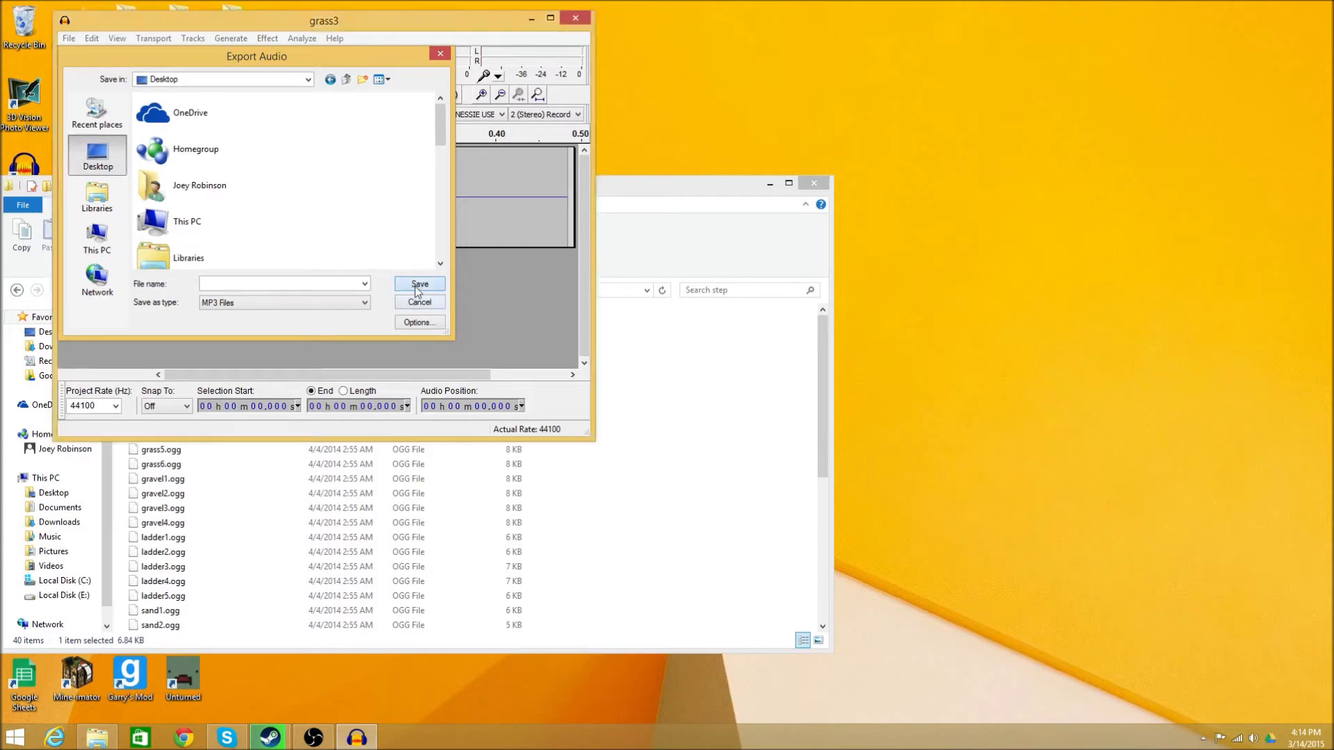
Save grass3 as an MP3, then close Audacity and the step folder window
{"action": "left_click", "coordinate": [419, 302]}
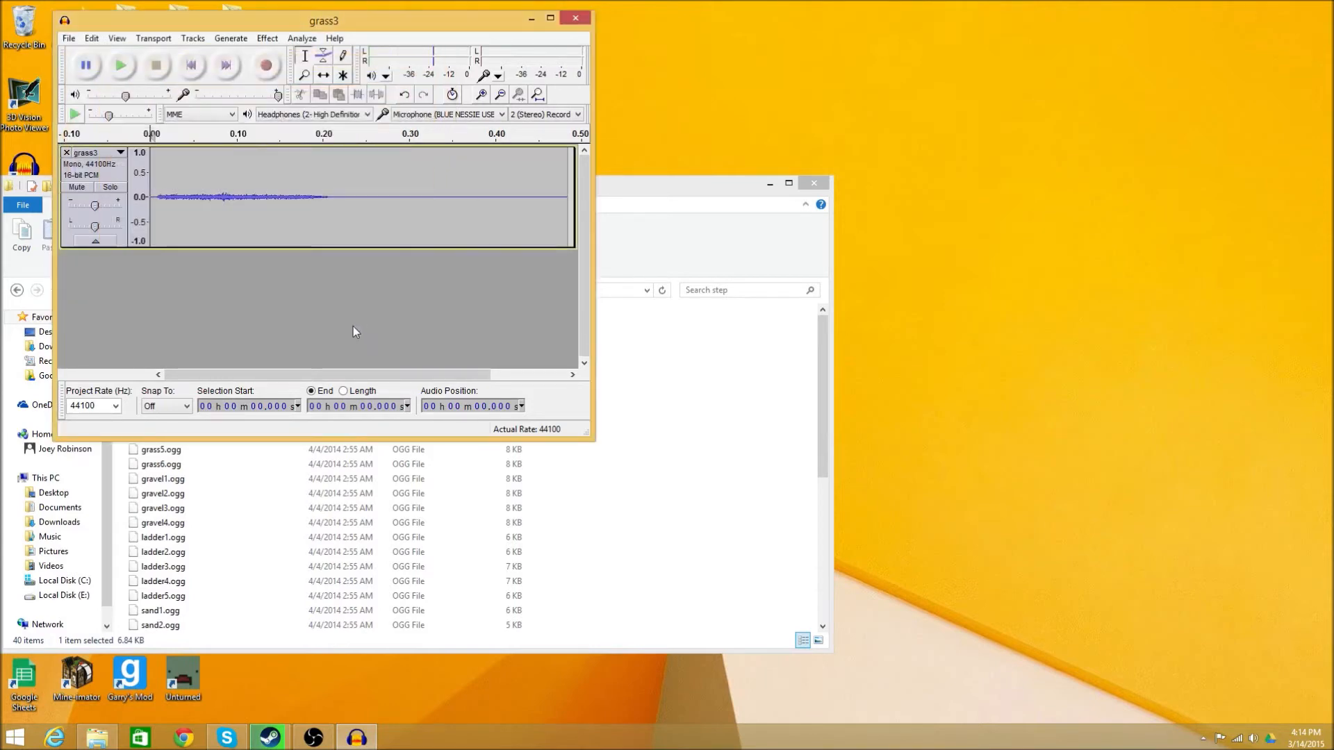
{"action": "left_click", "coordinate": [575, 17]}
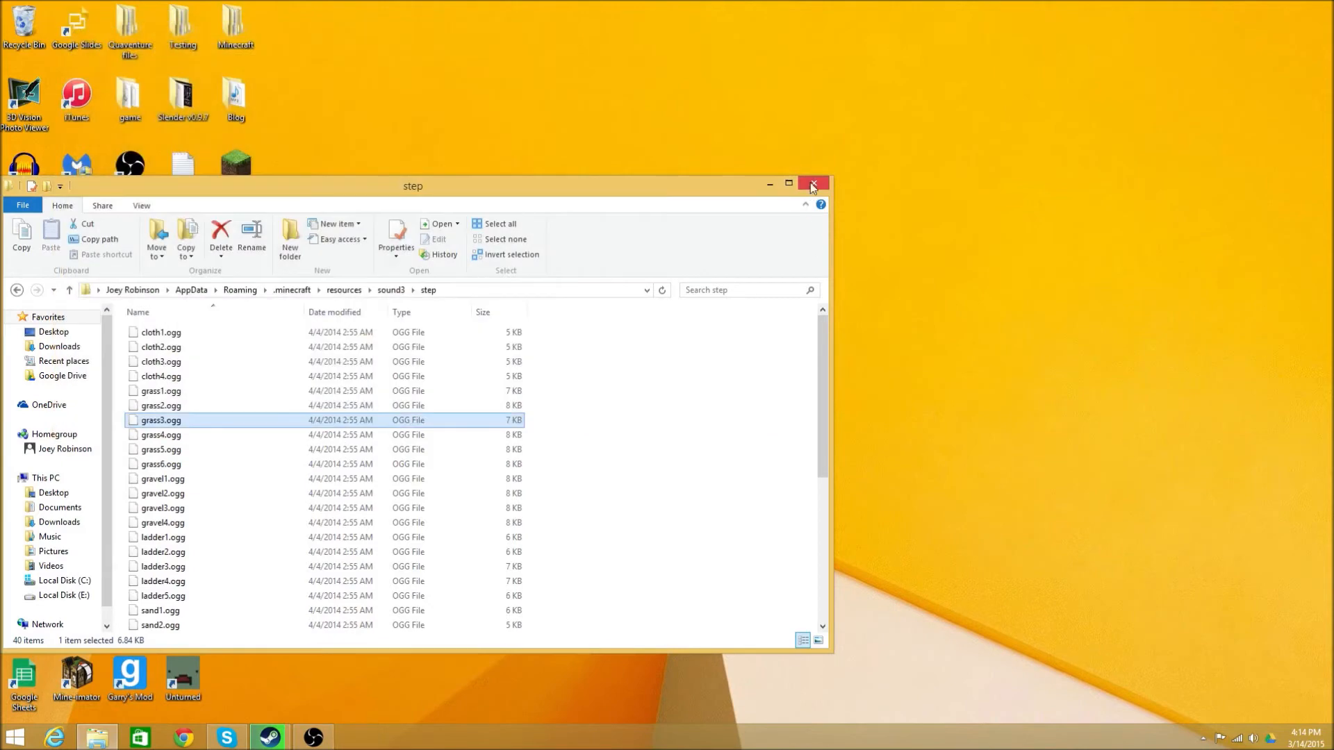
{"action": "left_click", "coordinate": [811, 186]}
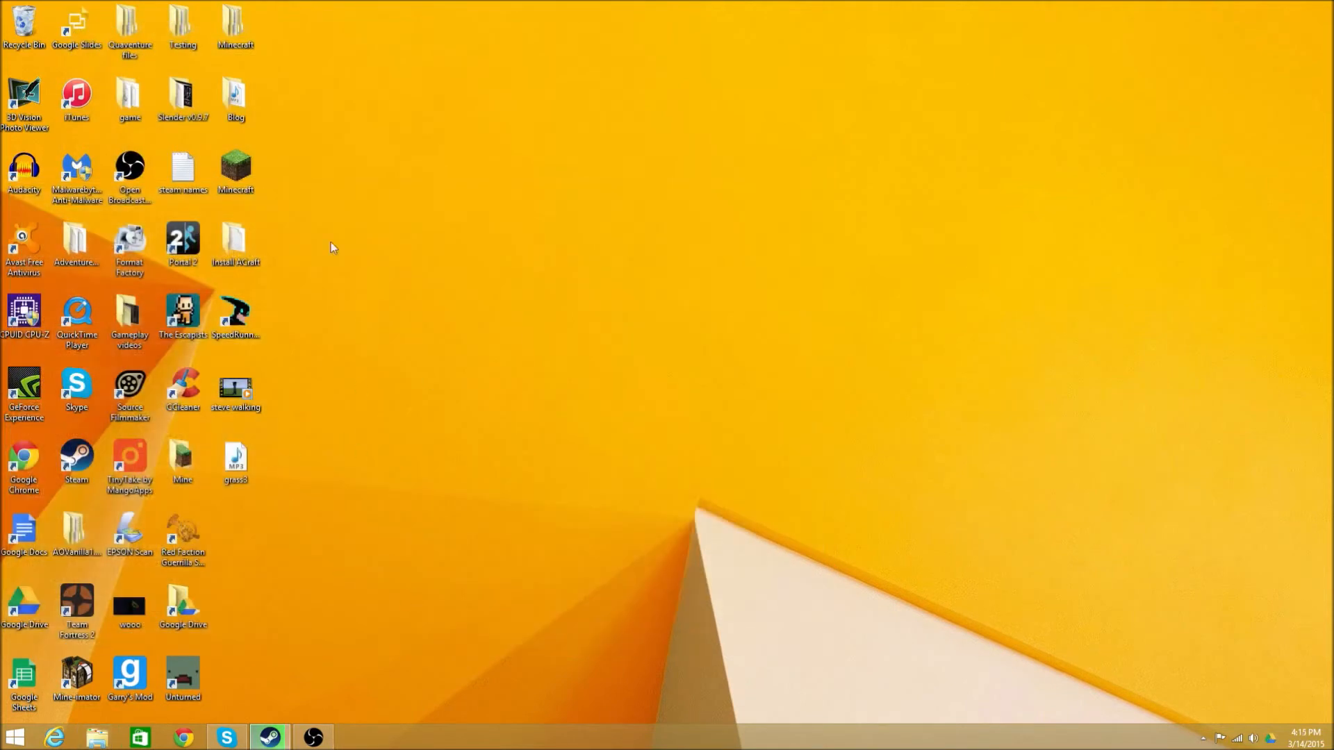
Play grass3.mp3 from the desktop in Media Player, then close it
{"action": "double_click", "coordinate": [236, 457]}
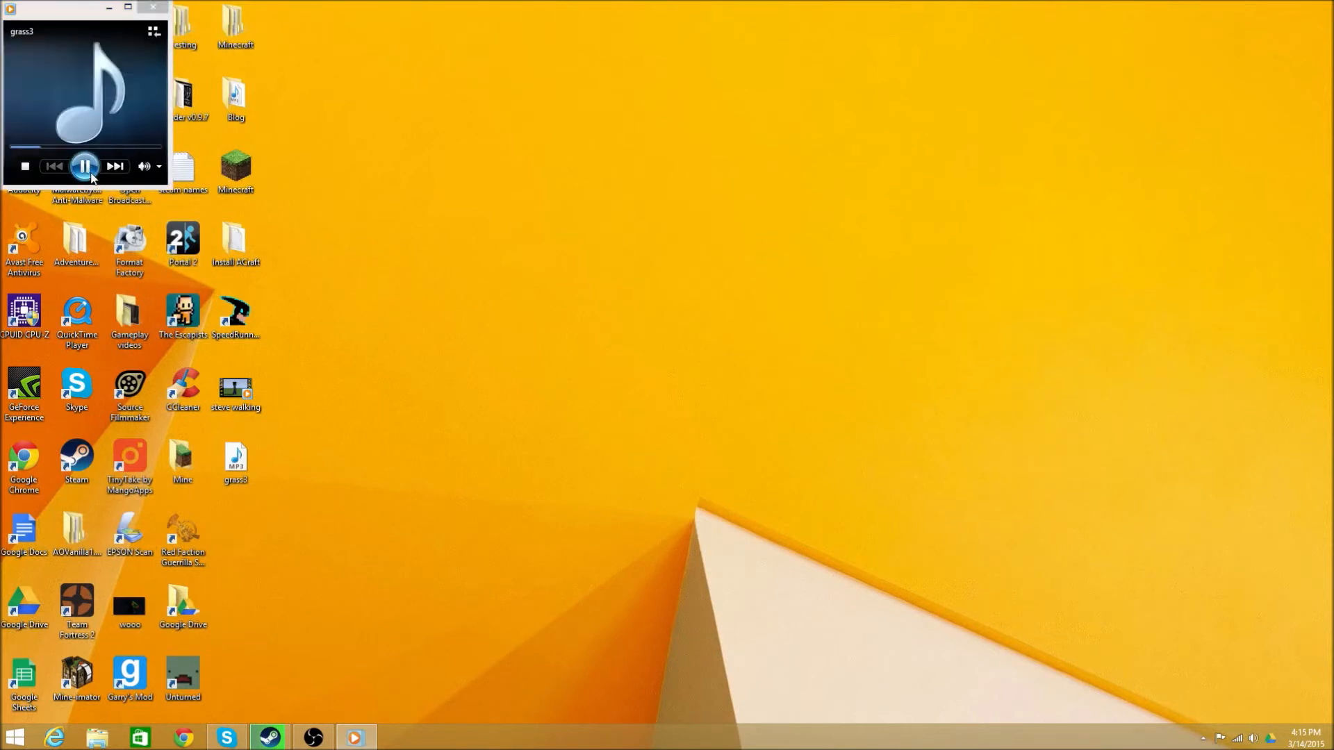
{"action": "left_click", "coordinate": [84, 166]}
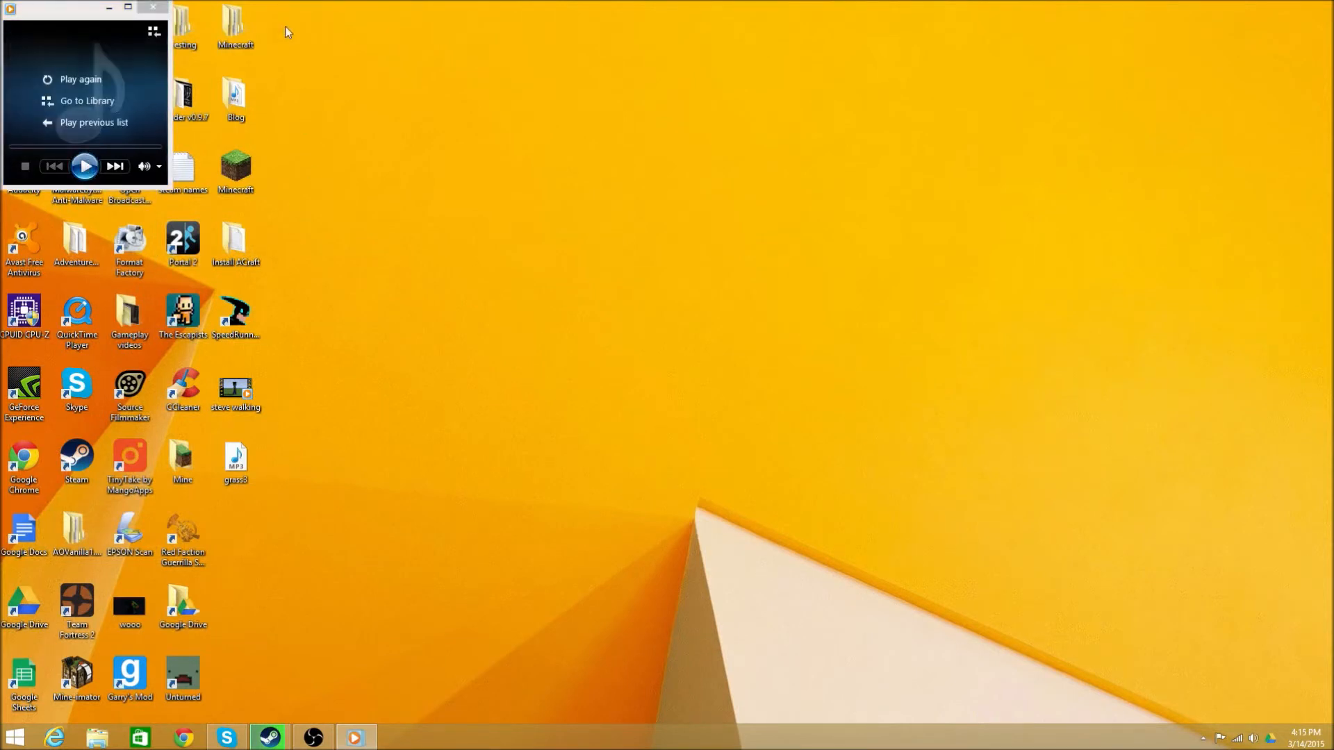
{"action": "left_click", "coordinate": [153, 8]}
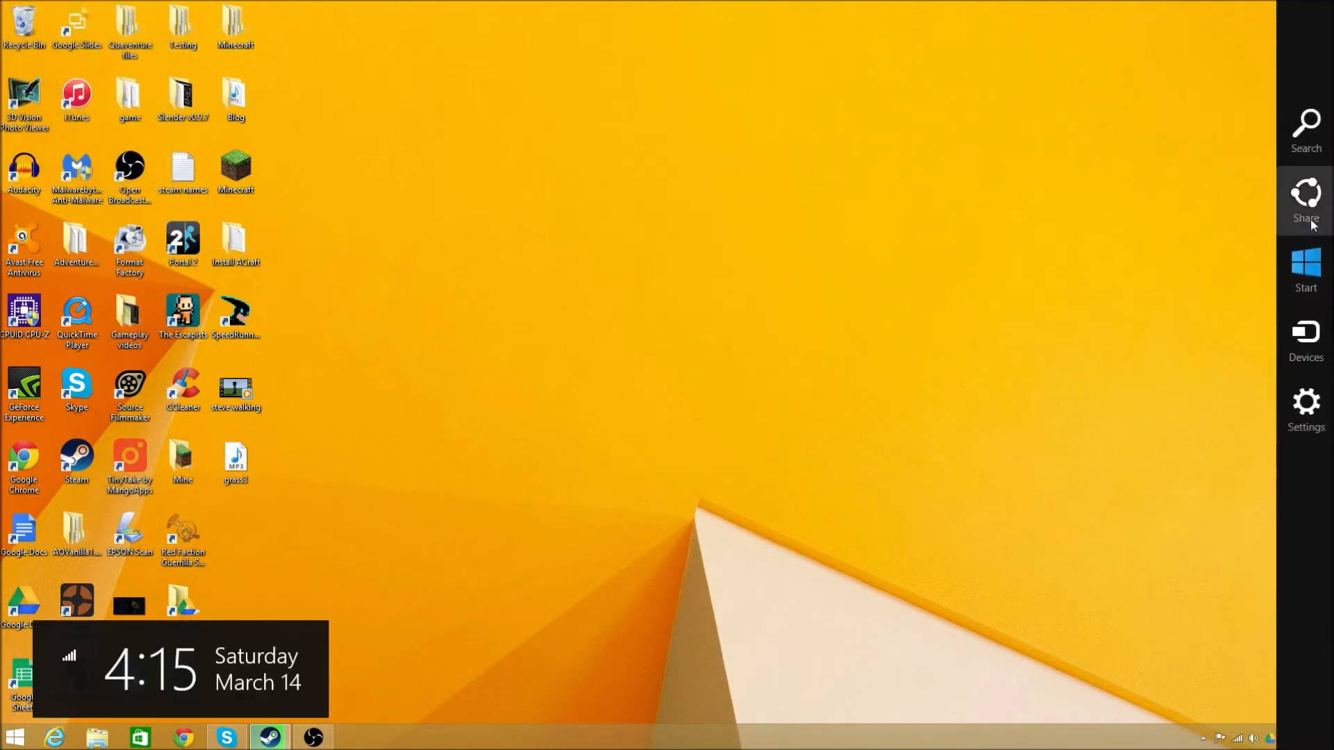
Launch Movie Maker via search and import the steve walking video from the Desktop
{"action": "left_click", "coordinate": [1305, 128]}
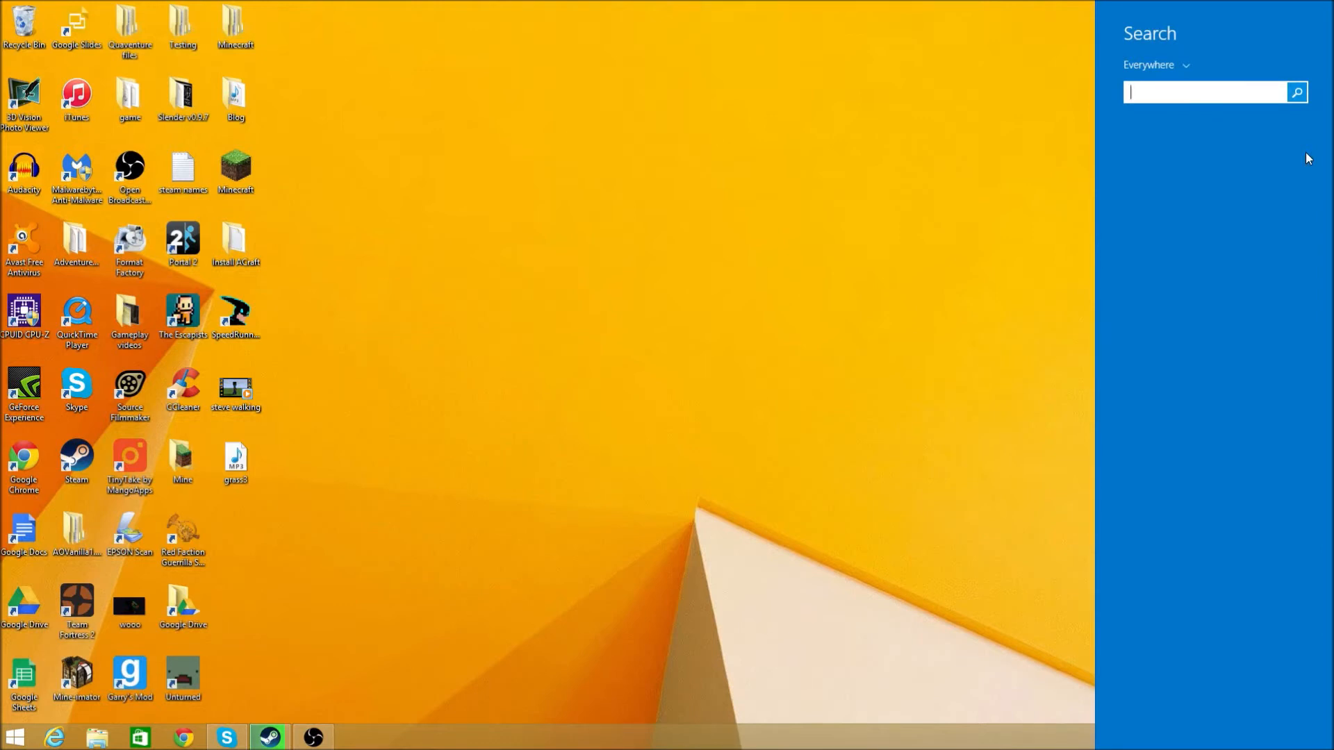
{"action": "type", "text": "movie mak"}
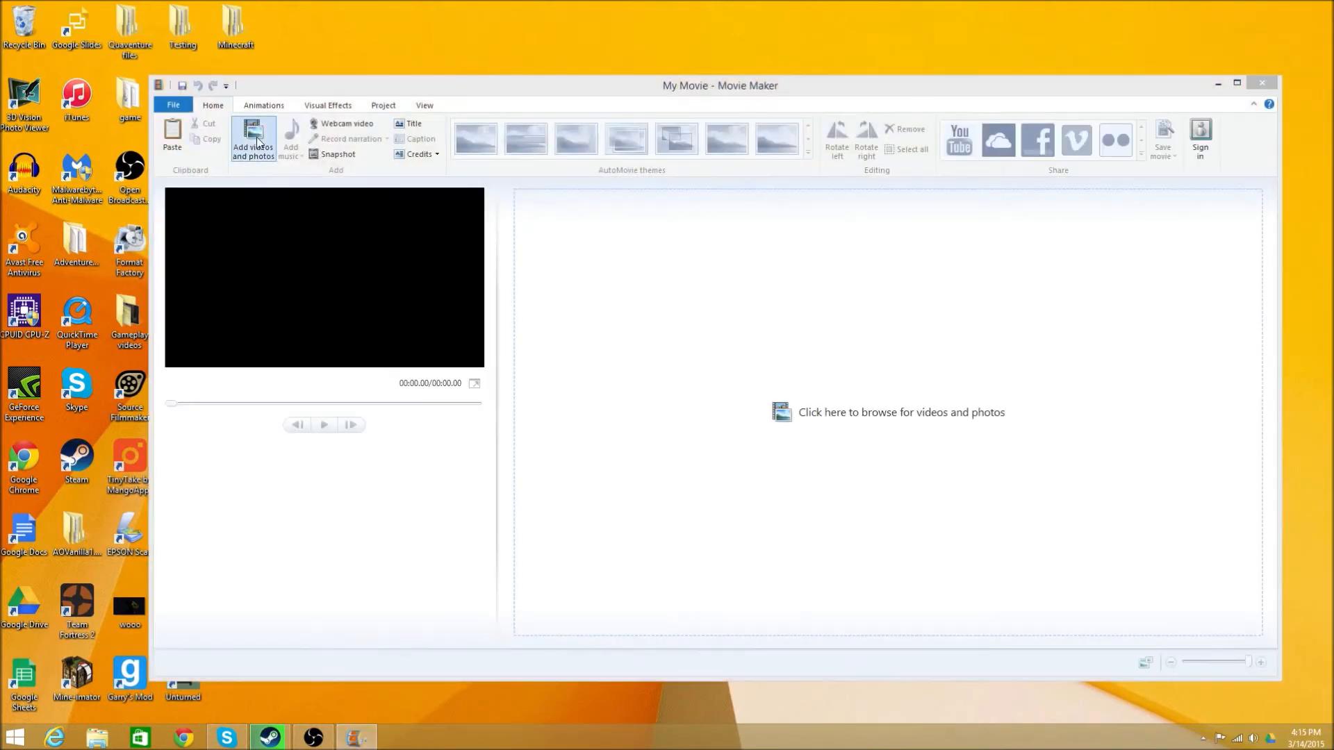
{"action": "left_click", "coordinate": [253, 141]}
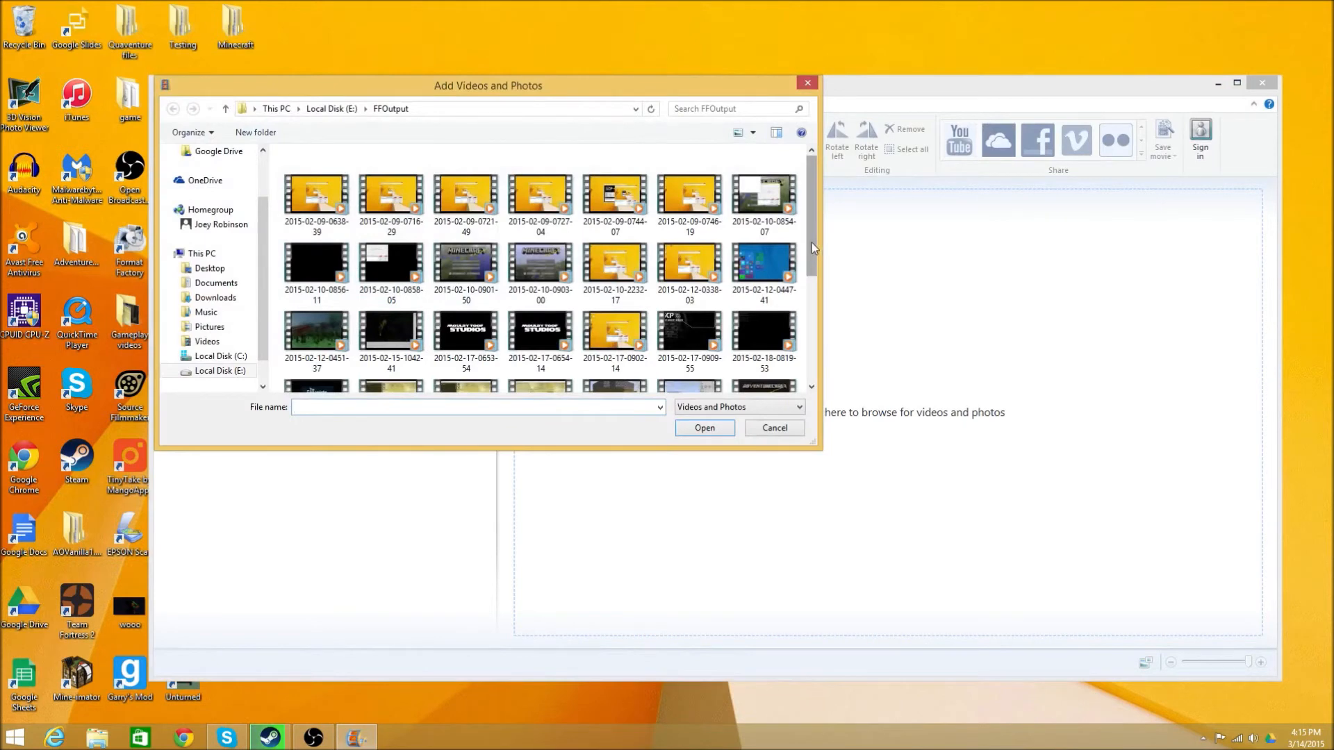
{"action": "scroll", "scroll_direction": "down", "scroll_amount": 3}
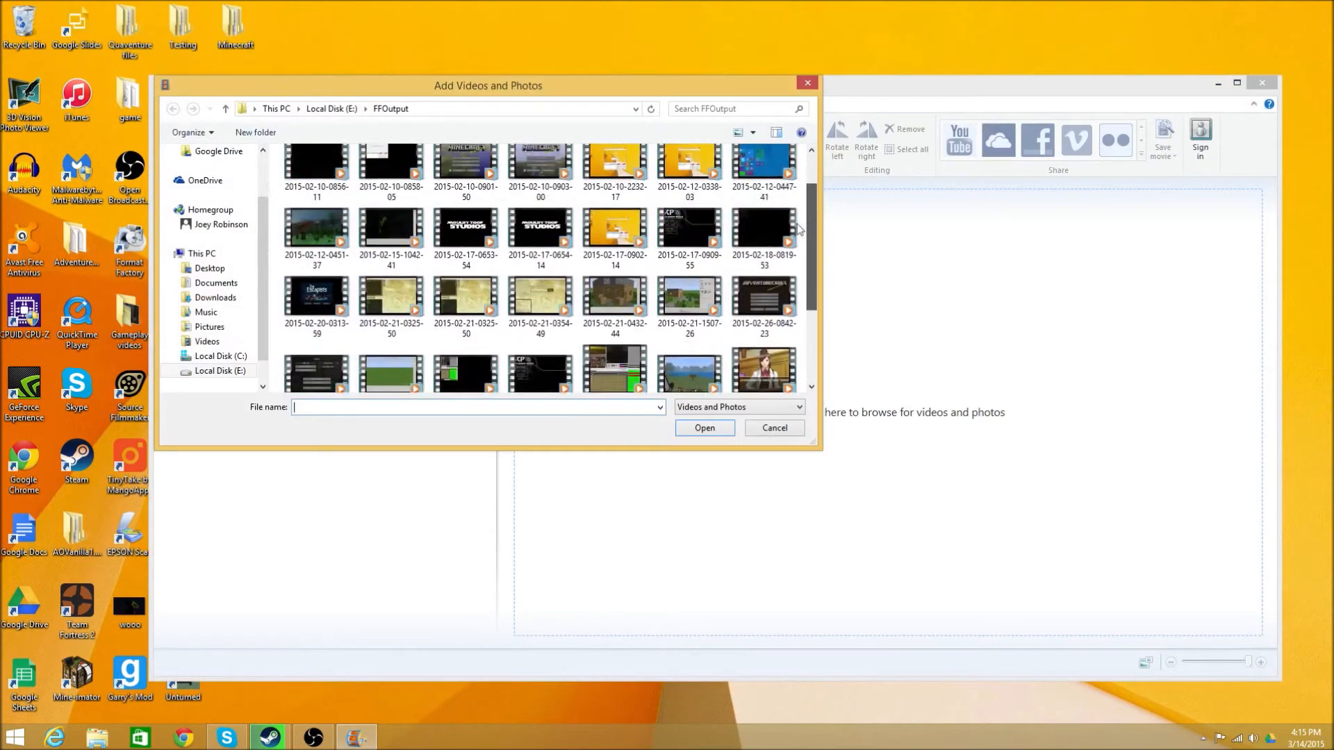
{"action": "scroll", "scroll_direction": "up", "scroll_amount": 3}
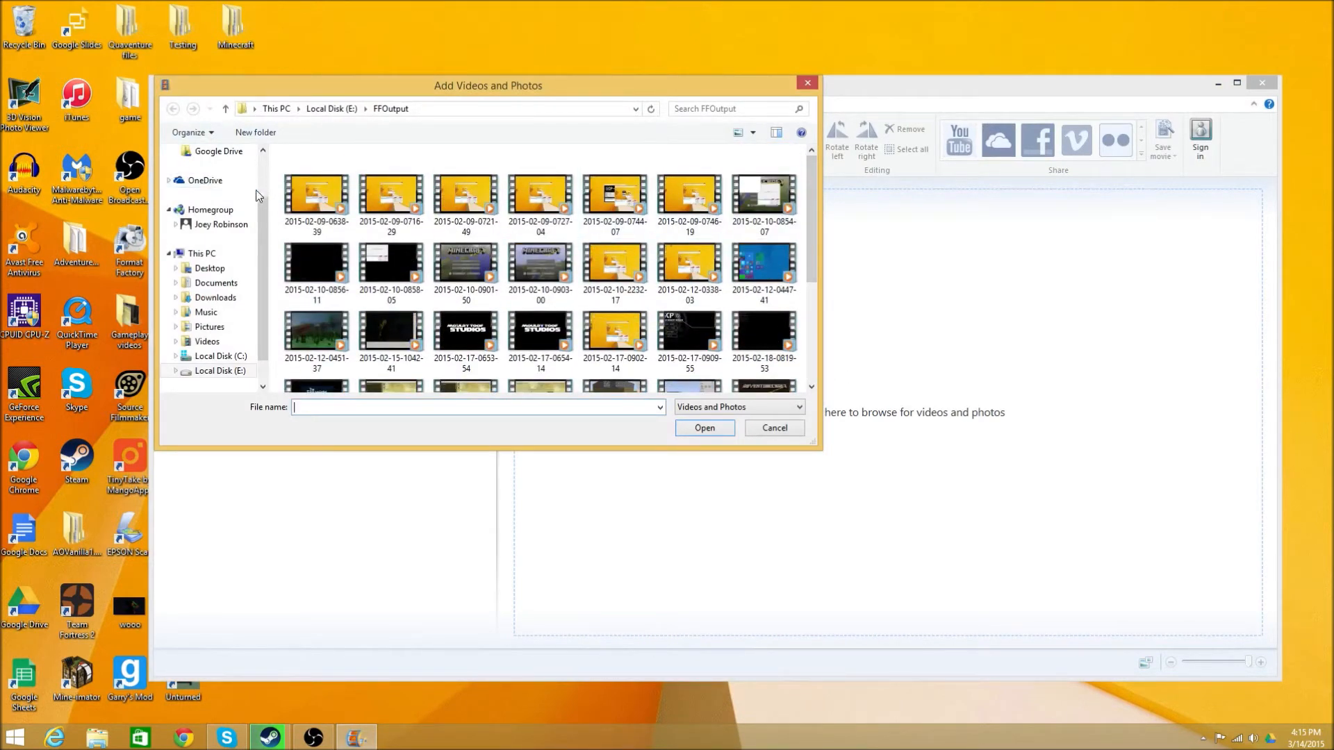
{"action": "left_click", "coordinate": [209, 172]}
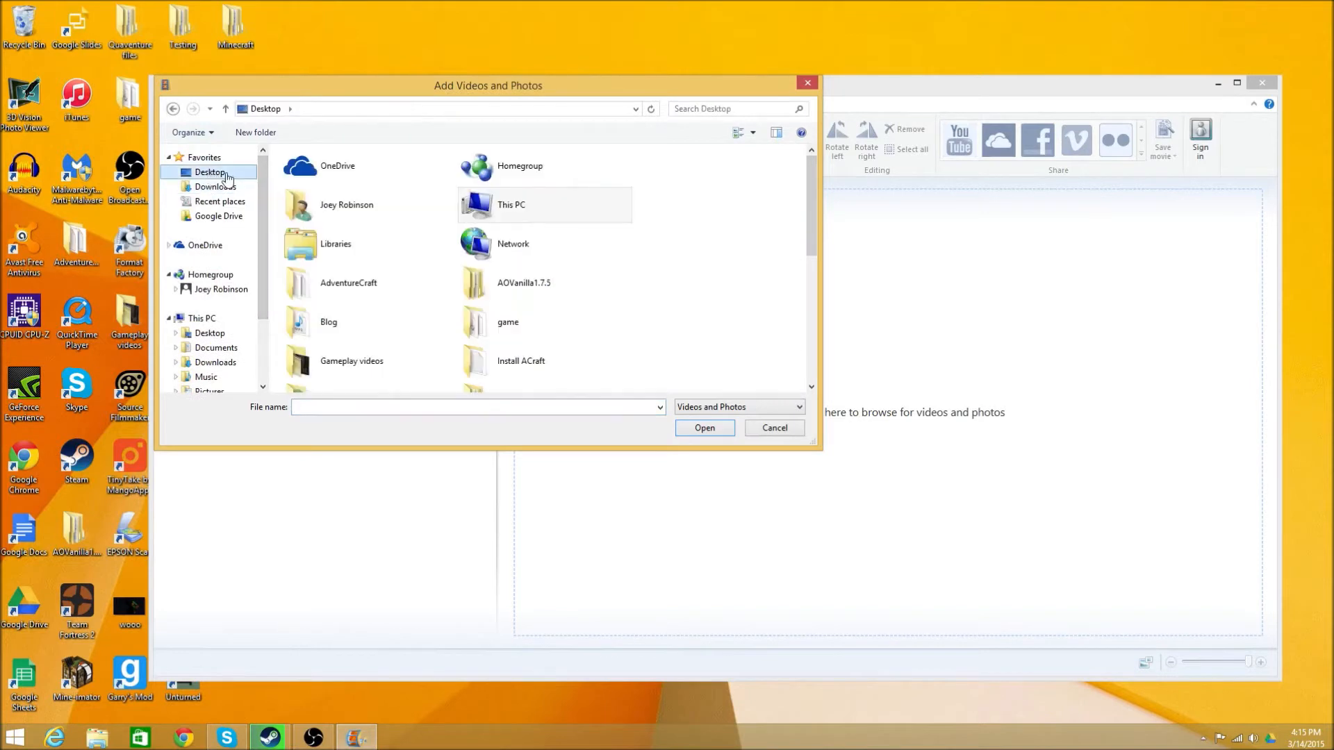
{"action": "scroll", "scroll_direction": "down", "scroll_amount": 3}
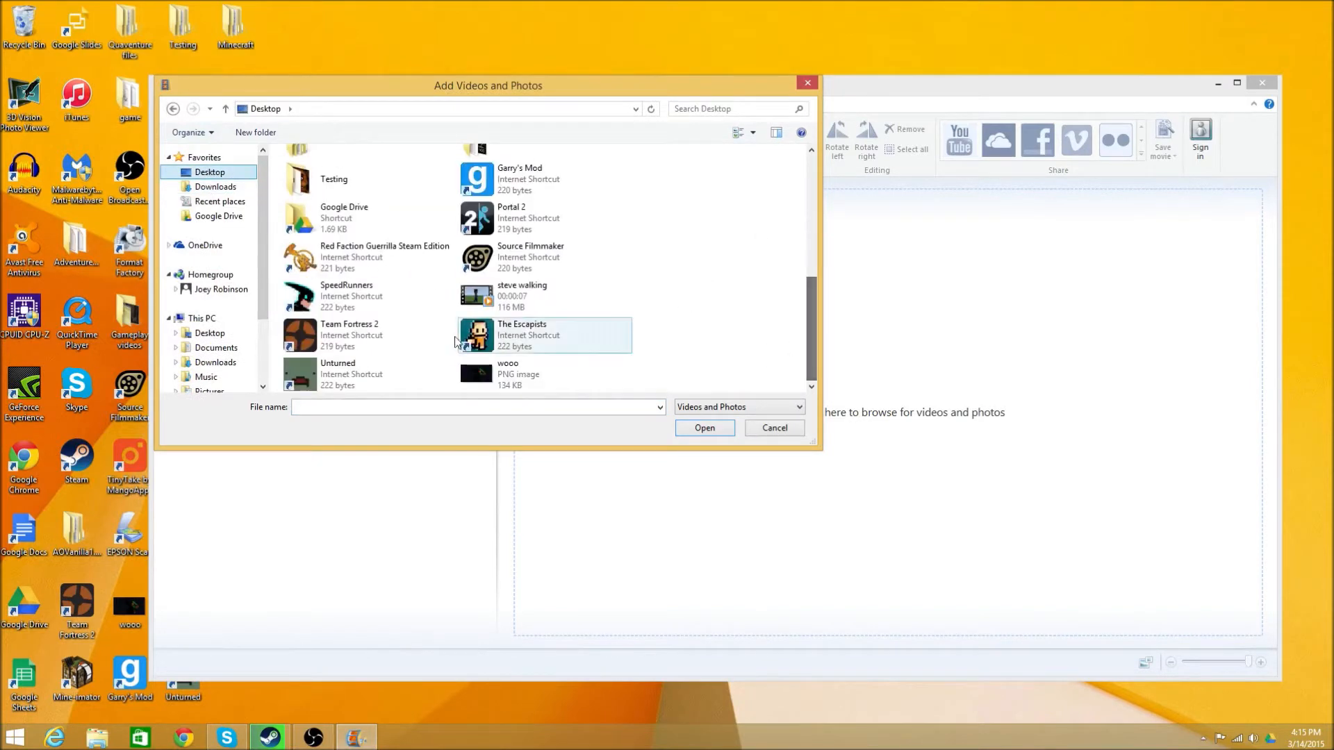
{"action": "left_click", "coordinate": [773, 428]}
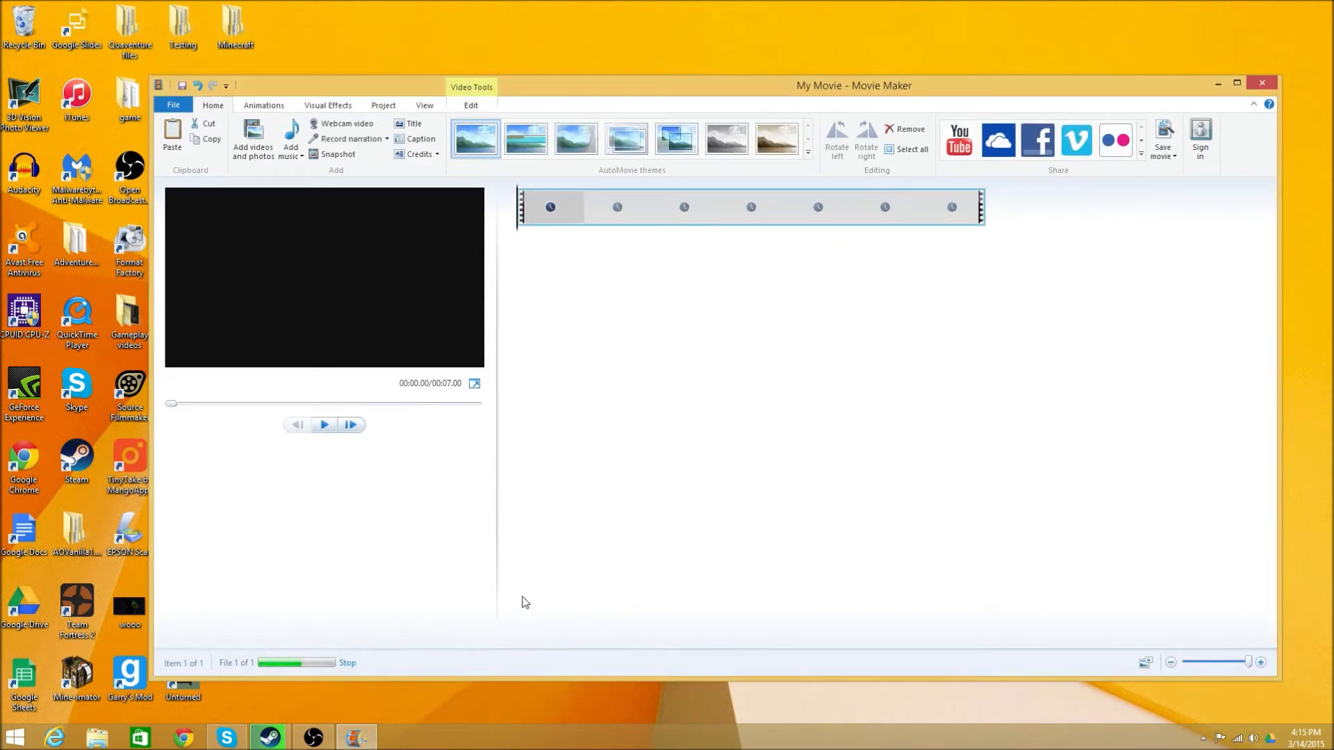
{"action": "mouse_move", "coordinate": [322, 501]}
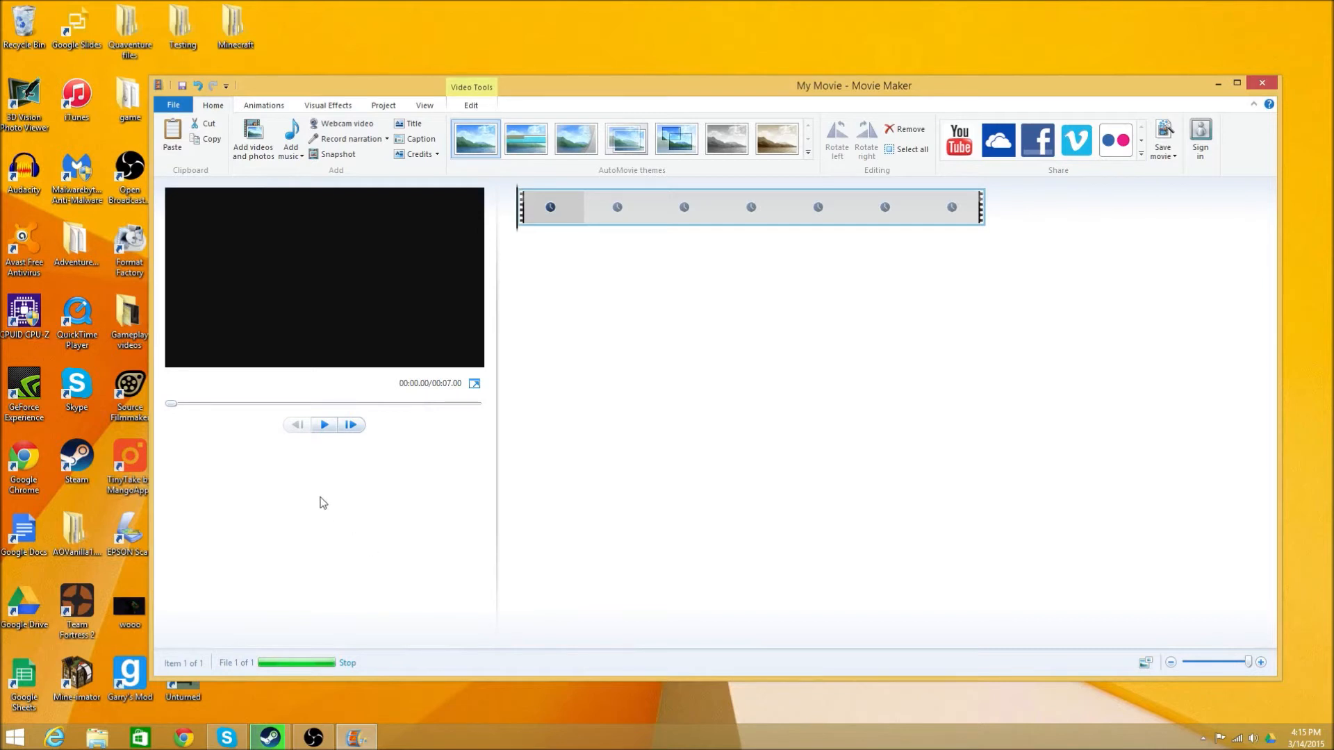
{"action": "left_click", "coordinate": [322, 425]}
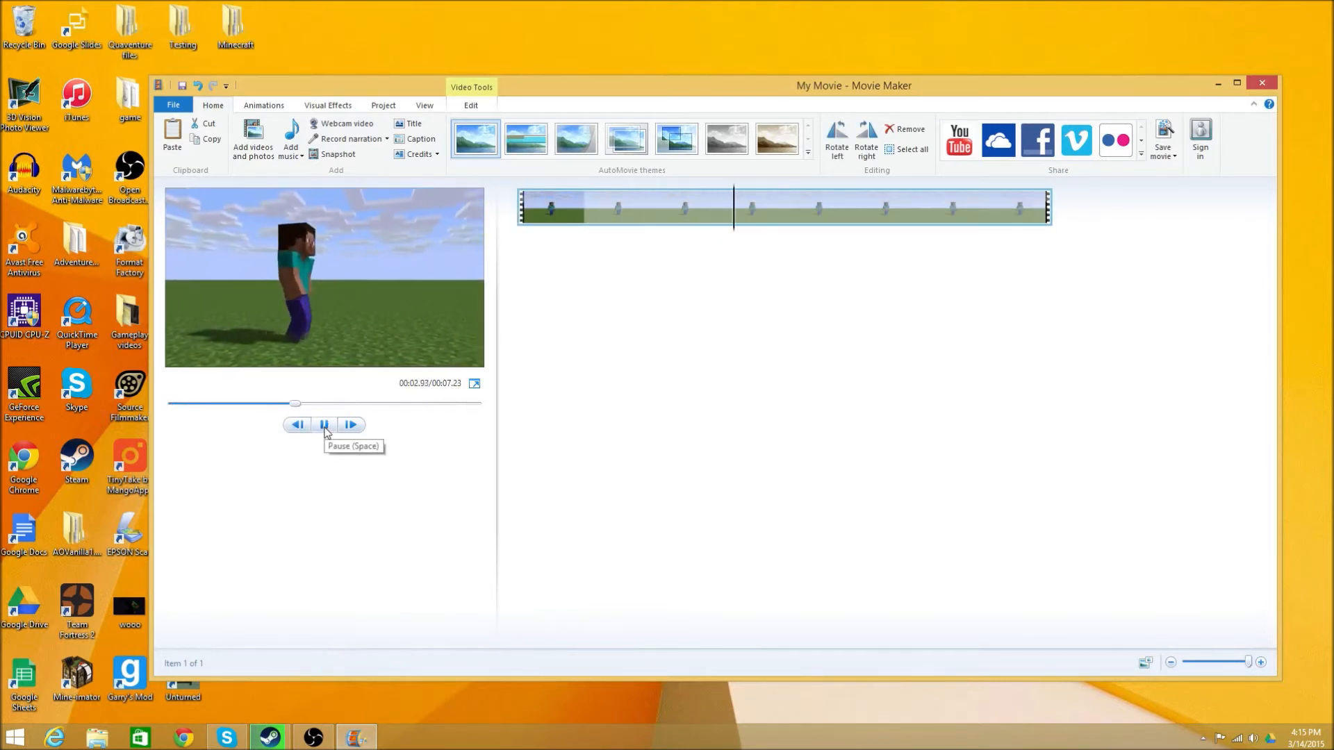
{"action": "left_click", "coordinate": [323, 425]}
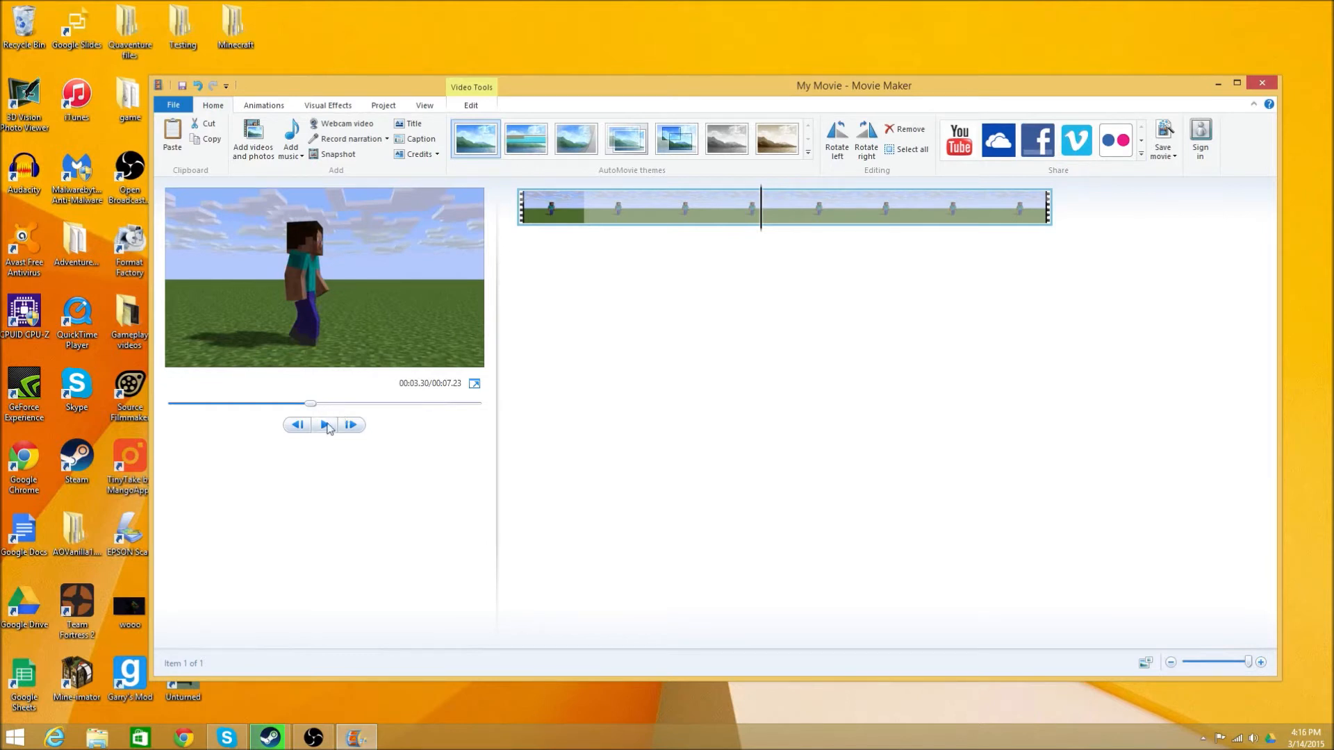
{"action": "left_click", "coordinate": [325, 425]}
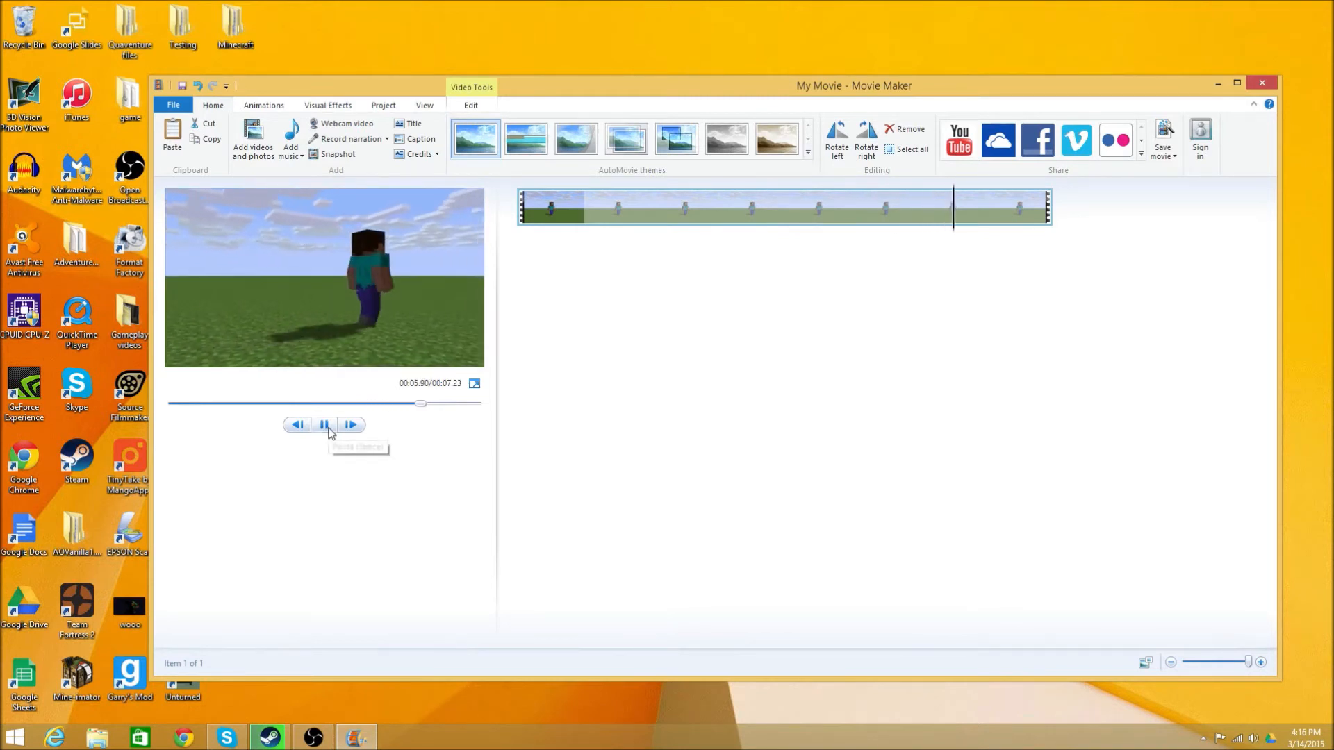
{"action": "left_click", "coordinate": [323, 425]}
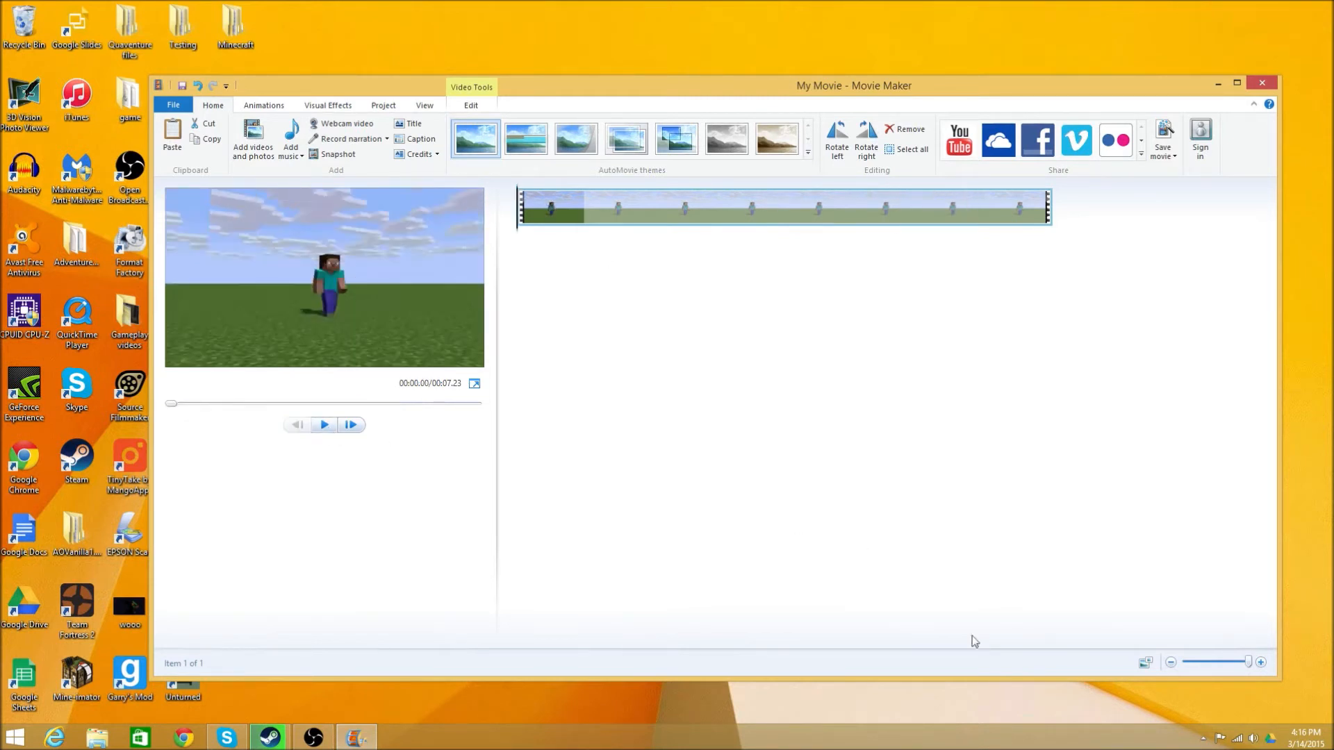
{"action": "mouse_move", "coordinate": [503, 257]}
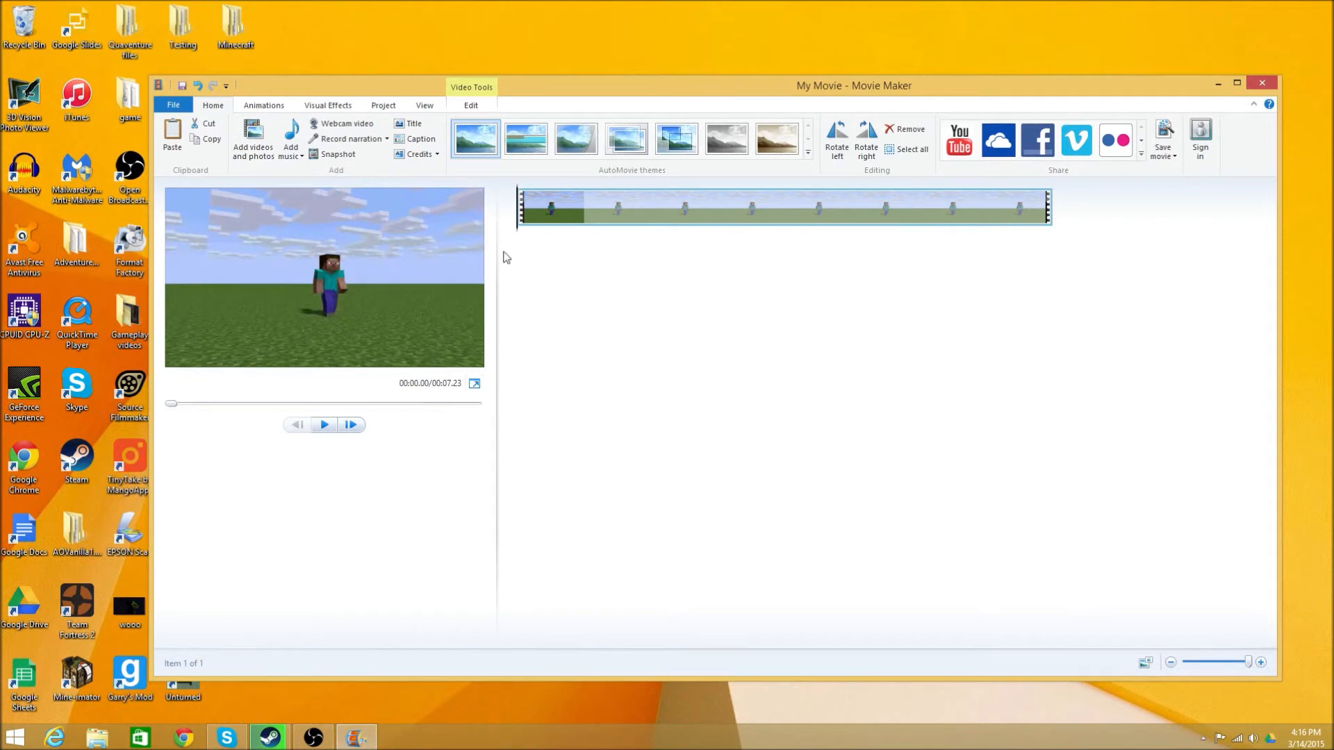
{"action": "mouse_move", "coordinate": [517, 224]}
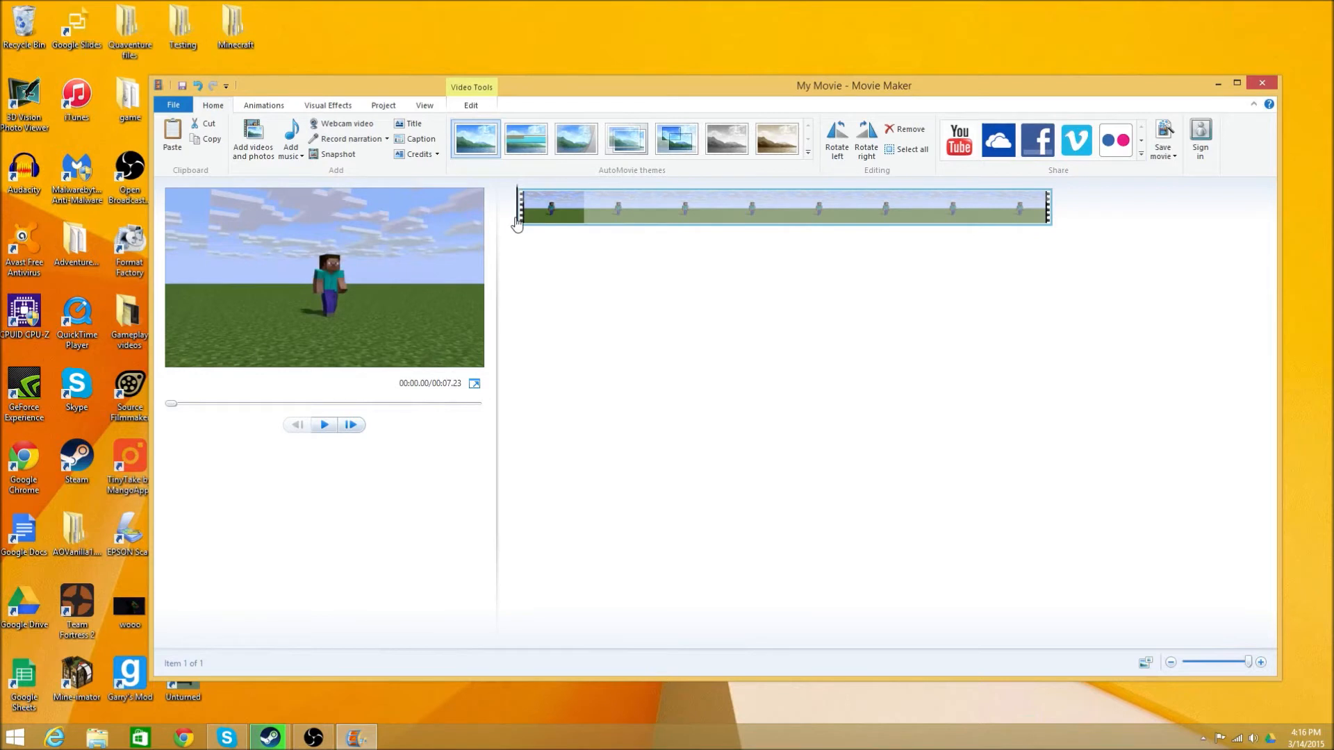
{"action": "mouse_move", "coordinate": [503, 250]}
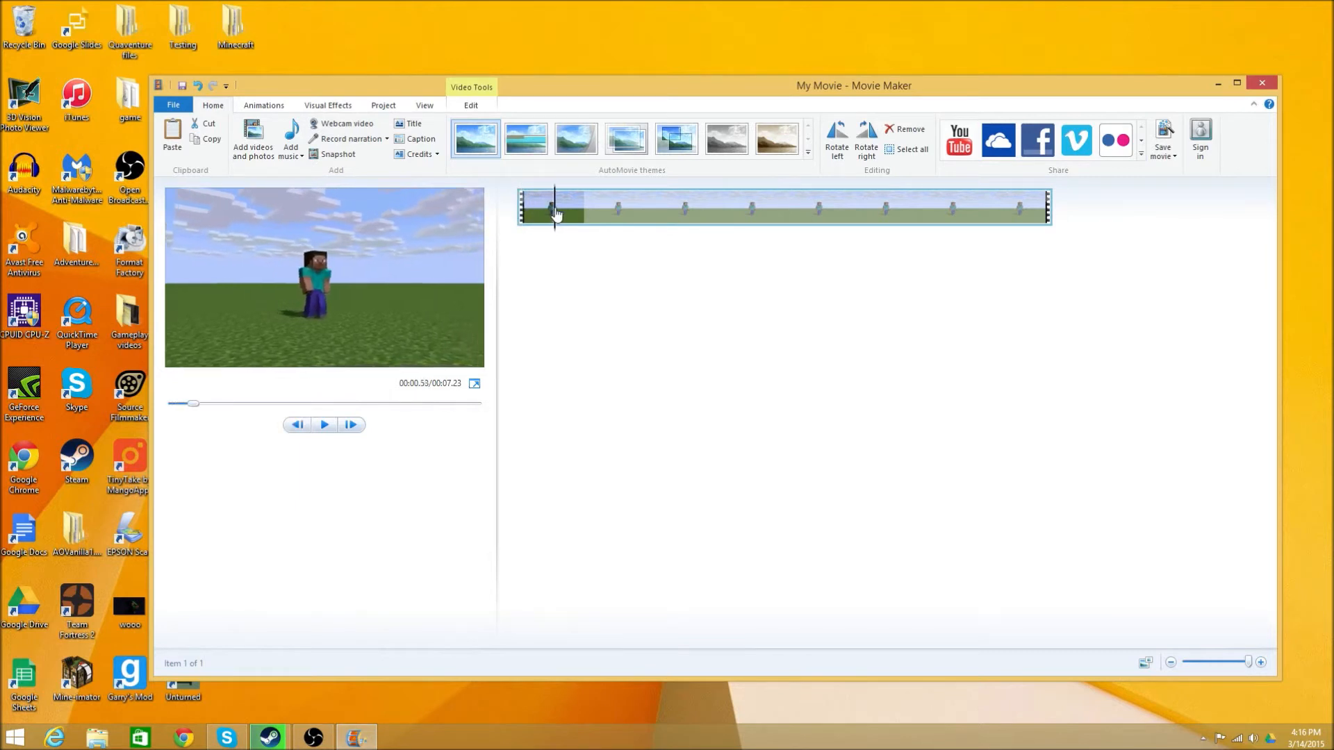
{"action": "left_click", "coordinate": [553, 207]}
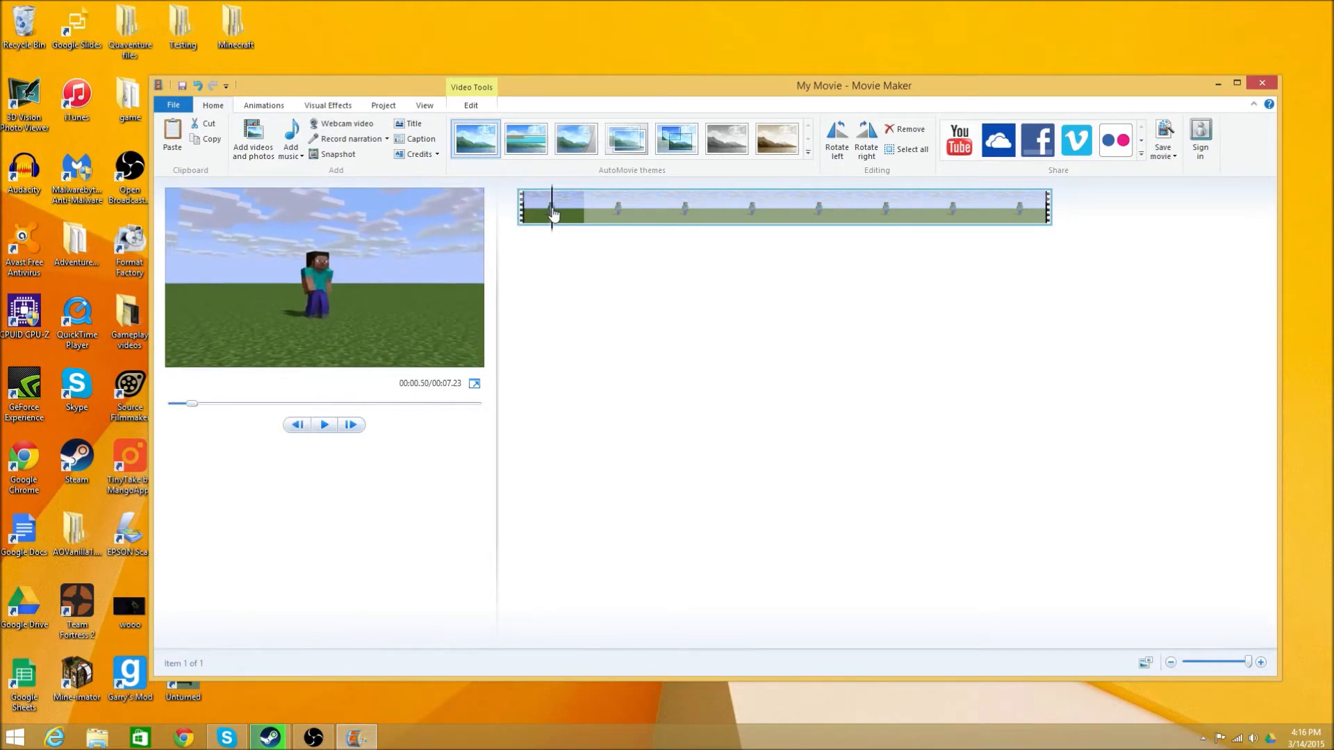
{"action": "left_click", "coordinate": [542, 204]}
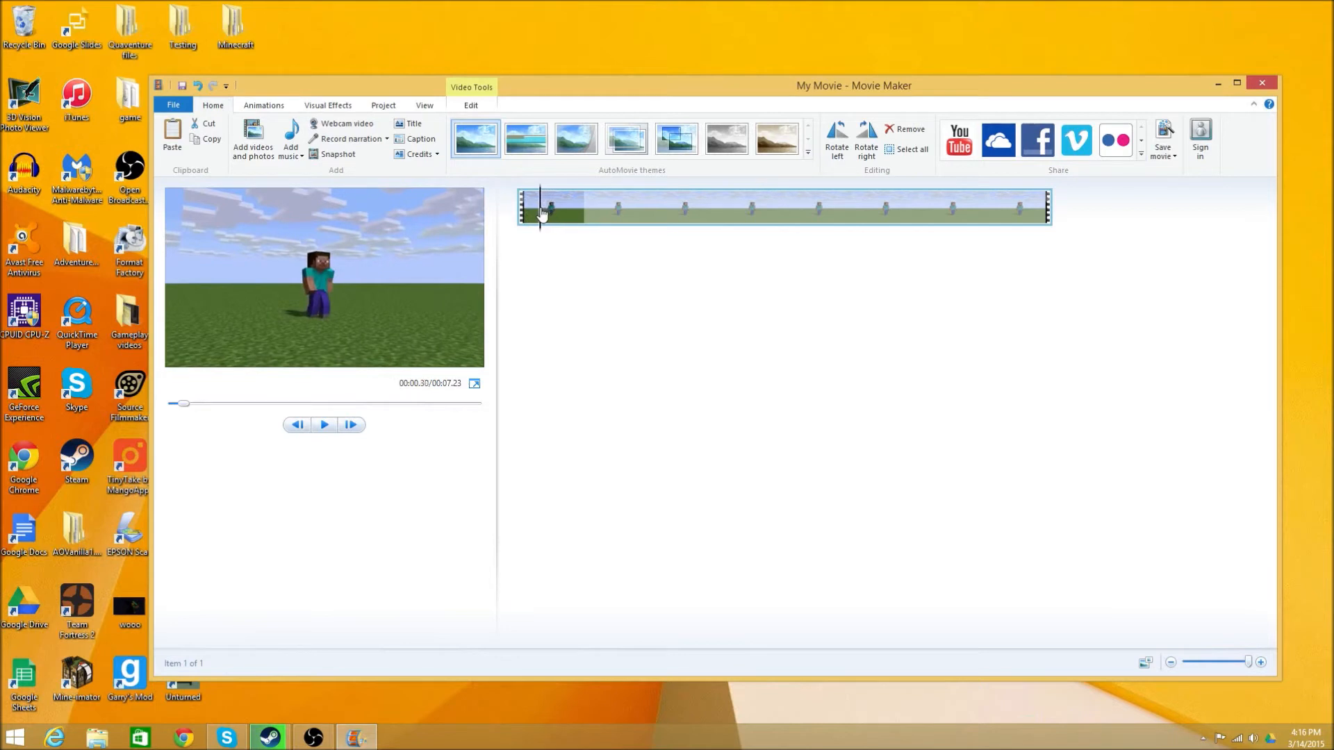
{"action": "left_click", "coordinate": [296, 425]}
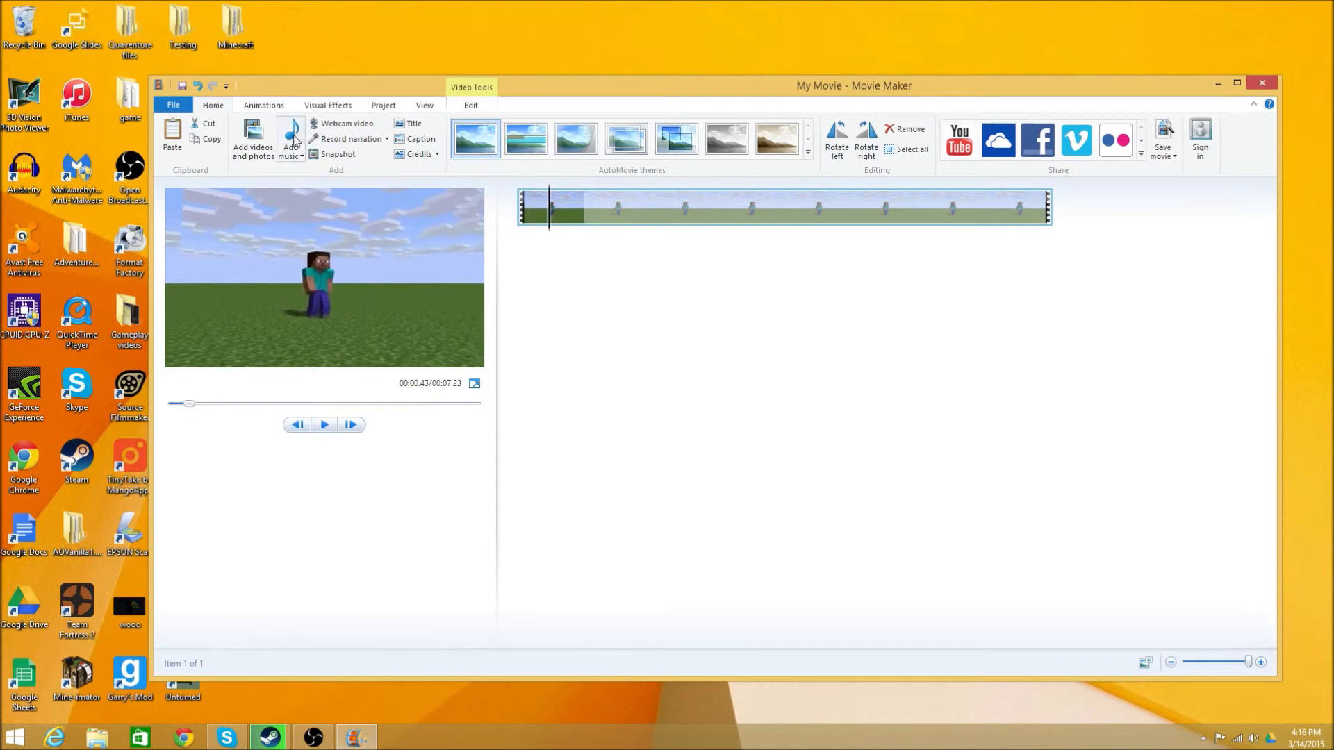
Add grass3 from the Desktop as a music item and select it on the timeline
{"action": "left_click", "coordinate": [290, 152]}
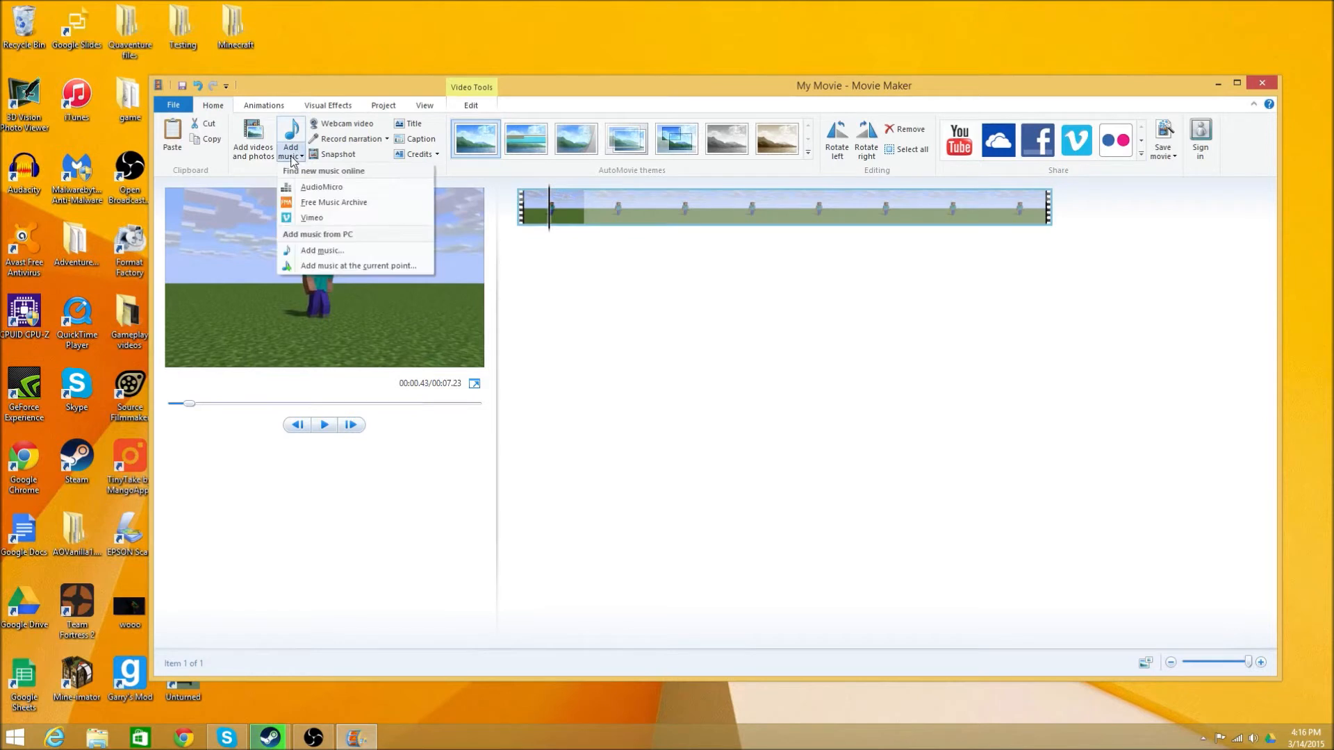
{"action": "left_click", "coordinate": [321, 249]}
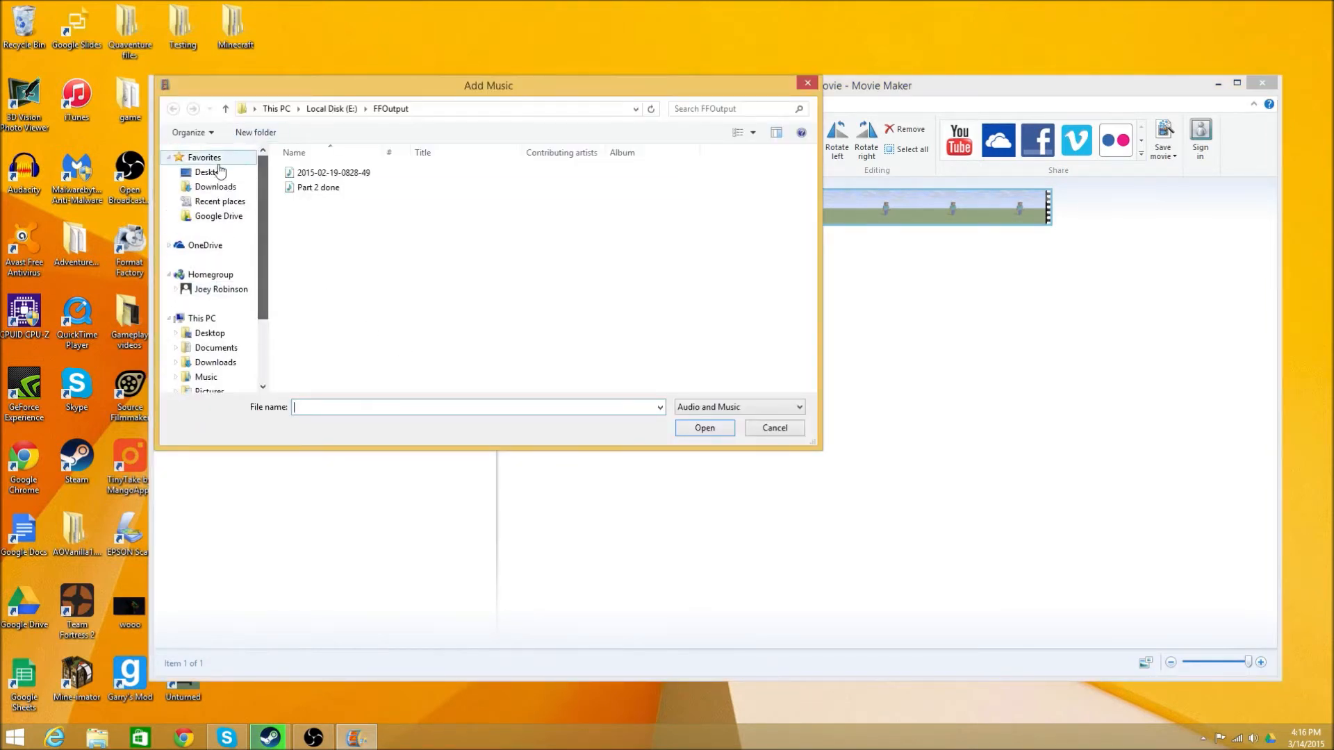
{"action": "left_click", "coordinate": [209, 171]}
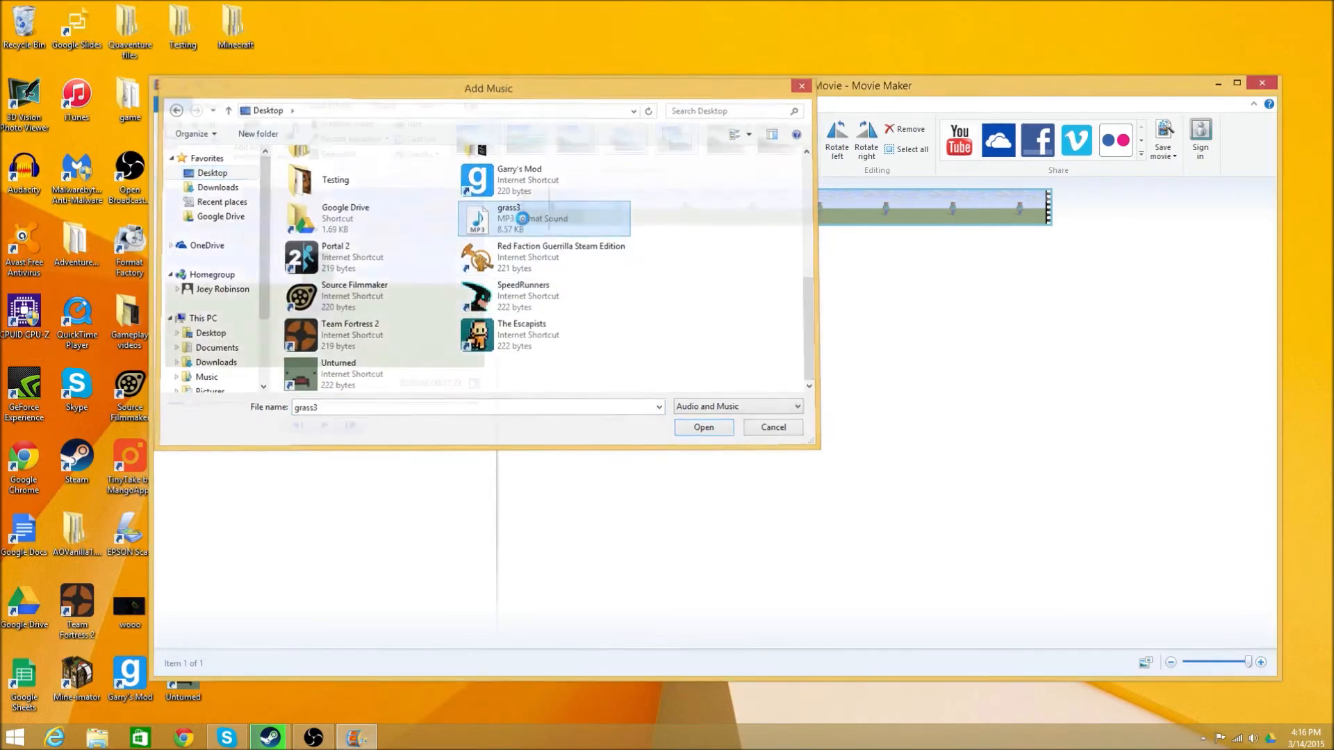
{"action": "left_click", "coordinate": [702, 428]}
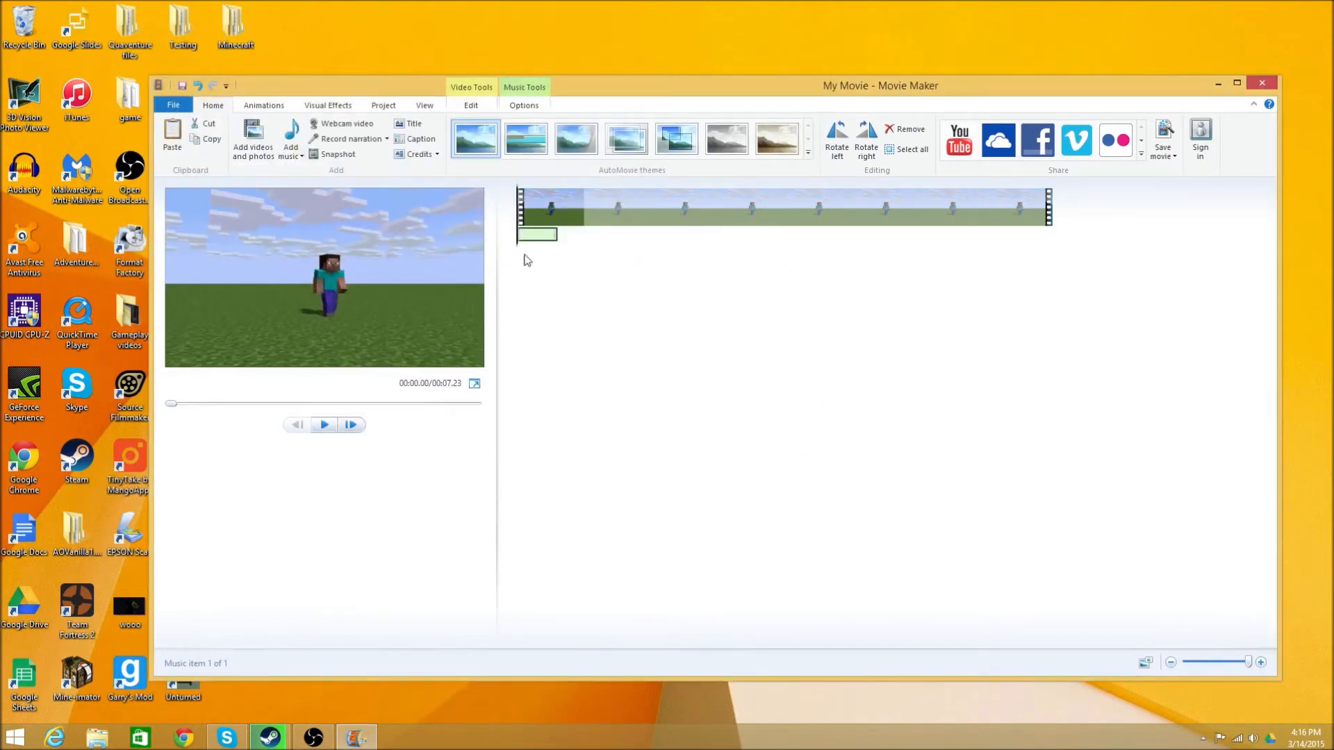
{"action": "left_click", "coordinate": [290, 141]}
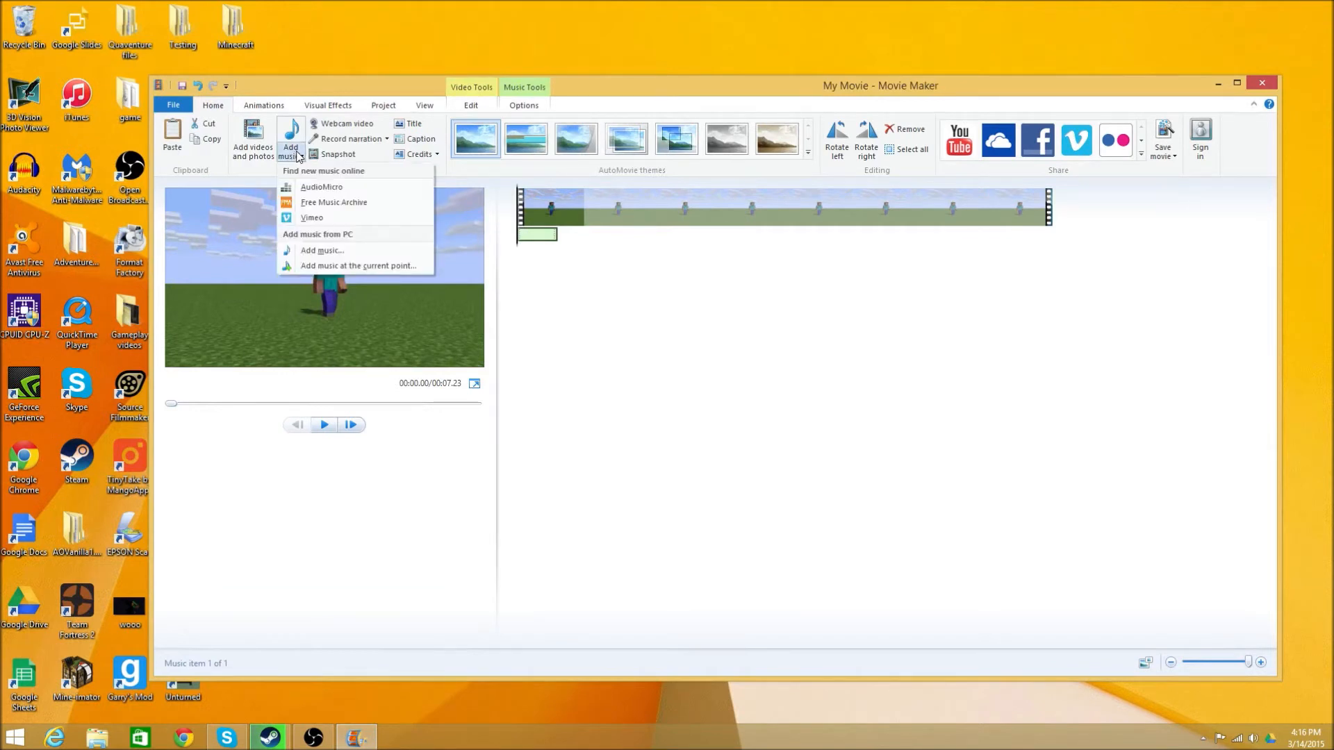
{"action": "left_click", "coordinate": [382, 349]}
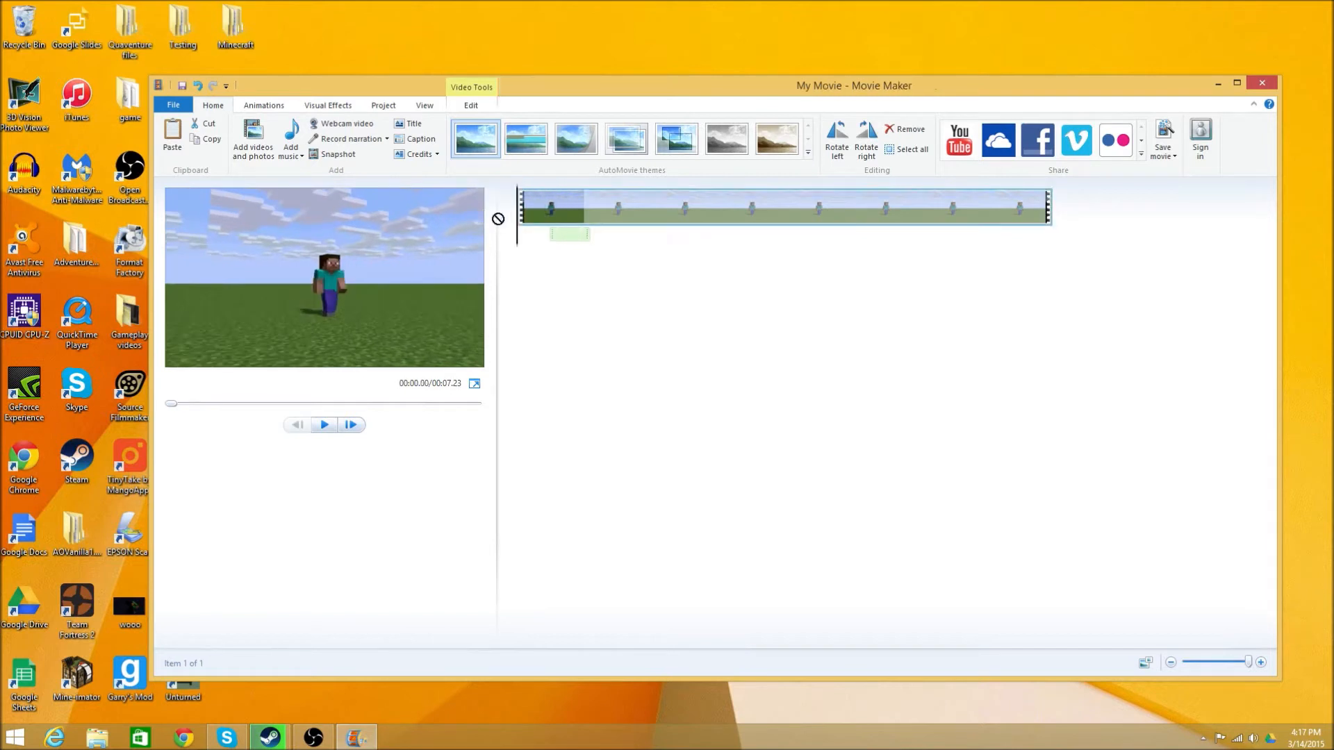
{"action": "left_click", "coordinate": [323, 424]}
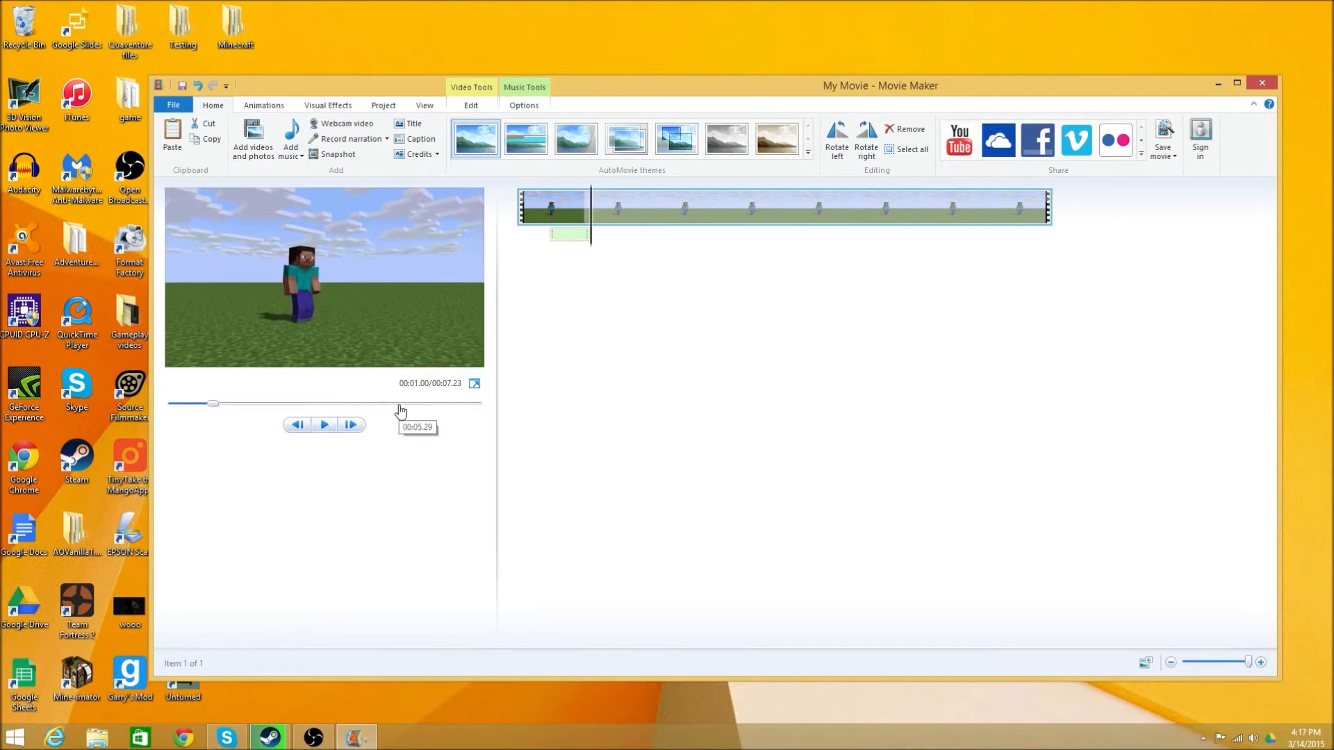
Copy and paste the grass3 footstep sound along the clip, then preview playback
{"action": "left_click", "coordinate": [524, 105]}
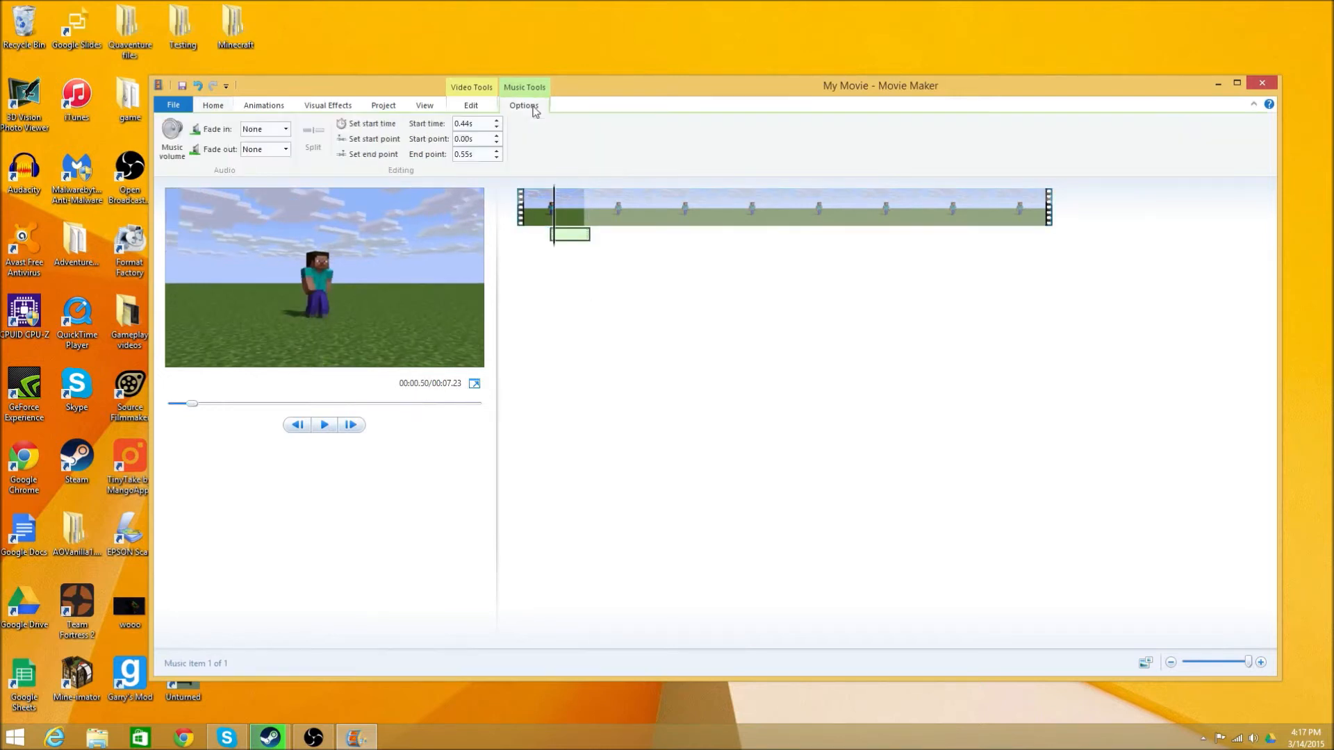
{"action": "mouse_move", "coordinate": [171, 137]}
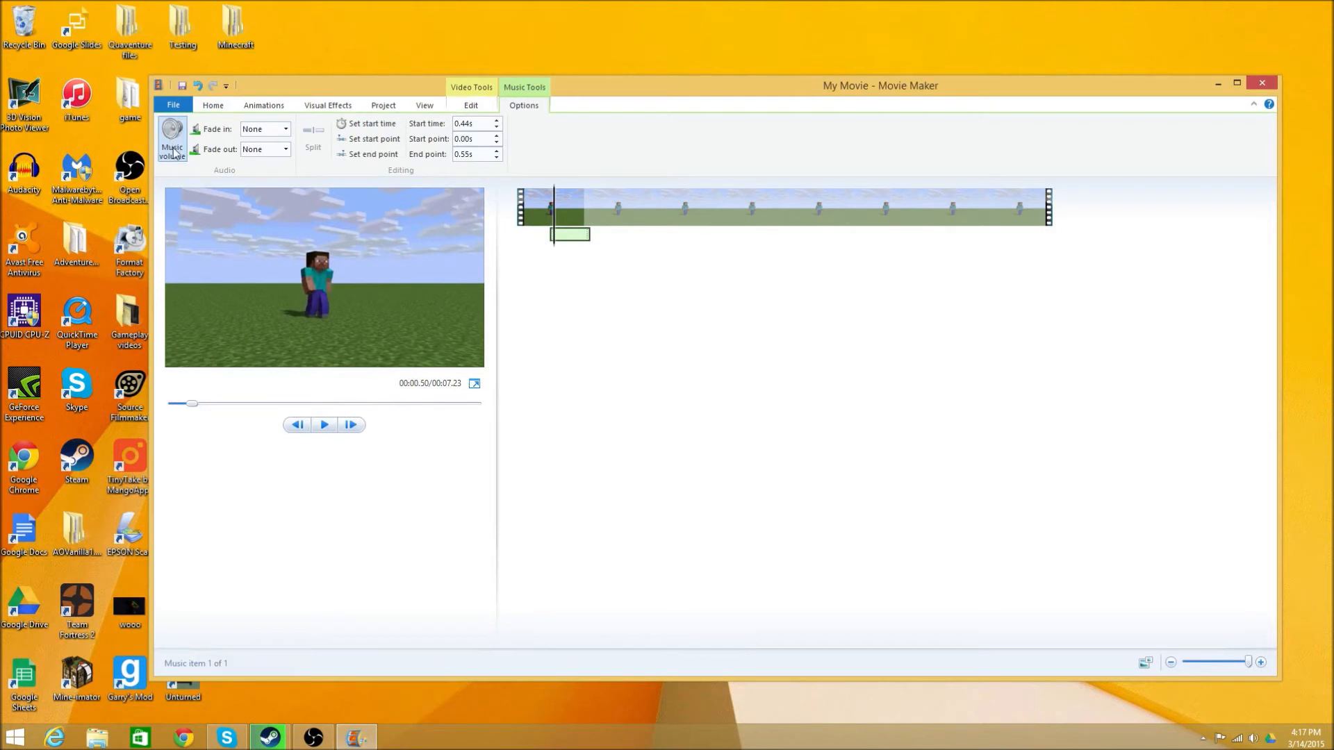
{"action": "left_click", "coordinate": [171, 139]}
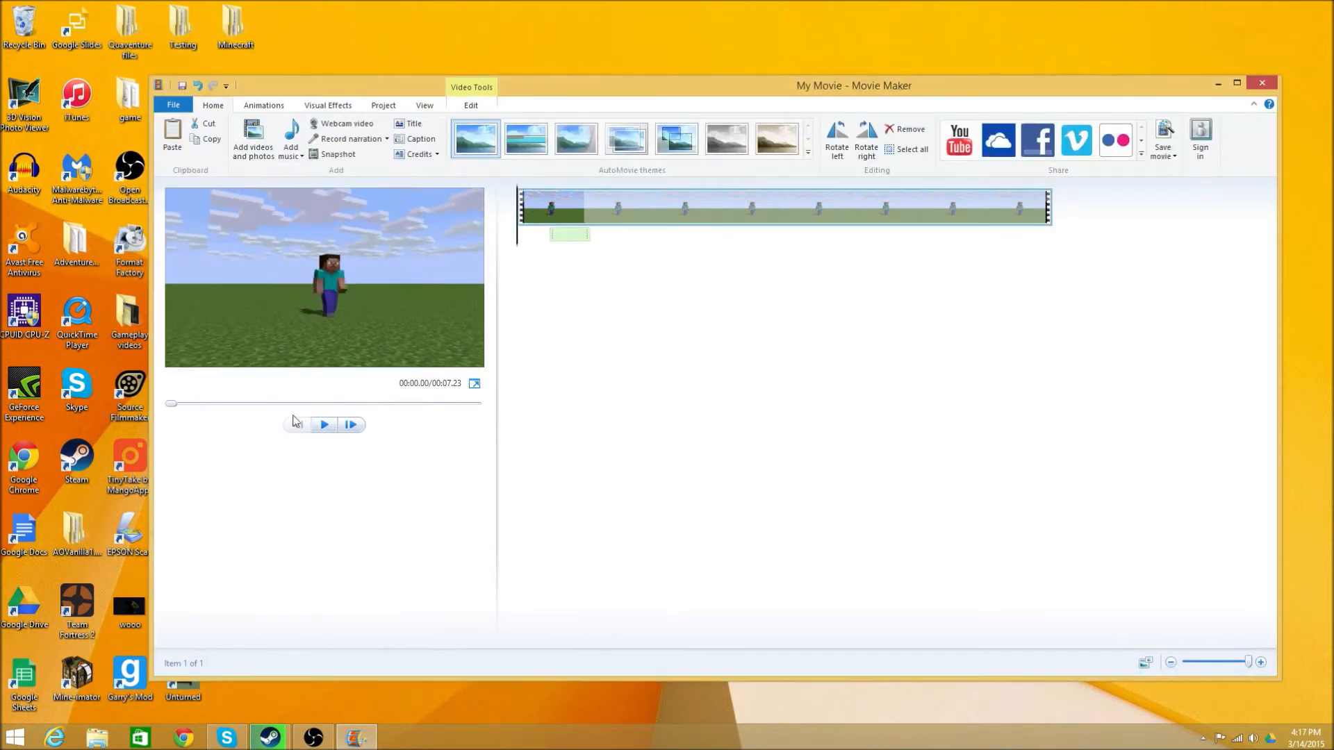
{"action": "left_click", "coordinate": [569, 234]}
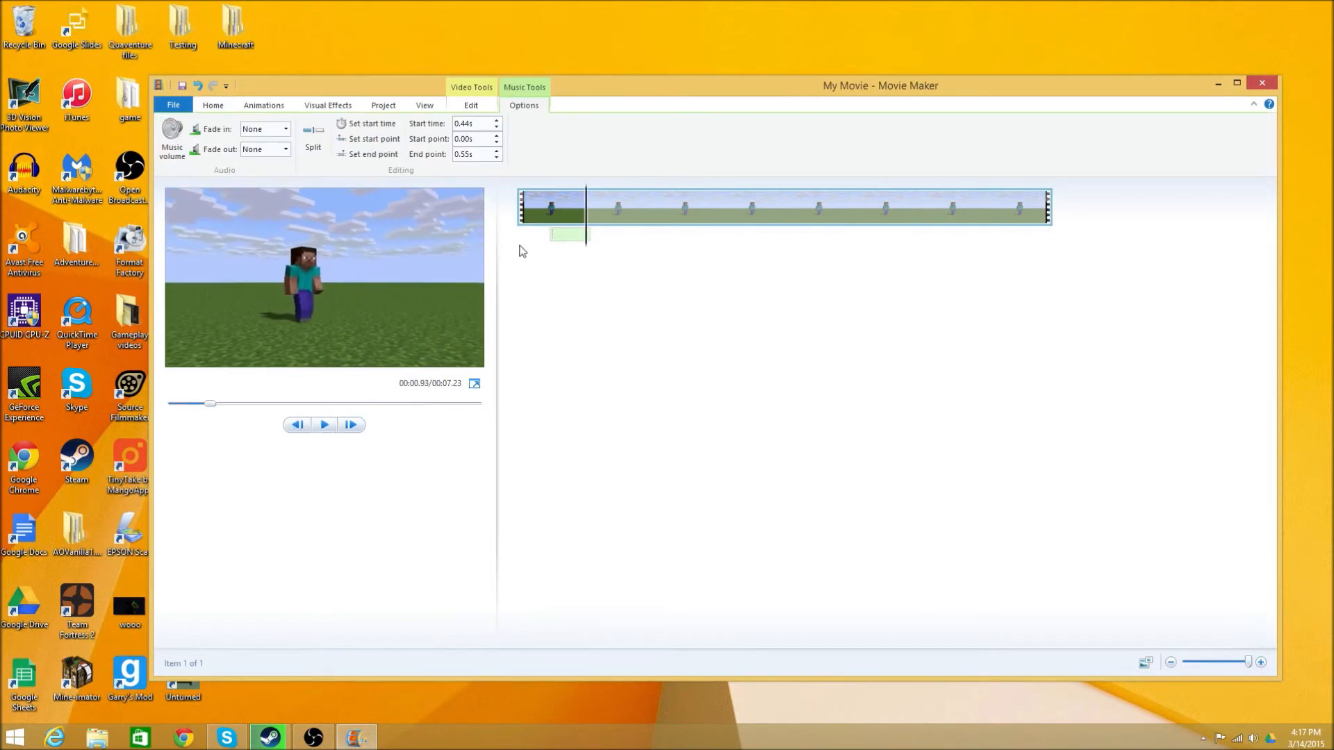
{"action": "mouse_move", "coordinate": [572, 251]}
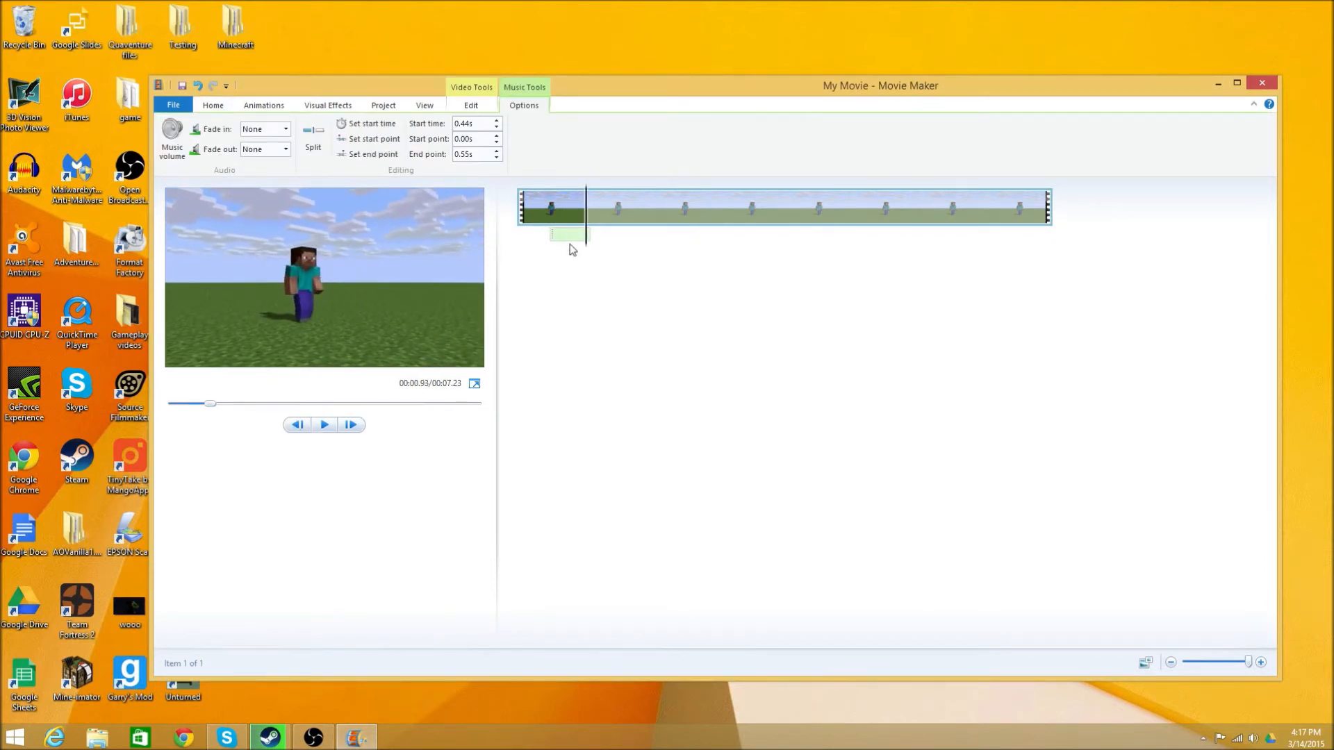
{"action": "right_click", "coordinate": [570, 238]}
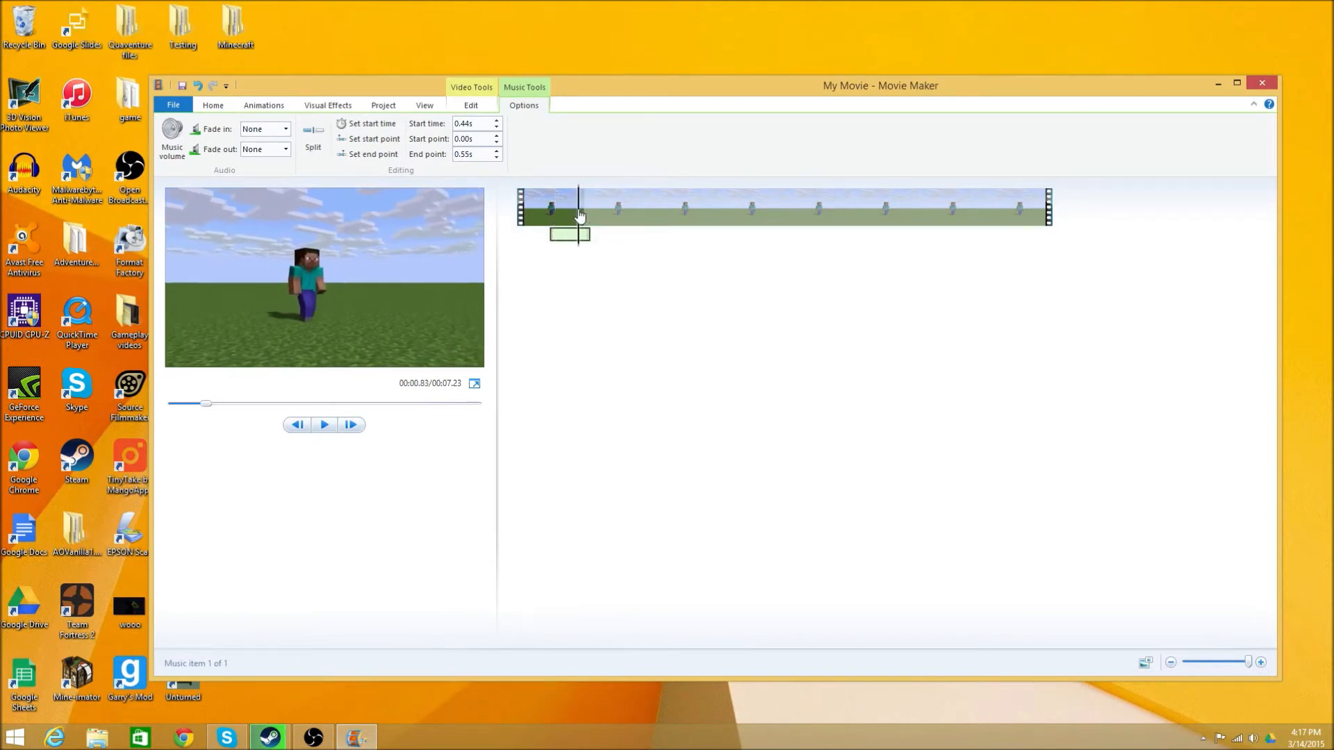
{"action": "right_click", "coordinate": [696, 213]}
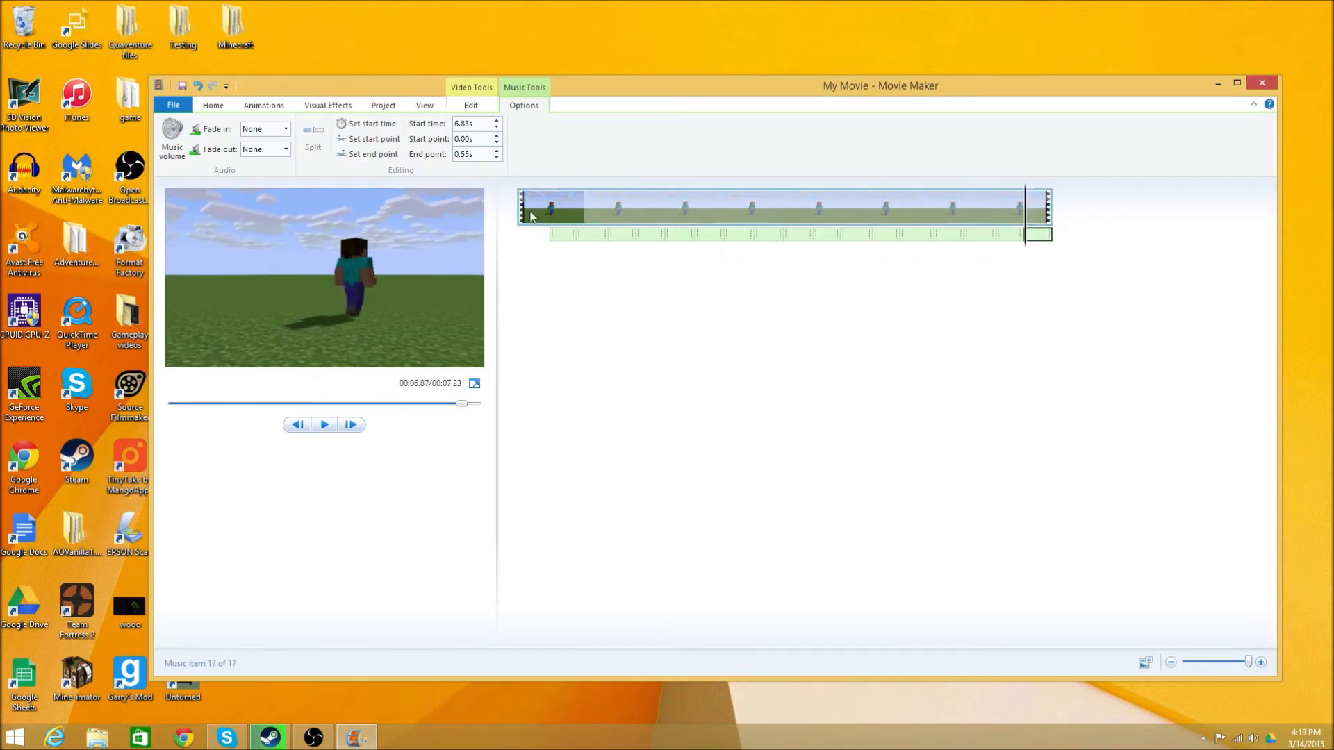
{"action": "mouse_move", "coordinate": [655, 210]}
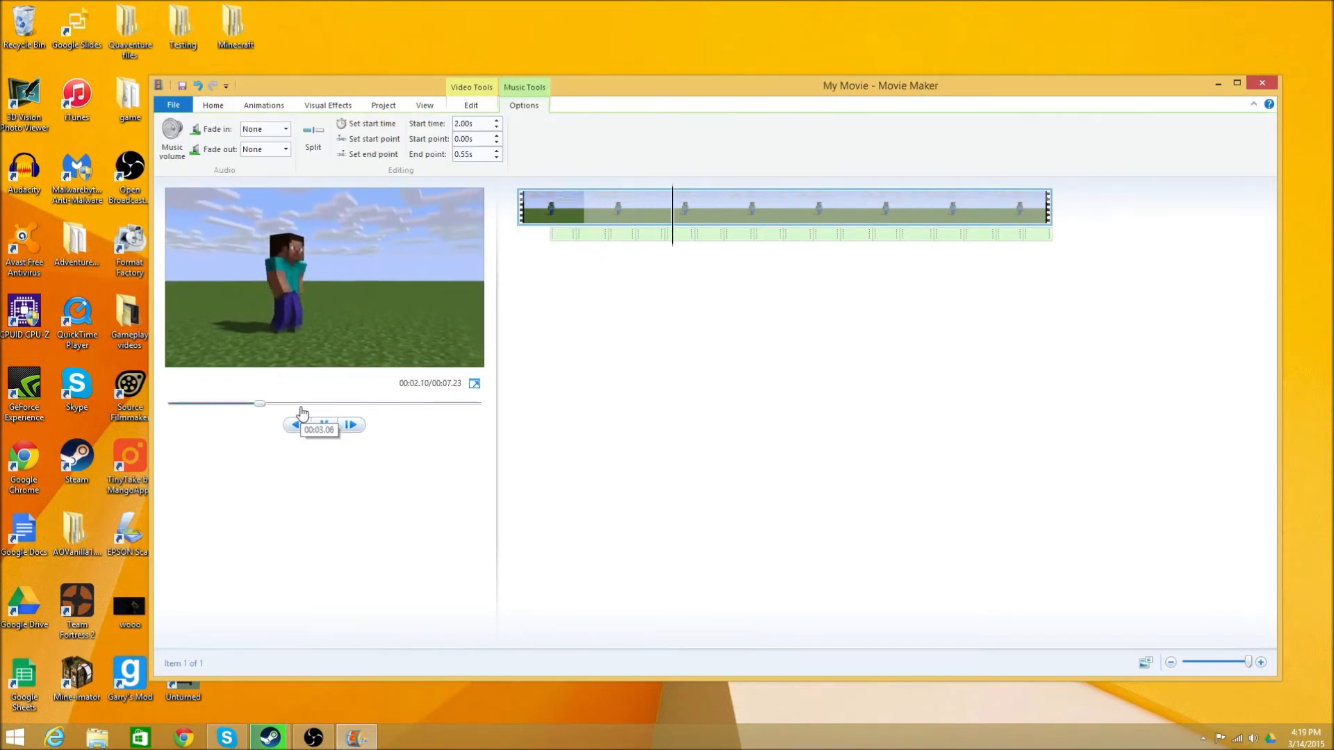
{"action": "left_click", "coordinate": [323, 424]}
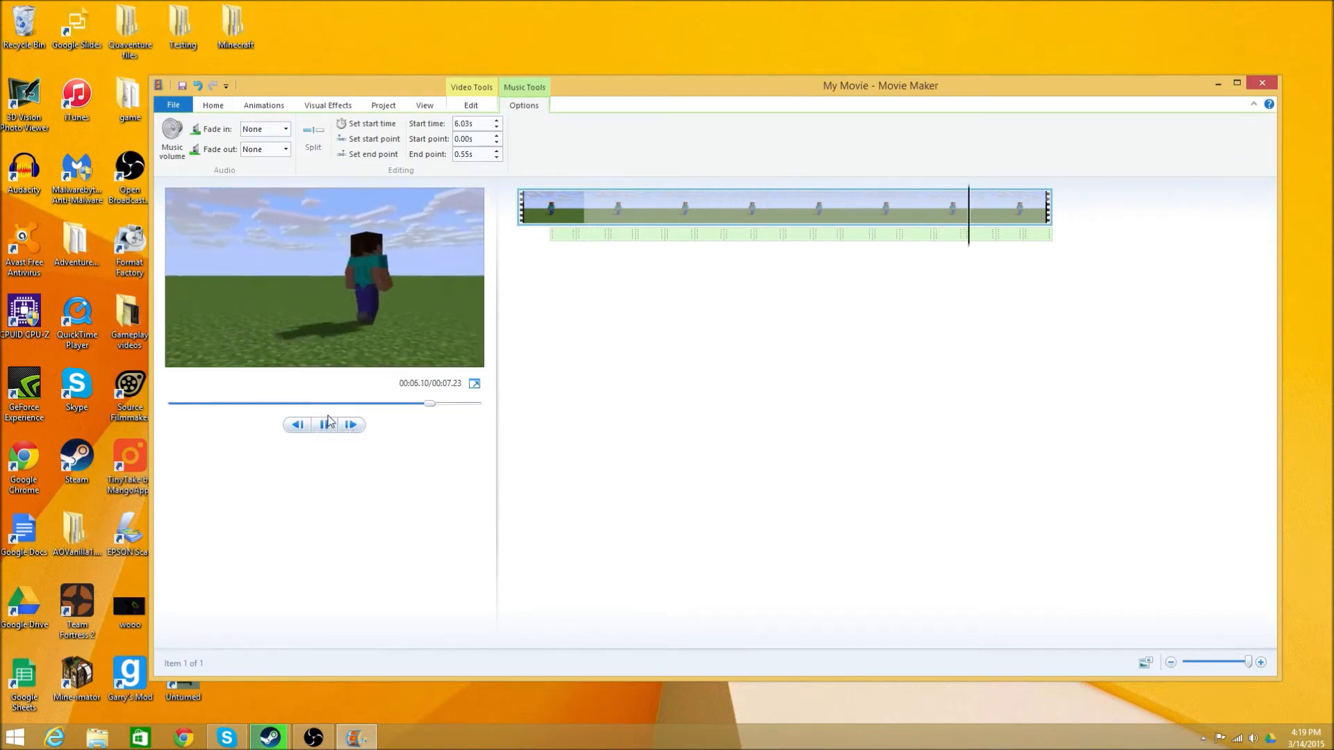
{"action": "left_click", "coordinate": [323, 424]}
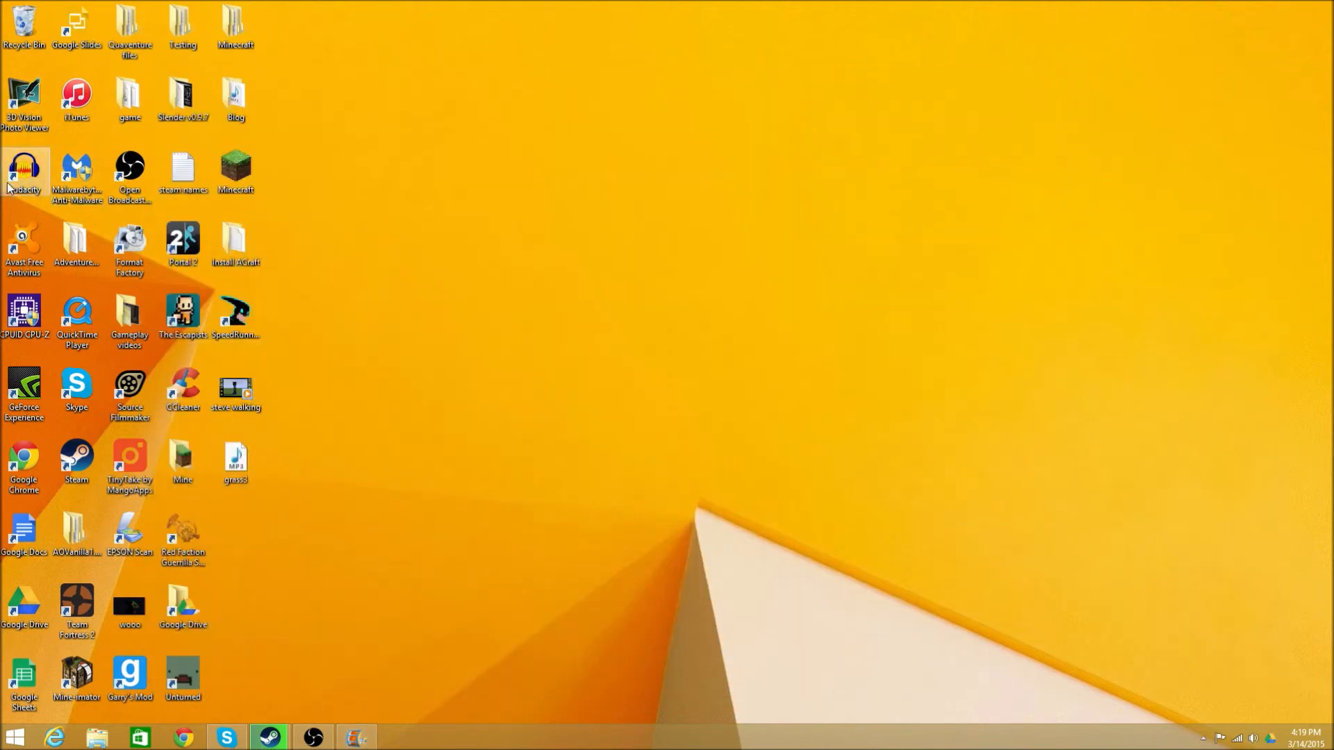
Launch Audacity from its desktop shortcut and dismiss the welcome help
{"action": "double_click", "coordinate": [24, 170]}
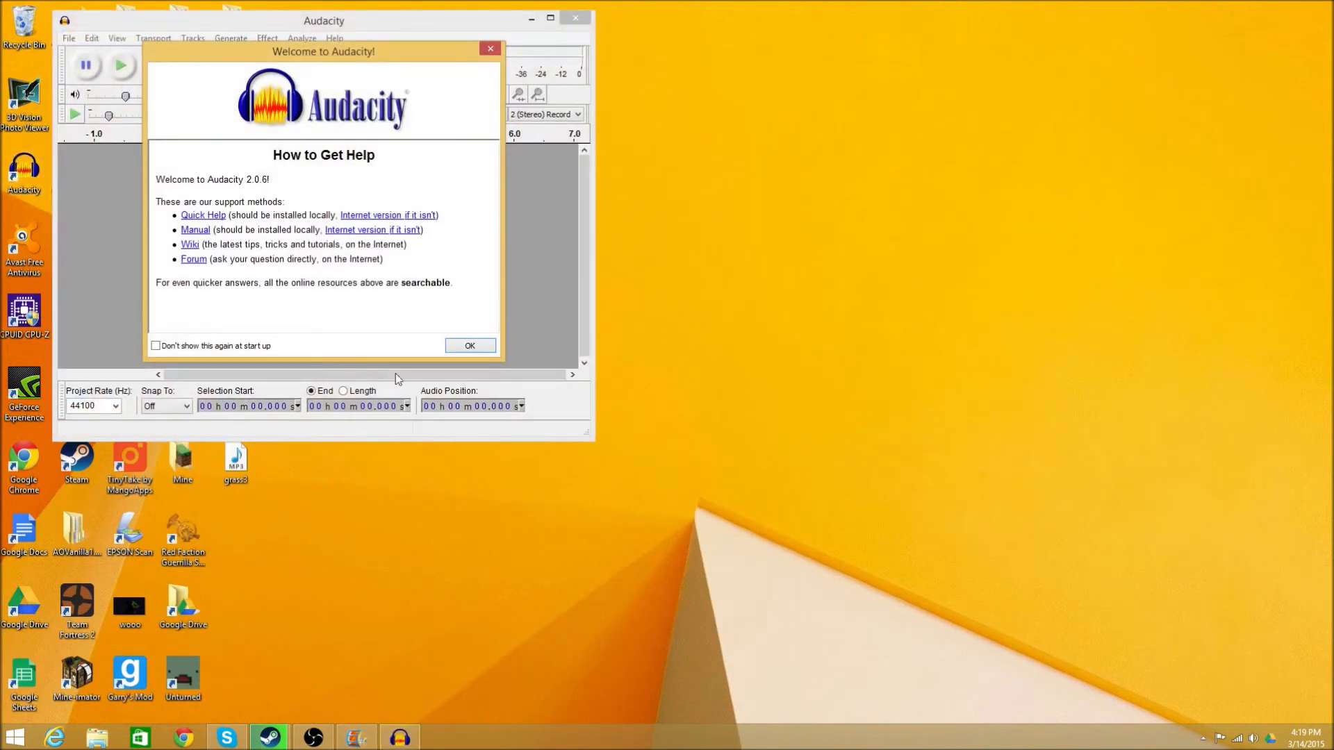
{"action": "left_click", "coordinate": [469, 345]}
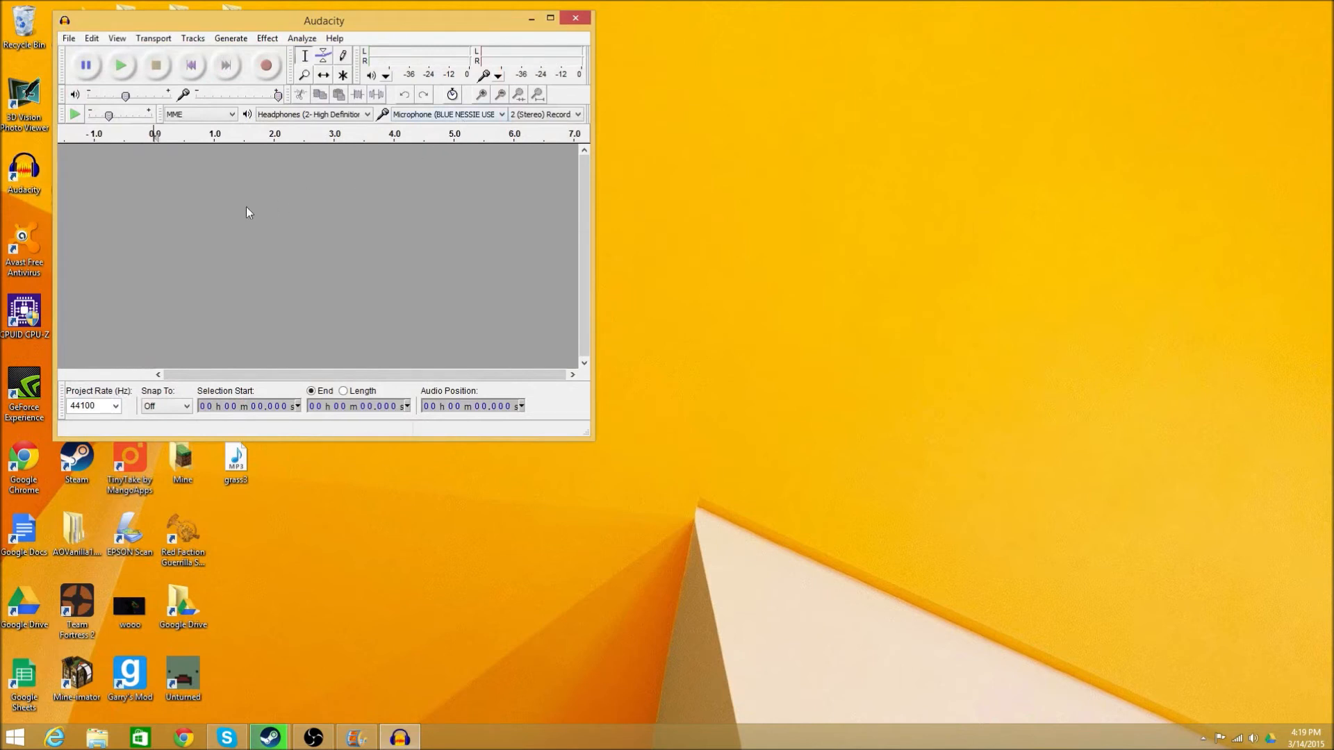
{"action": "mouse_move", "coordinate": [262, 167]}
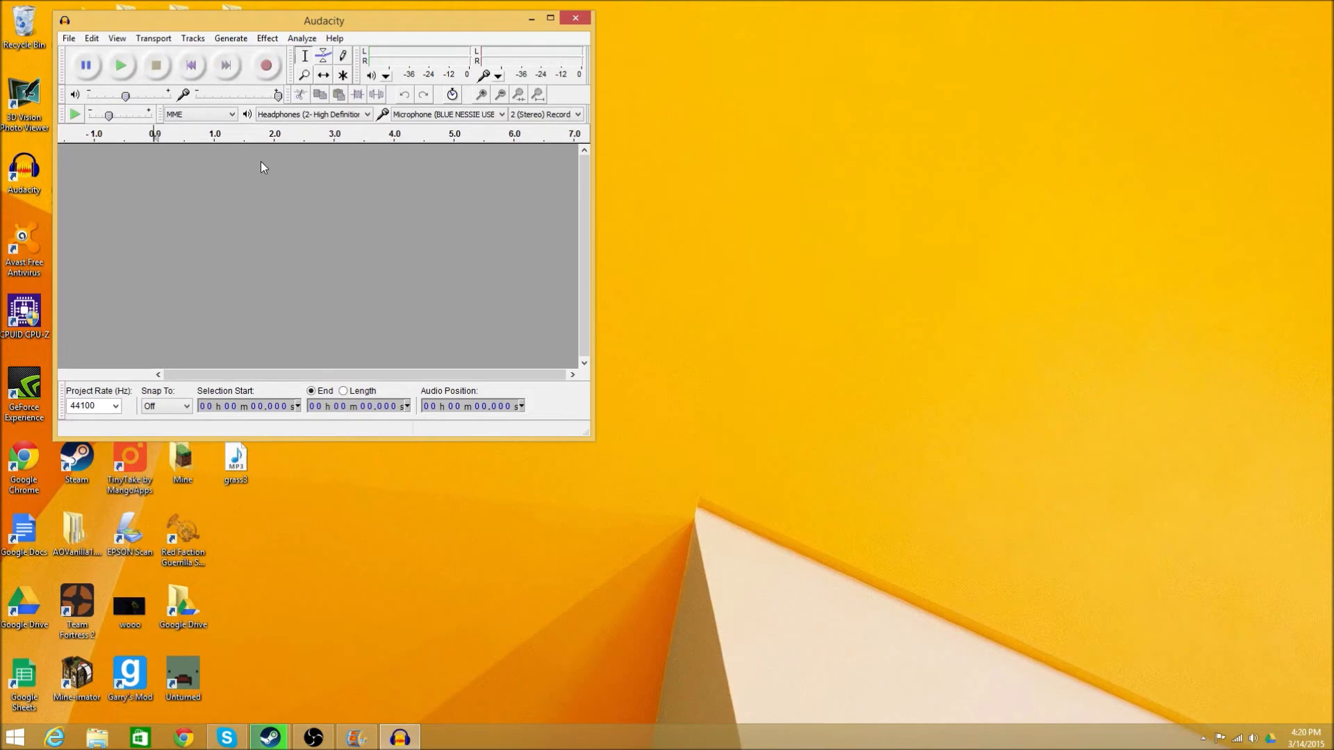
{"action": "mouse_move", "coordinate": [267, 65]}
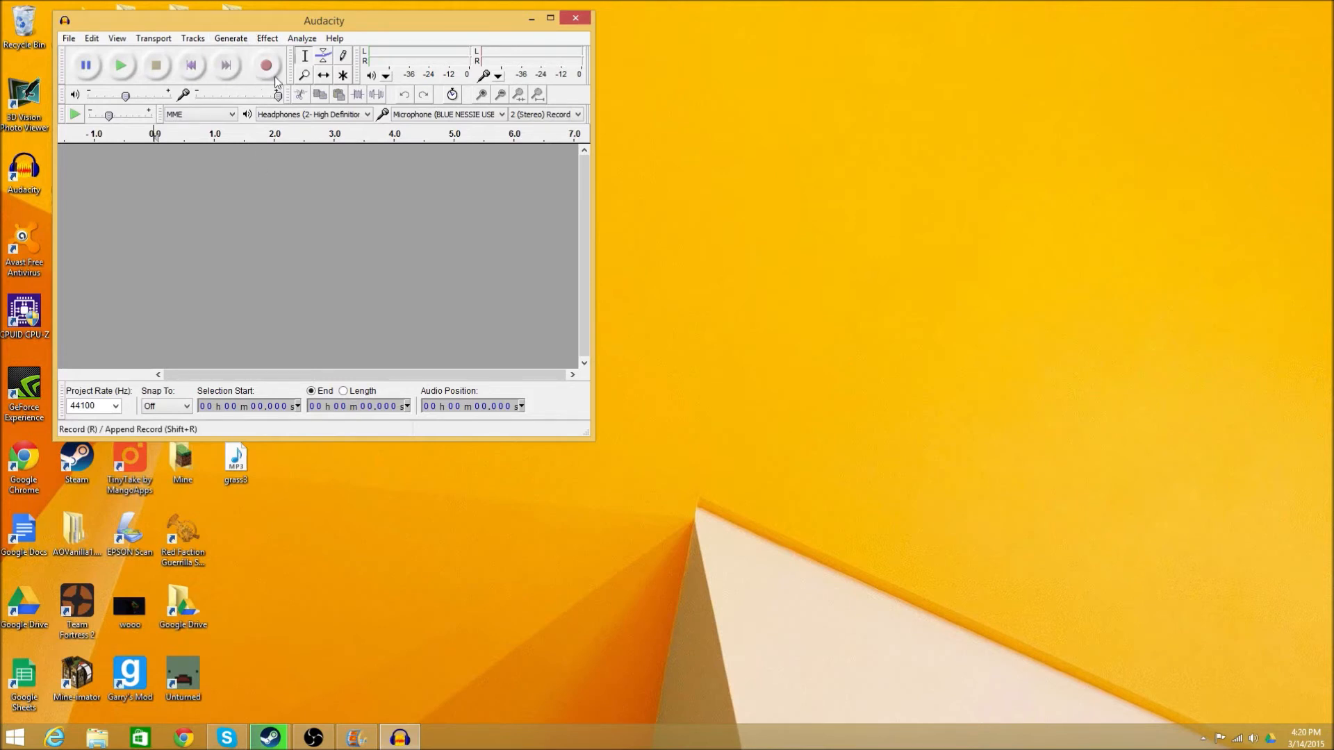
{"action": "mouse_move", "coordinate": [267, 66]}
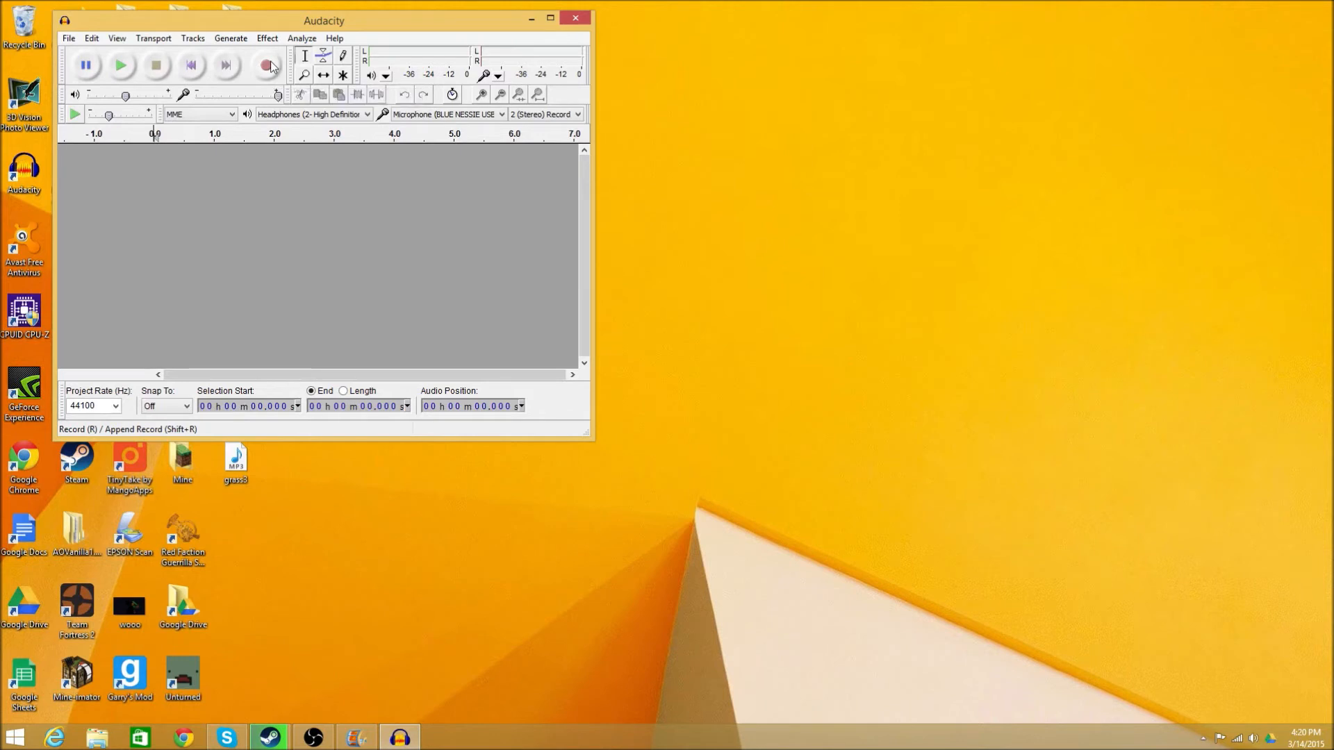
Record a roughly four-second voice clip in Audacity and play it back
{"action": "left_click", "coordinate": [266, 66]}
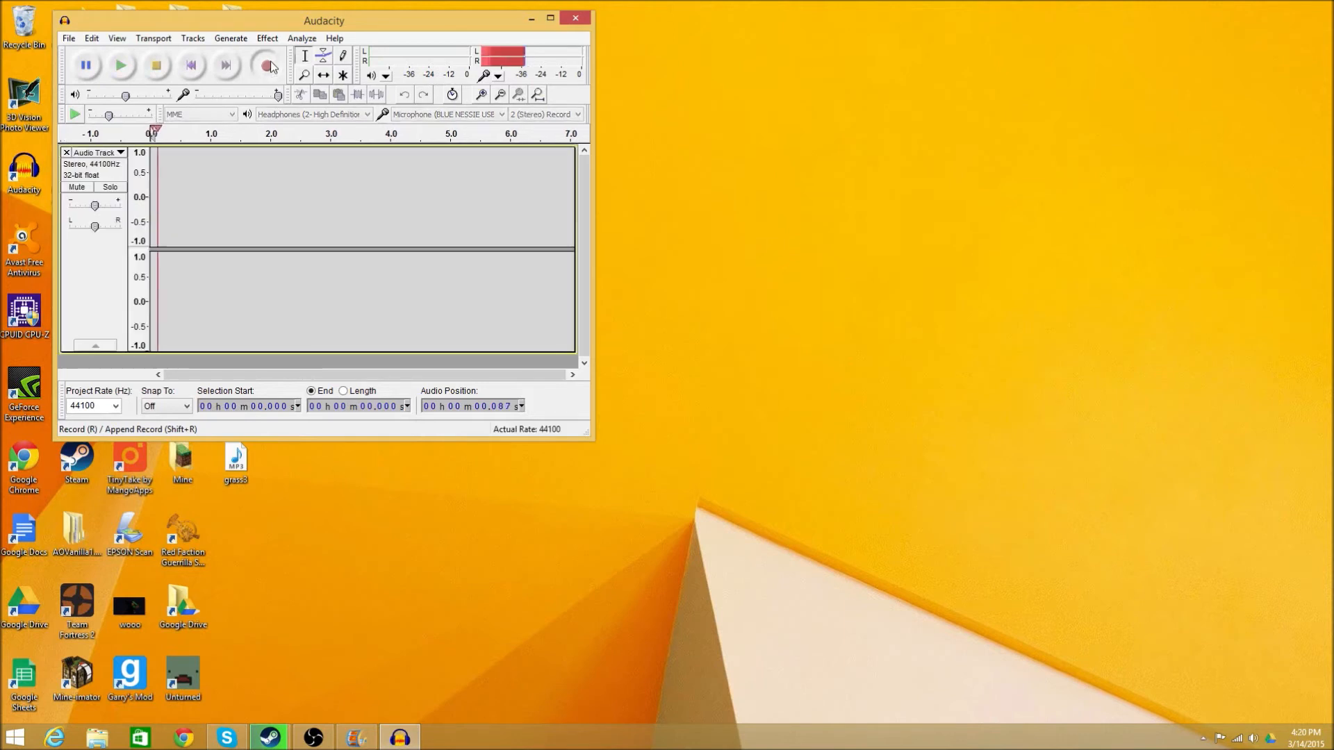
{"action": "left_click", "coordinate": [267, 65]}
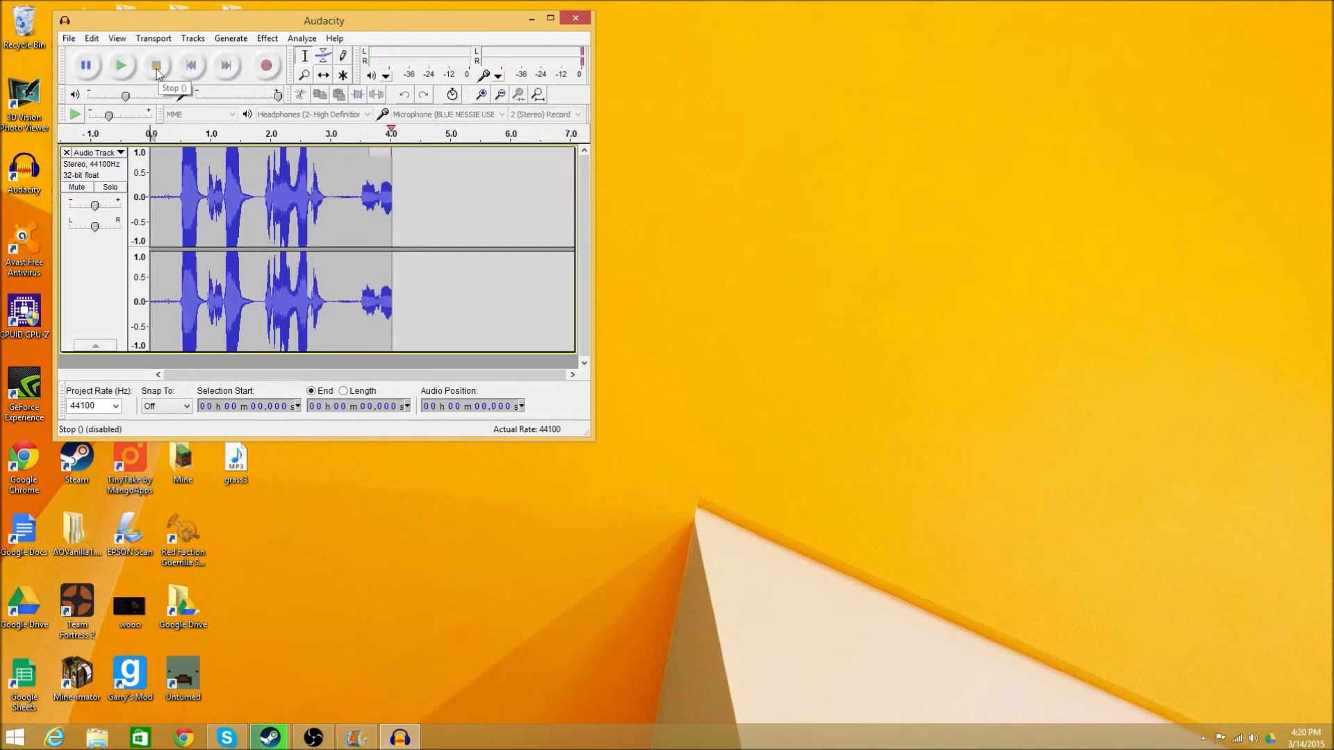
{"action": "mouse_move", "coordinate": [120, 66]}
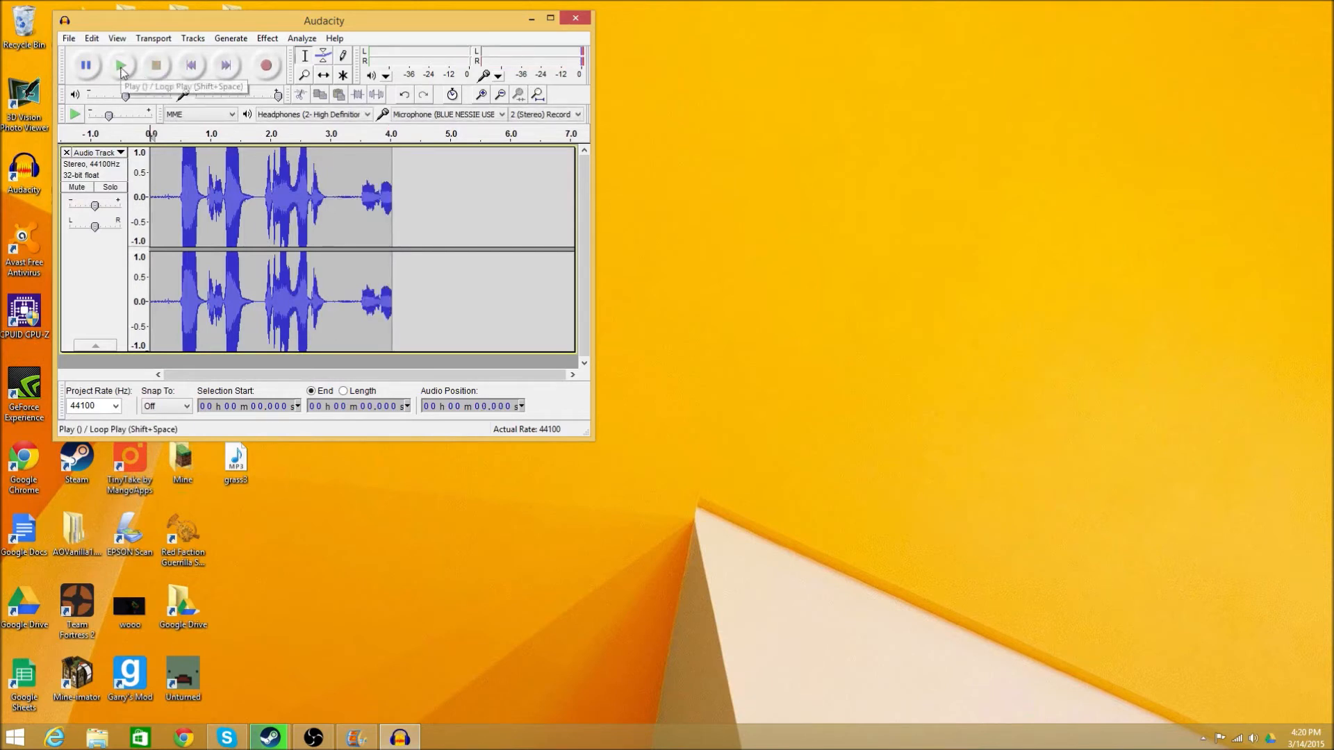
{"action": "left_click", "coordinate": [120, 65]}
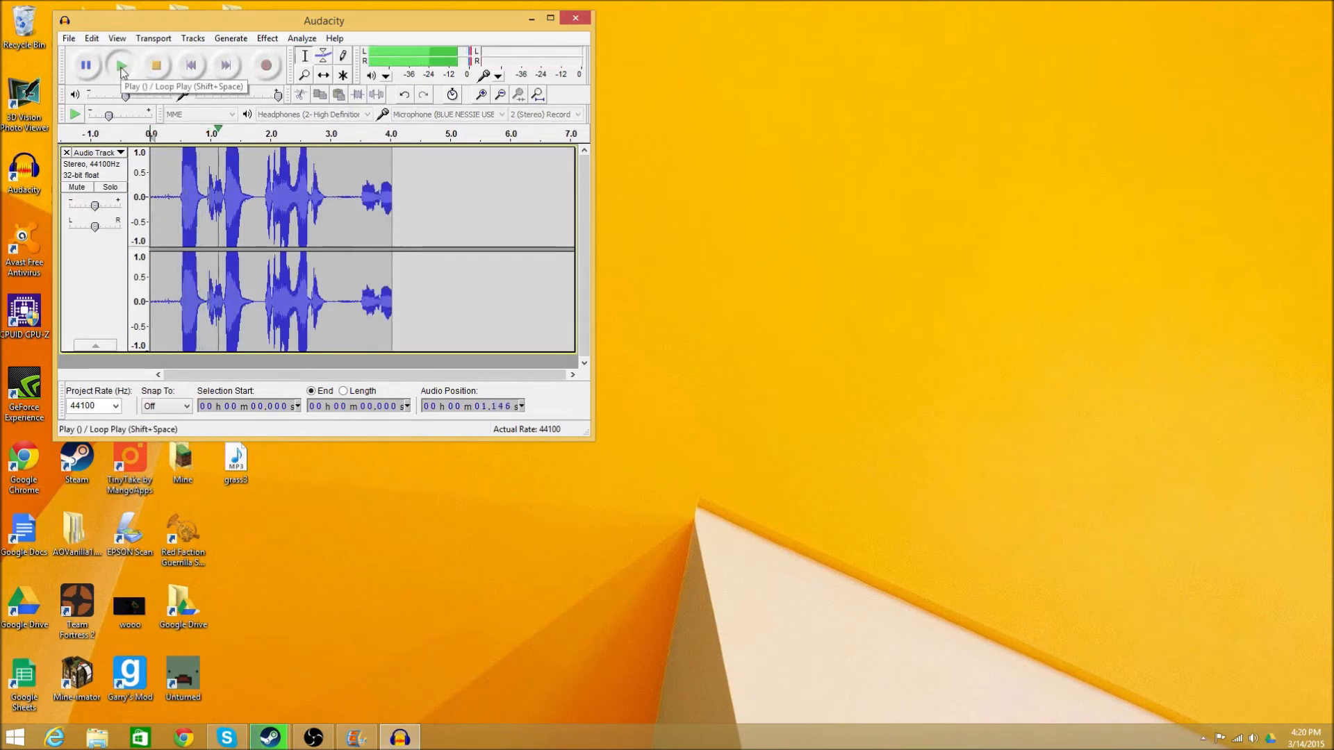
{"action": "left_click", "coordinate": [121, 65]}
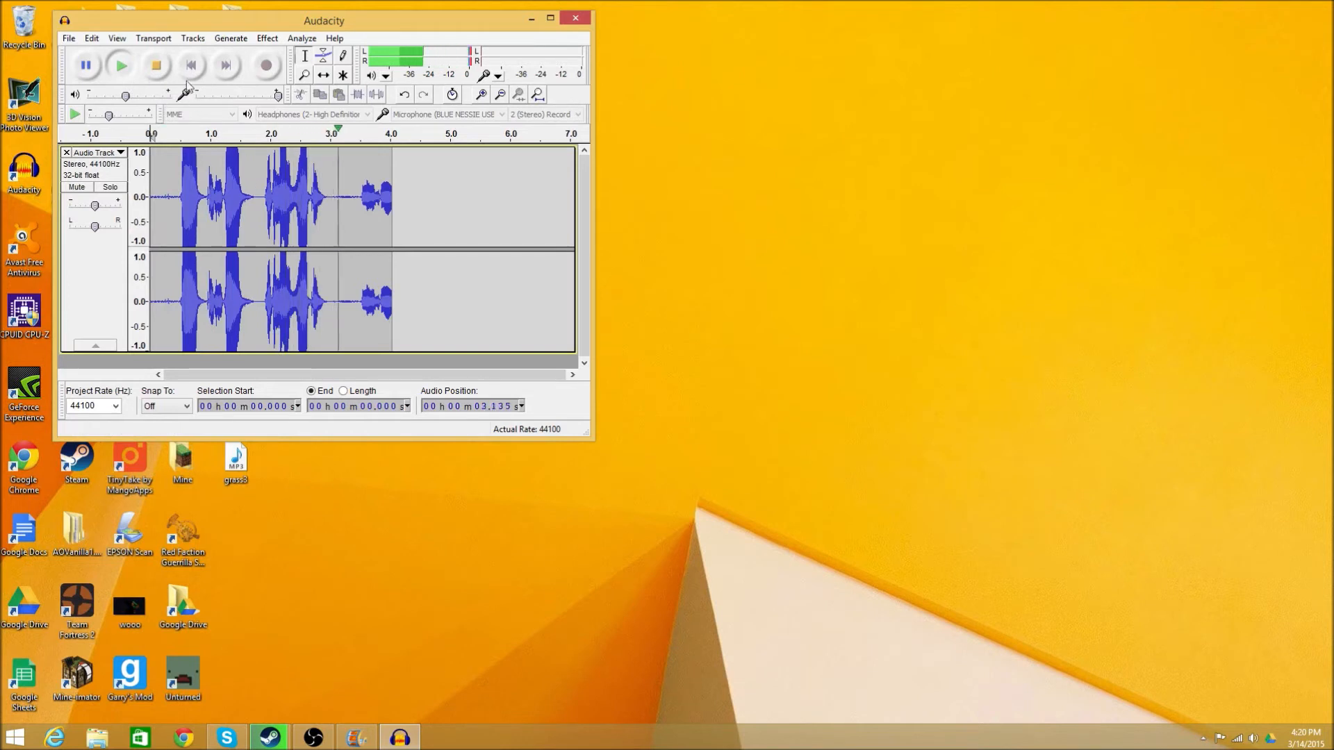
{"action": "left_click", "coordinate": [155, 65]}
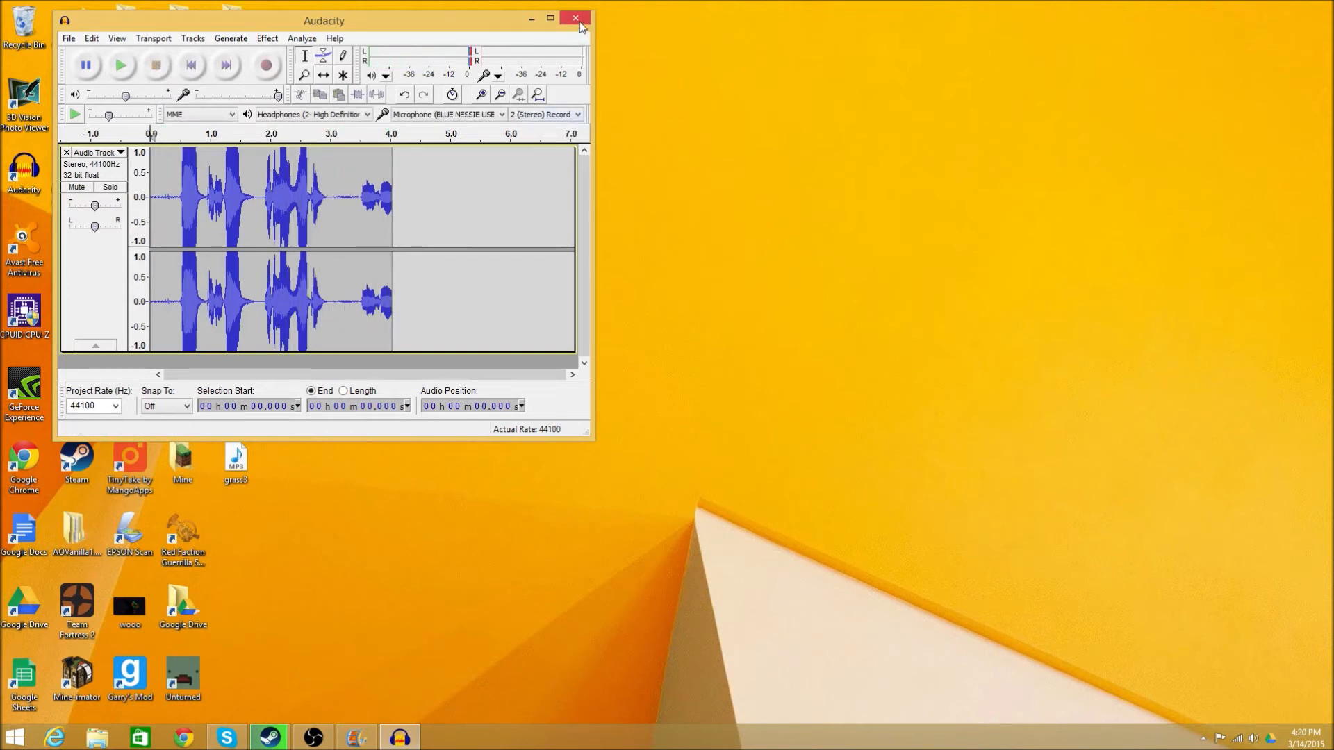
Export the voice recording as an MP3 named 'hey' on the desktop and close Audacity
{"action": "left_click", "coordinate": [575, 18]}
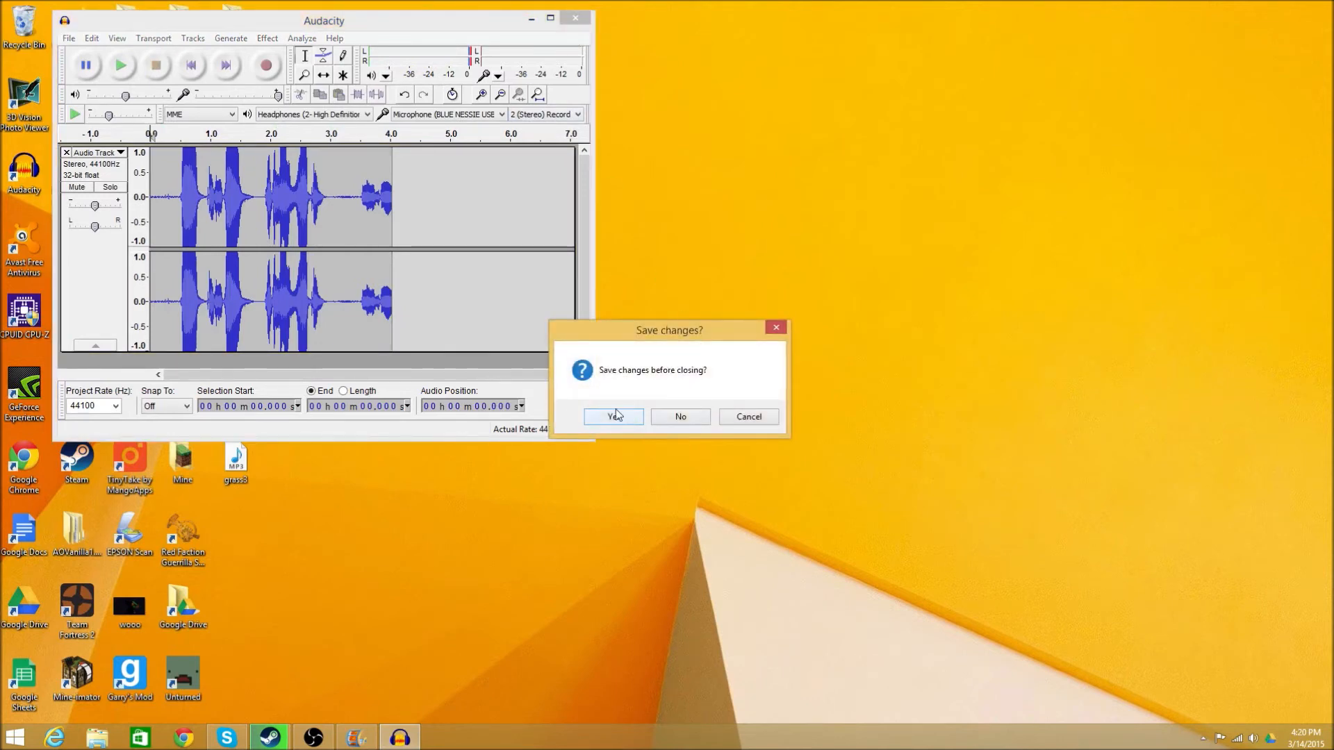
{"action": "left_click", "coordinate": [90, 38]}
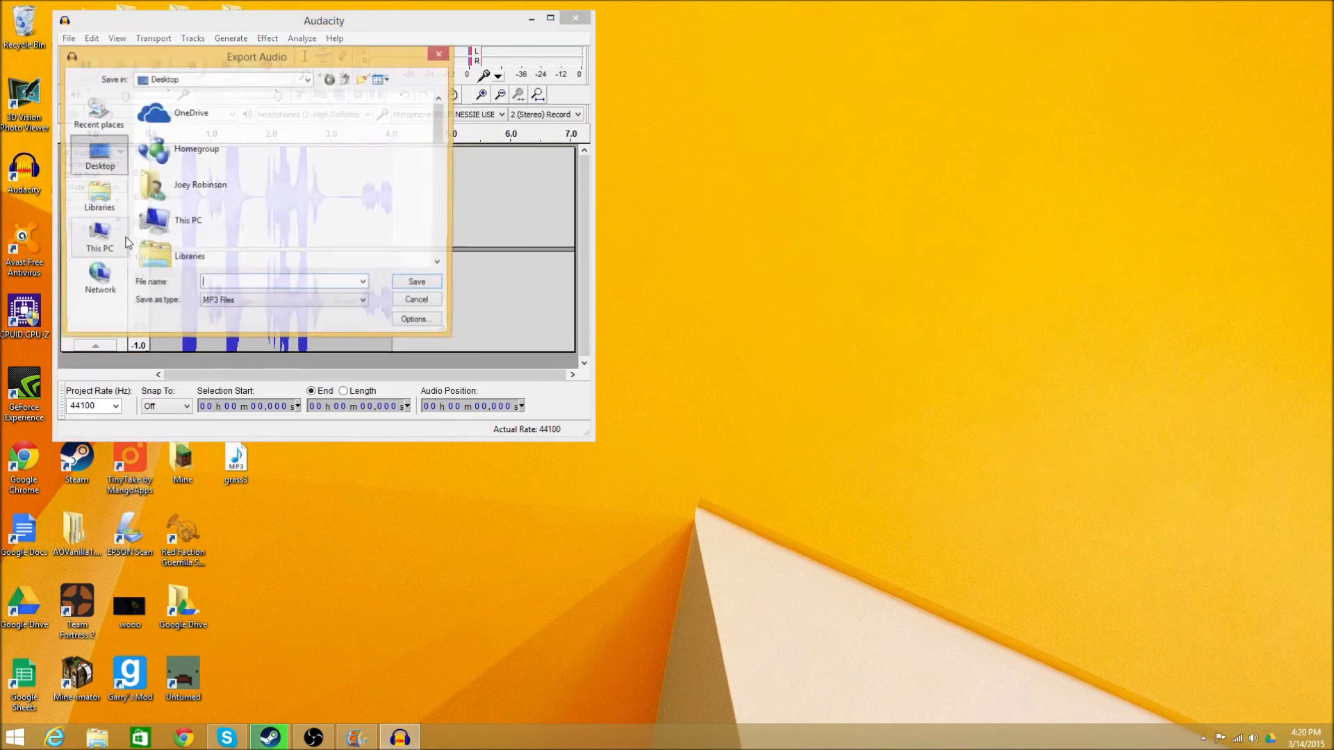
{"action": "type", "text": "hey"}
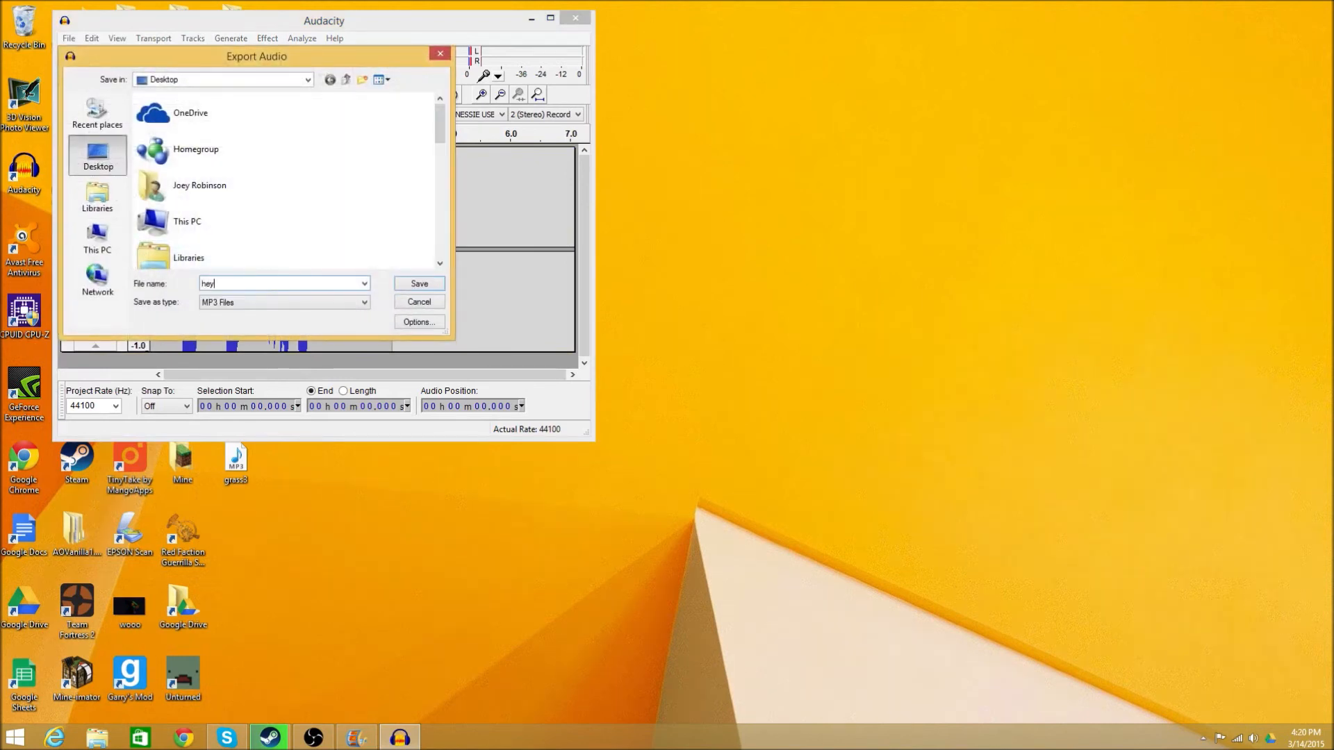
{"action": "left_click", "coordinate": [418, 283]}
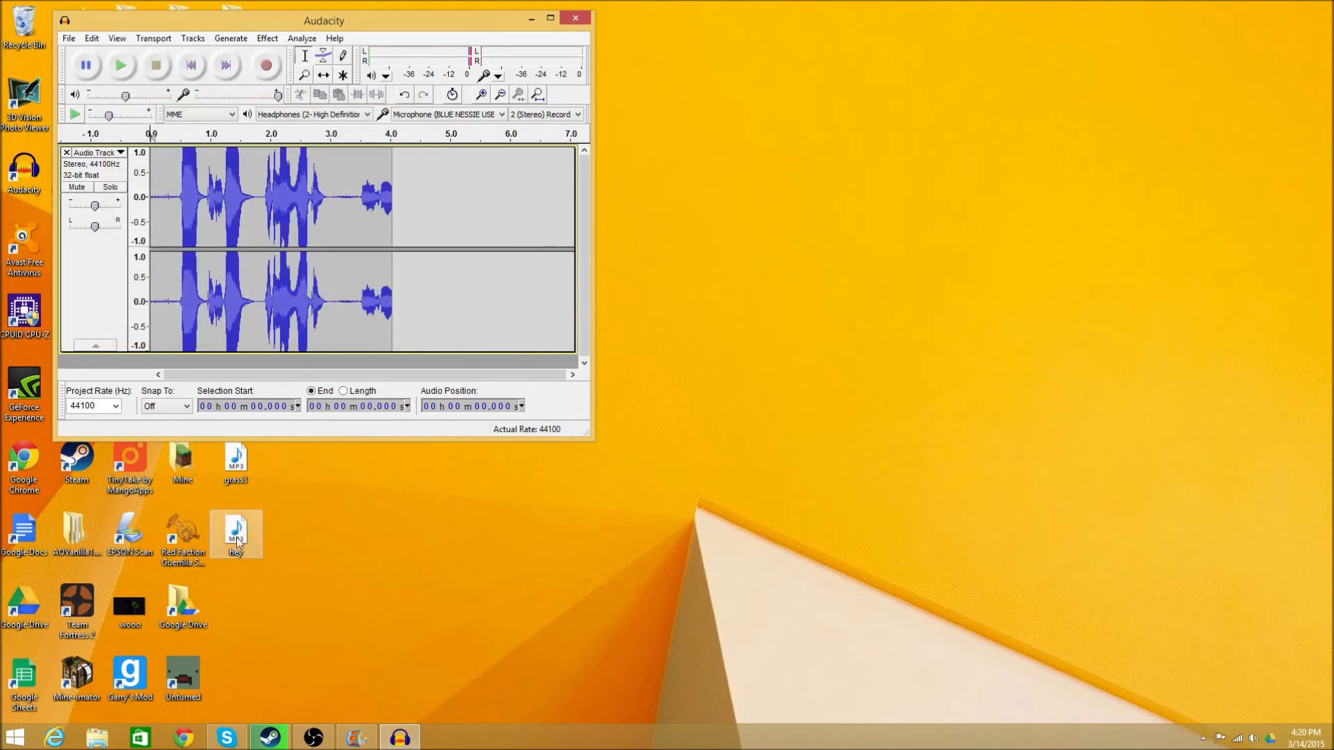
{"action": "left_click", "coordinate": [68, 38]}
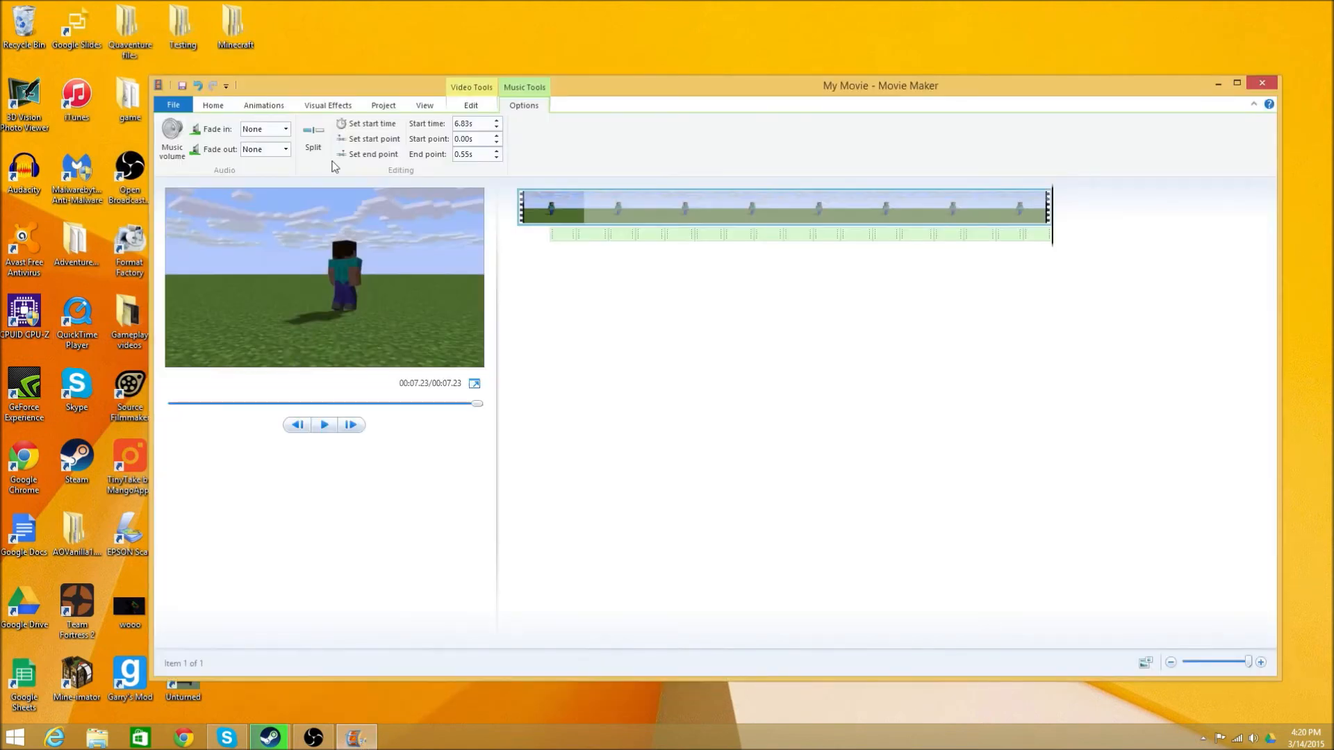
Add hey.mp3 from the desktop as narration starting about 1.9 seconds into the clip
{"action": "left_click", "coordinate": [672, 208]}
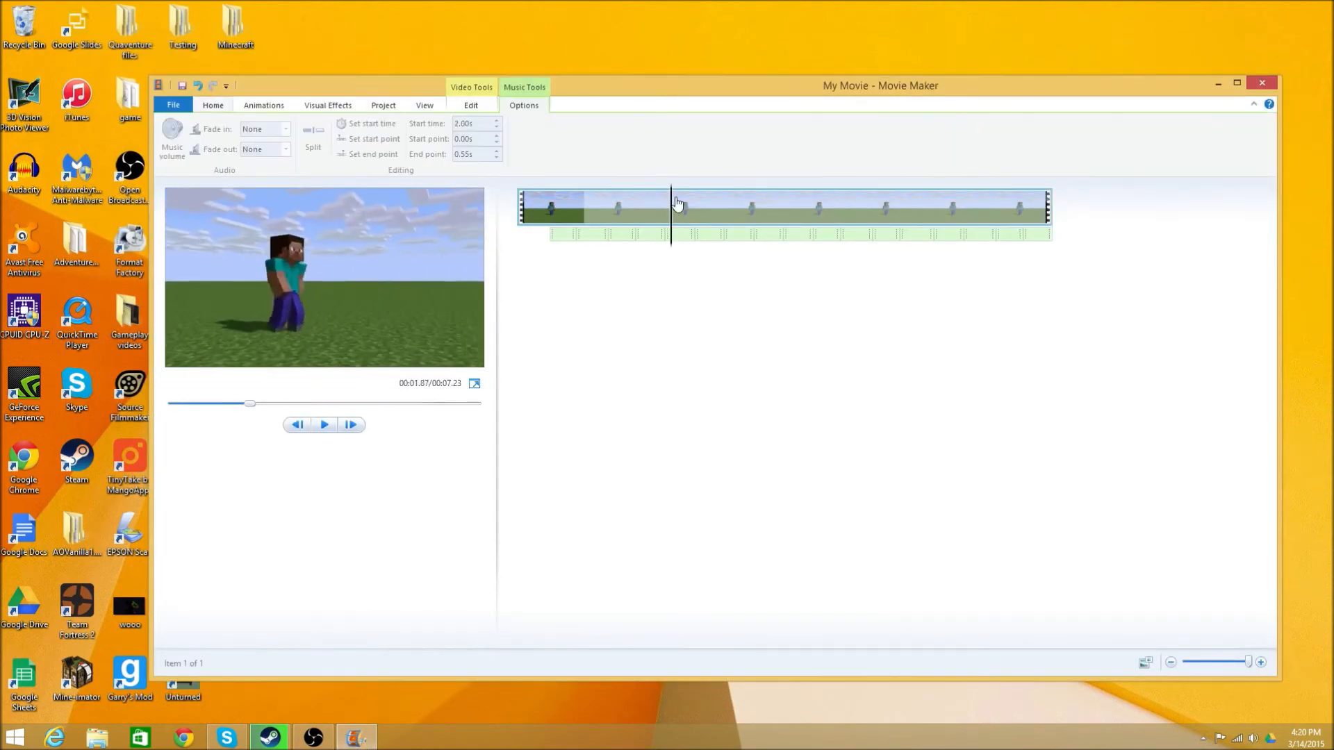
{"action": "left_click", "coordinate": [213, 105]}
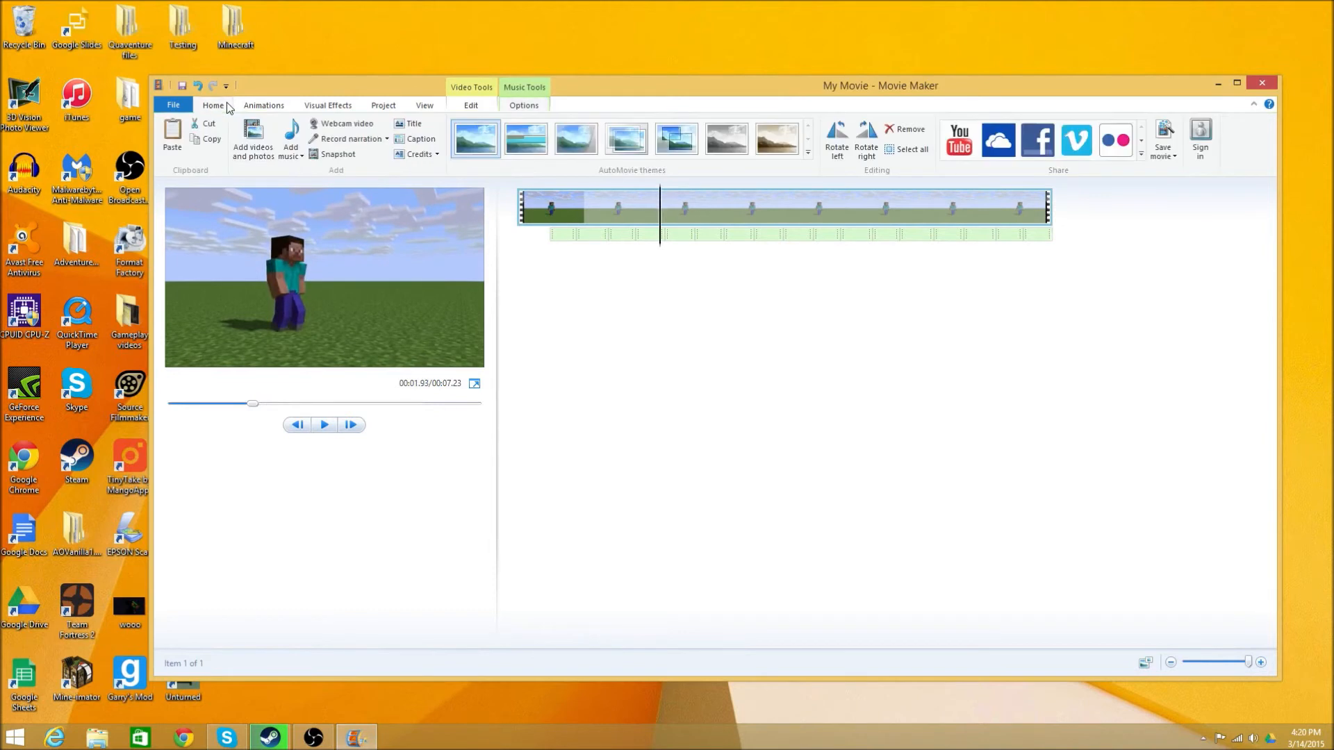
{"action": "mouse_move", "coordinate": [352, 139]}
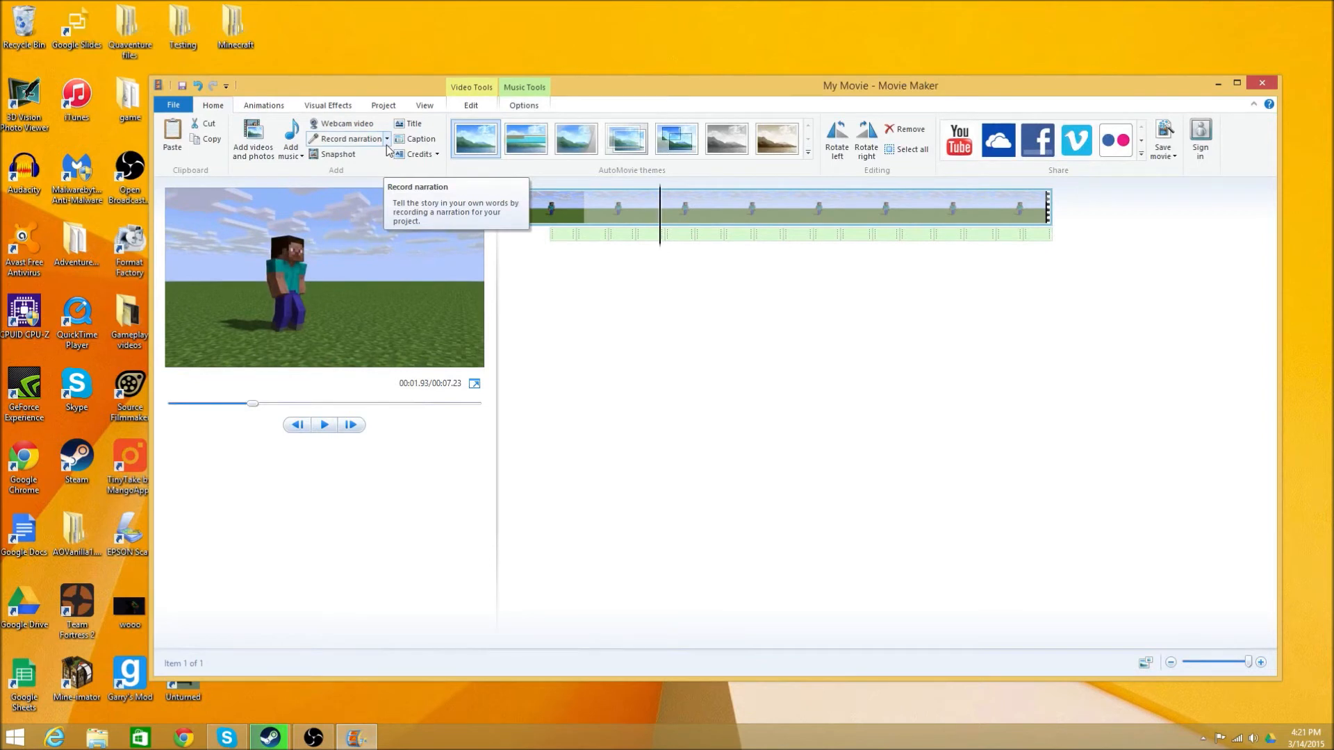
{"action": "left_click", "coordinate": [349, 139]}
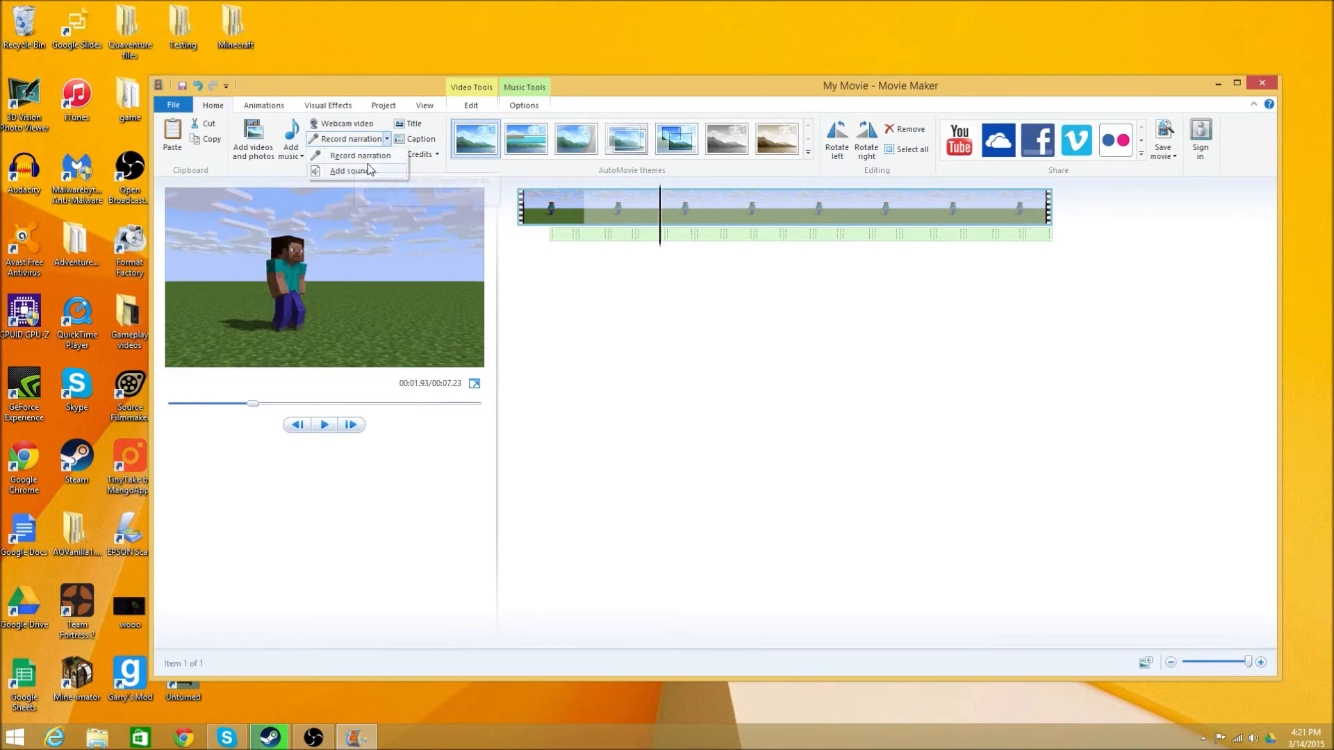
{"action": "left_click", "coordinate": [347, 171]}
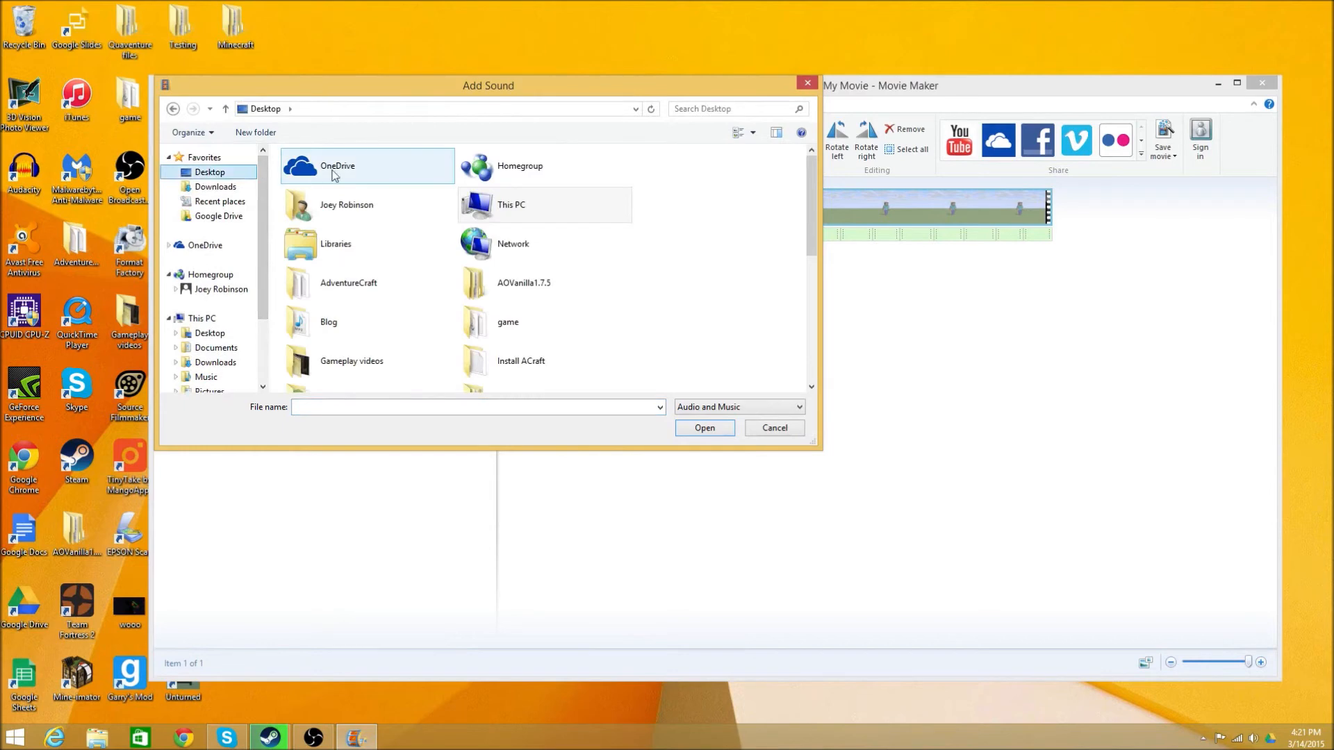
{"action": "scroll", "scroll_direction": "down", "scroll_amount": 3}
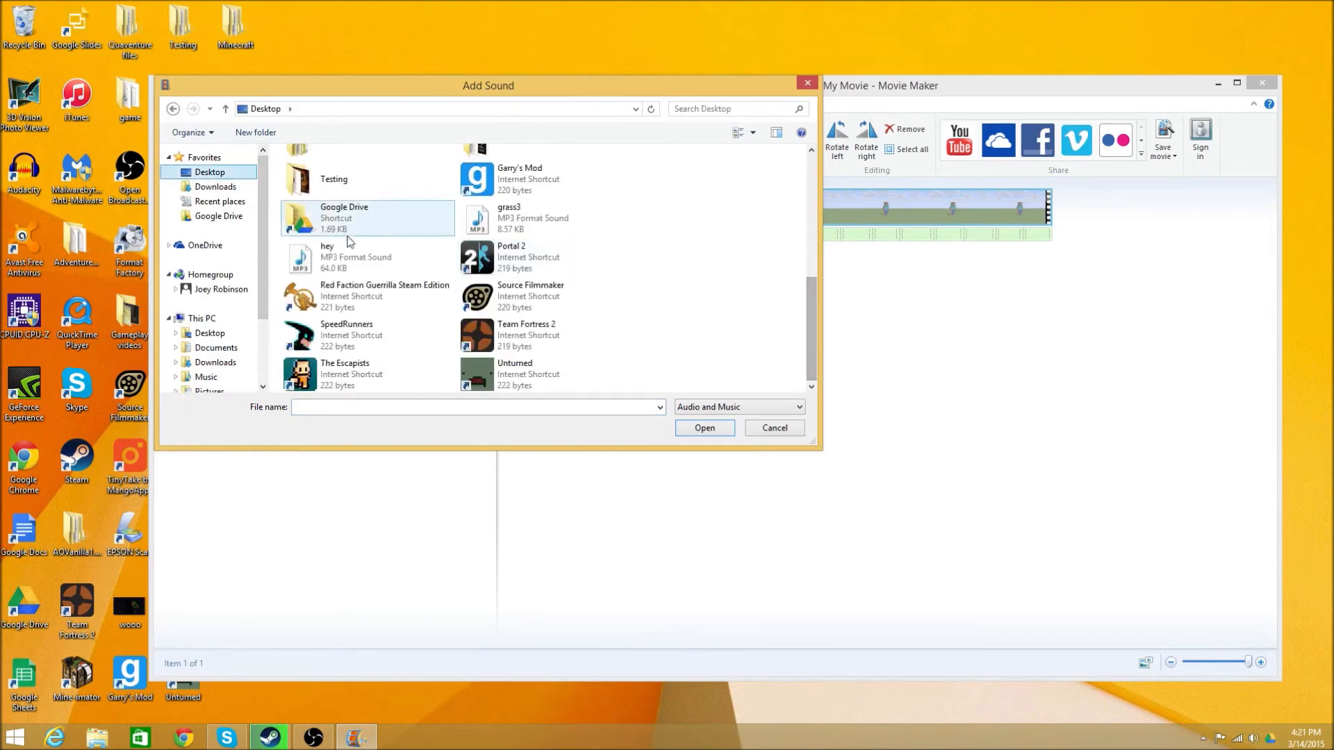
{"action": "left_click", "coordinate": [704, 427]}
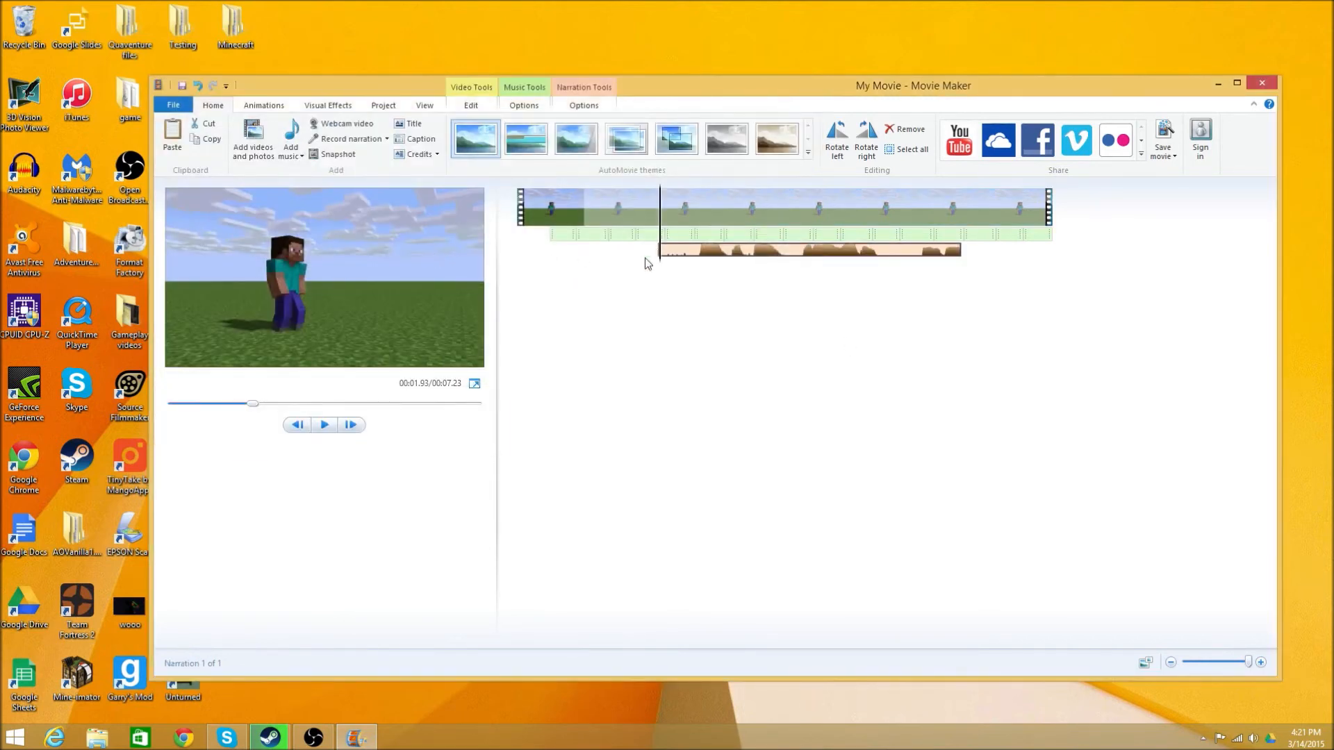
Preview the project, then set the hey narration's end point to 3.13 s
{"action": "left_click", "coordinate": [323, 425]}
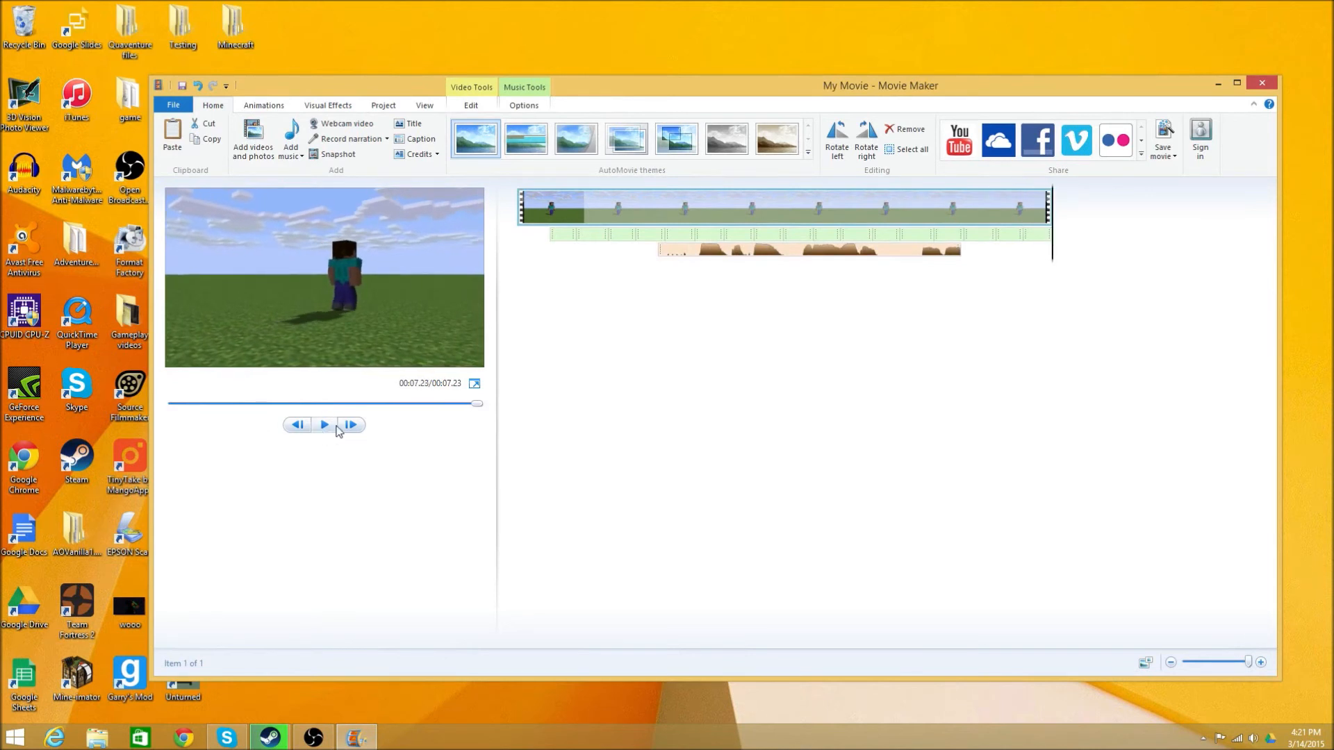
{"action": "left_click", "coordinate": [899, 211]}
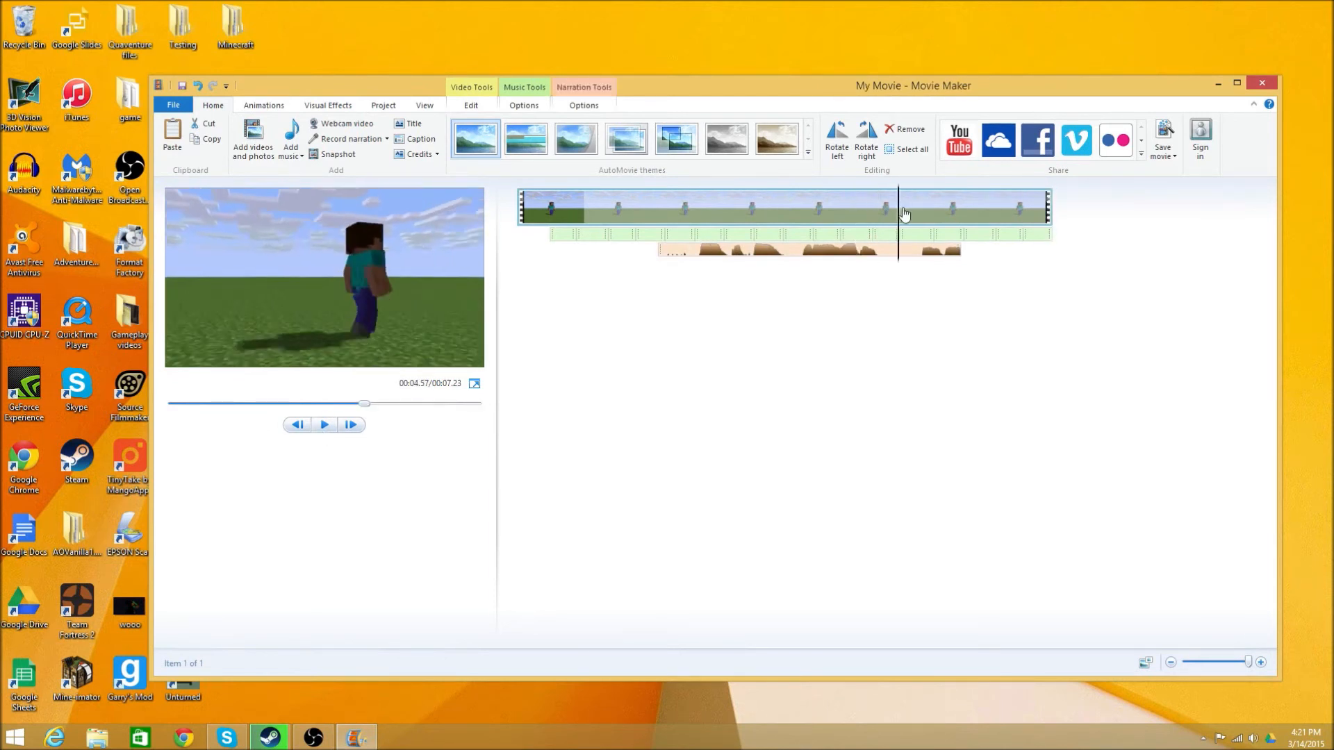
{"action": "left_click", "coordinate": [471, 105]}
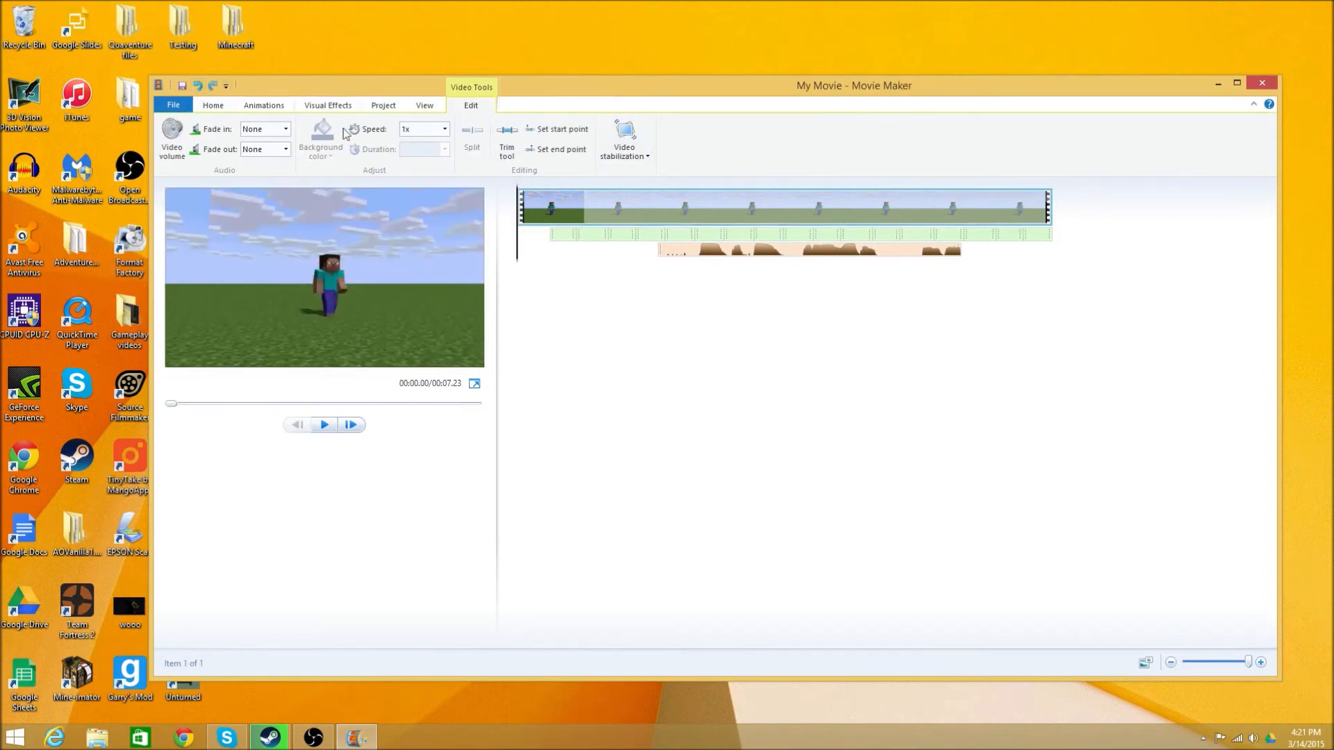
{"action": "left_click", "coordinate": [903, 208]}
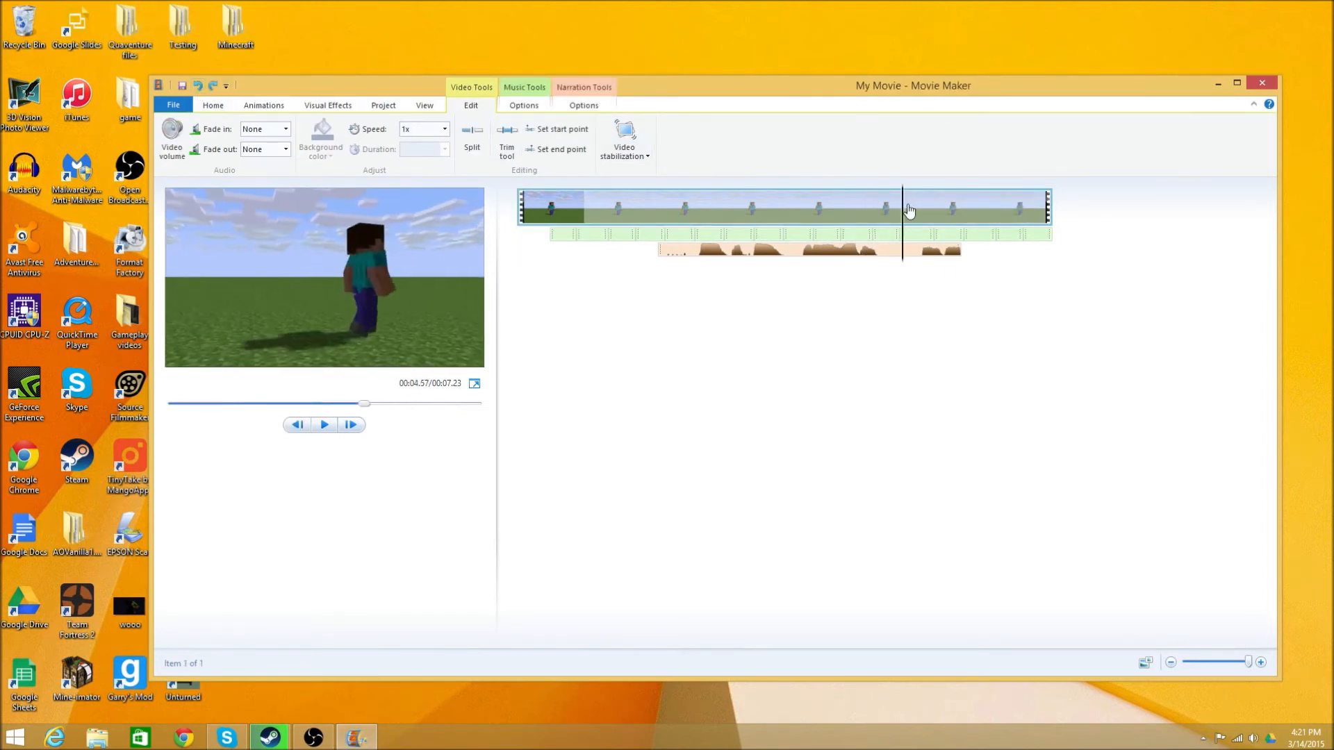
{"action": "left_click", "coordinate": [524, 105]}
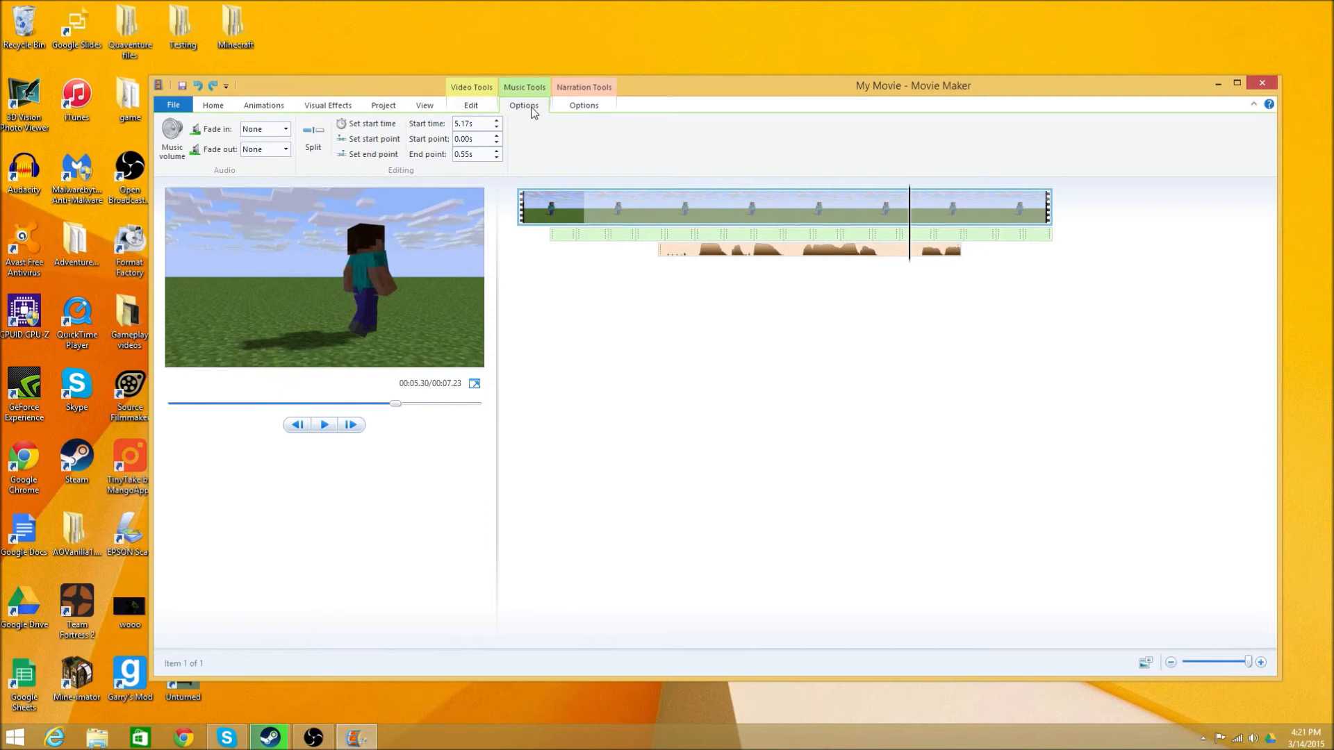
{"action": "mouse_move", "coordinate": [565, 114]}
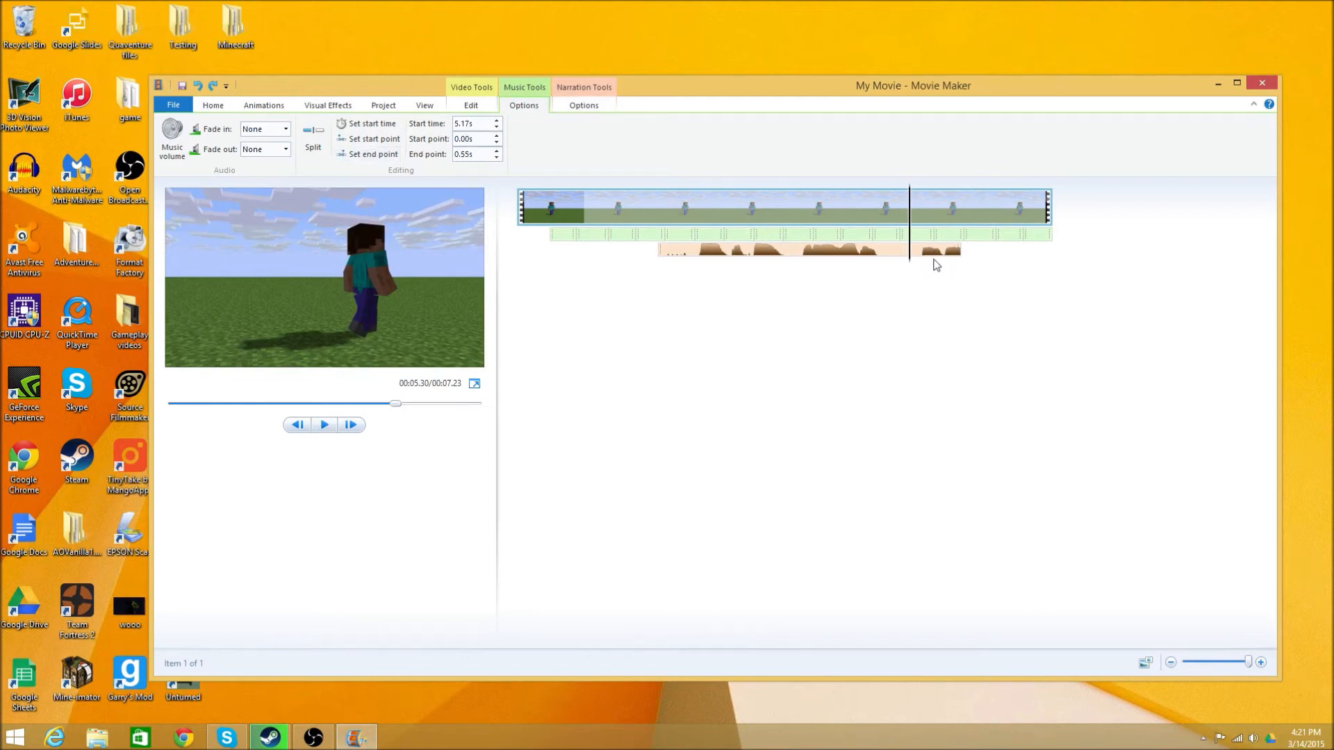
{"action": "mouse_move", "coordinate": [912, 212]}
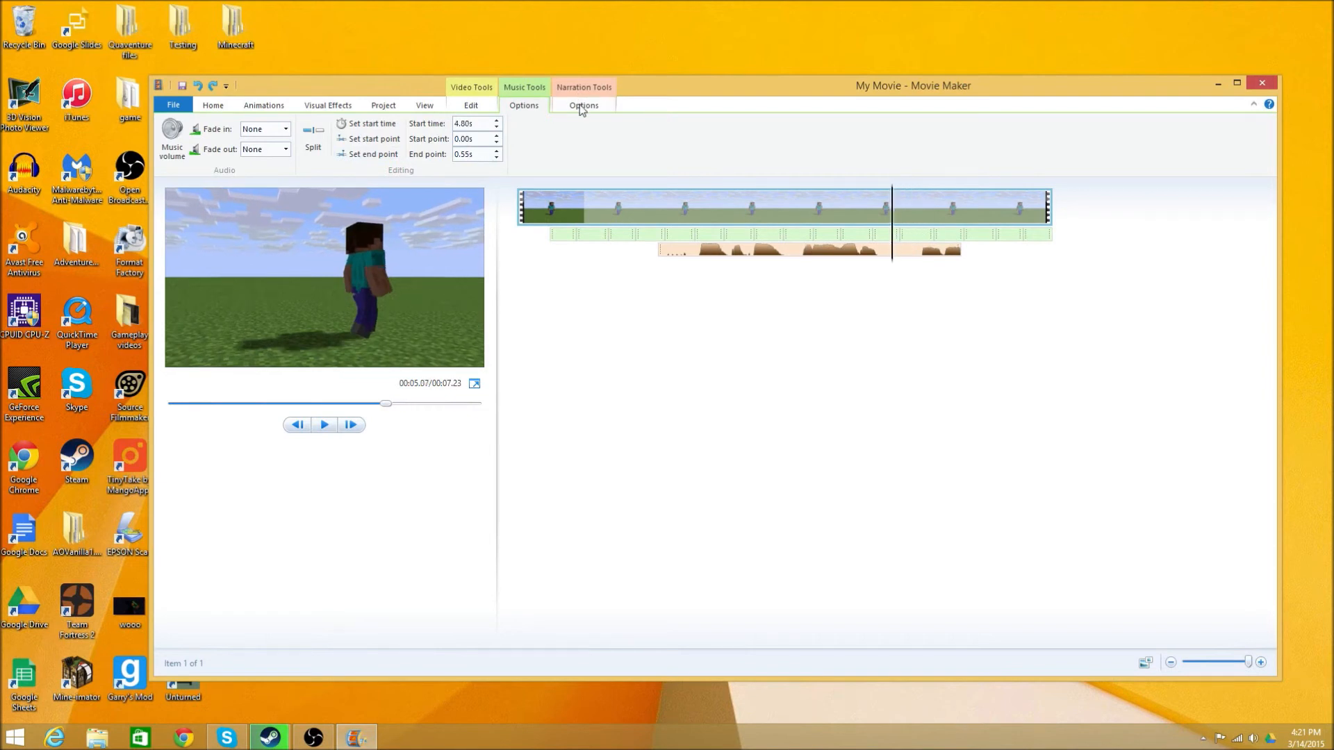
{"action": "left_click", "coordinate": [773, 249]}
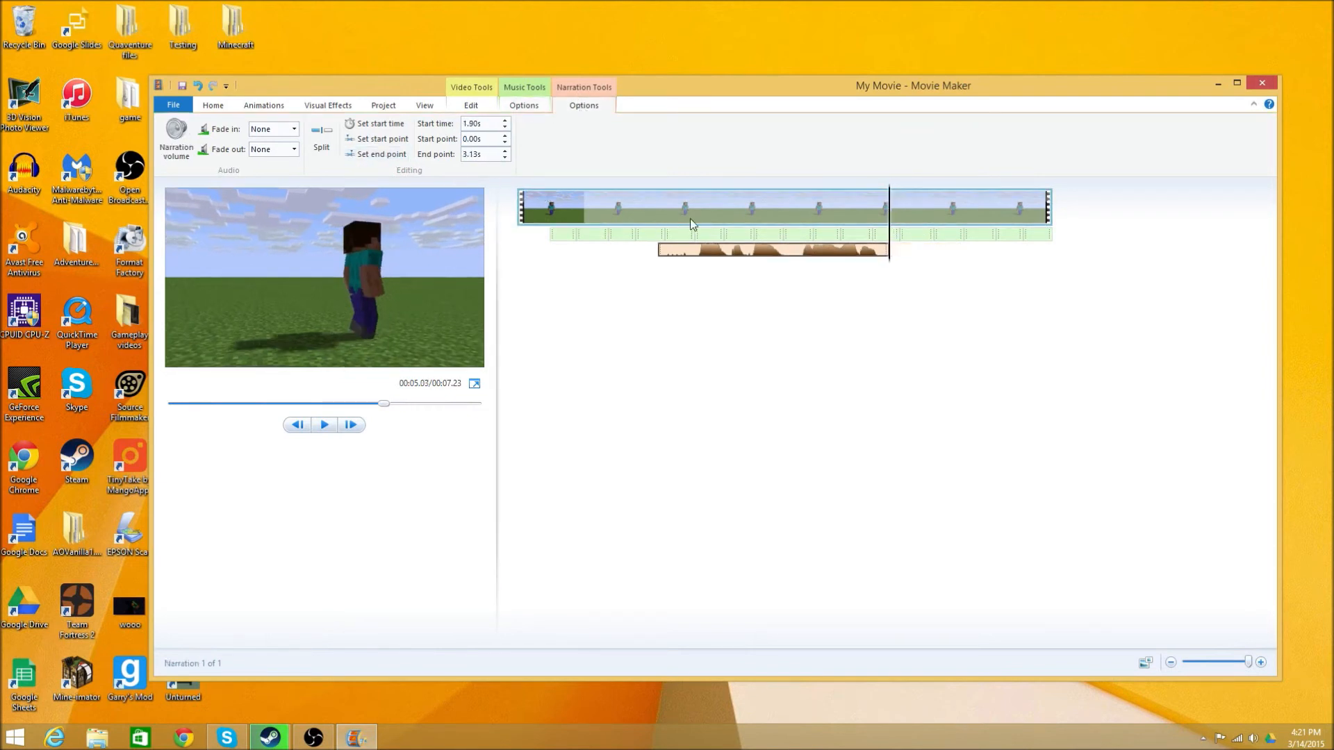
Set the narration start point to 0.47 s and replay the movie to check it
{"action": "left_click", "coordinate": [693, 208]}
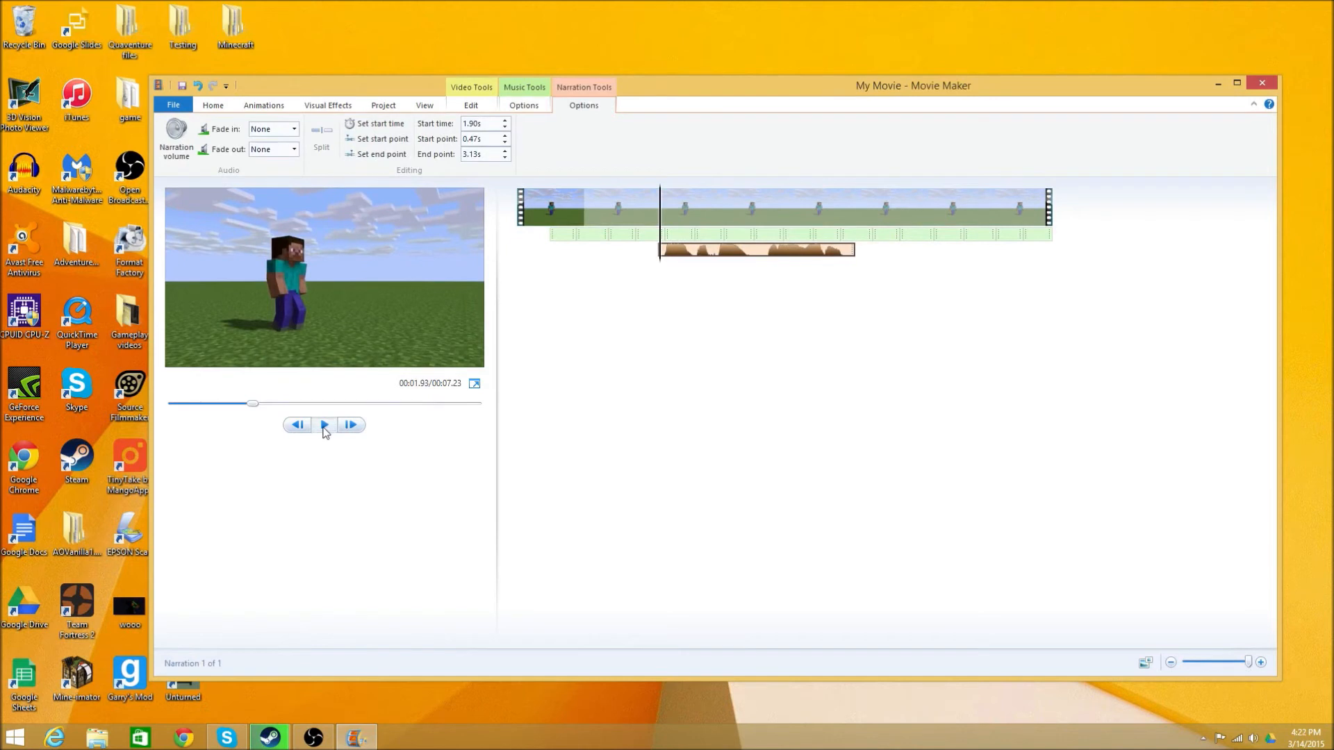
{"action": "left_click", "coordinate": [323, 425]}
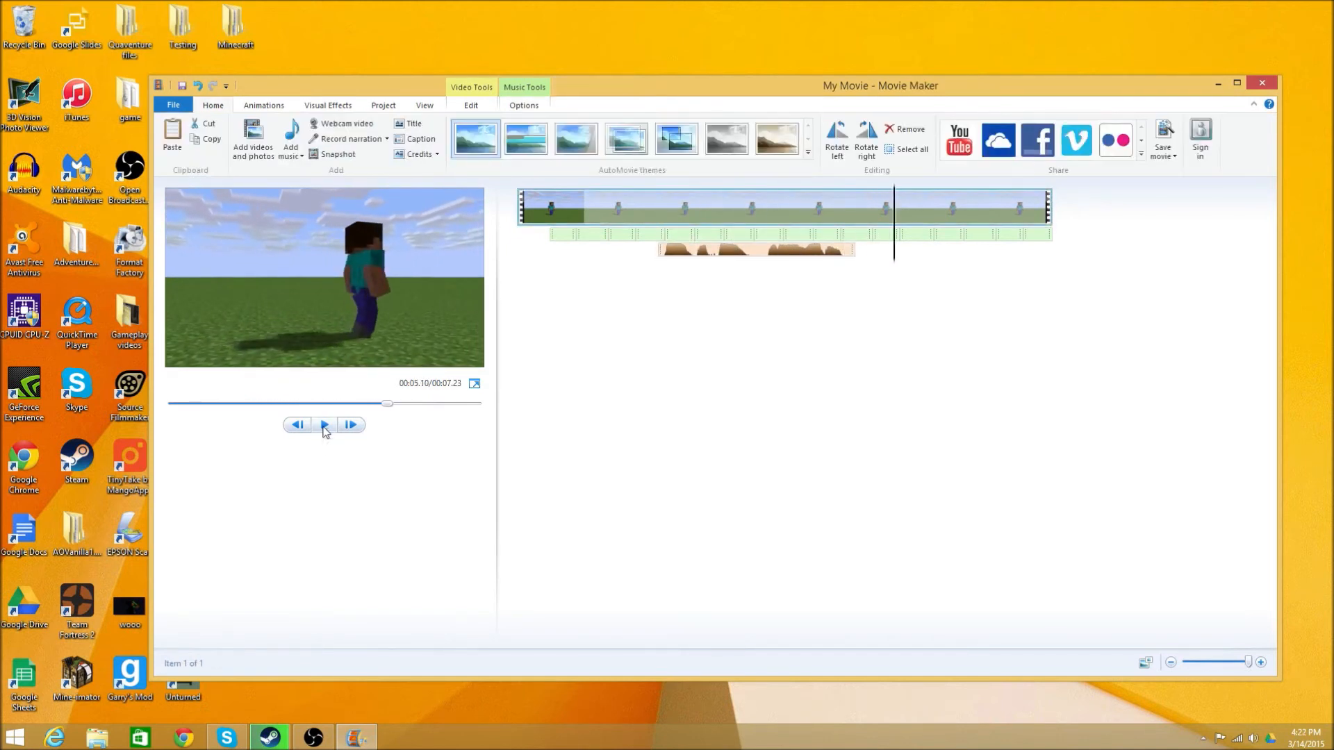
{"action": "mouse_move", "coordinate": [323, 425]}
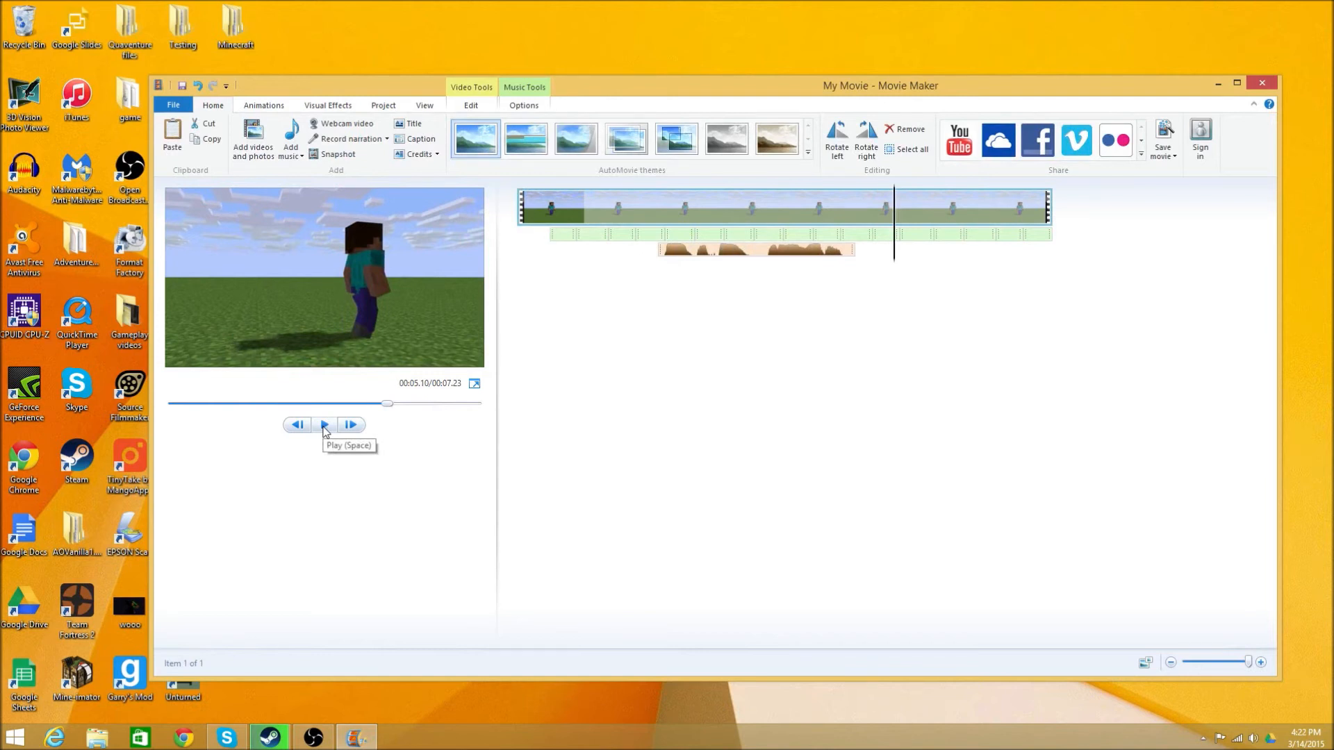
{"action": "mouse_move", "coordinate": [323, 425]}
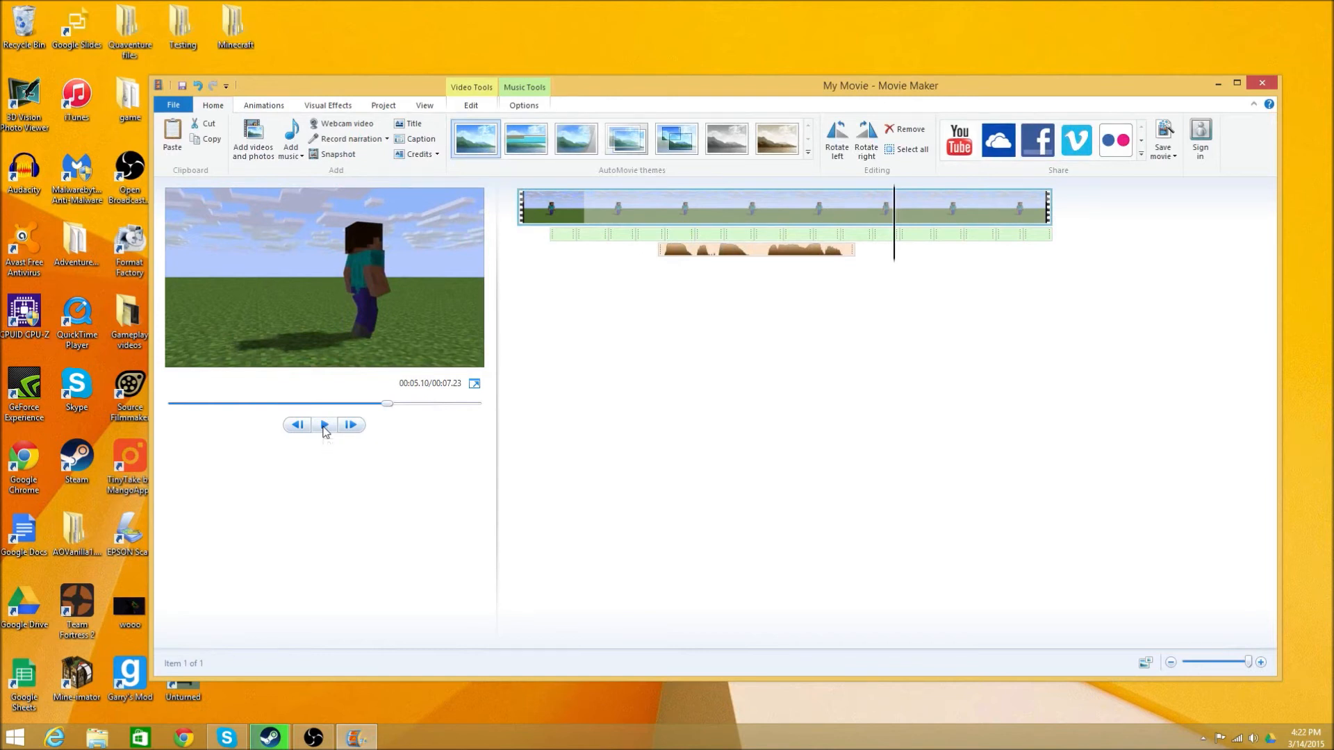
{"action": "mouse_move", "coordinate": [647, 175]}
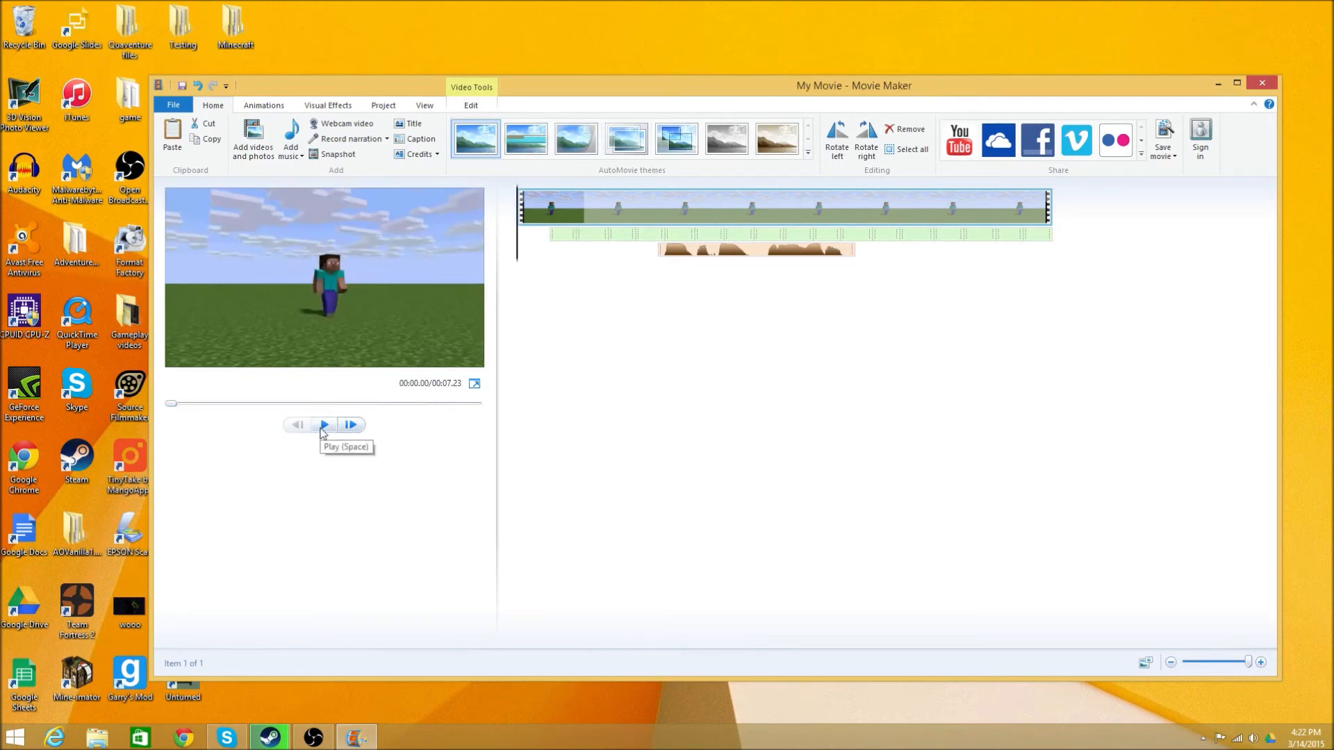
{"action": "left_click", "coordinate": [323, 425]}
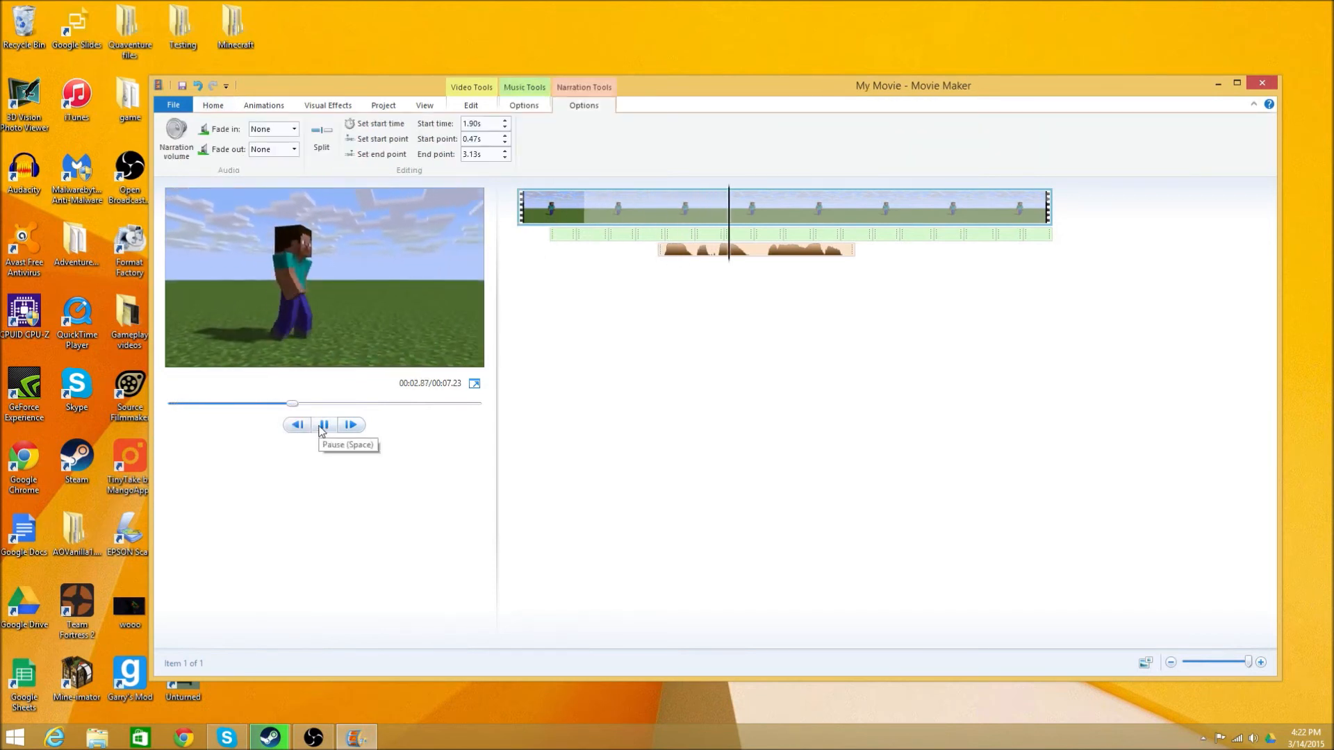
{"action": "left_click", "coordinate": [213, 105]}
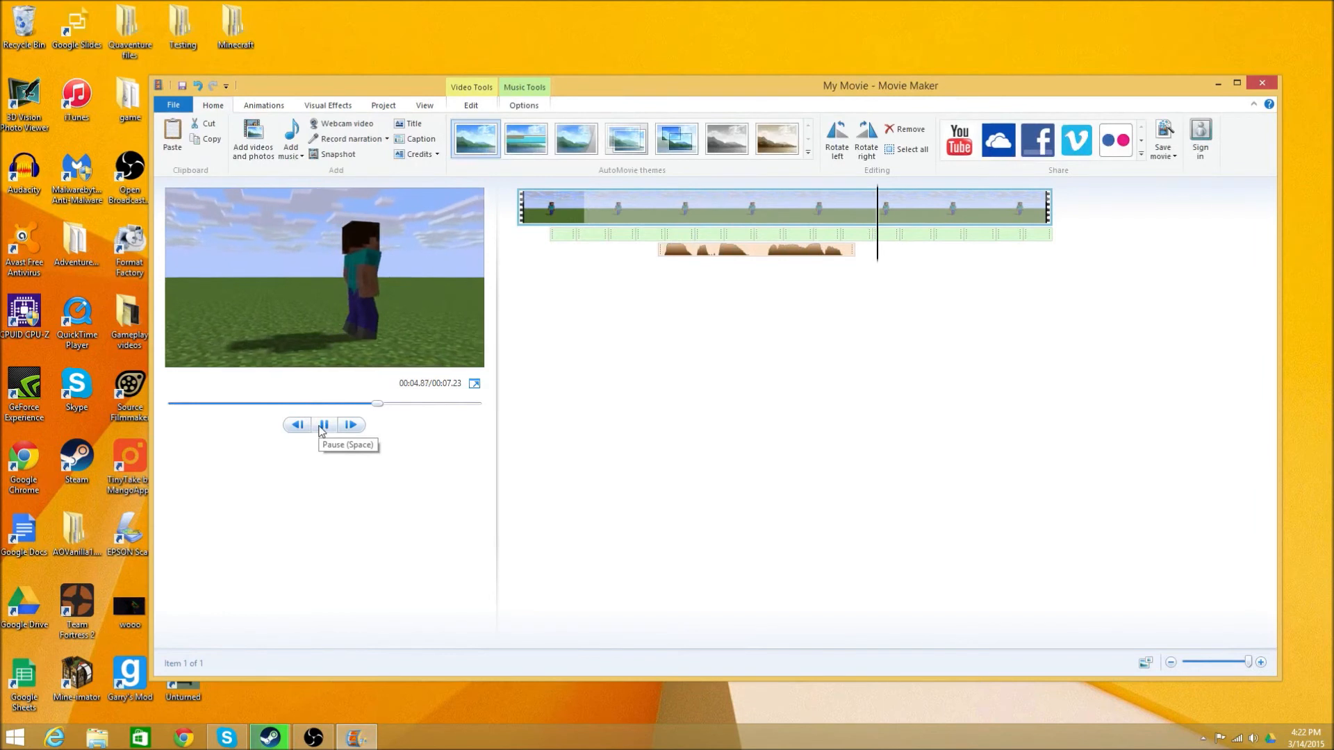
{"action": "left_click", "coordinate": [323, 424]}
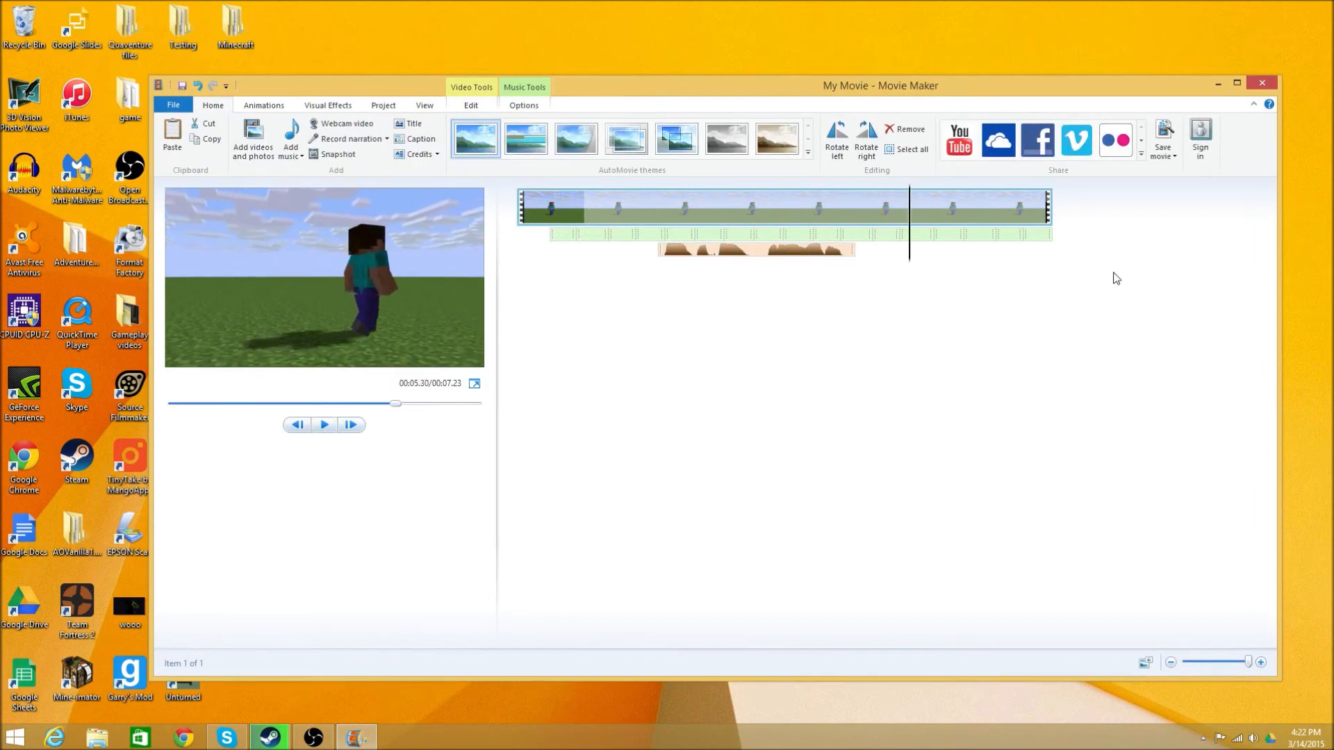
{"action": "mouse_move", "coordinate": [1050, 329]}
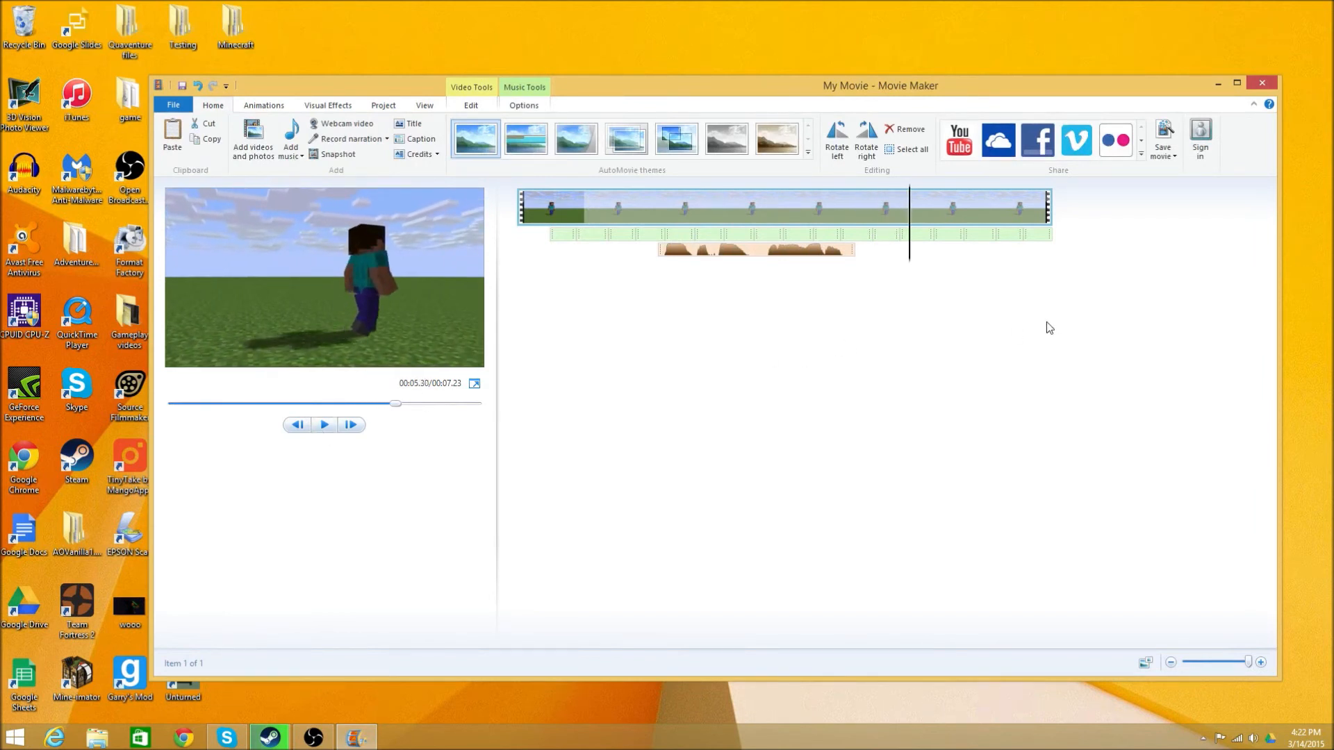
{"action": "mouse_move", "coordinate": [989, 397]}
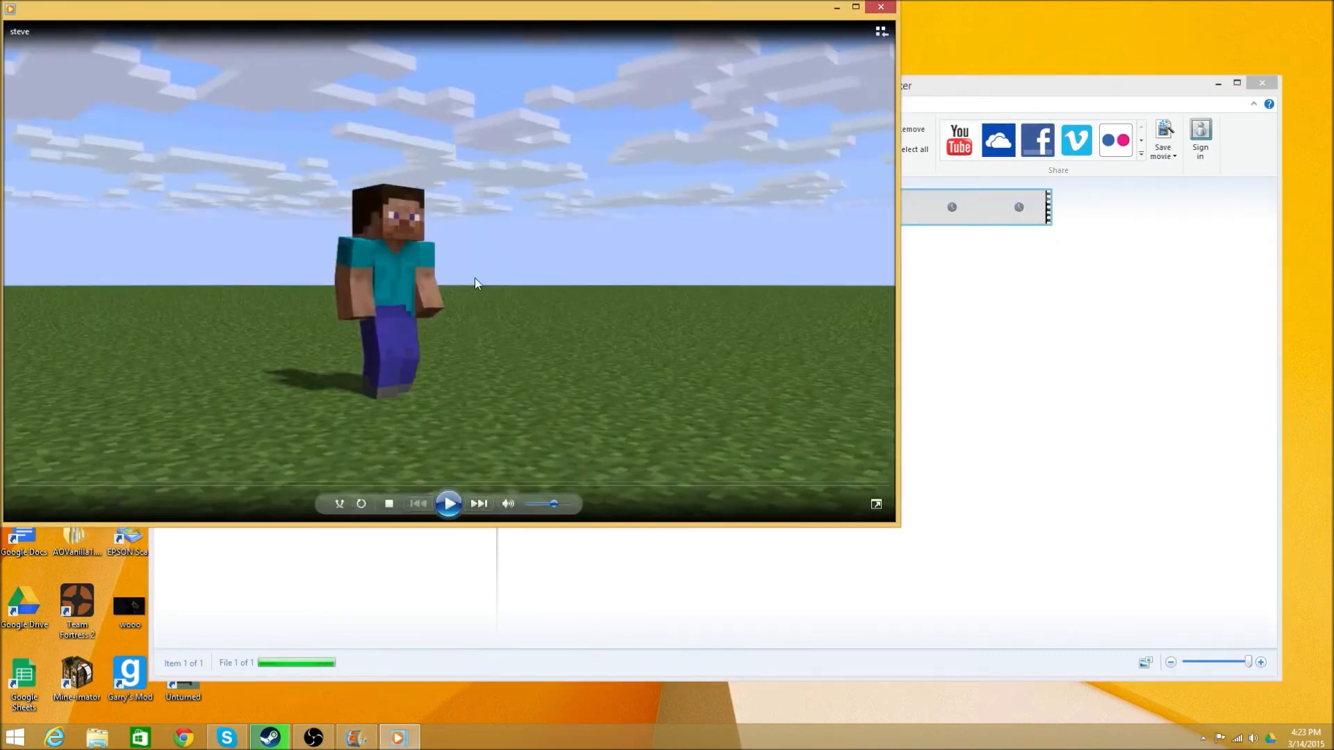
Play the steve clip to the end in Windows Media Player, then close the player
{"action": "left_click", "coordinate": [448, 503]}
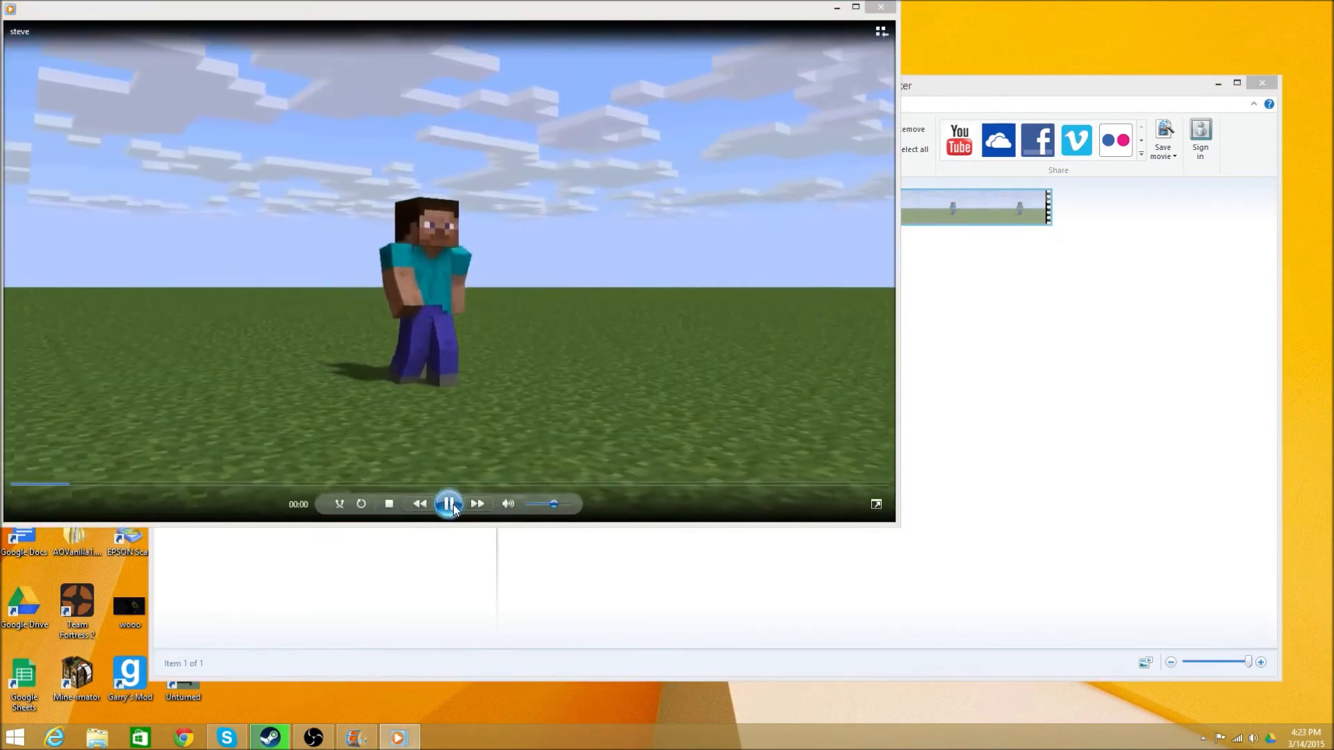
{"action": "left_click", "coordinate": [449, 504]}
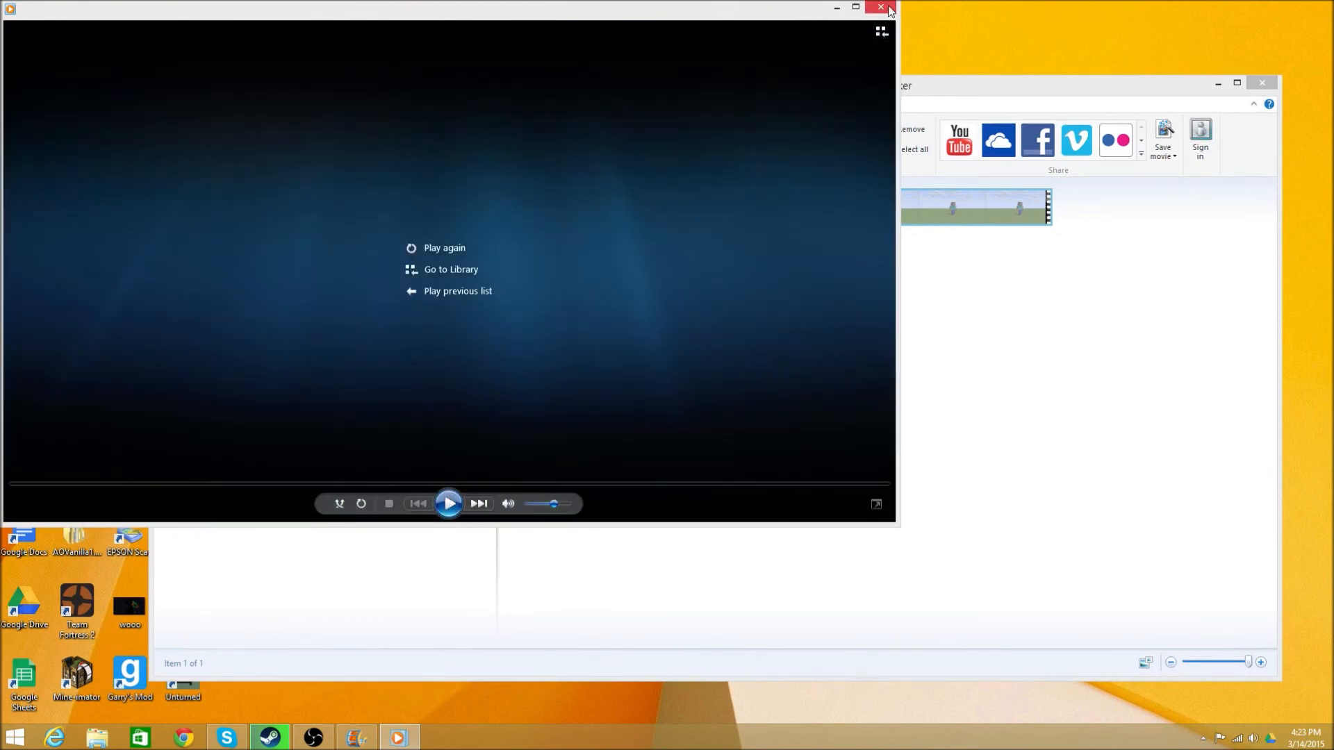
{"action": "left_click", "coordinate": [881, 8]}
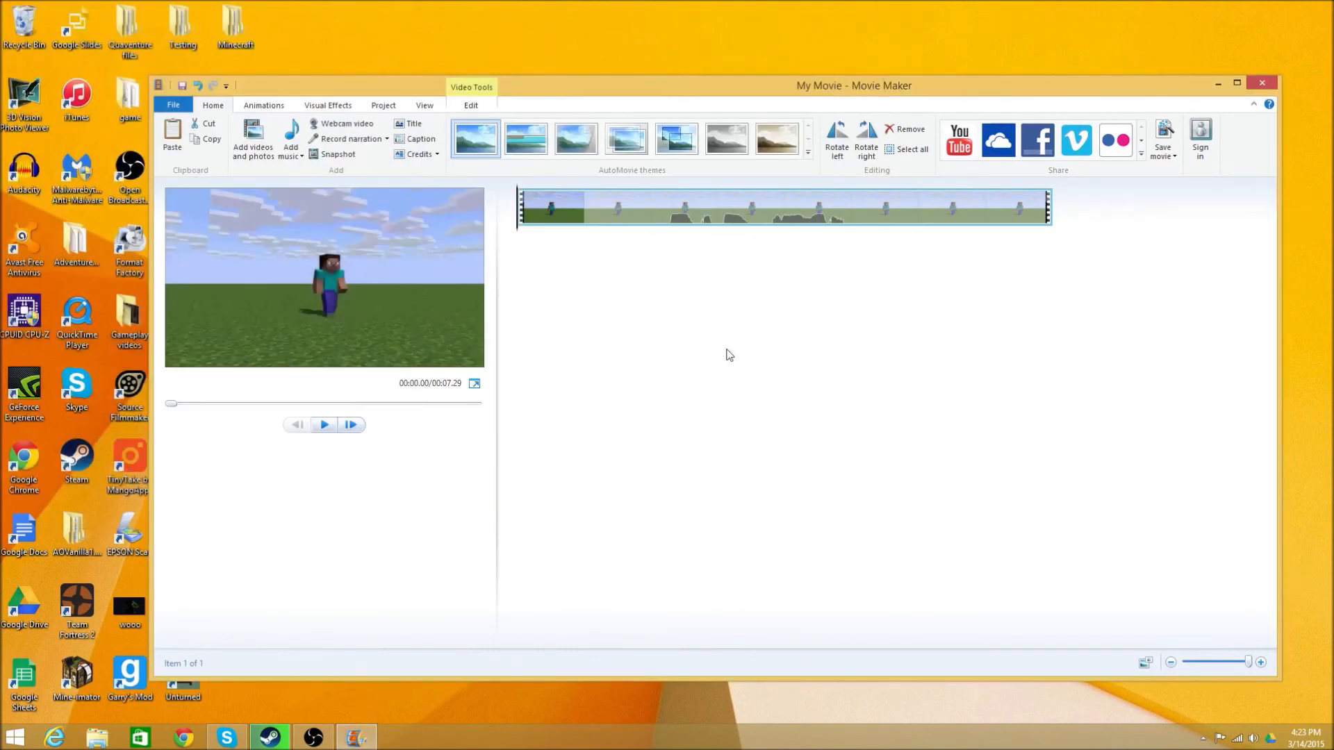
{"action": "mouse_move", "coordinate": [431, 428]}
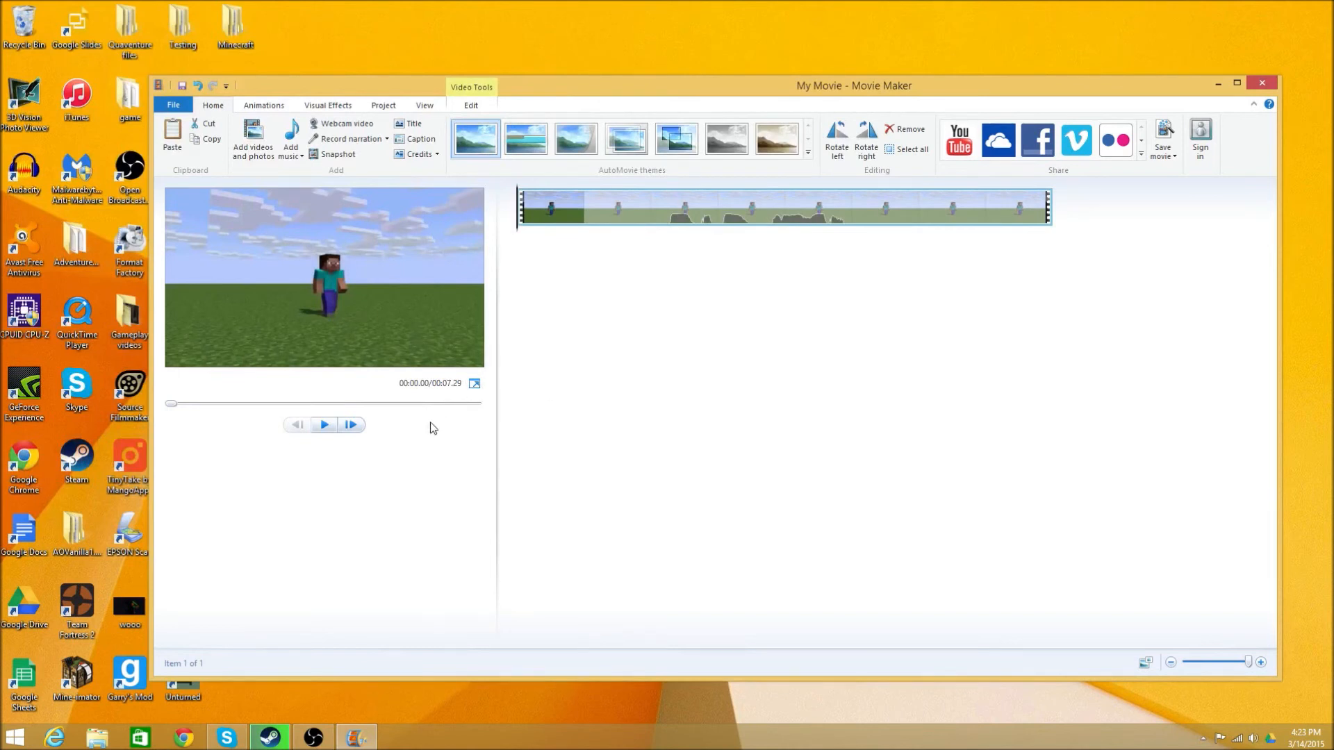
{"action": "mouse_move", "coordinate": [340, 443]}
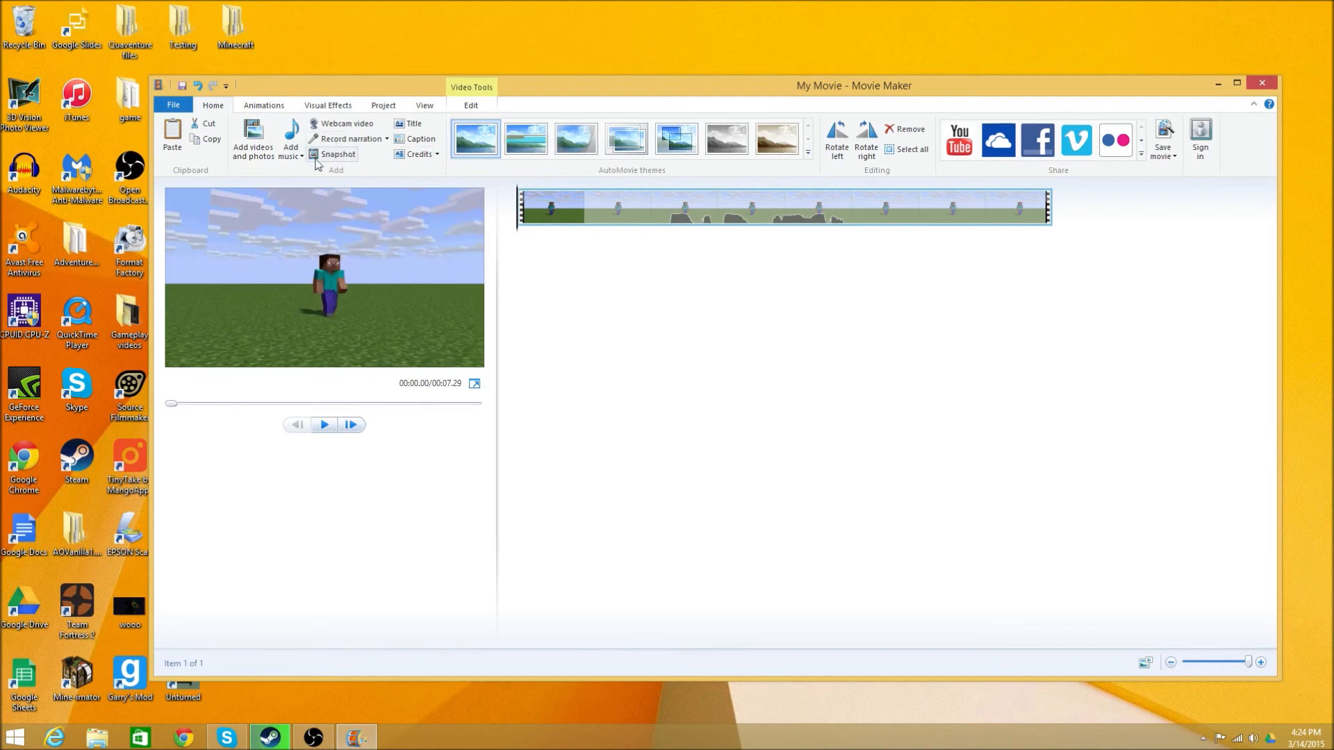
Open the Add music dropdown on the Home tab
{"action": "left_click", "coordinate": [289, 139]}
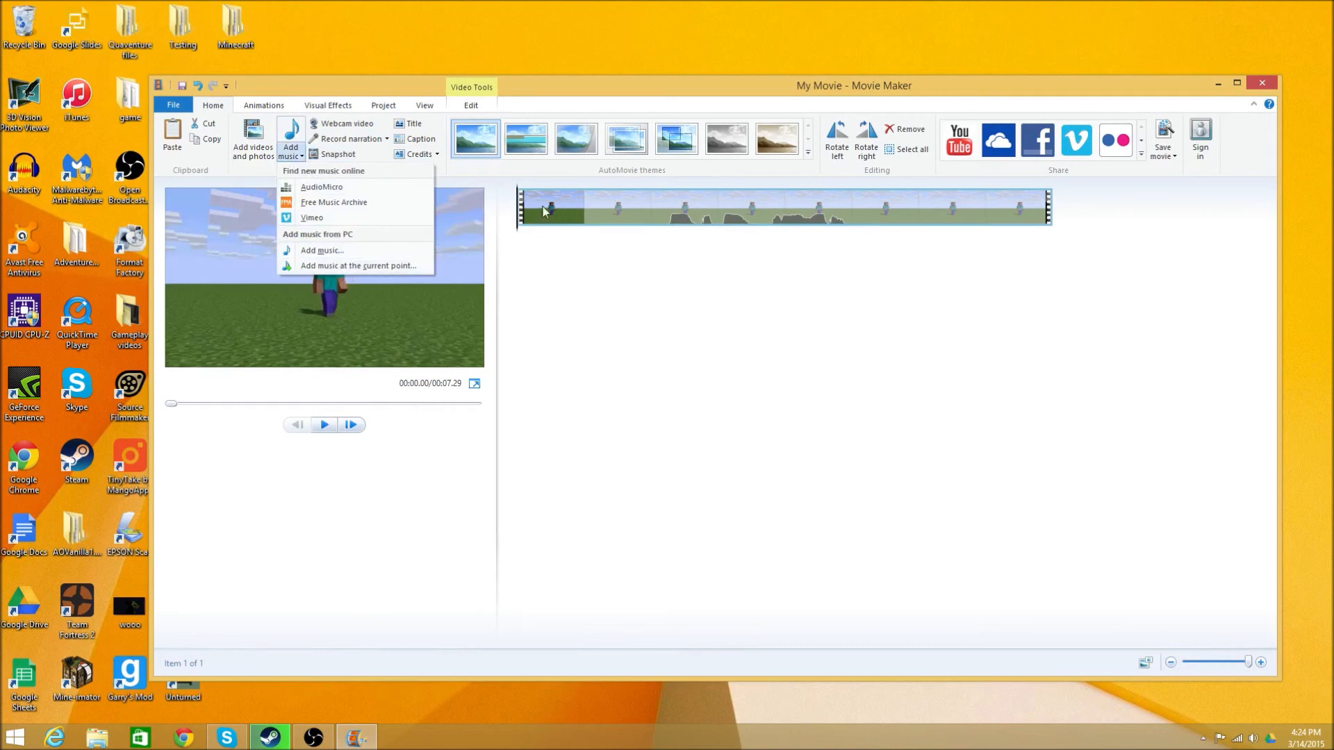
{"action": "mouse_move", "coordinate": [322, 250]}
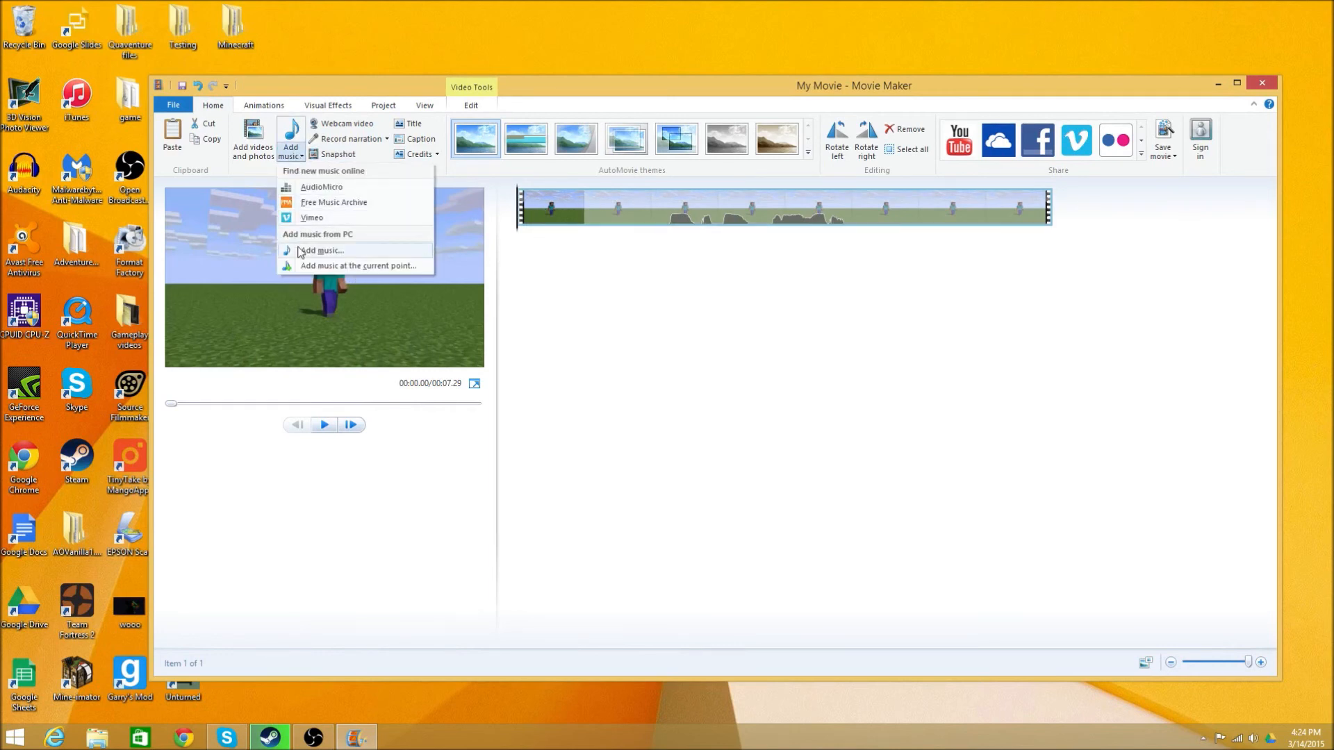
Add the Classic Horror 3 track from Quaventure Music under the walking clip and briefly preview it
{"action": "left_click", "coordinate": [321, 250]}
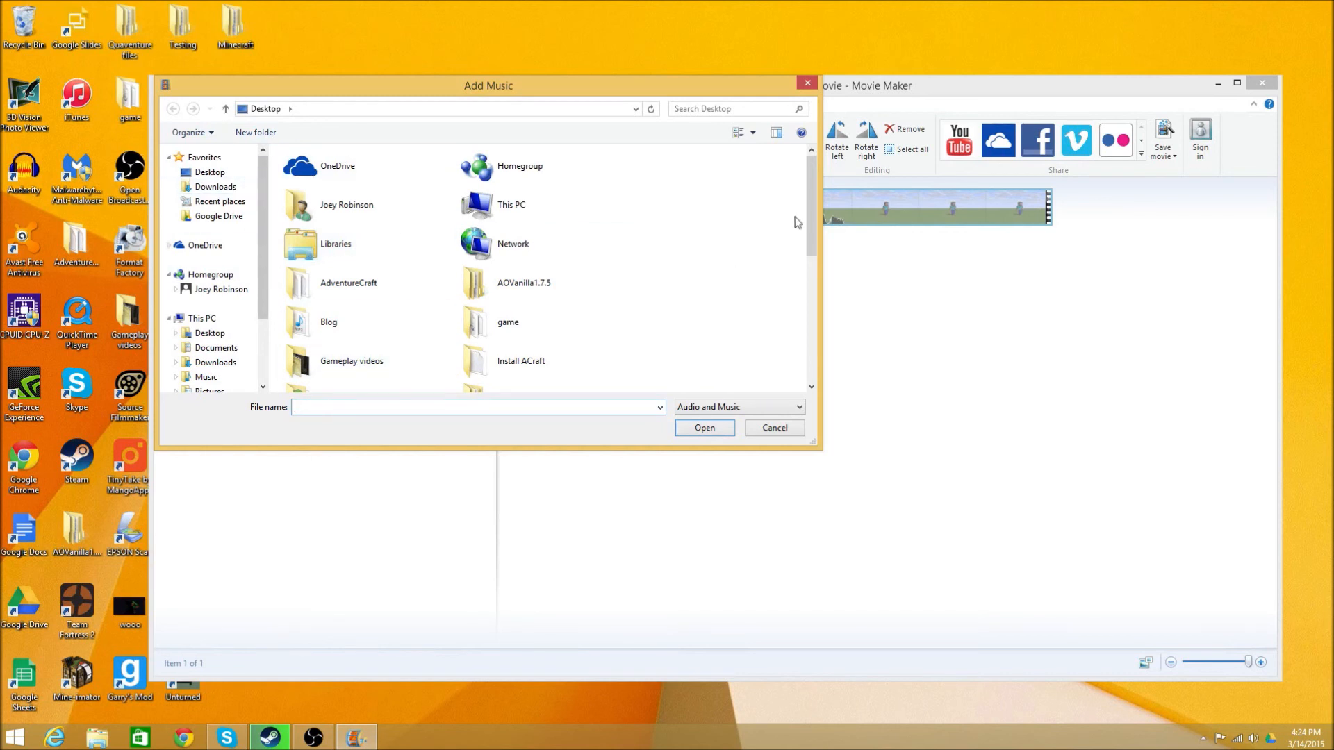
{"action": "scroll", "scroll_direction": "down", "scroll_amount": 3}
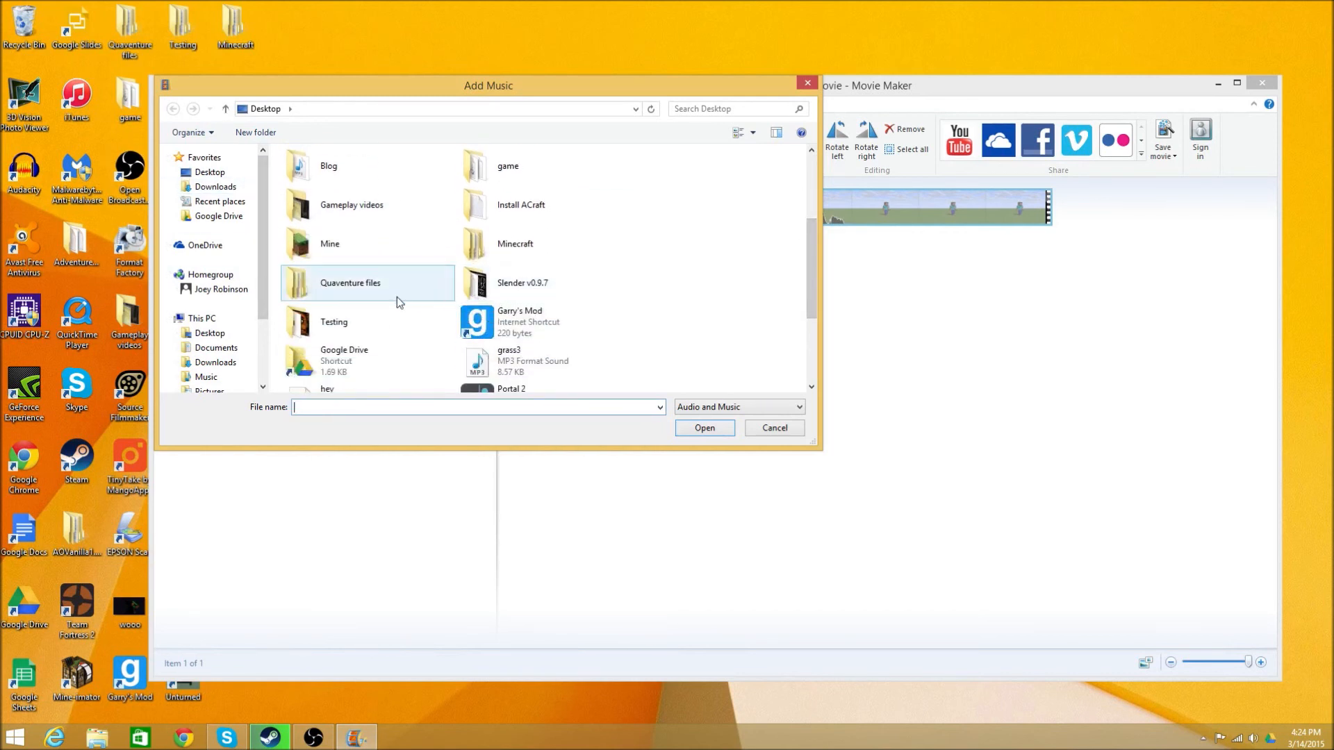
{"action": "double_click", "coordinate": [349, 283]}
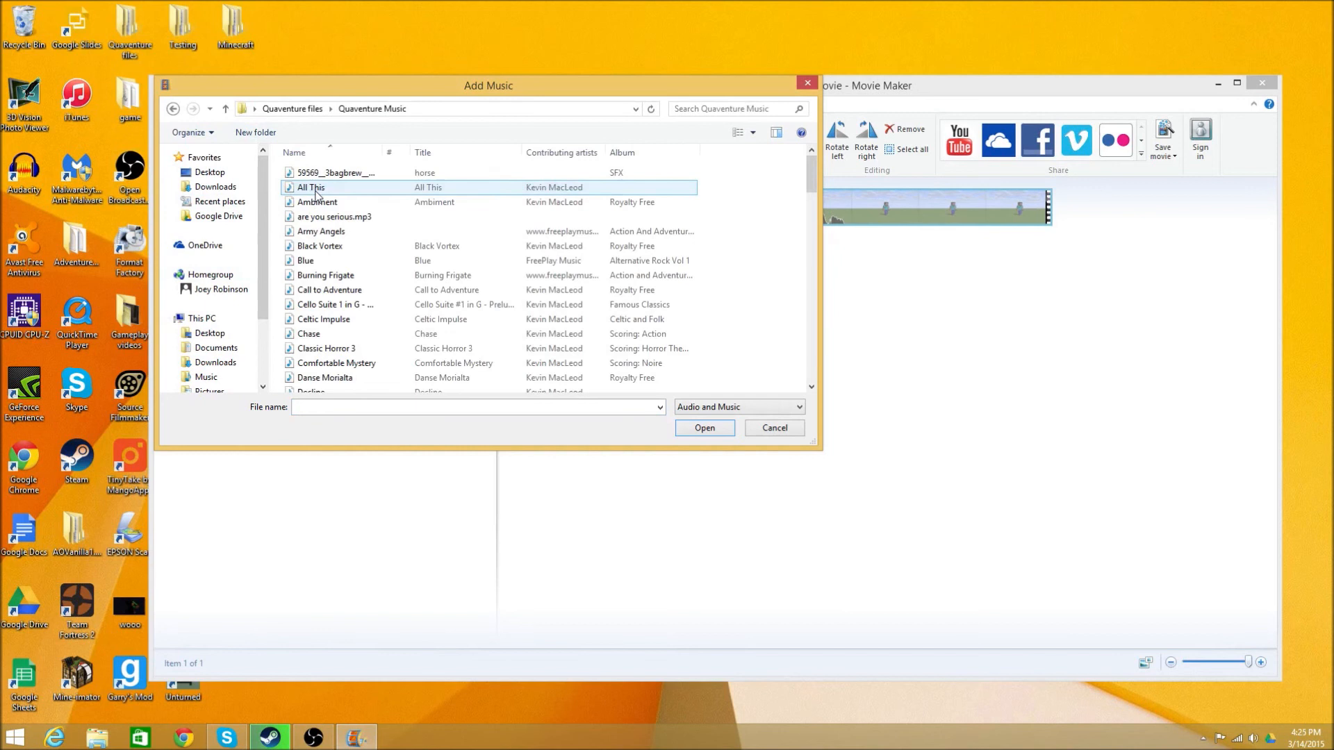
{"action": "scroll", "scroll_direction": "down", "scroll_amount": 3}
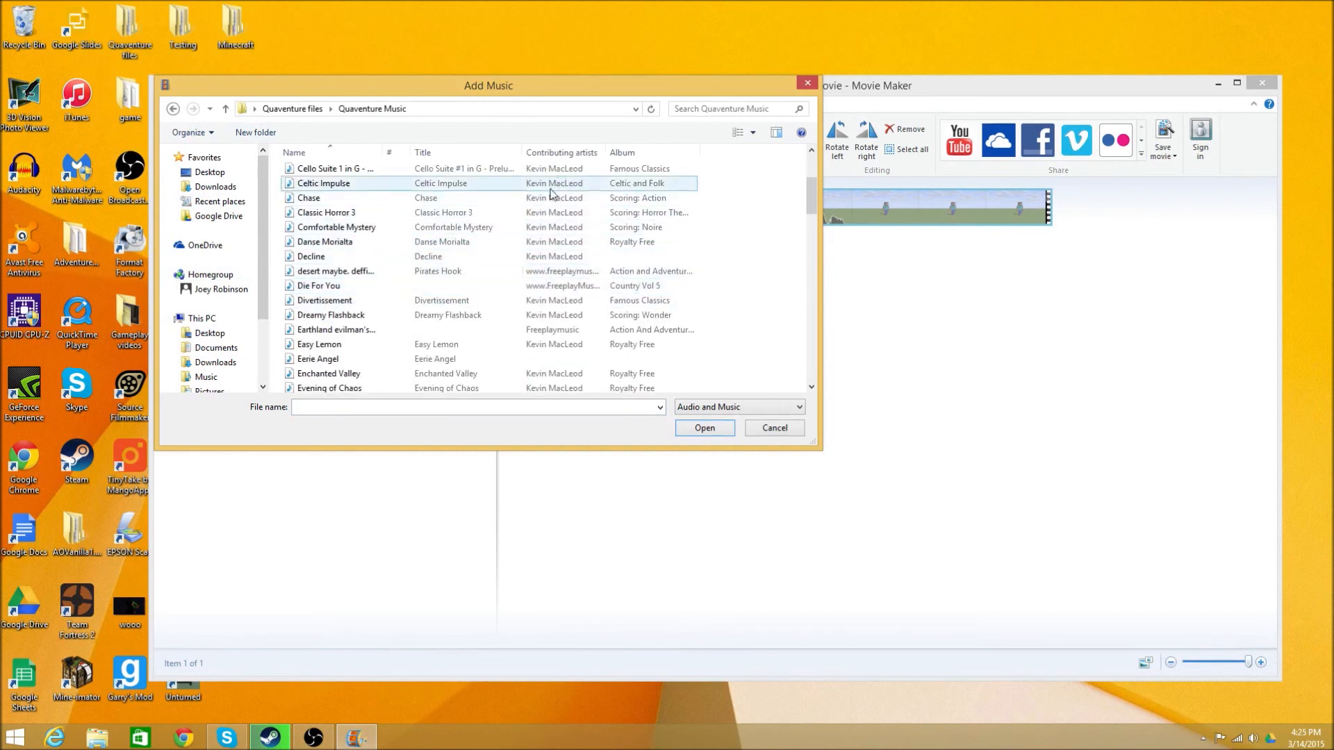
{"action": "left_click", "coordinate": [326, 212]}
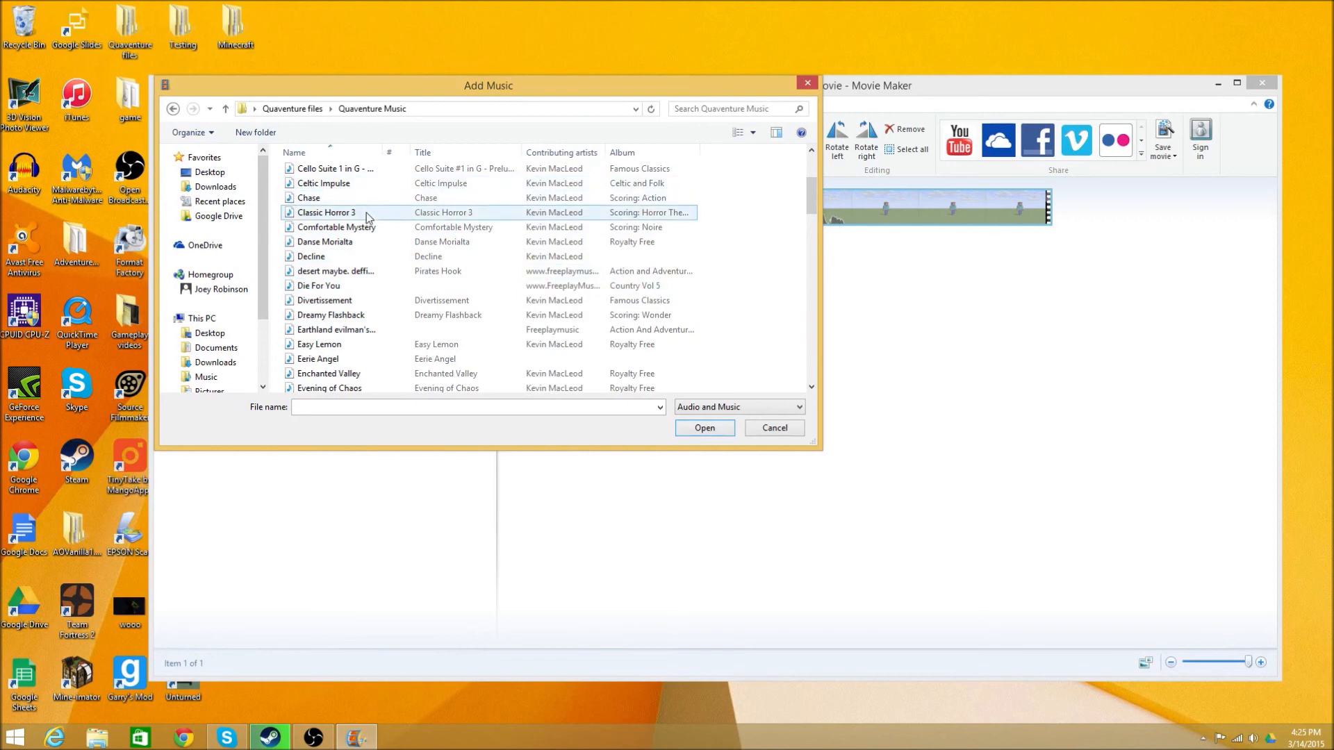
{"action": "left_click", "coordinate": [335, 227]}
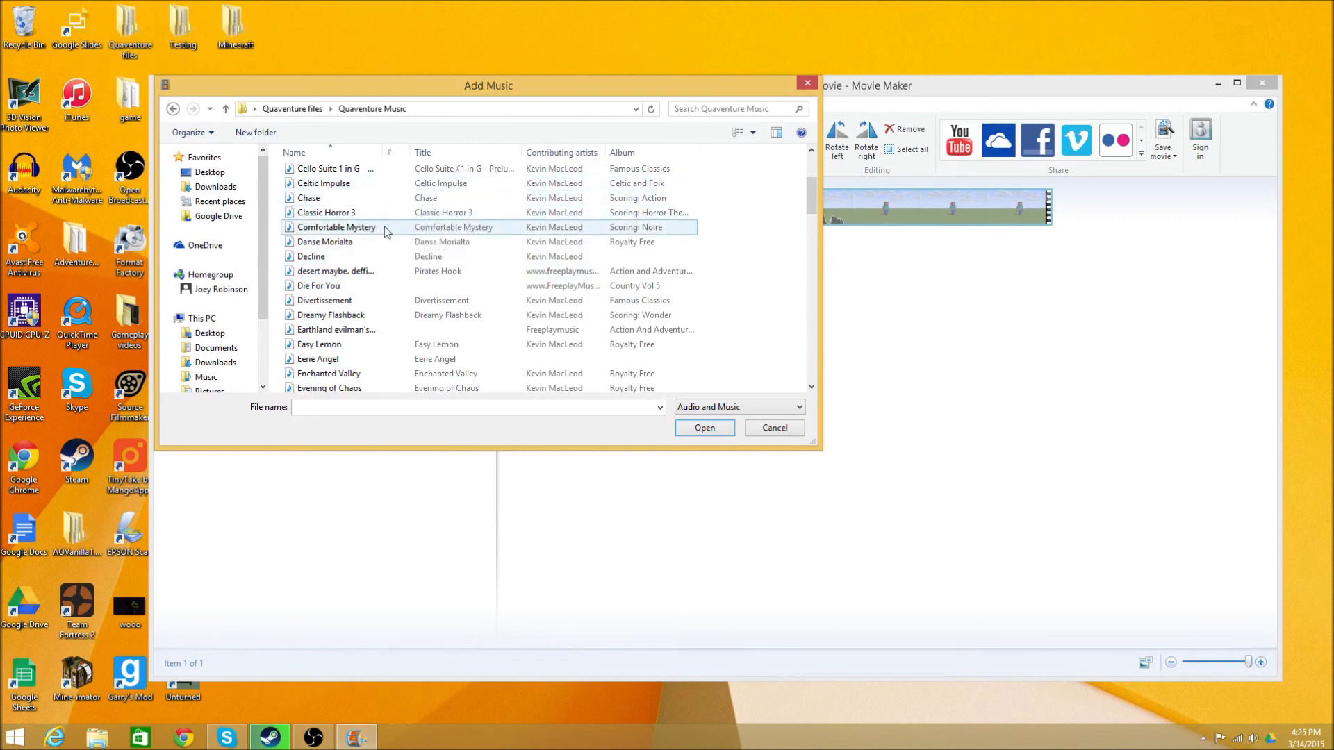
{"action": "left_click", "coordinate": [704, 428]}
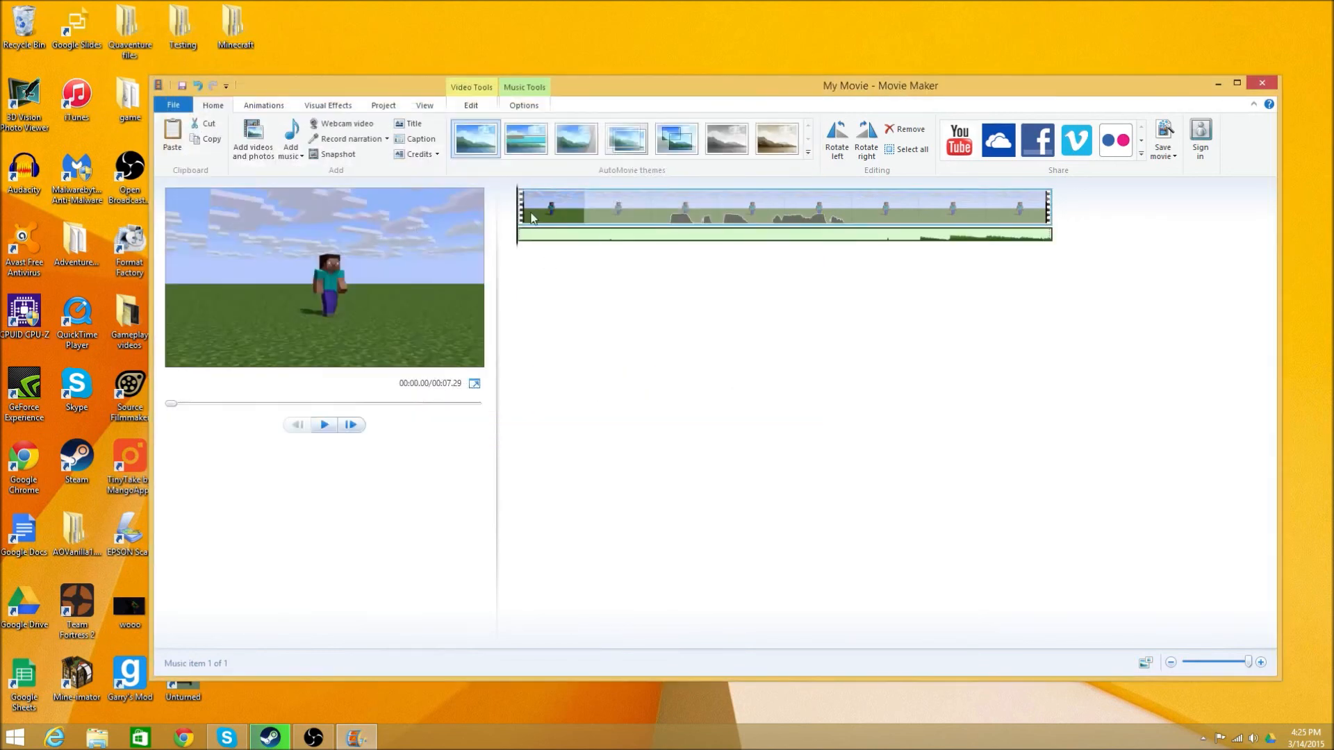
{"action": "left_click", "coordinate": [323, 425]}
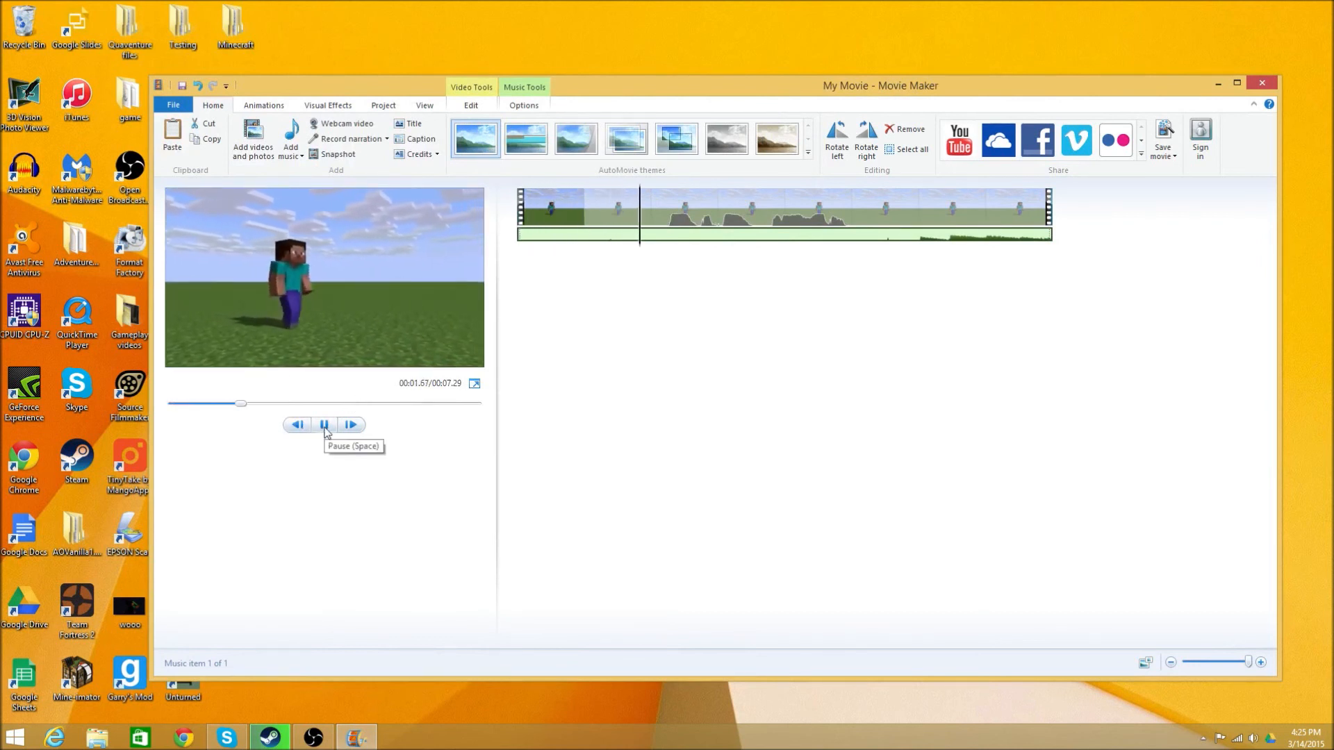
{"action": "left_click", "coordinate": [323, 424]}
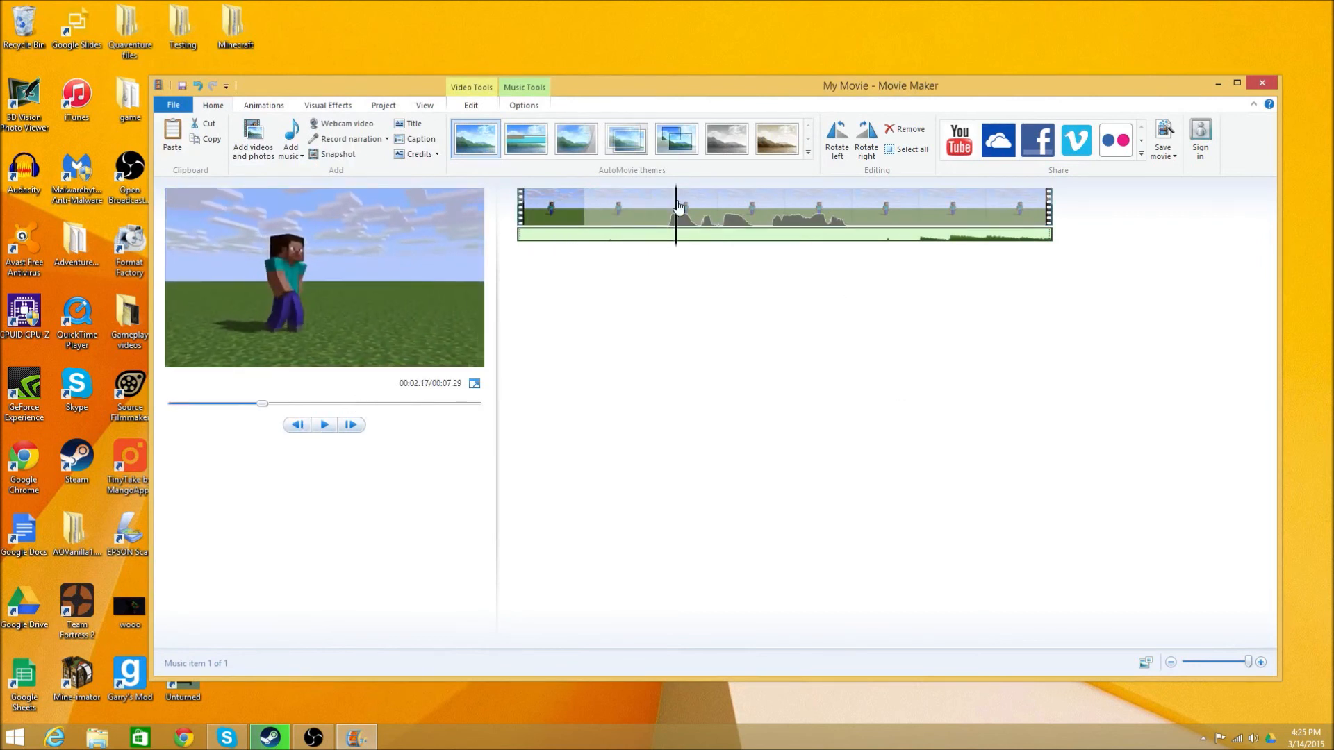
Replace the music with the Call to Adventure track and play the movie through
{"action": "right_click", "coordinate": [676, 208]}
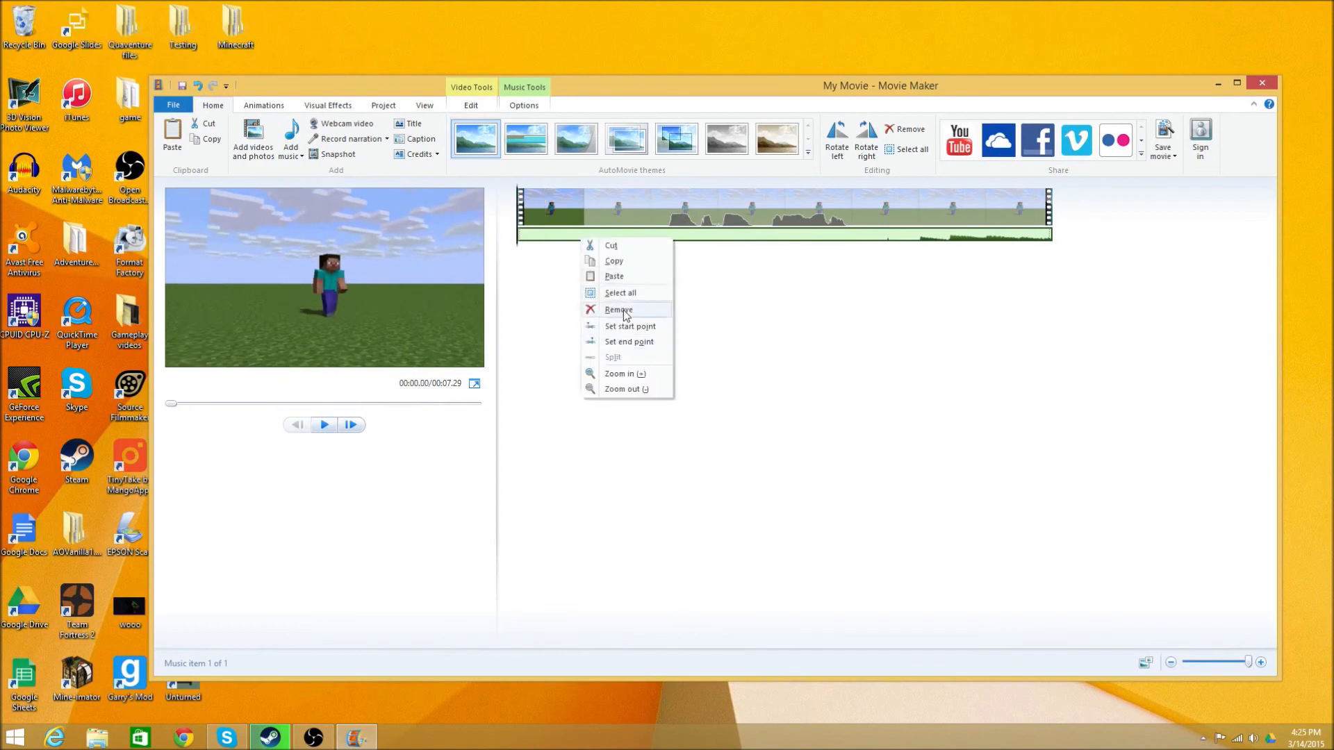
{"action": "left_click", "coordinate": [290, 141]}
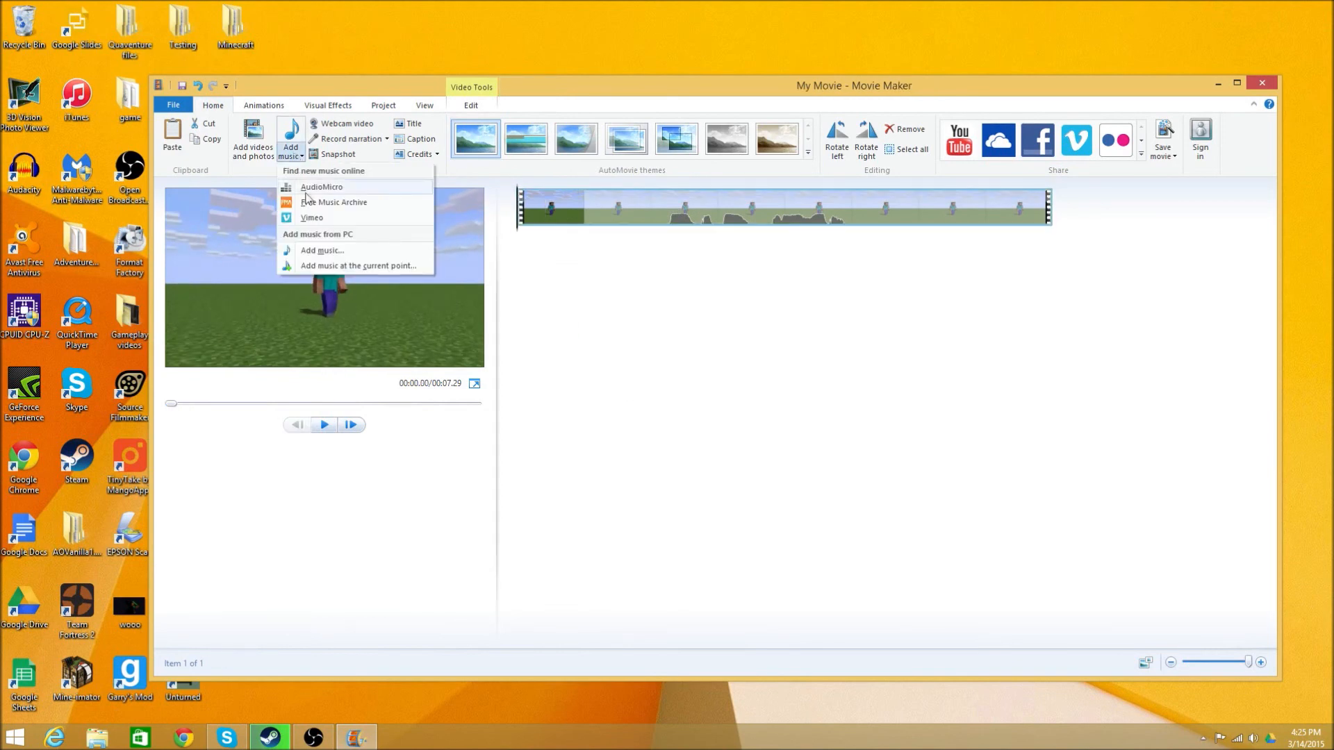
{"action": "left_click", "coordinate": [322, 250]}
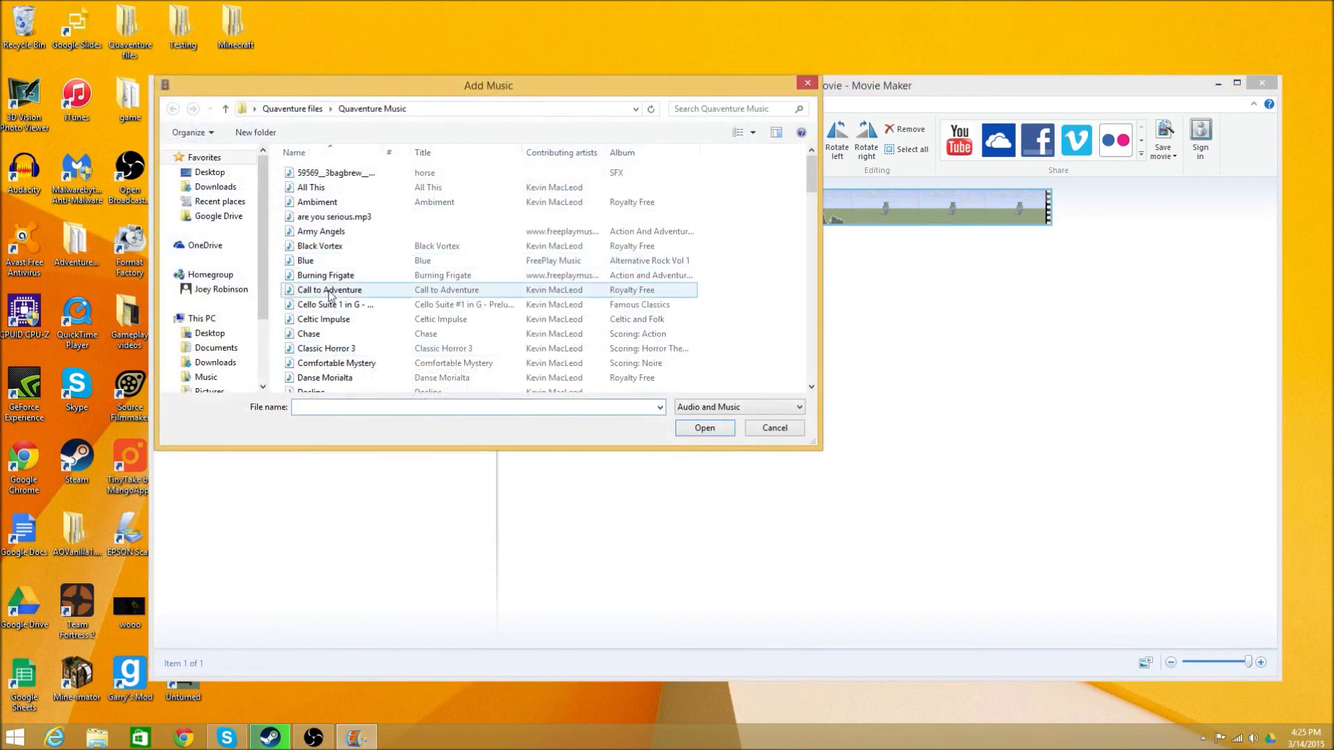
{"action": "left_click", "coordinate": [703, 428]}
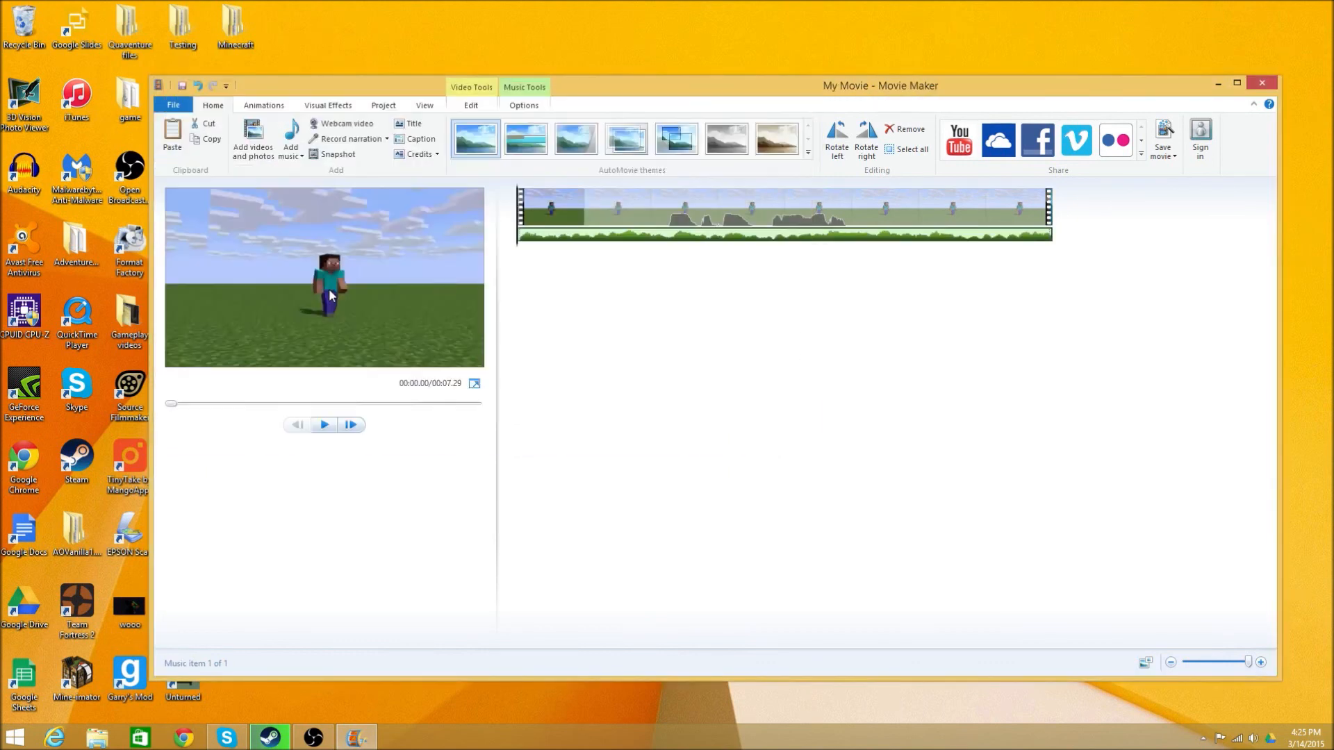
{"action": "left_click", "coordinate": [324, 425]}
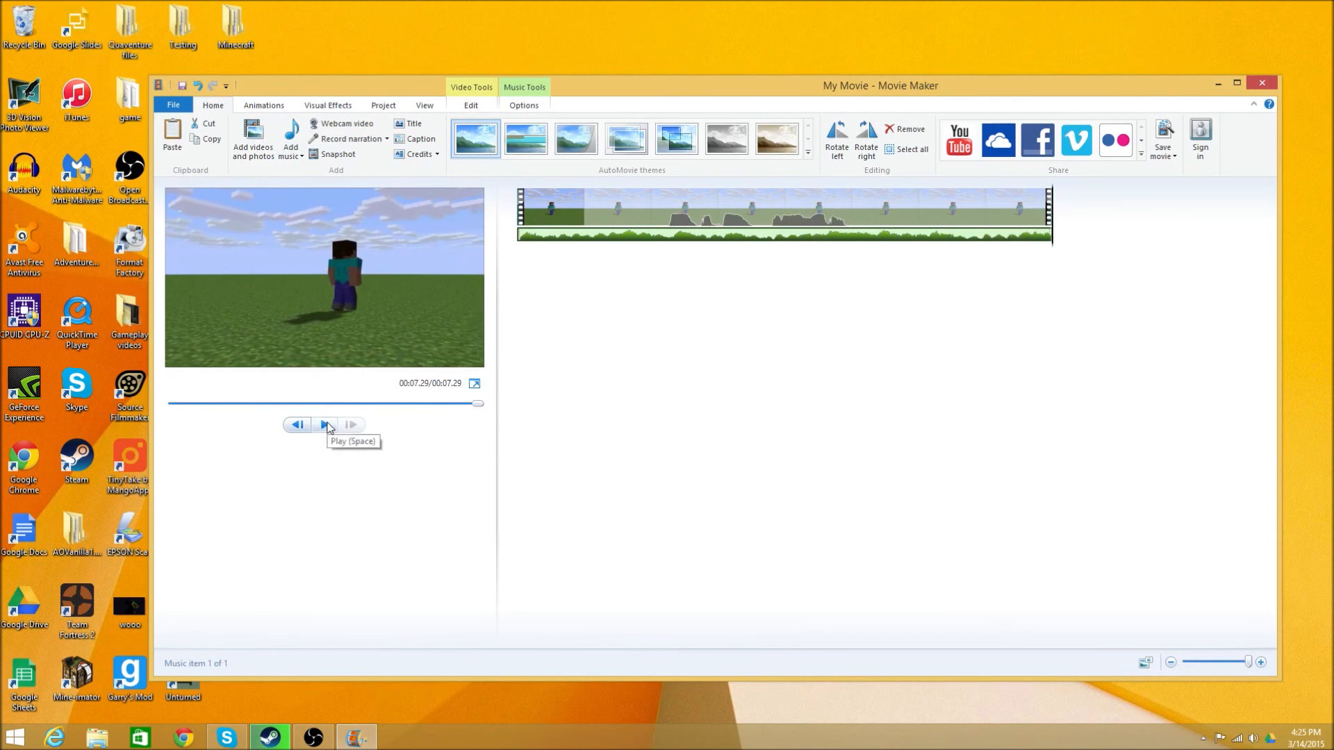
{"action": "mouse_move", "coordinate": [576, 287]}
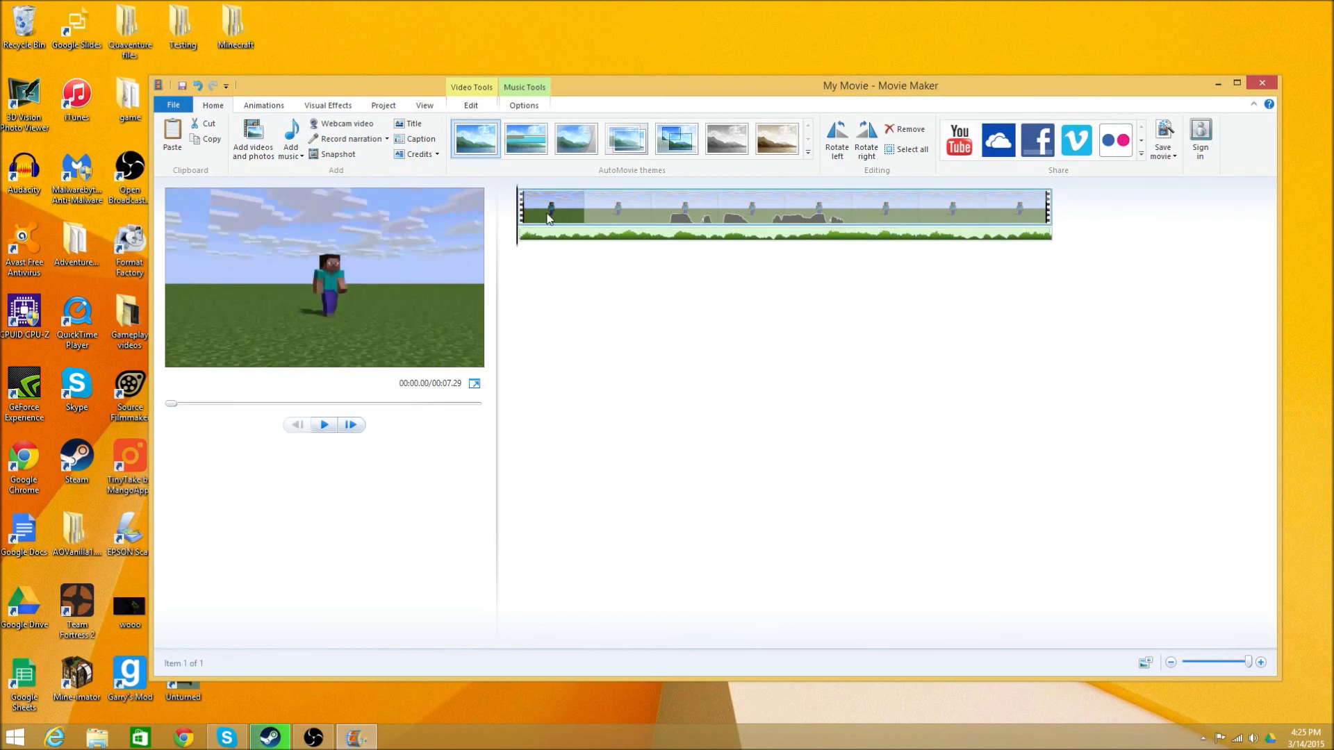
{"action": "mouse_move", "coordinate": [568, 225]}
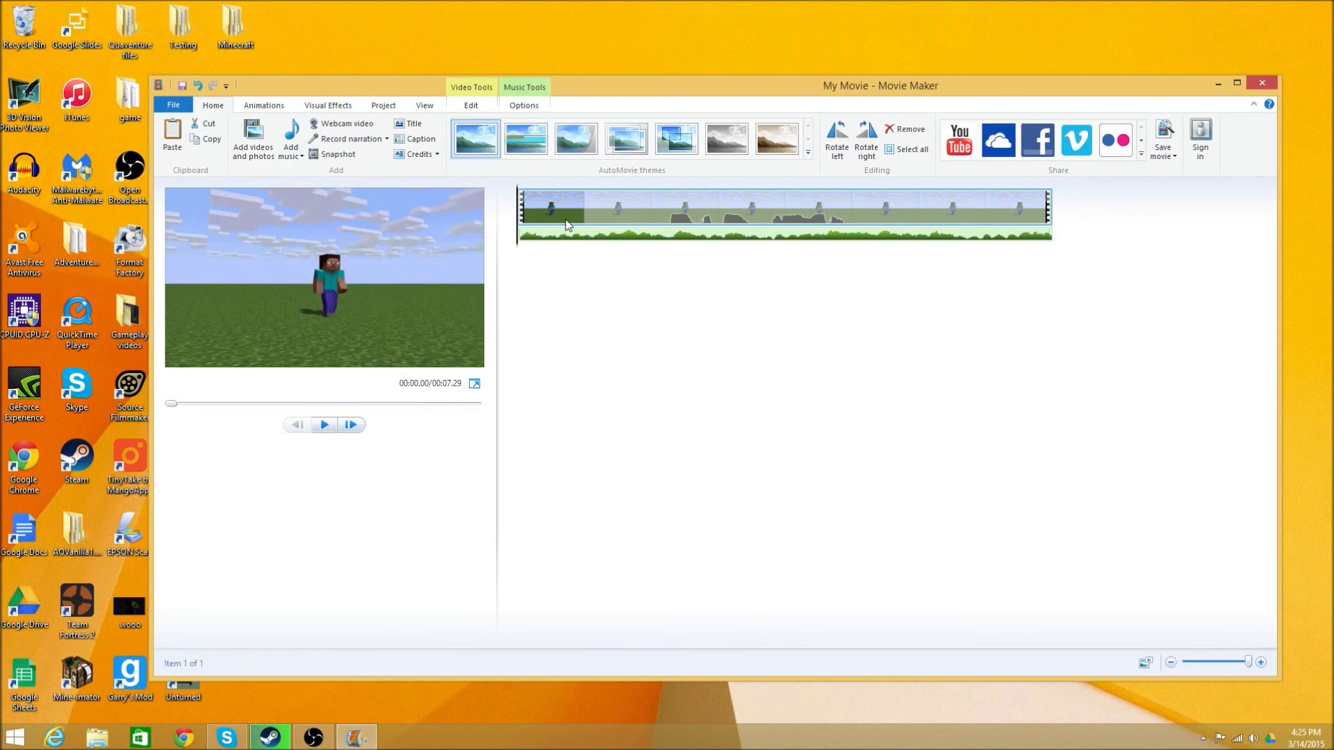
{"action": "mouse_move", "coordinate": [563, 228]}
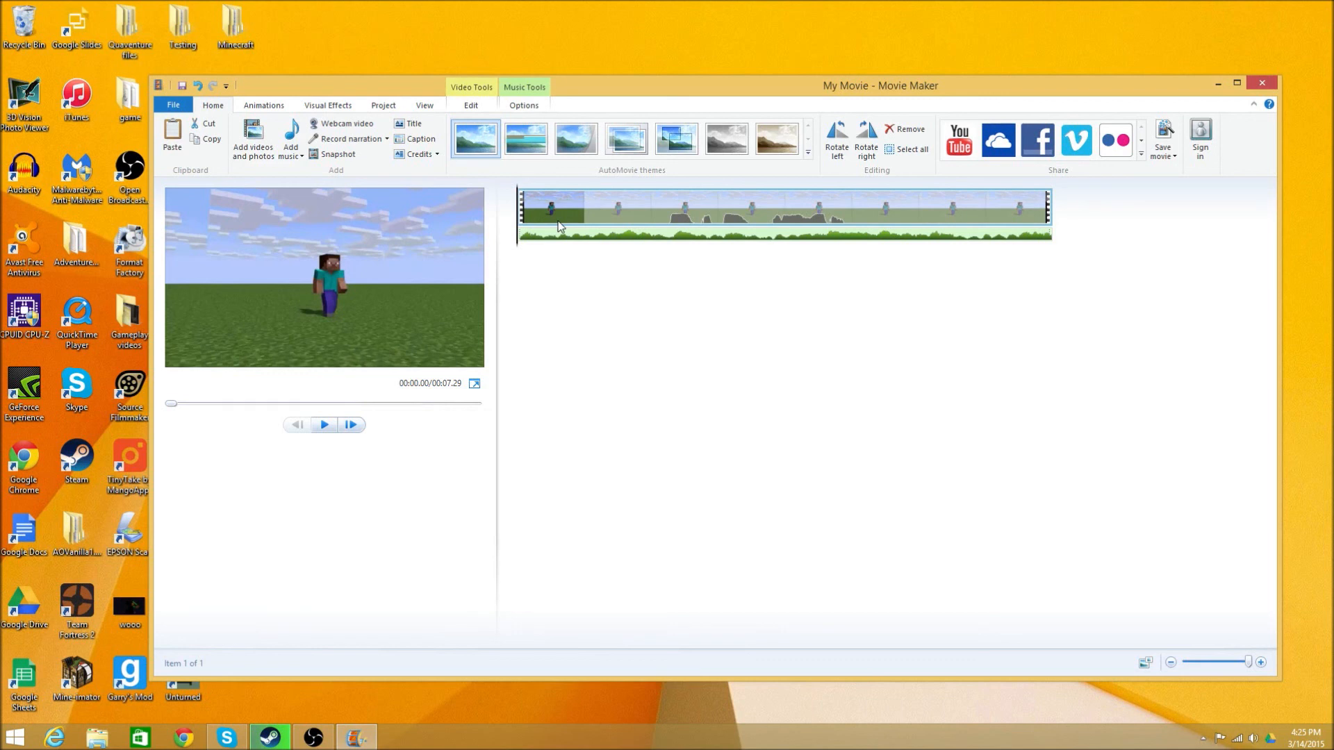
{"action": "mouse_move", "coordinate": [561, 249]}
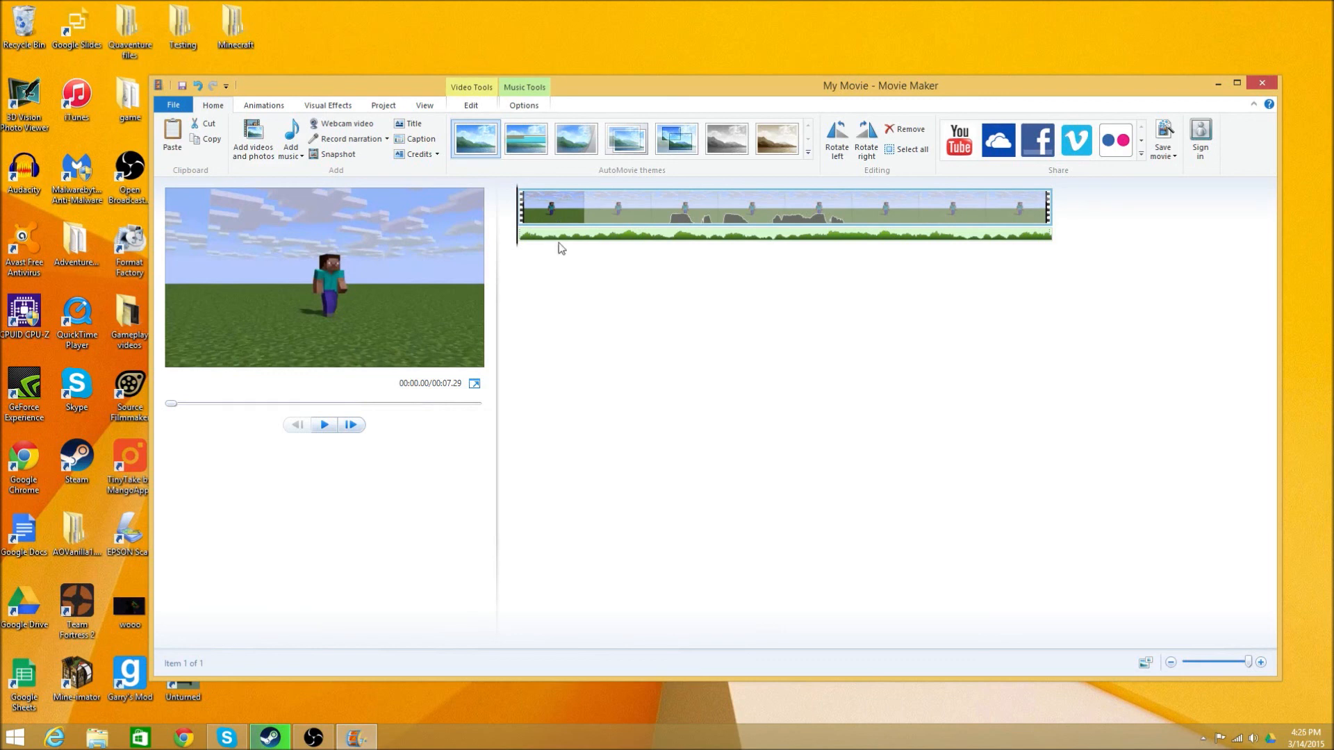
{"action": "mouse_move", "coordinate": [863, 355]}
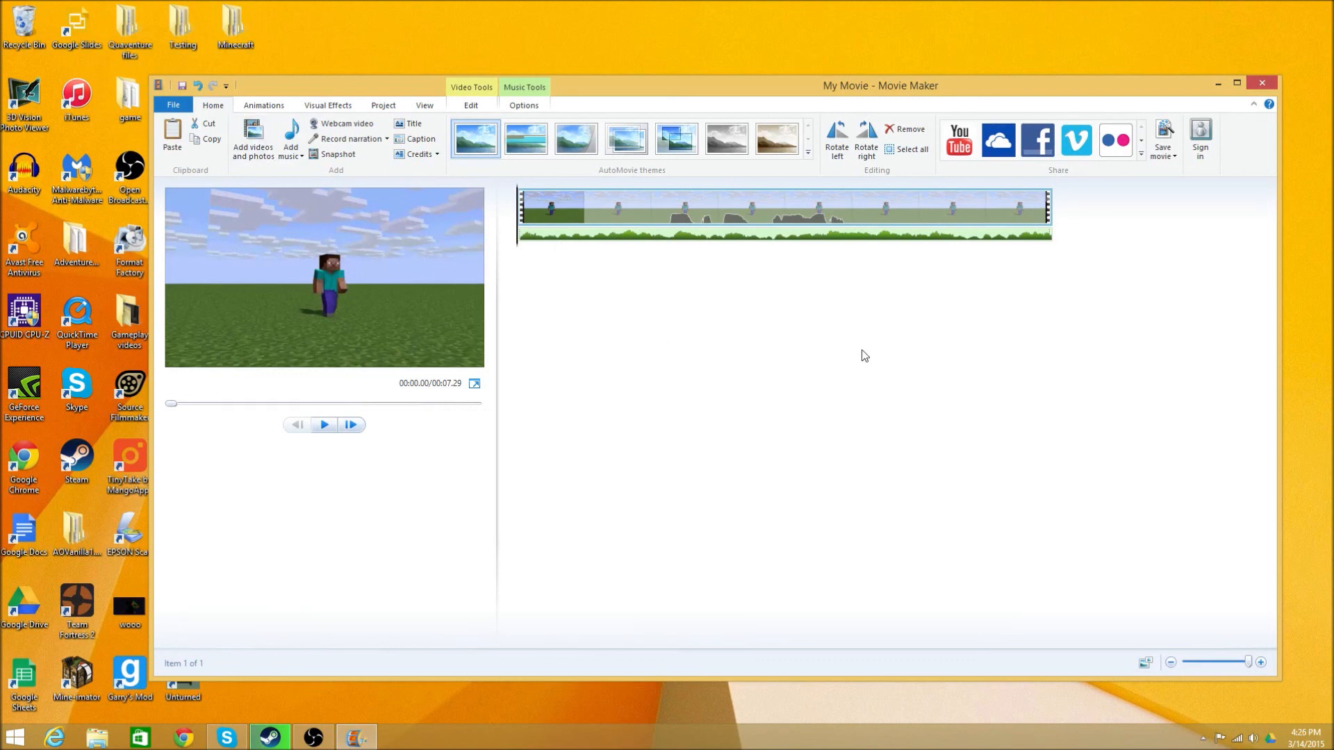
{"action": "mouse_move", "coordinate": [845, 377]}
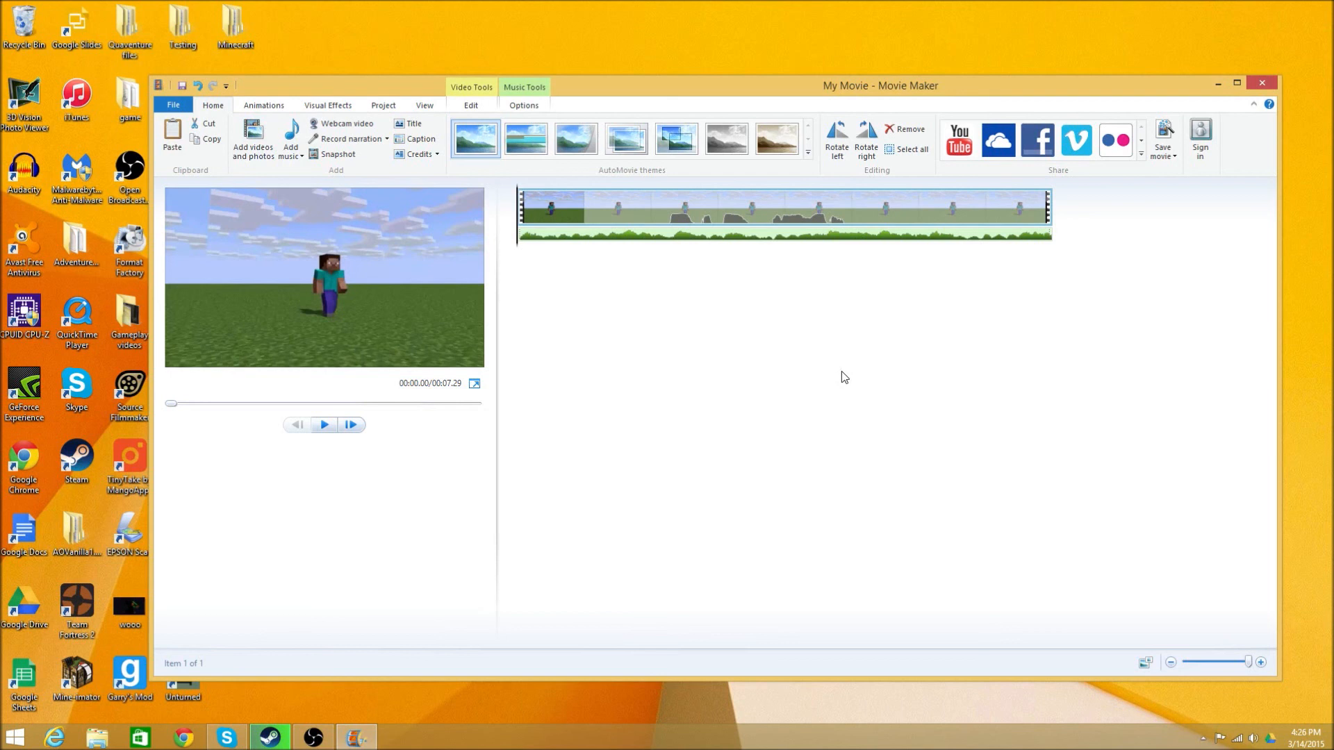
{"action": "mouse_move", "coordinate": [641, 436]}
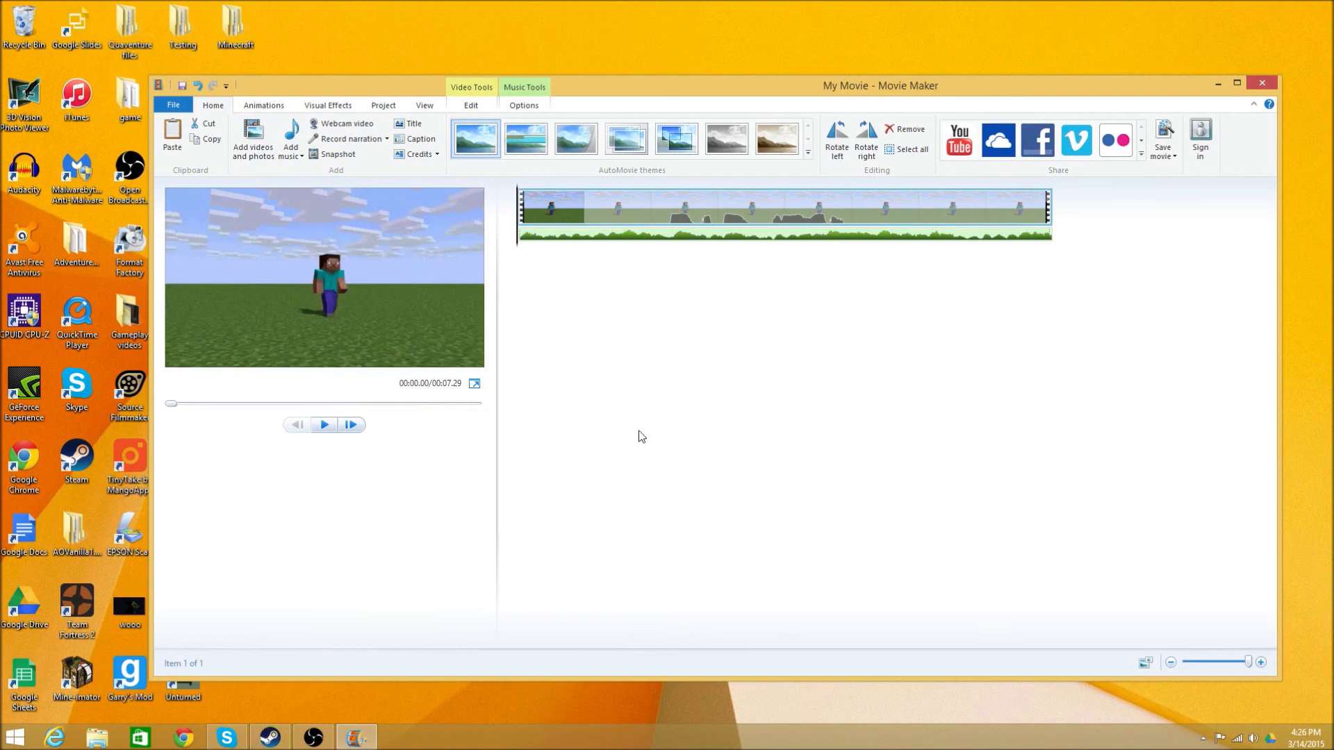